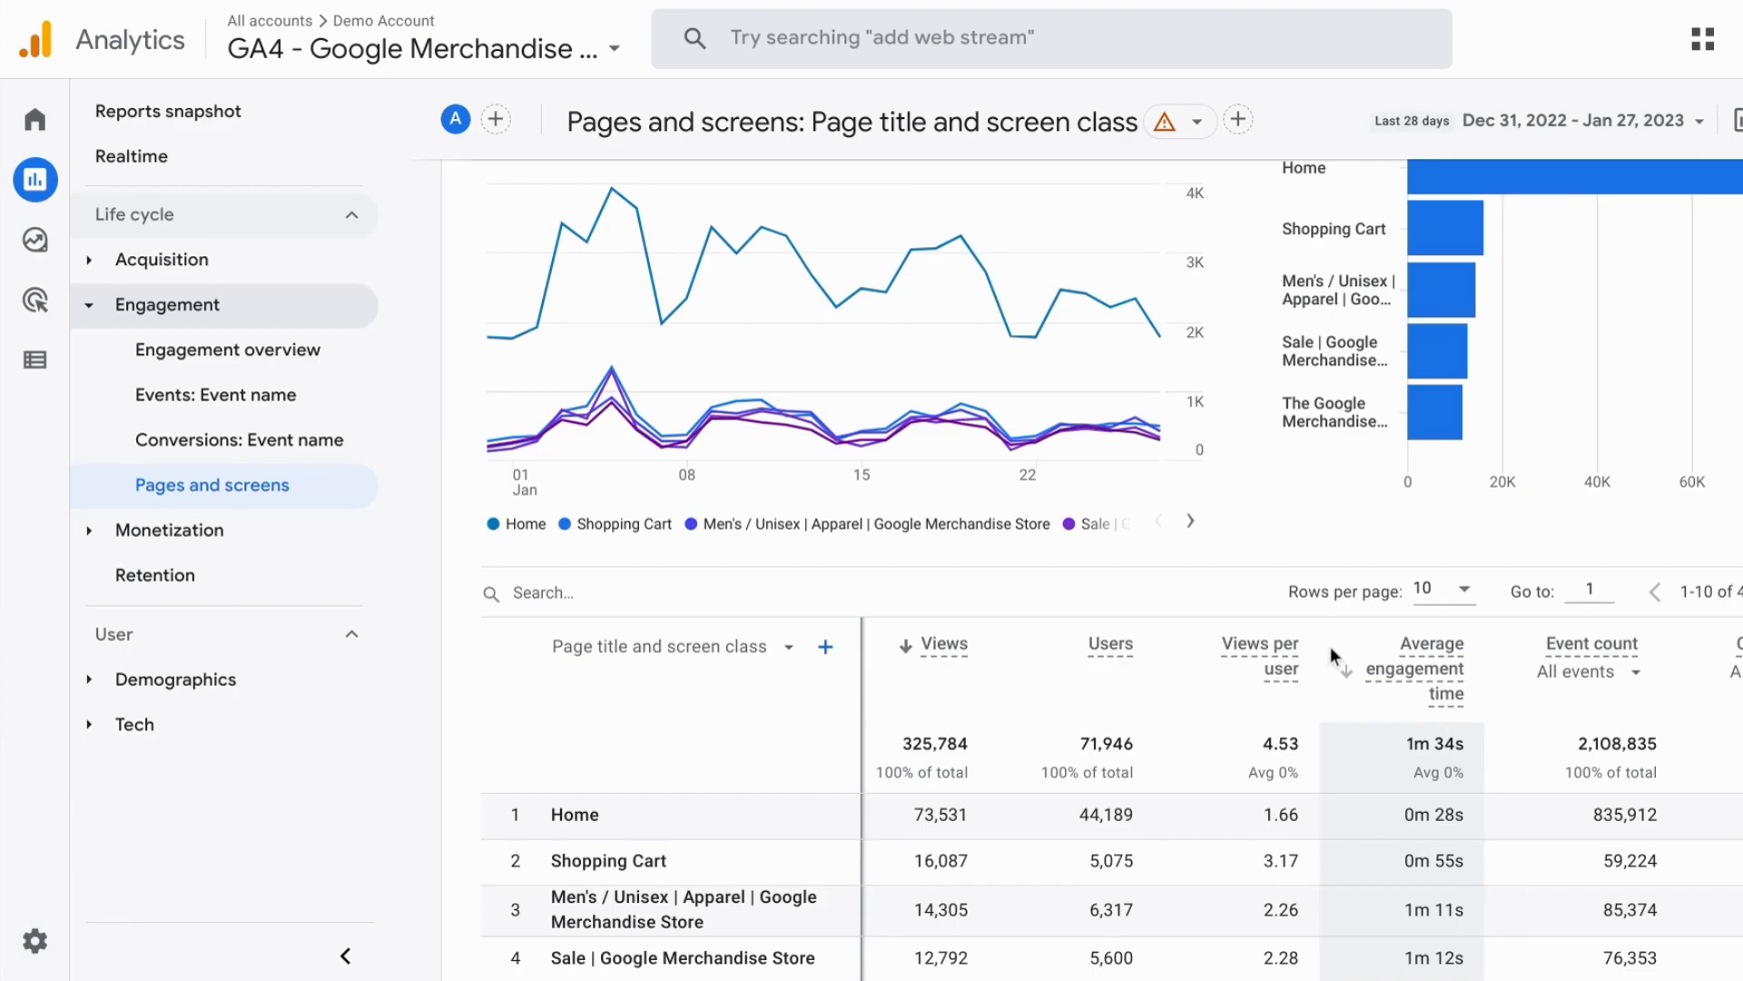
pyautogui.moveTo(1317, 560)
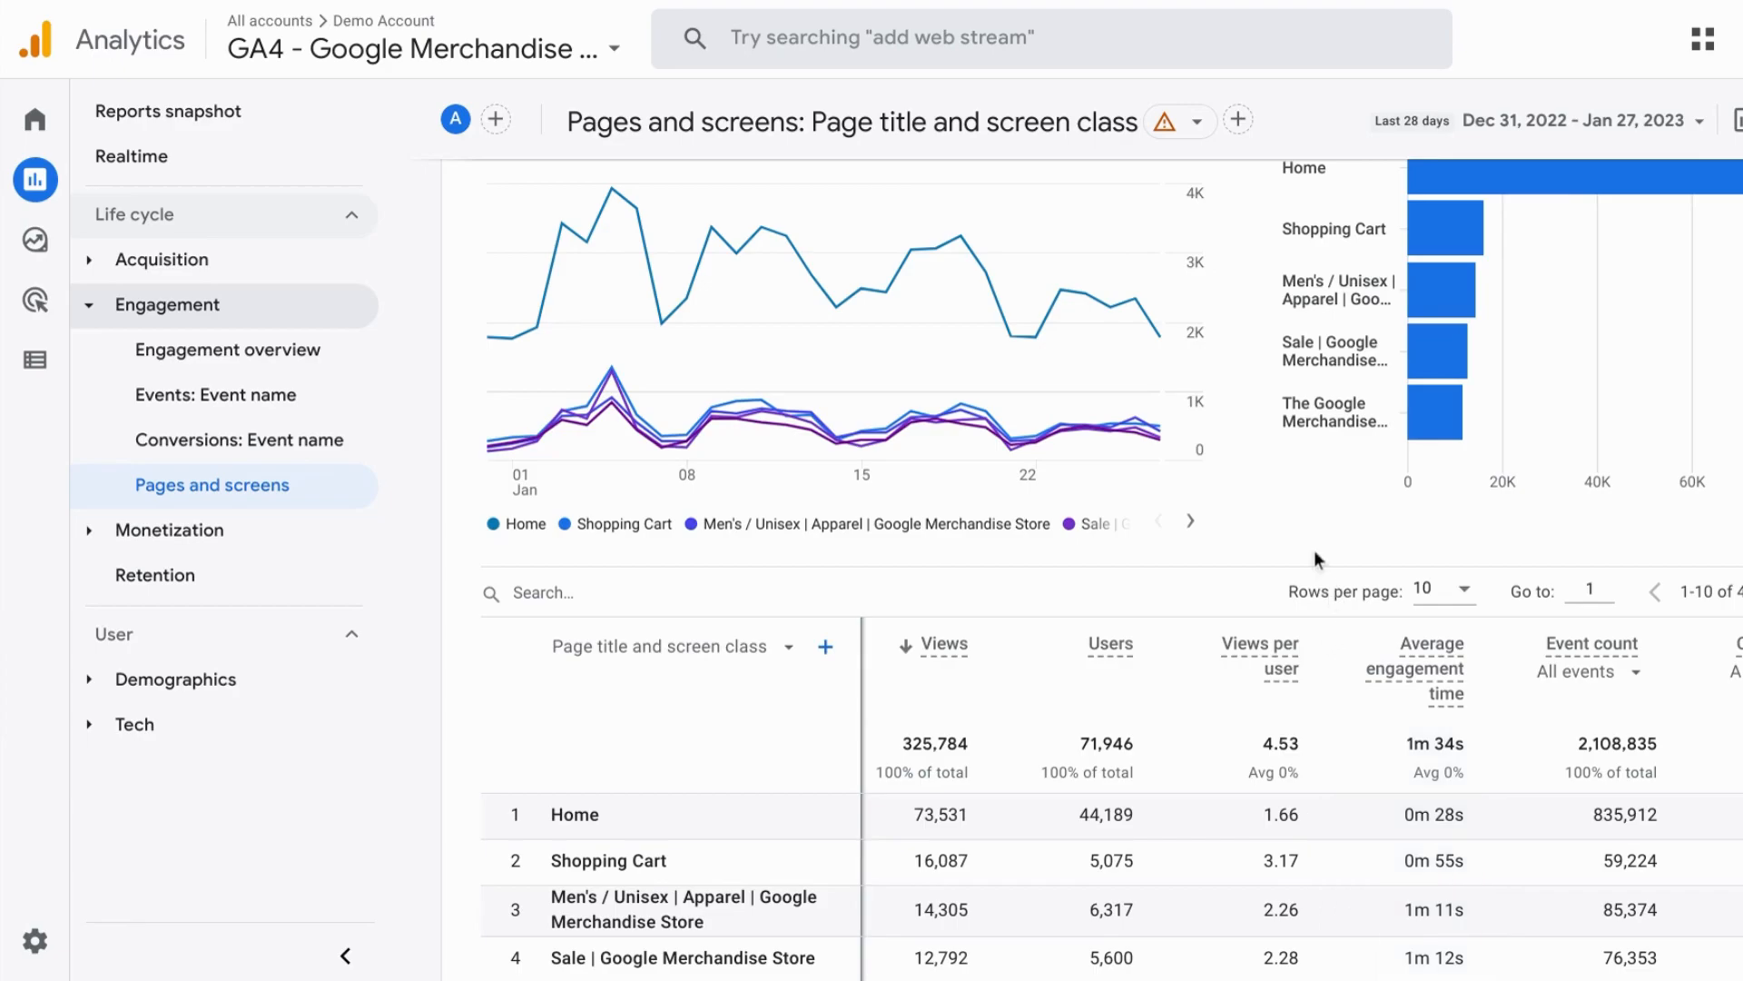
pyautogui.moveTo(1036, 338)
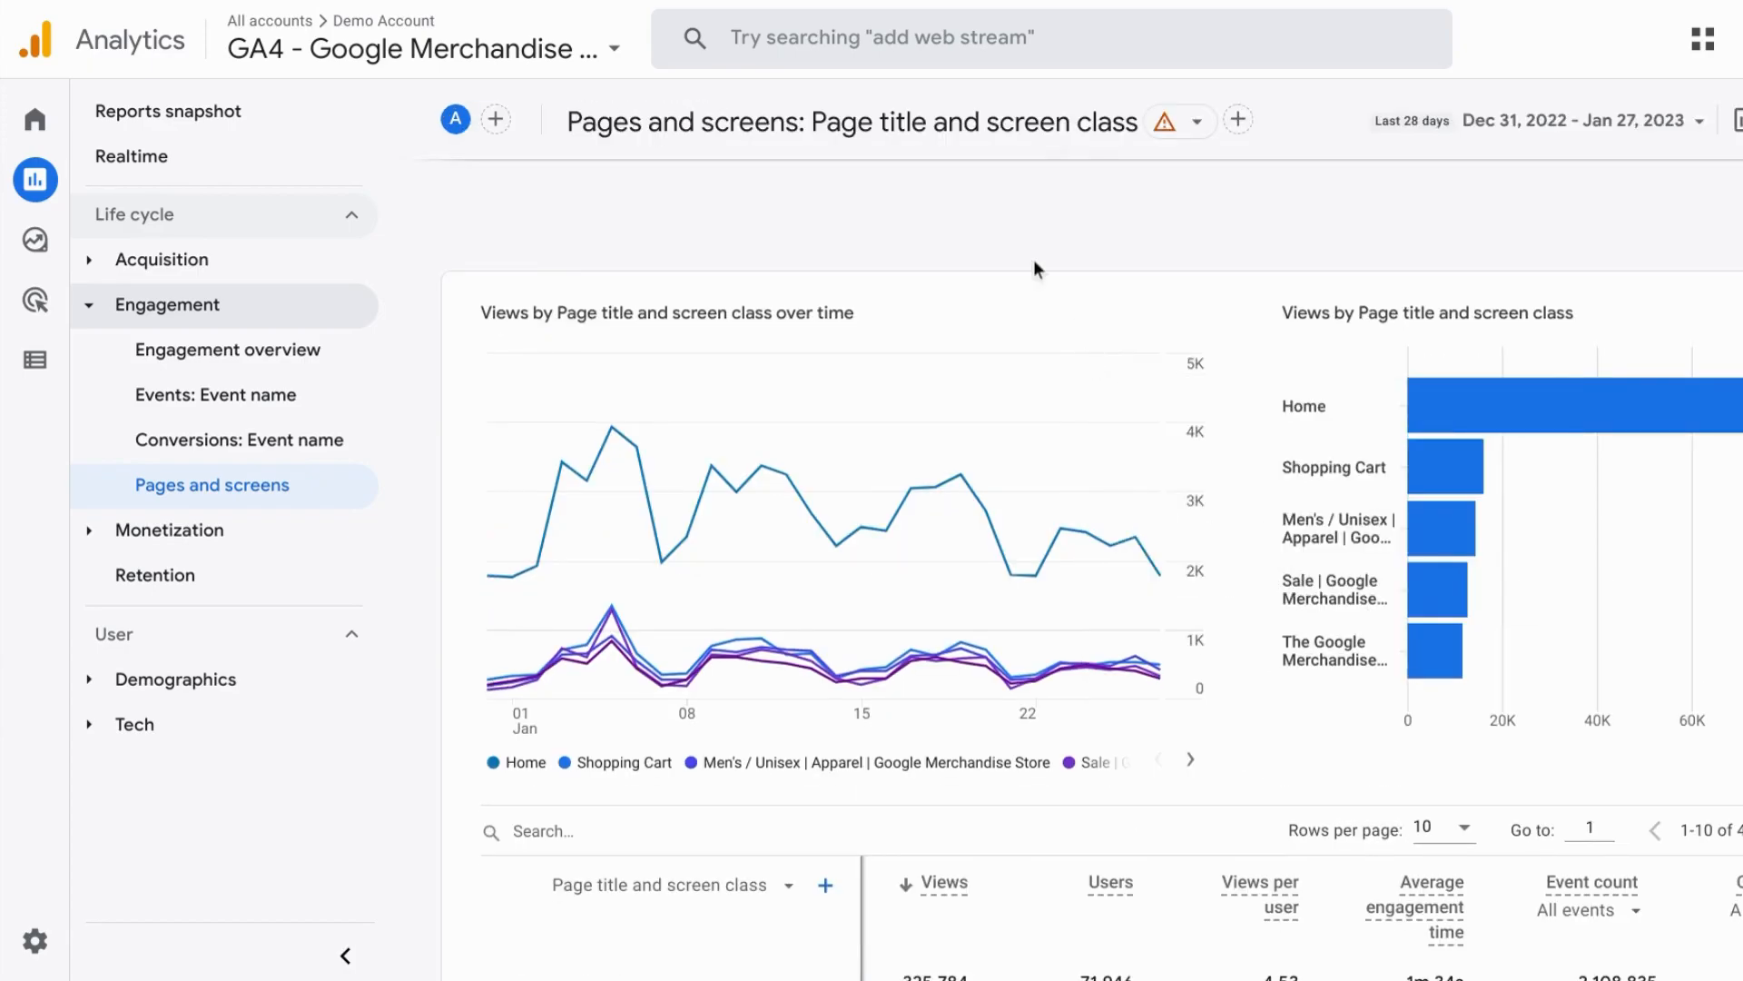
pyautogui.moveTo(993, 262)
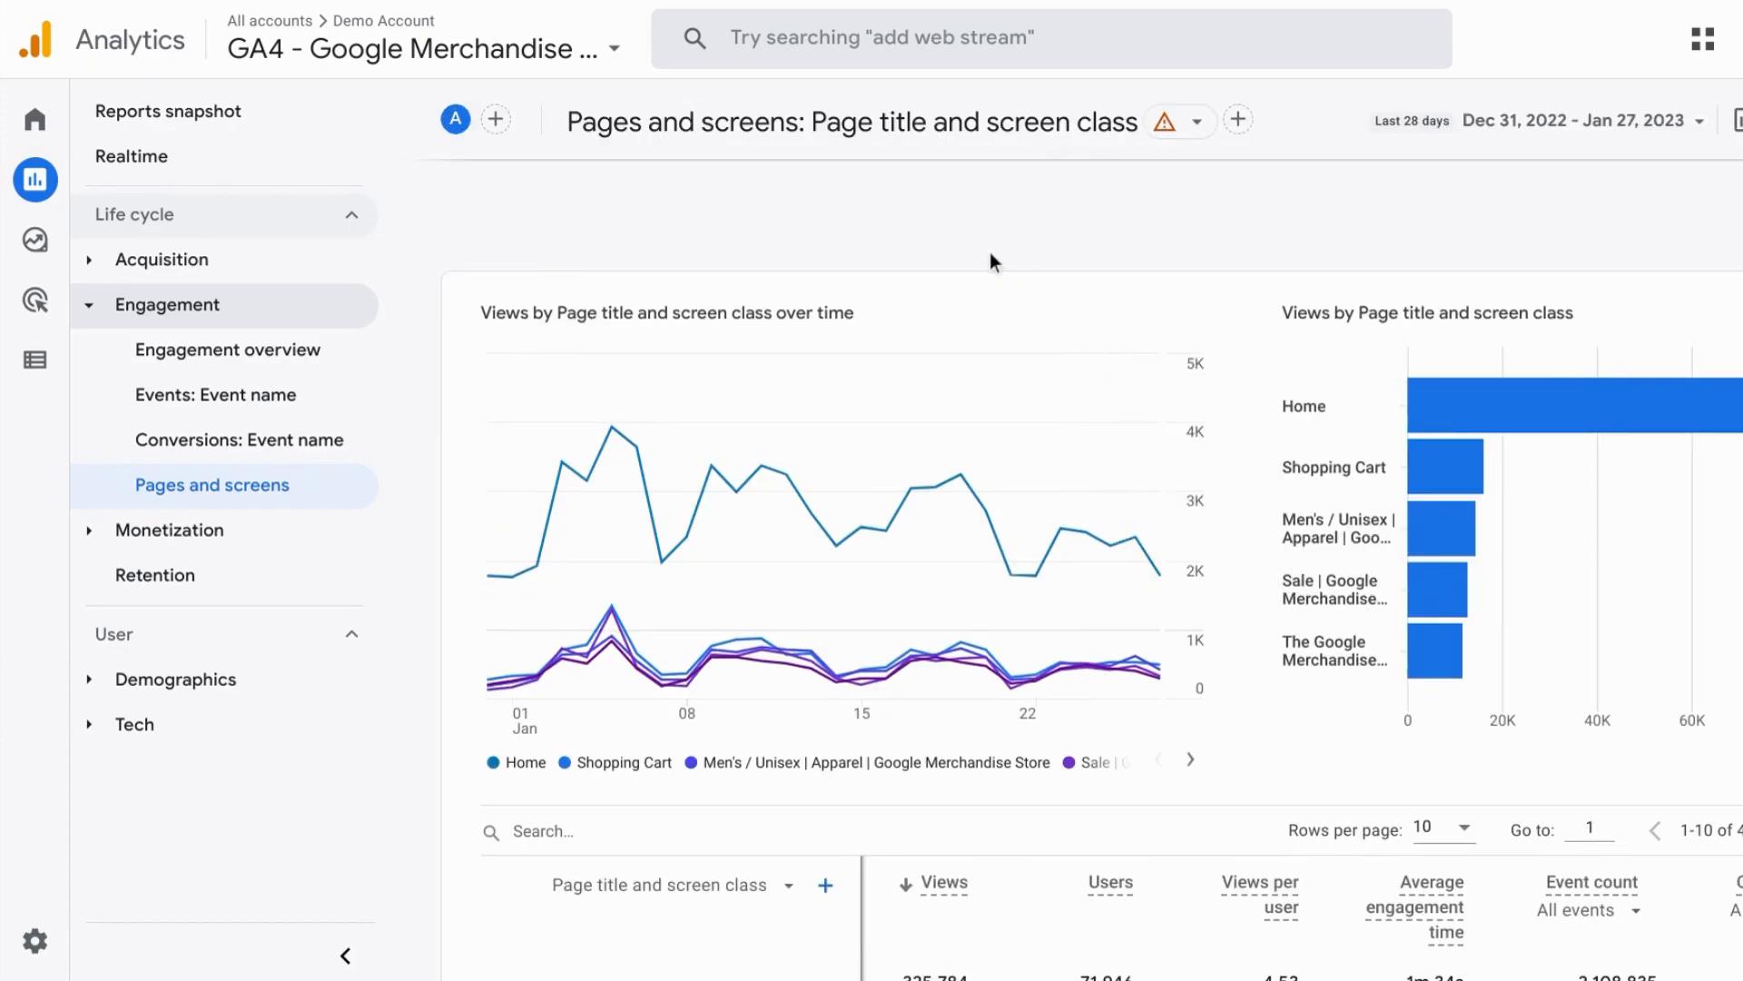
pyautogui.moveTo(597, 244)
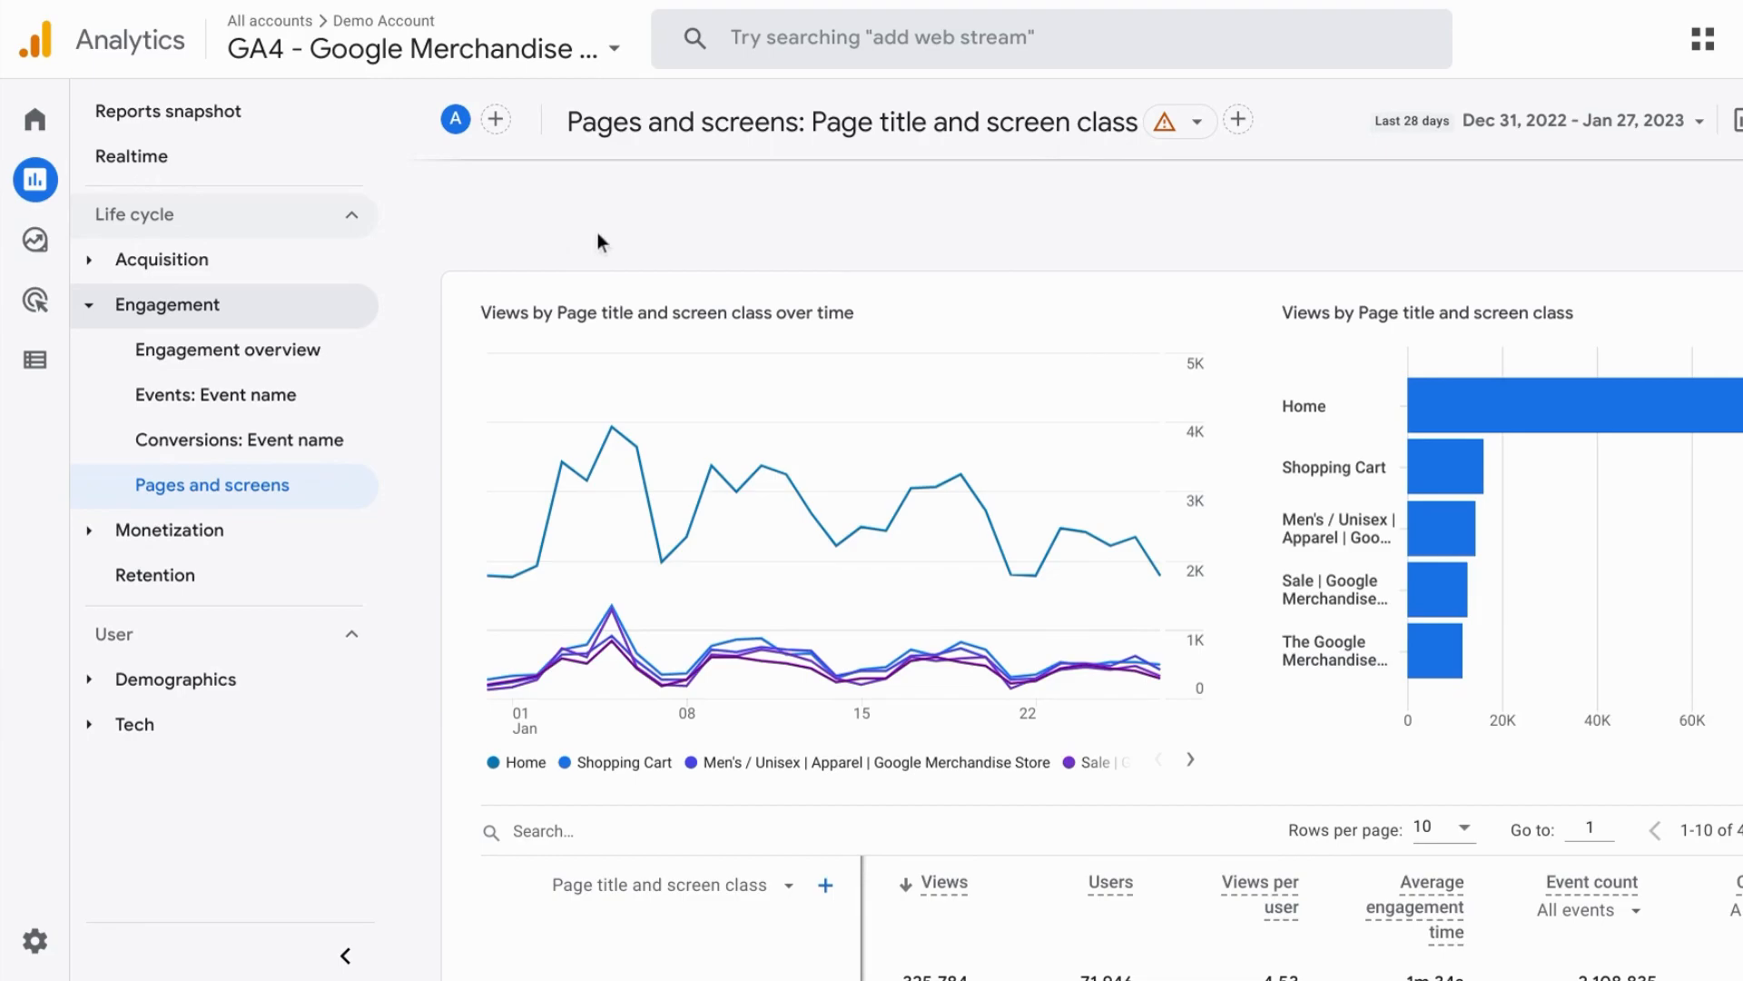
pyautogui.moveTo(313, 259)
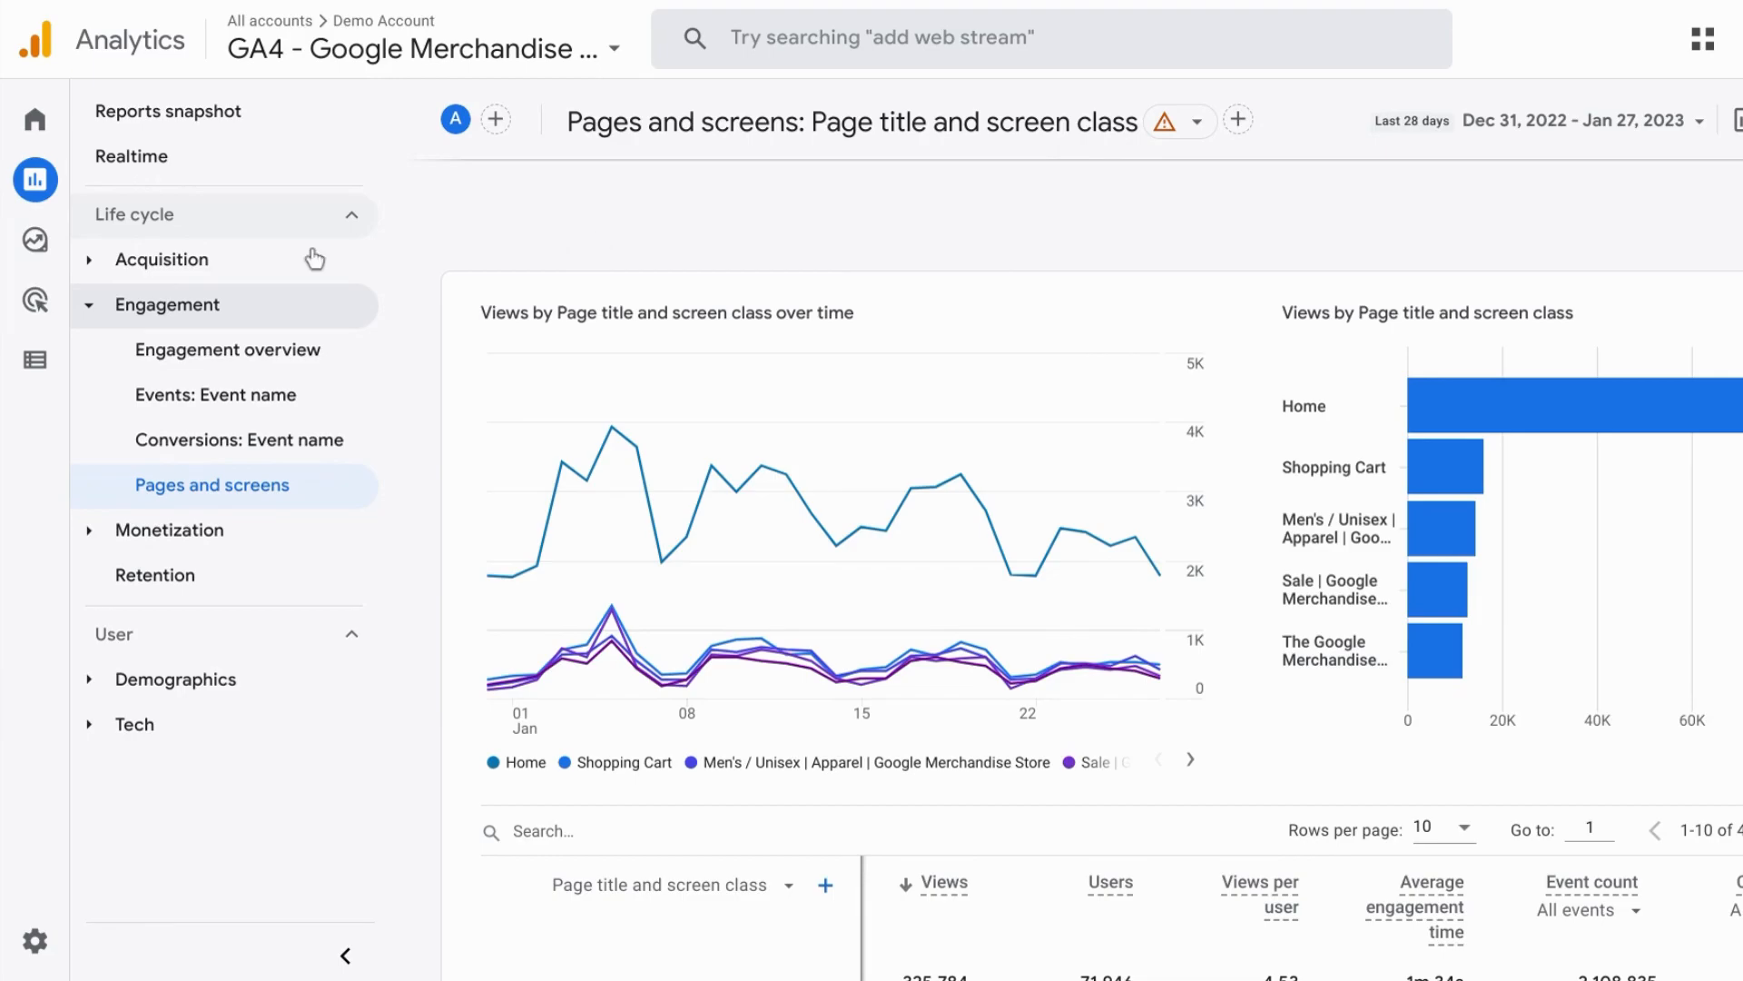
# Open Reports snapshot and scroll down to the 'Which pages and screens get the most views?' card
pyautogui.click(35, 179)
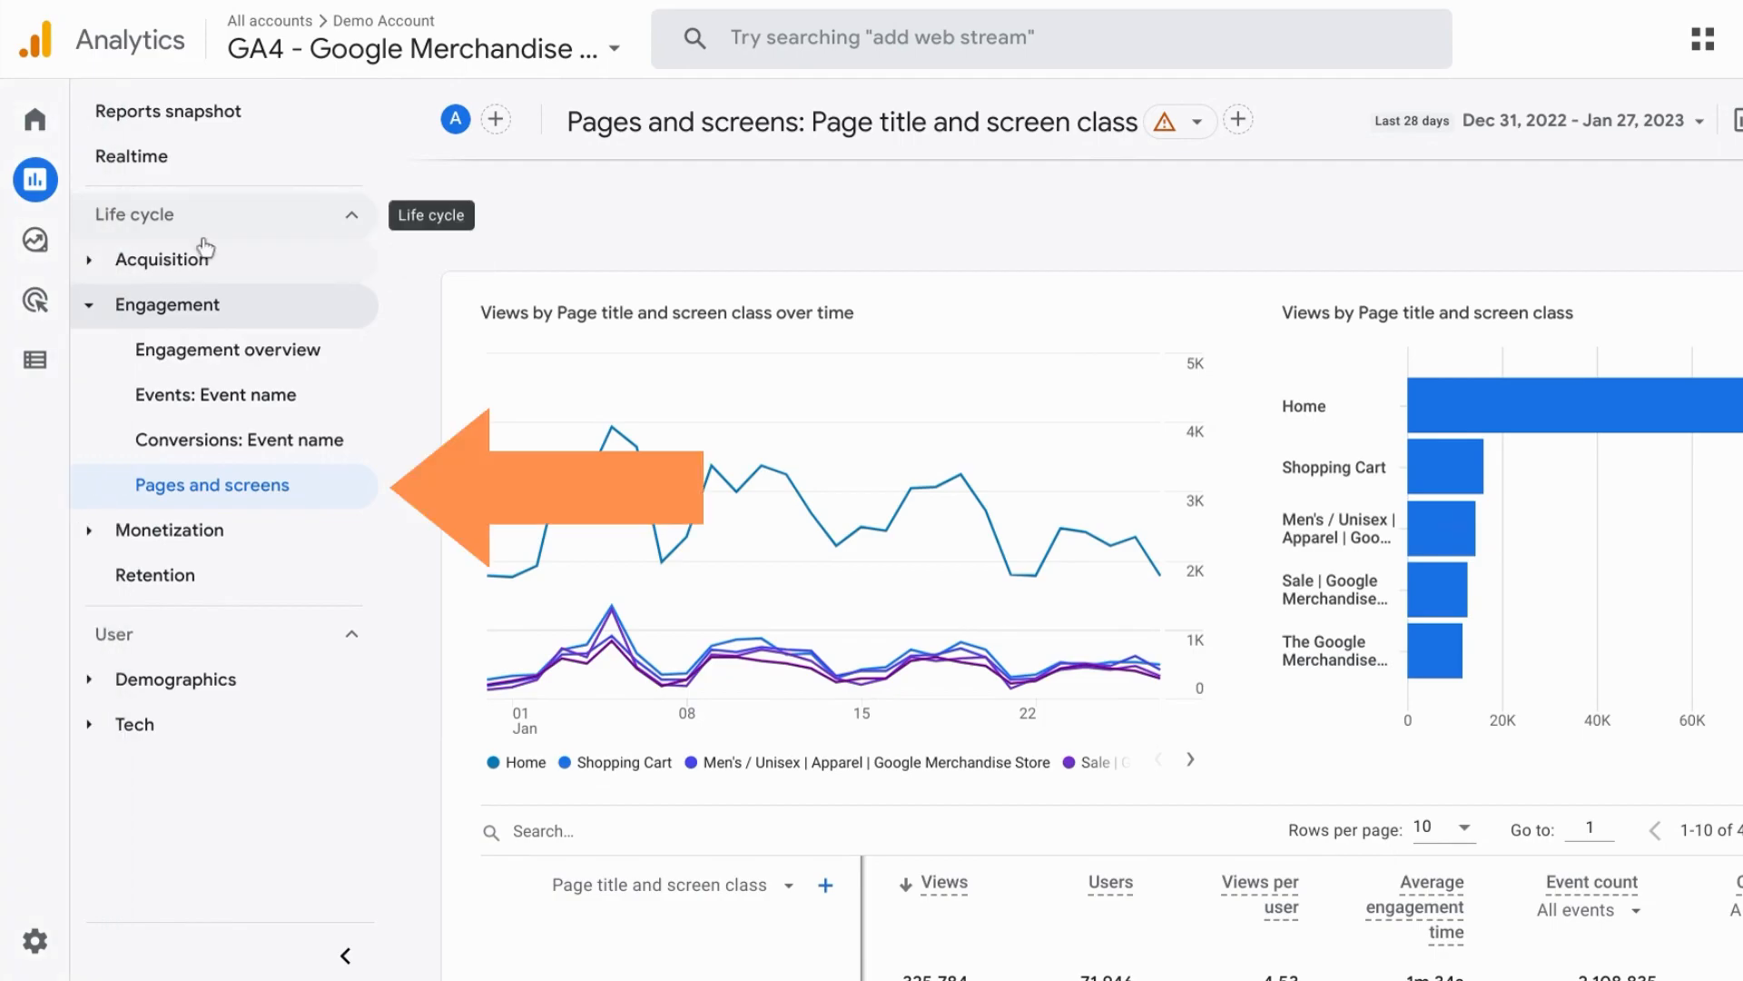
pyautogui.moveTo(207, 486)
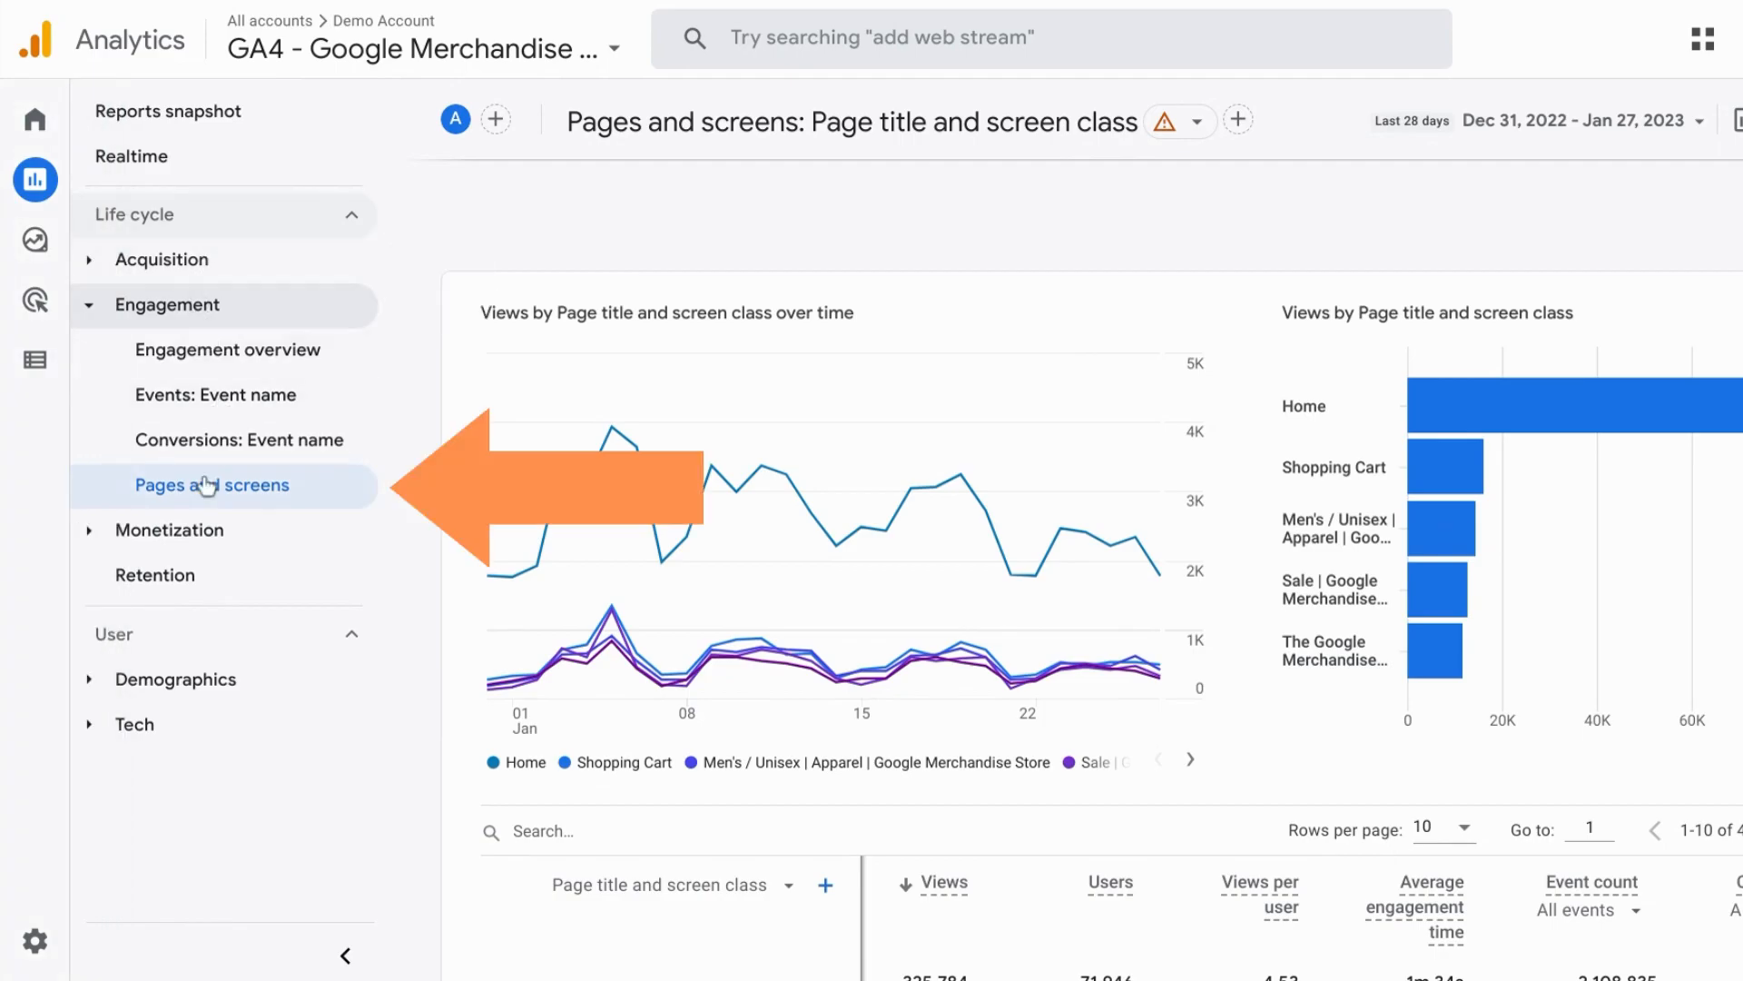
pyautogui.moveTo(216, 501)
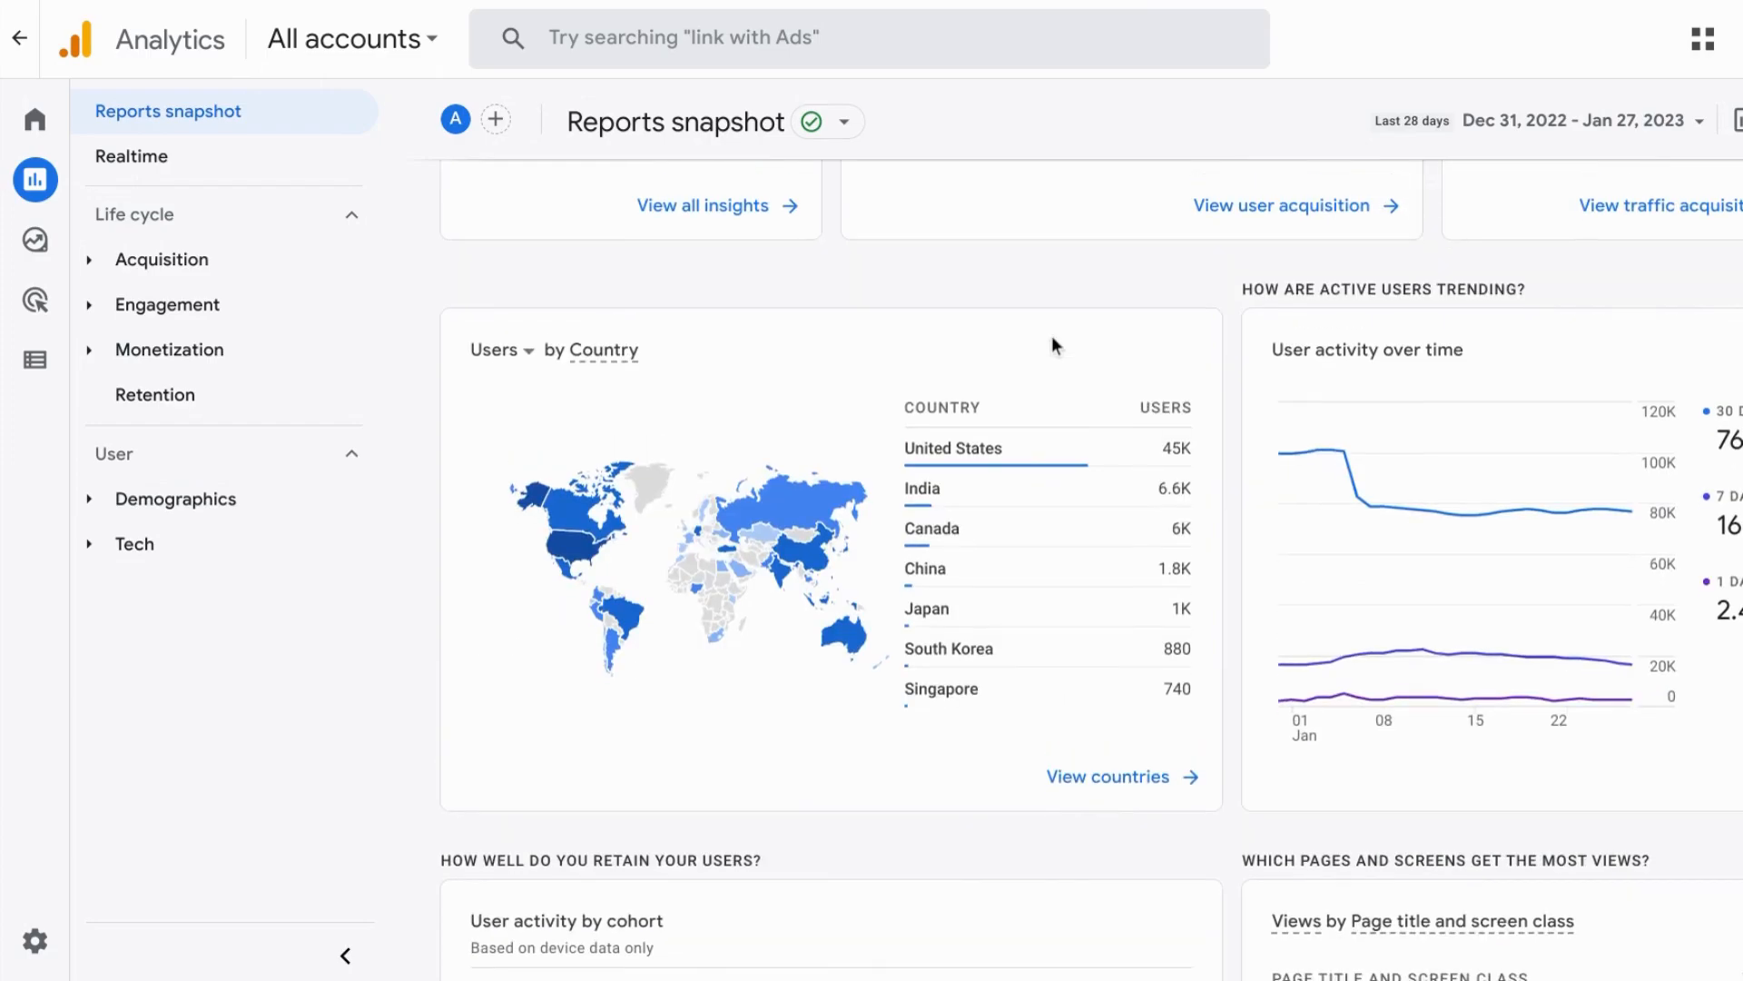
pyautogui.scroll(-3)
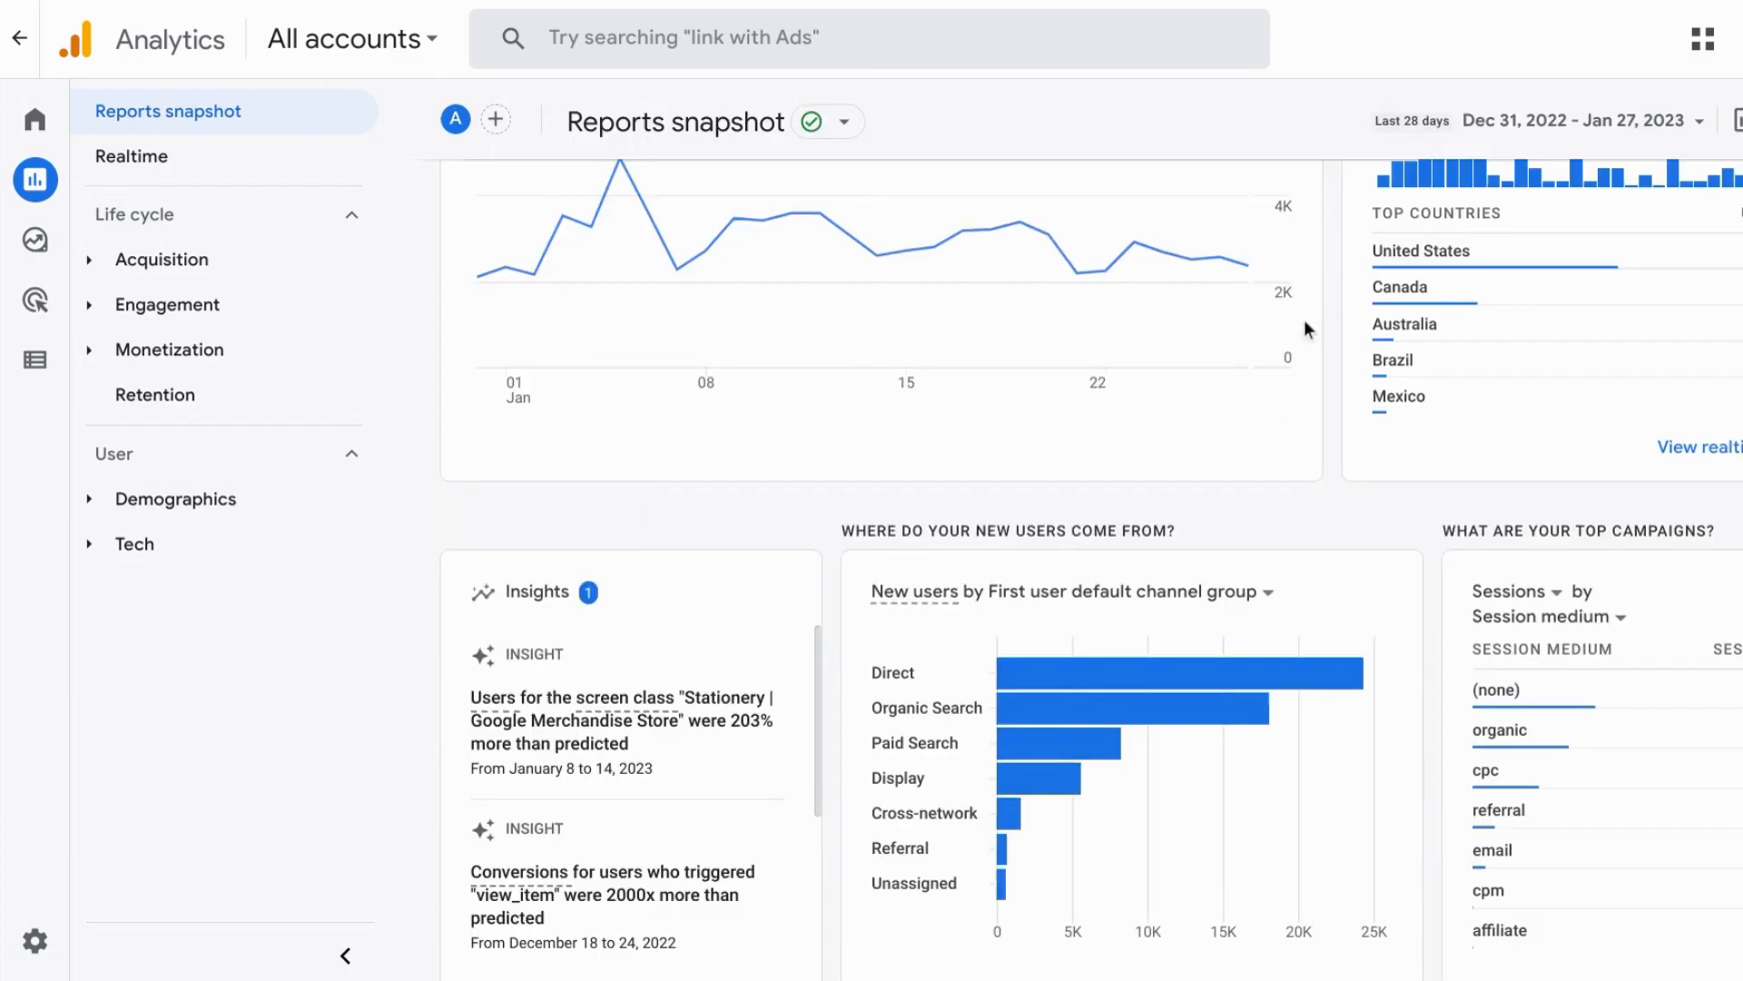
pyautogui.scroll(-3)
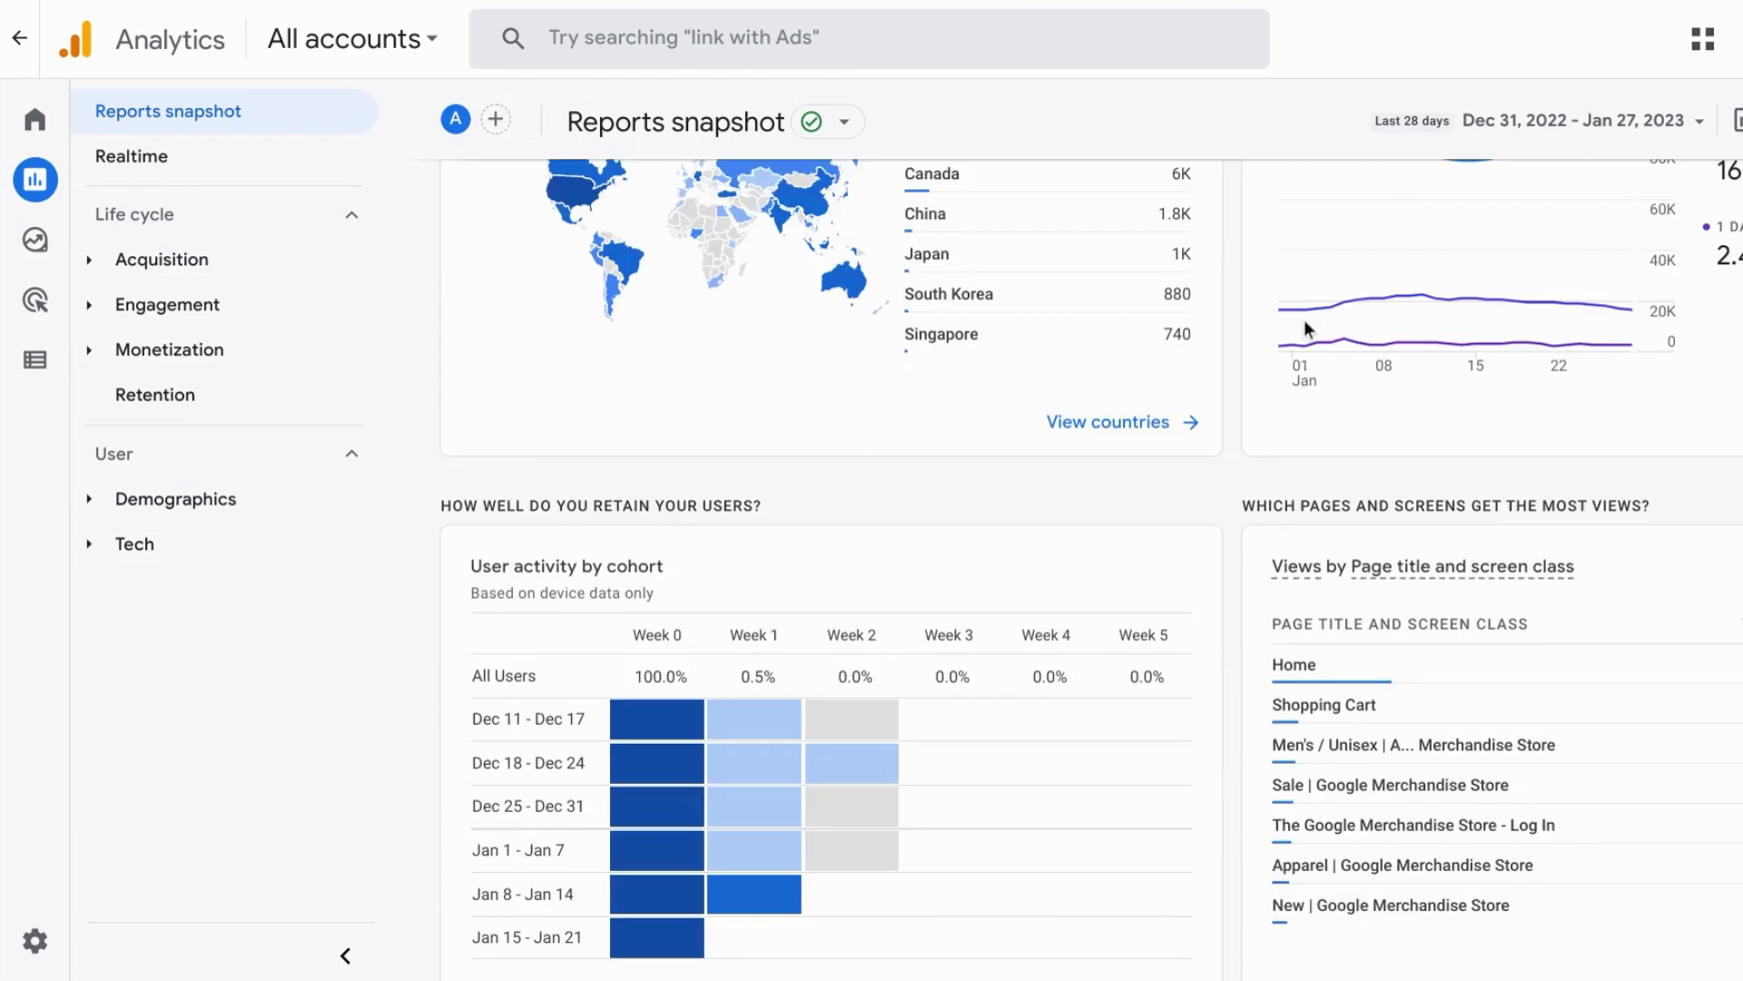
pyautogui.scroll(-3)
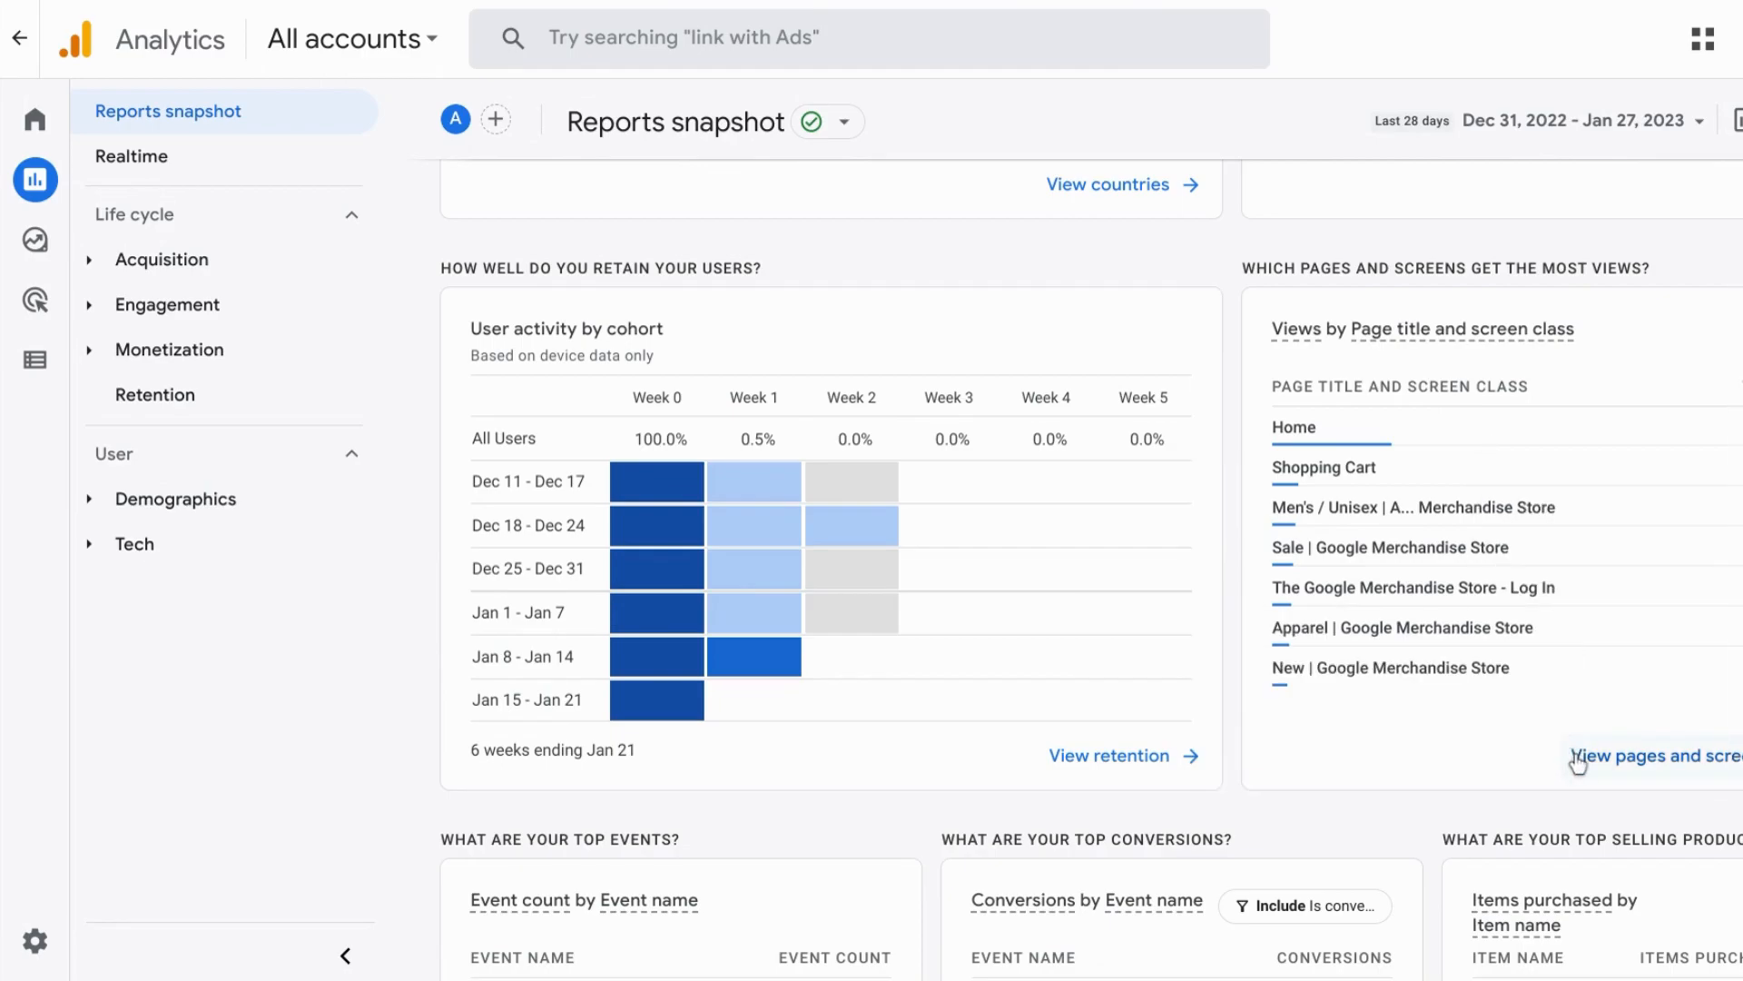
pyautogui.moveTo(1008, 658)
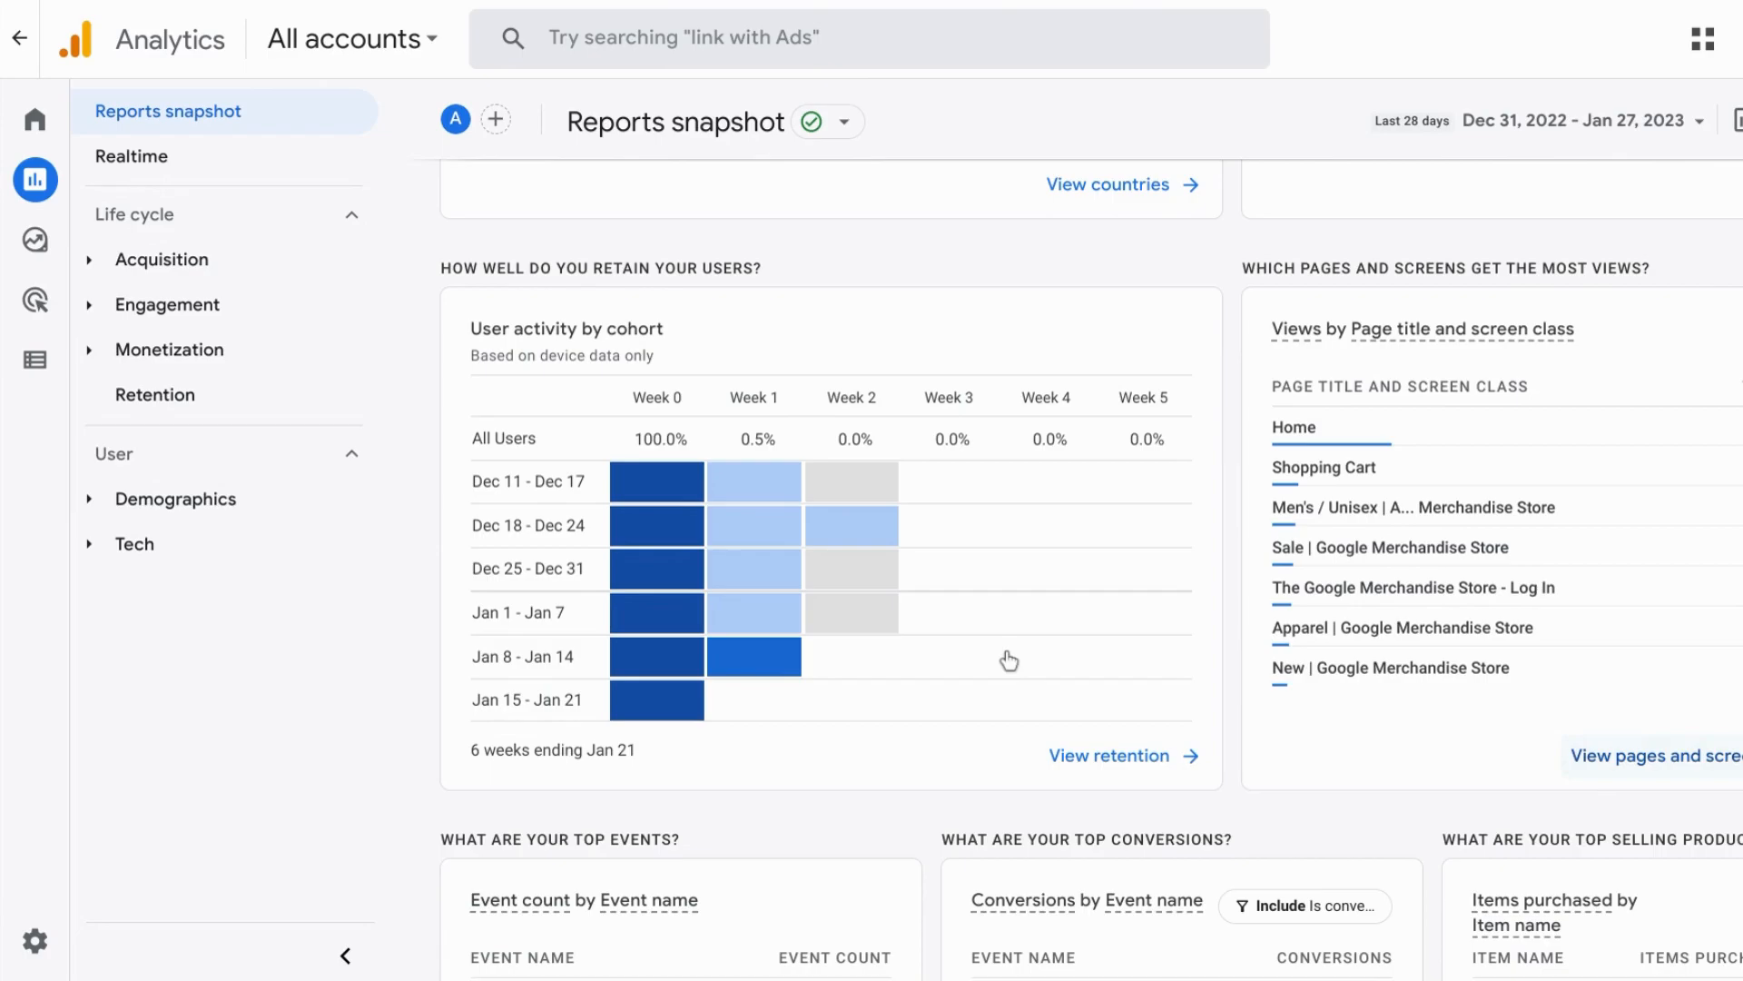
pyautogui.moveTo(656, 568)
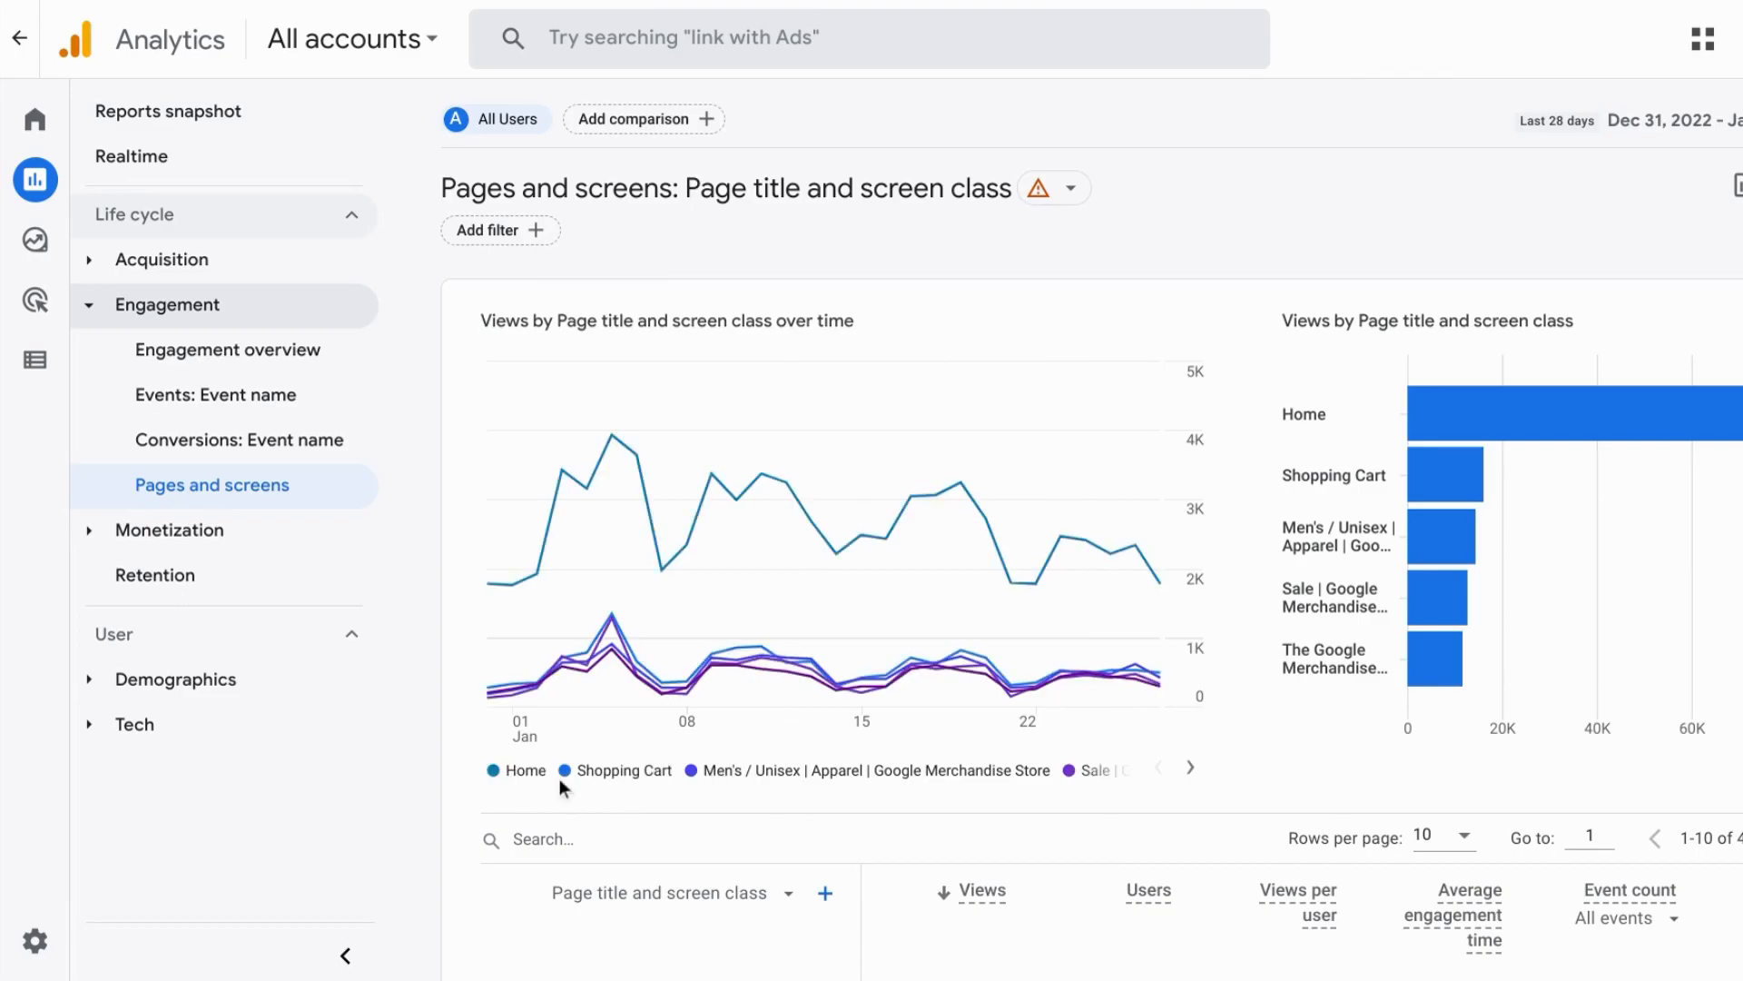
pyautogui.moveTo(847, 796)
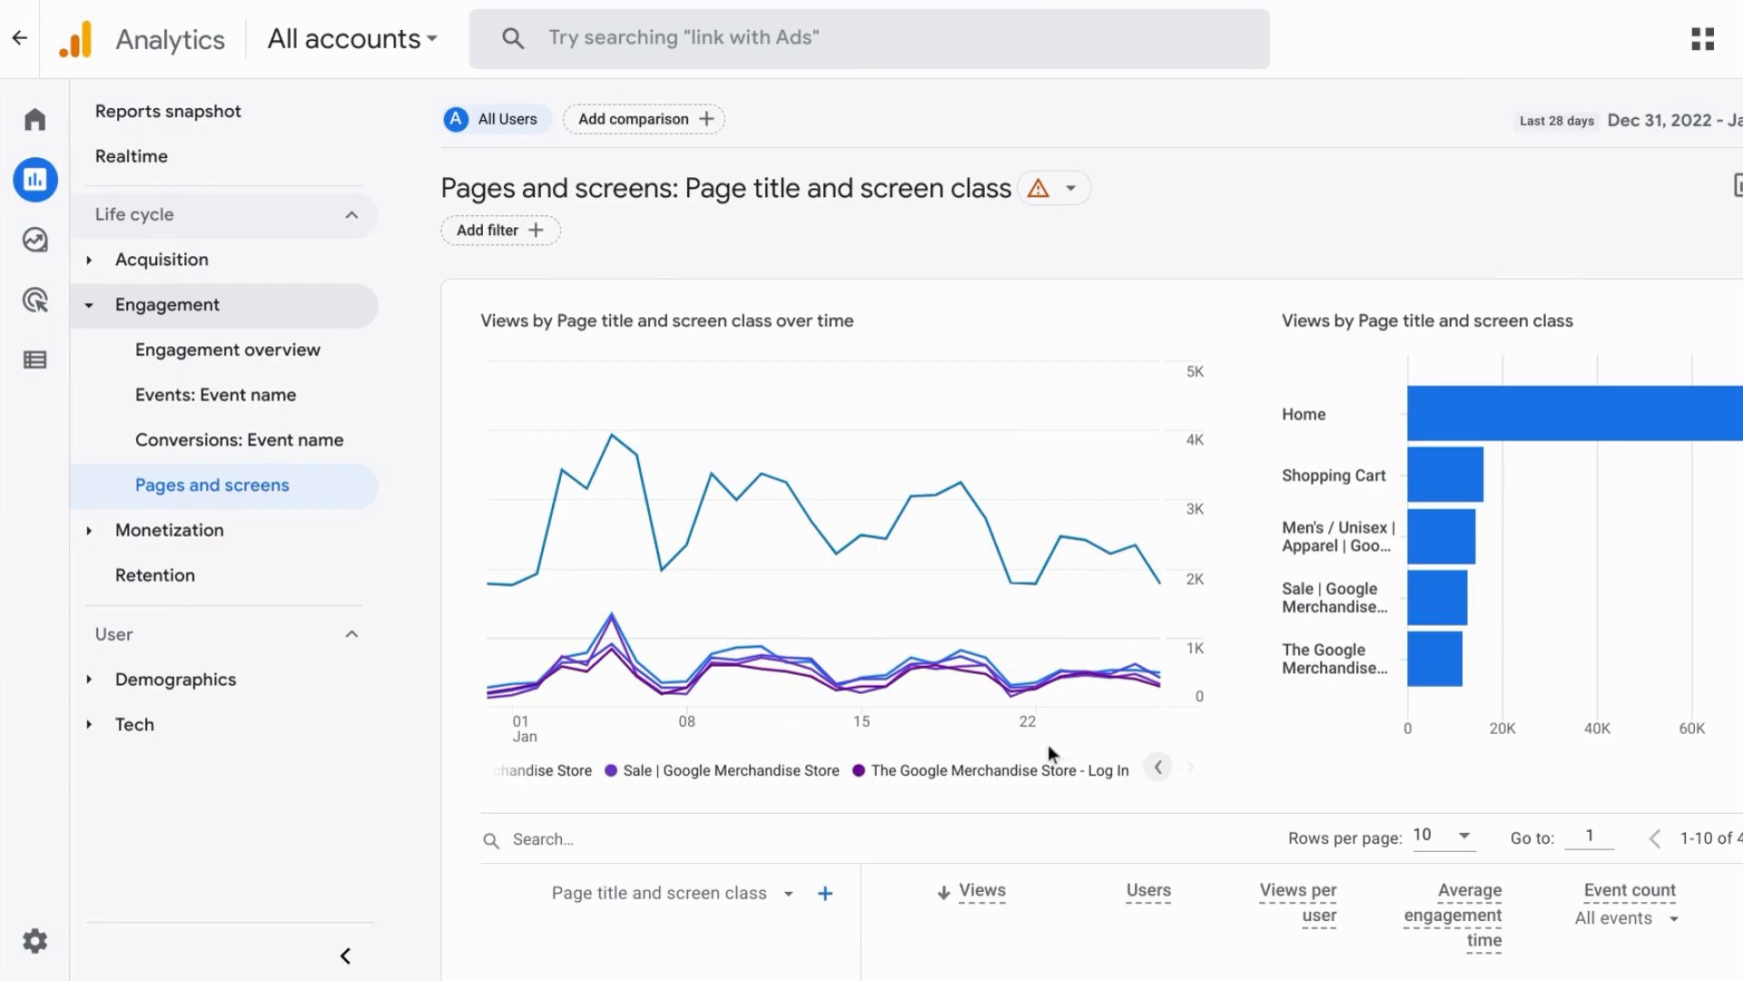
pyautogui.moveTo(794, 655)
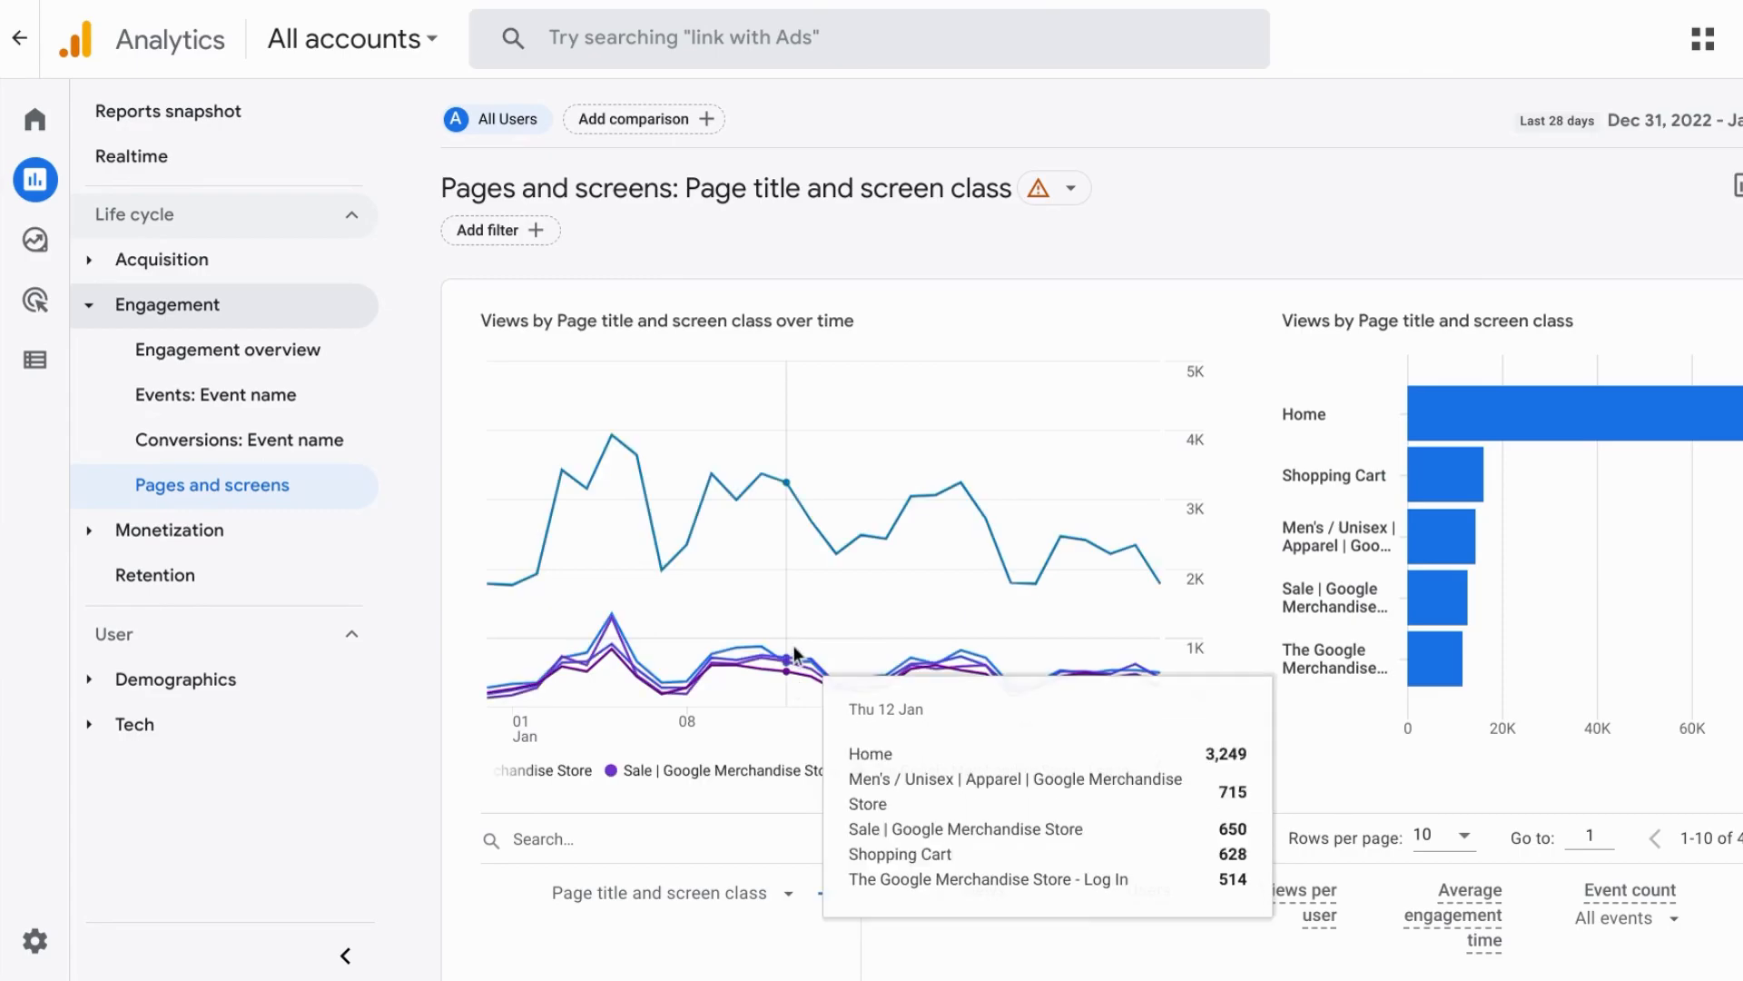
pyautogui.moveTo(1502, 693)
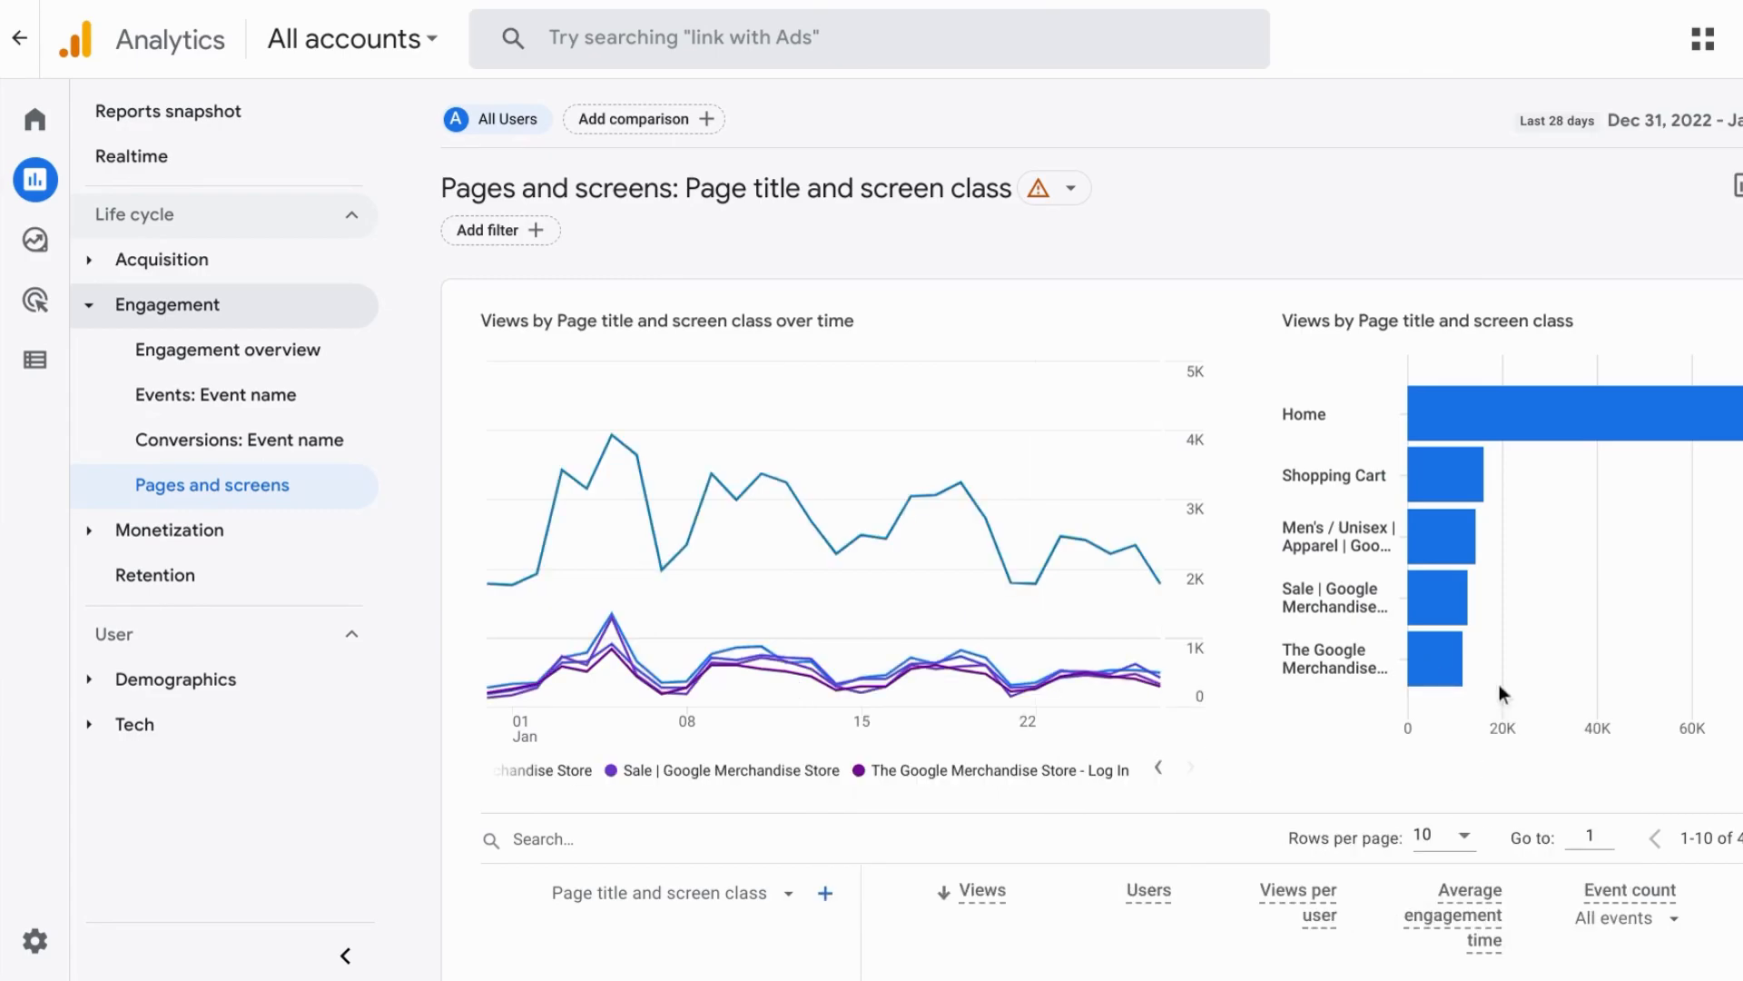
pyautogui.moveTo(1236, 652)
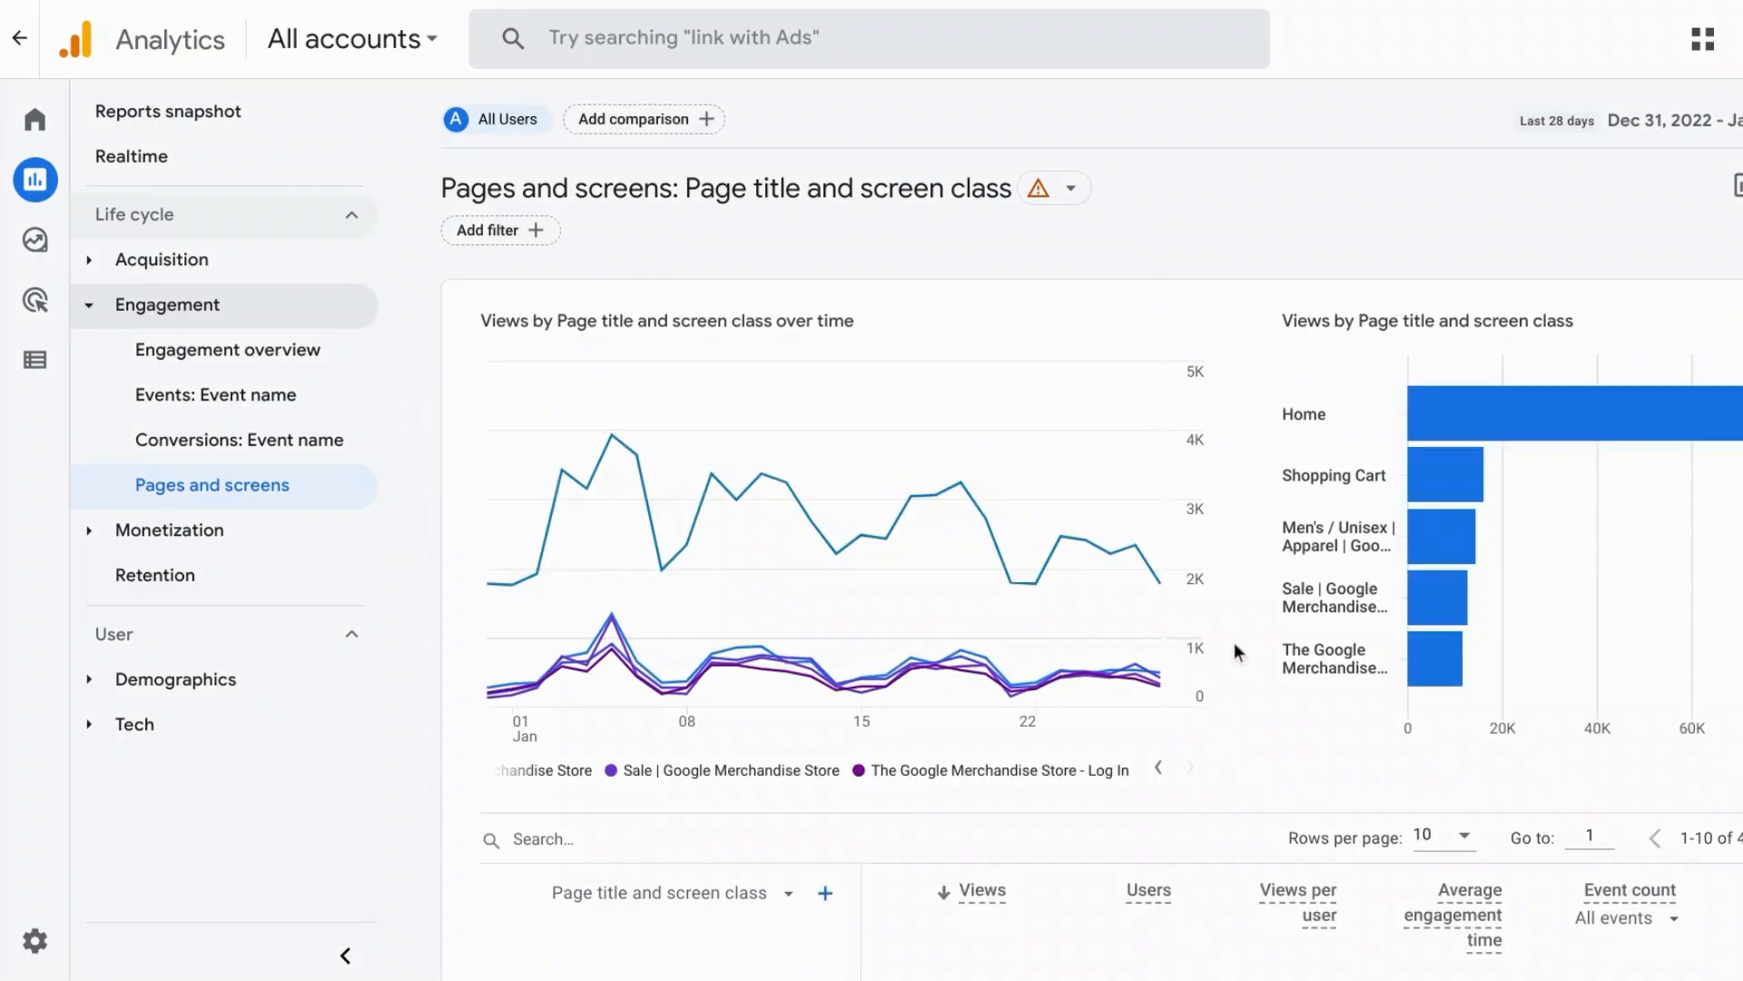
pyautogui.moveTo(1442, 474)
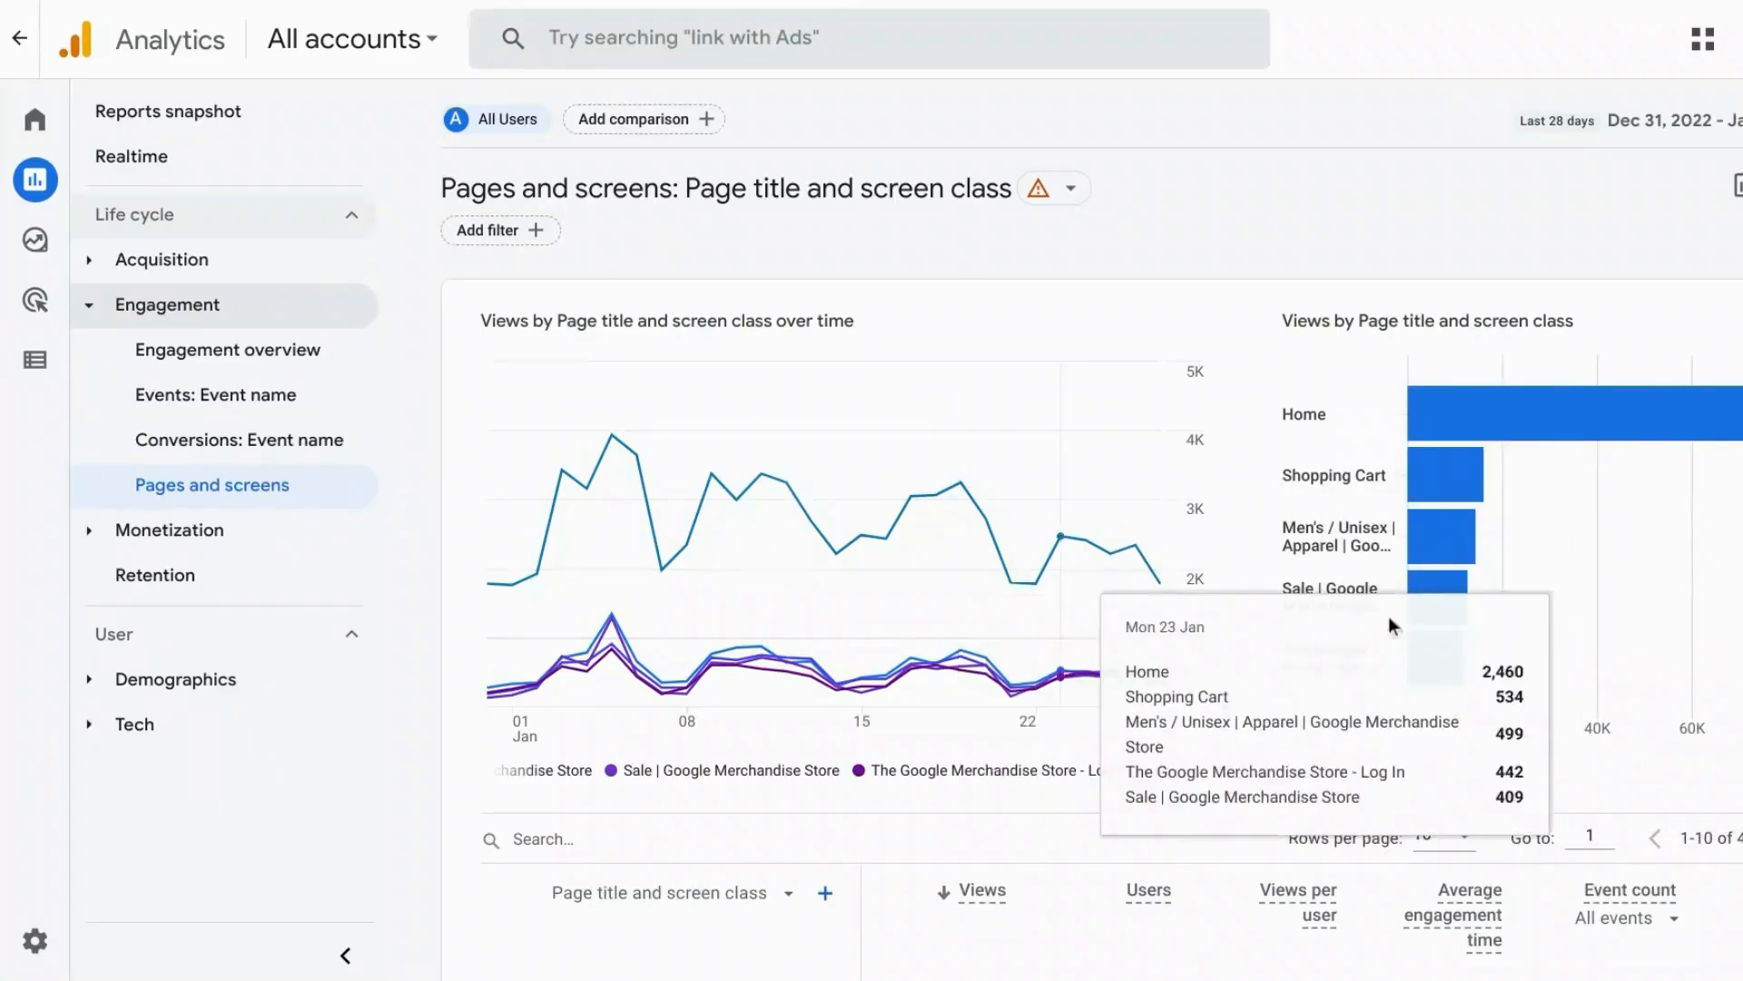
pyautogui.moveTo(1260, 754)
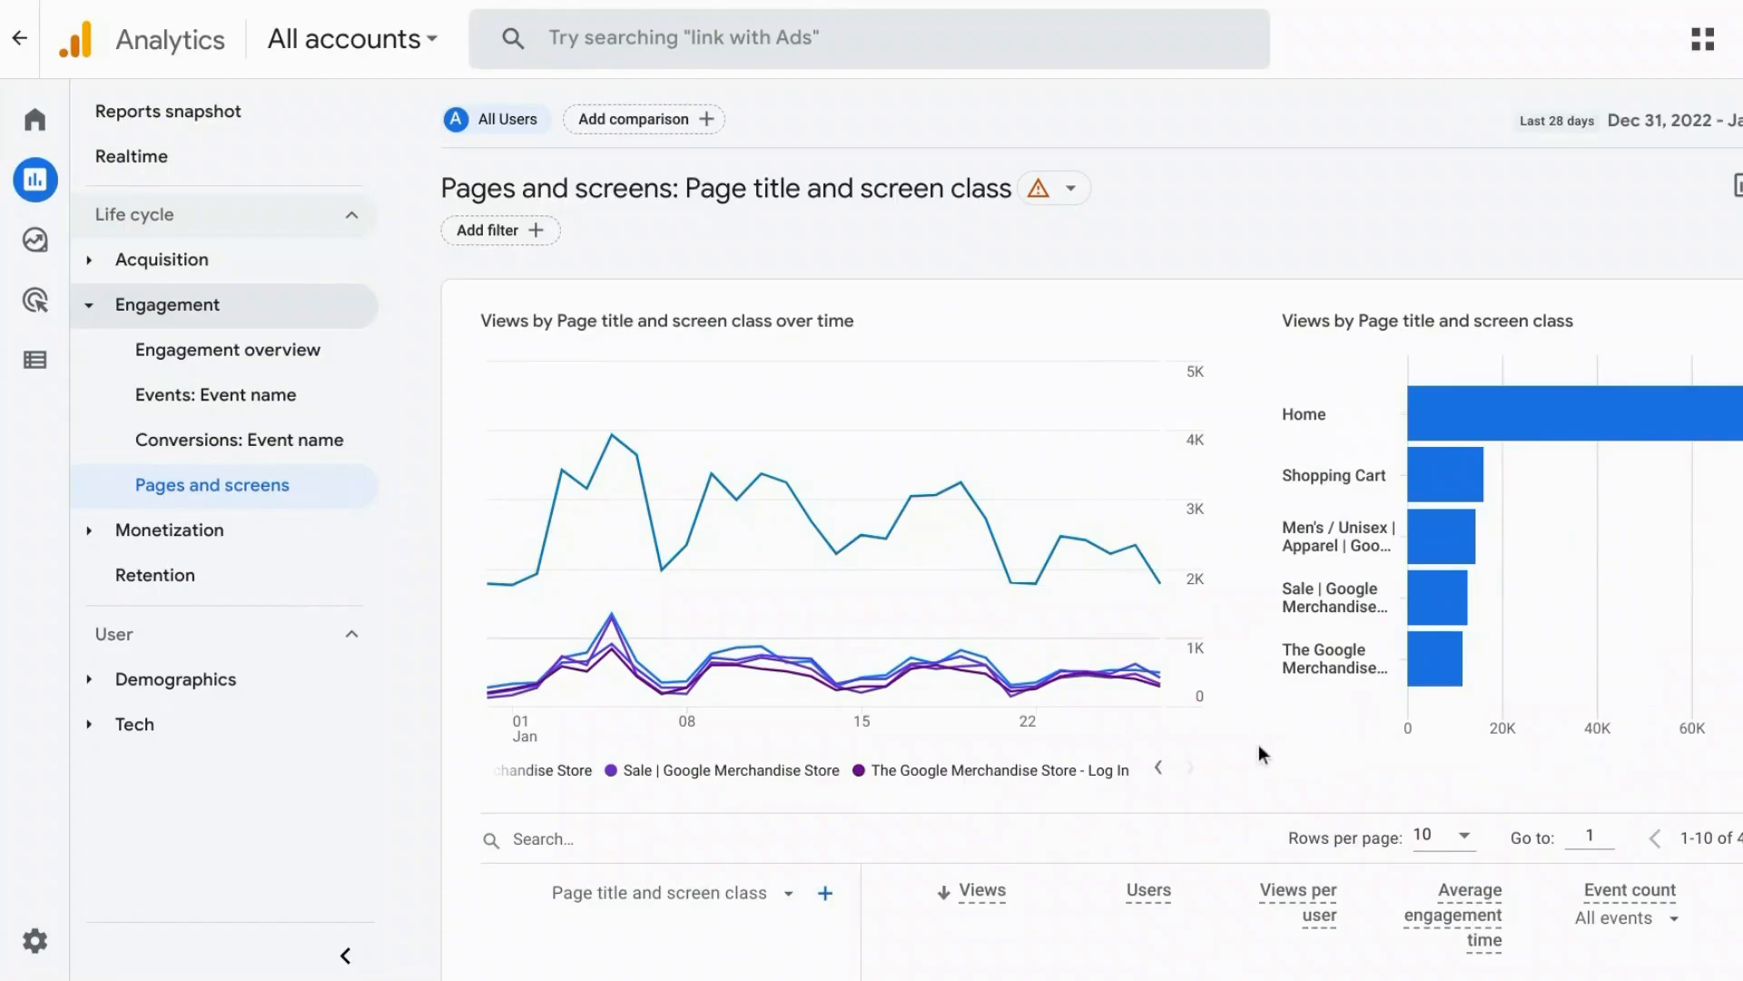
pyautogui.moveTo(1255, 733)
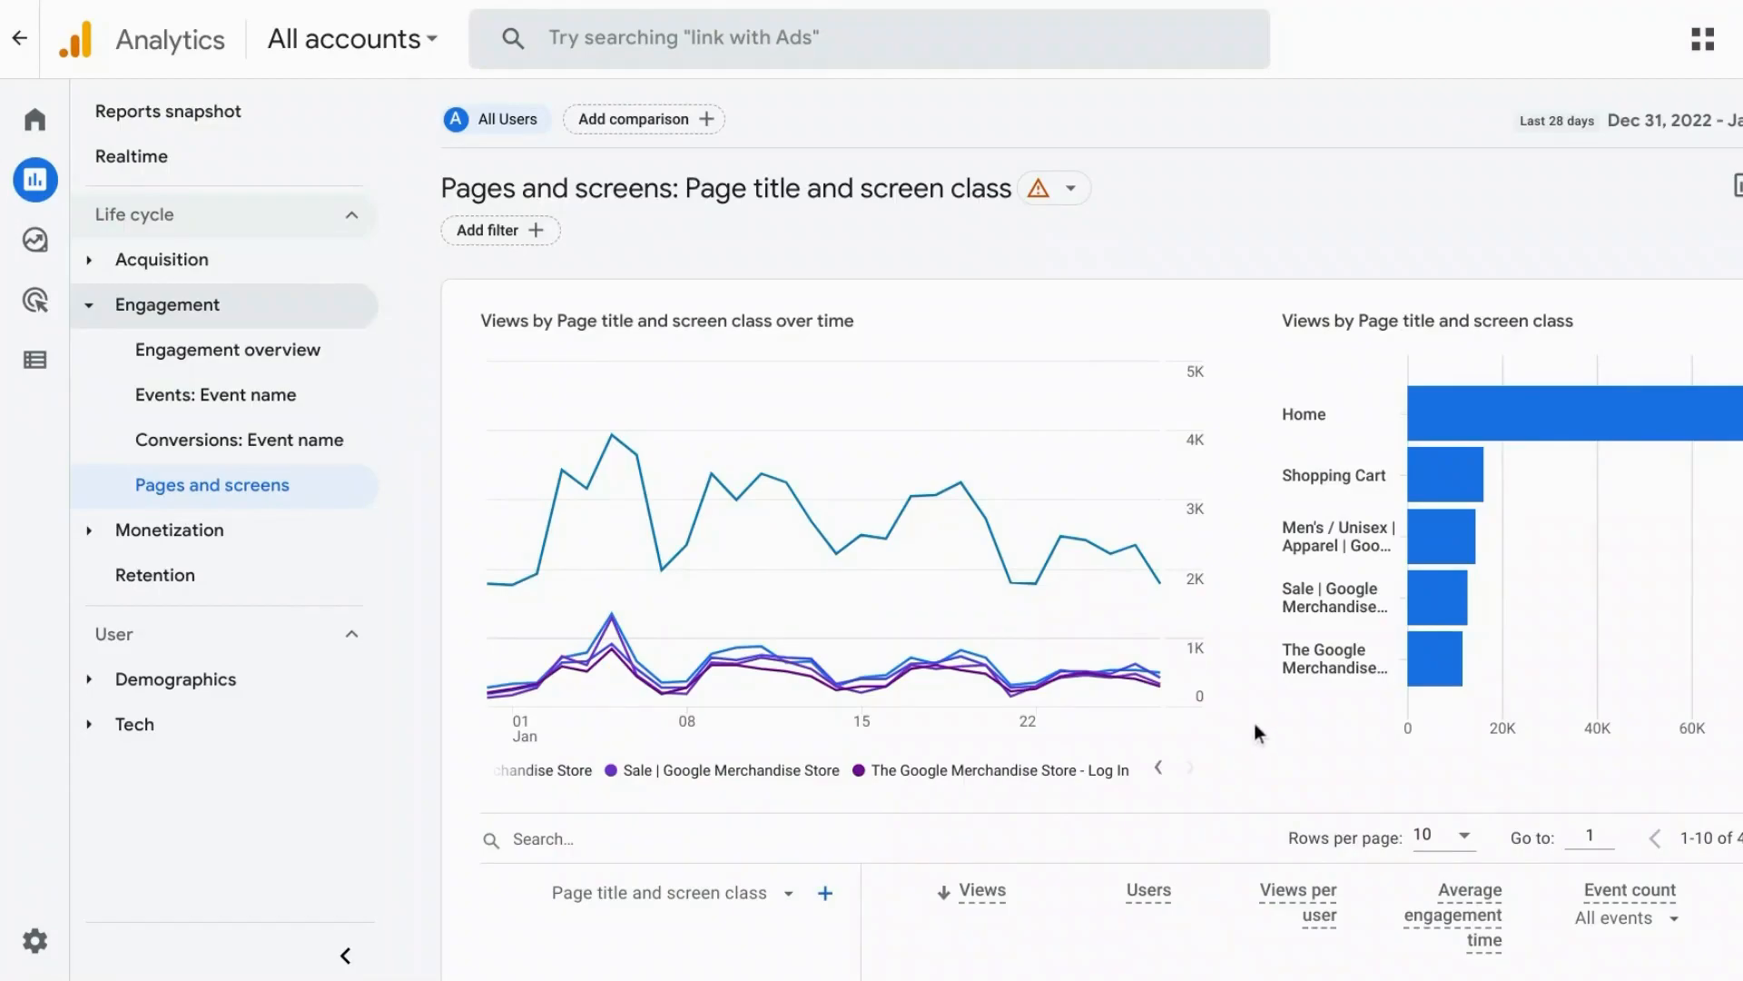
pyautogui.moveTo(1242, 714)
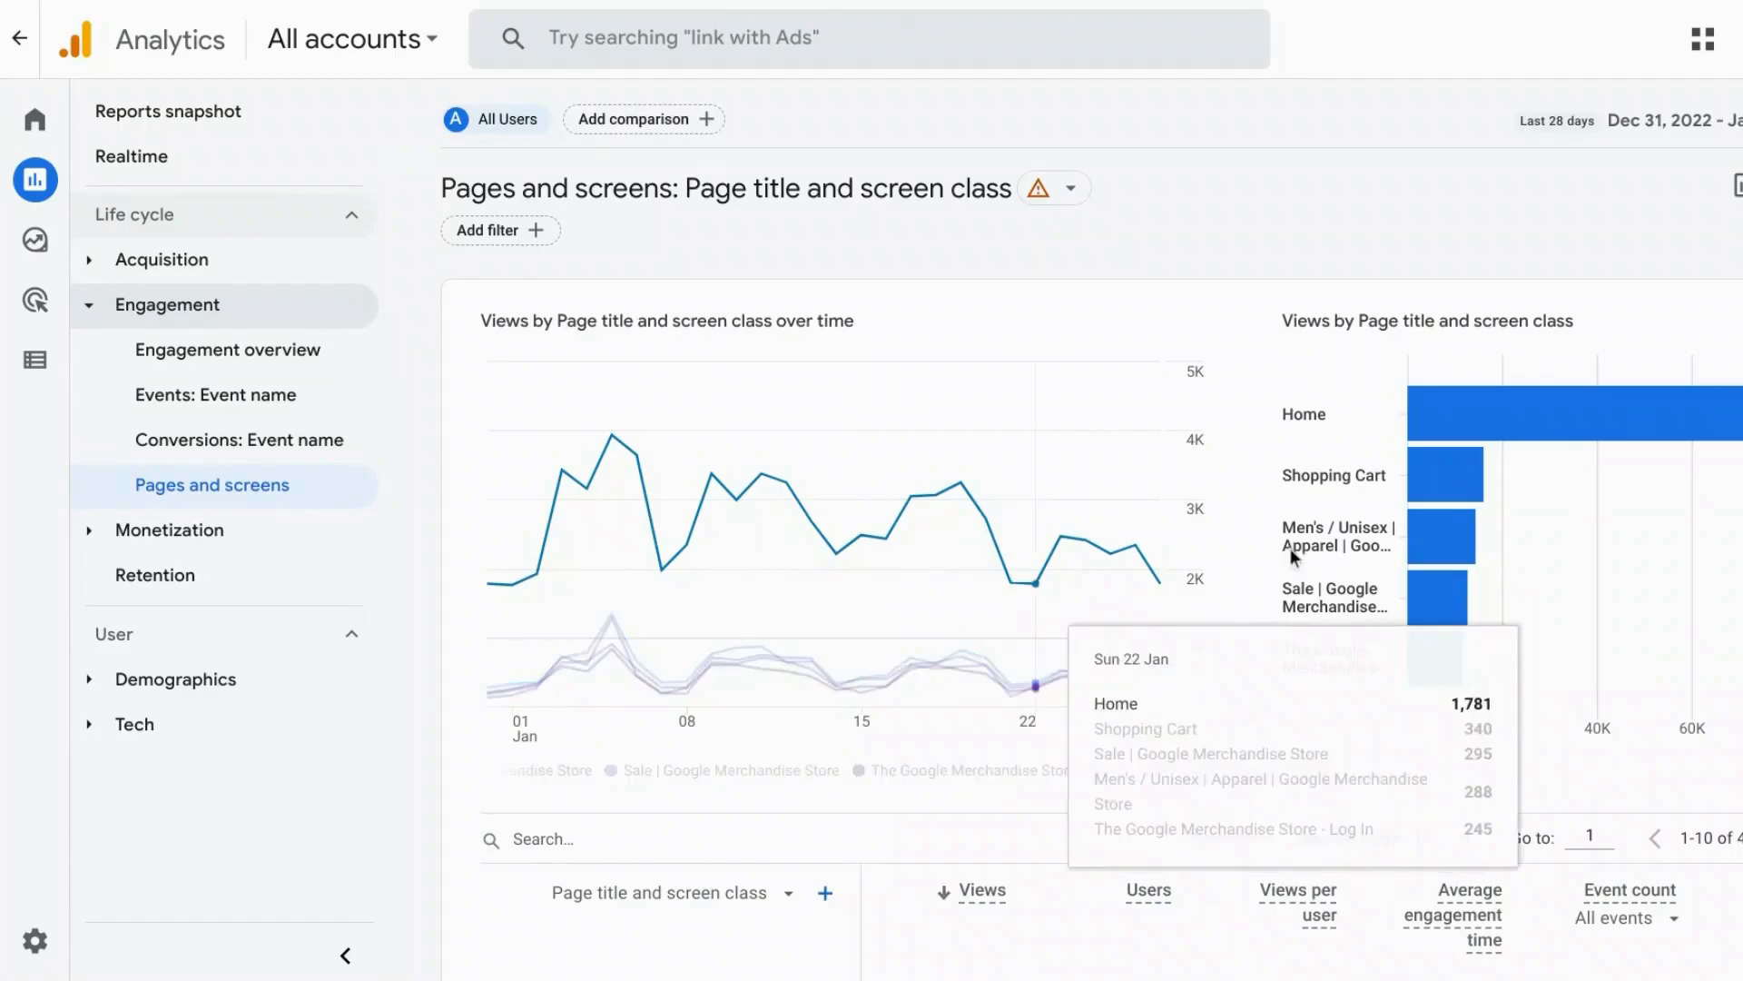
pyautogui.moveTo(855, 577)
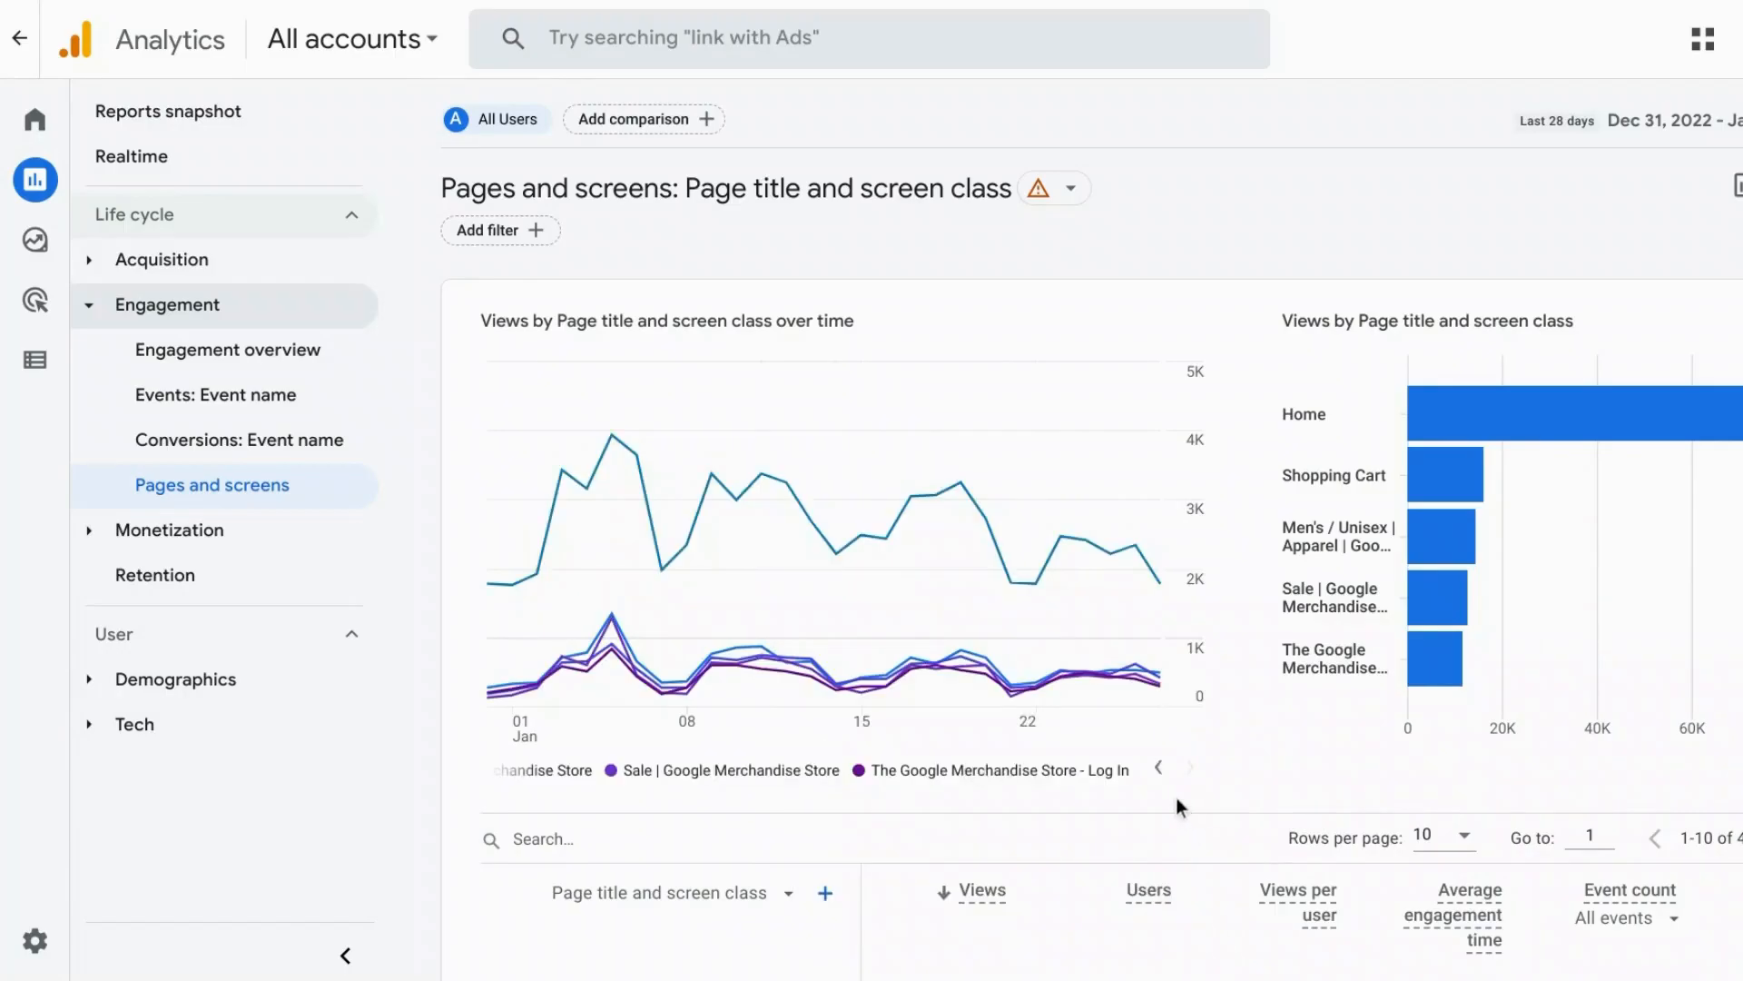
# Page the Pages and screens chart legend back to its first entries
pyautogui.click(1159, 767)
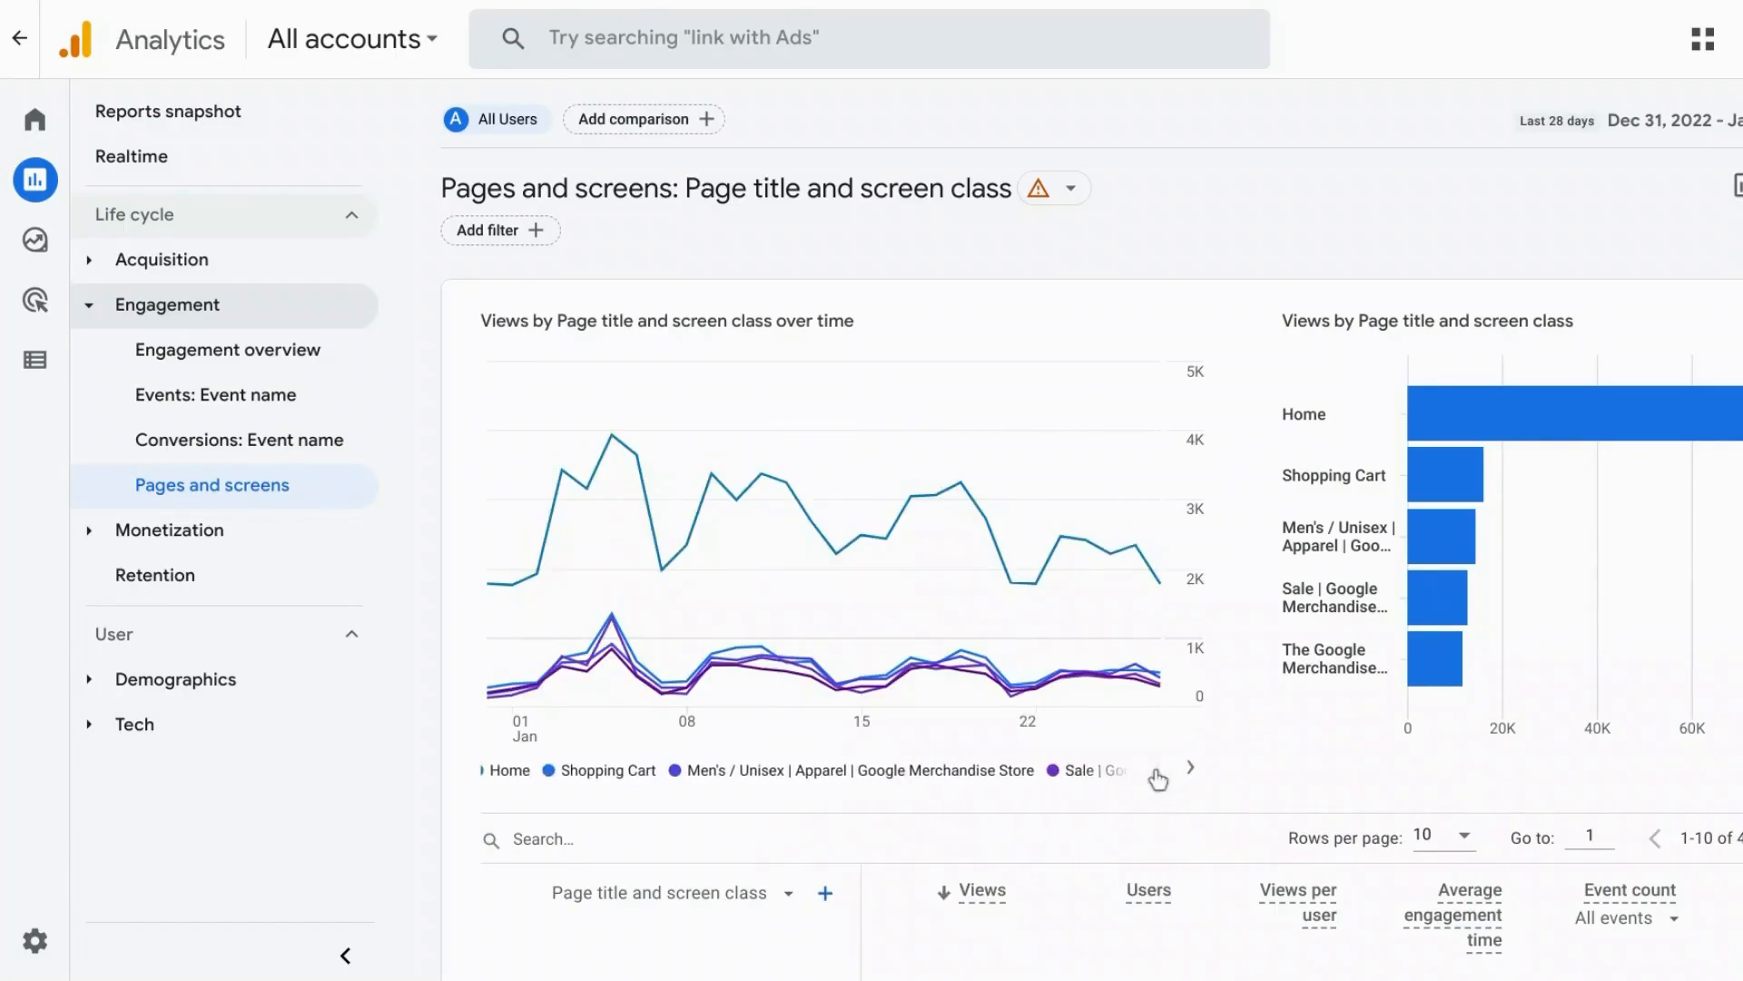
pyautogui.moveTo(1171, 492)
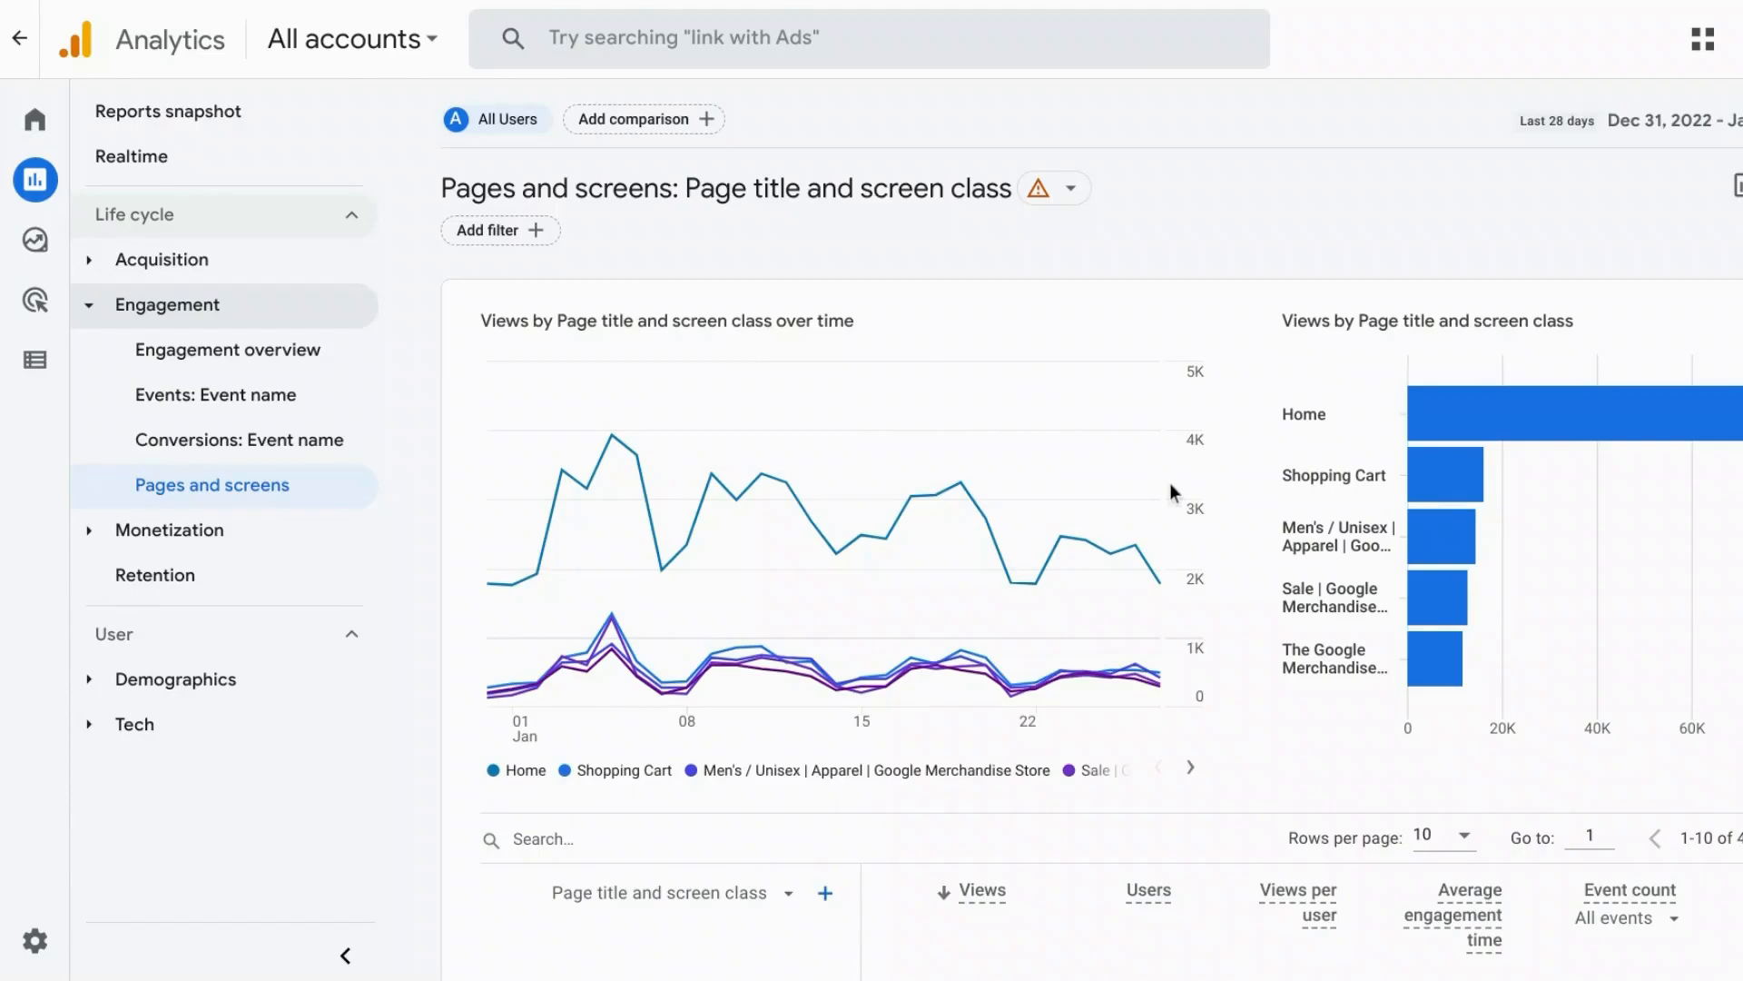
pyautogui.moveTo(1189, 508)
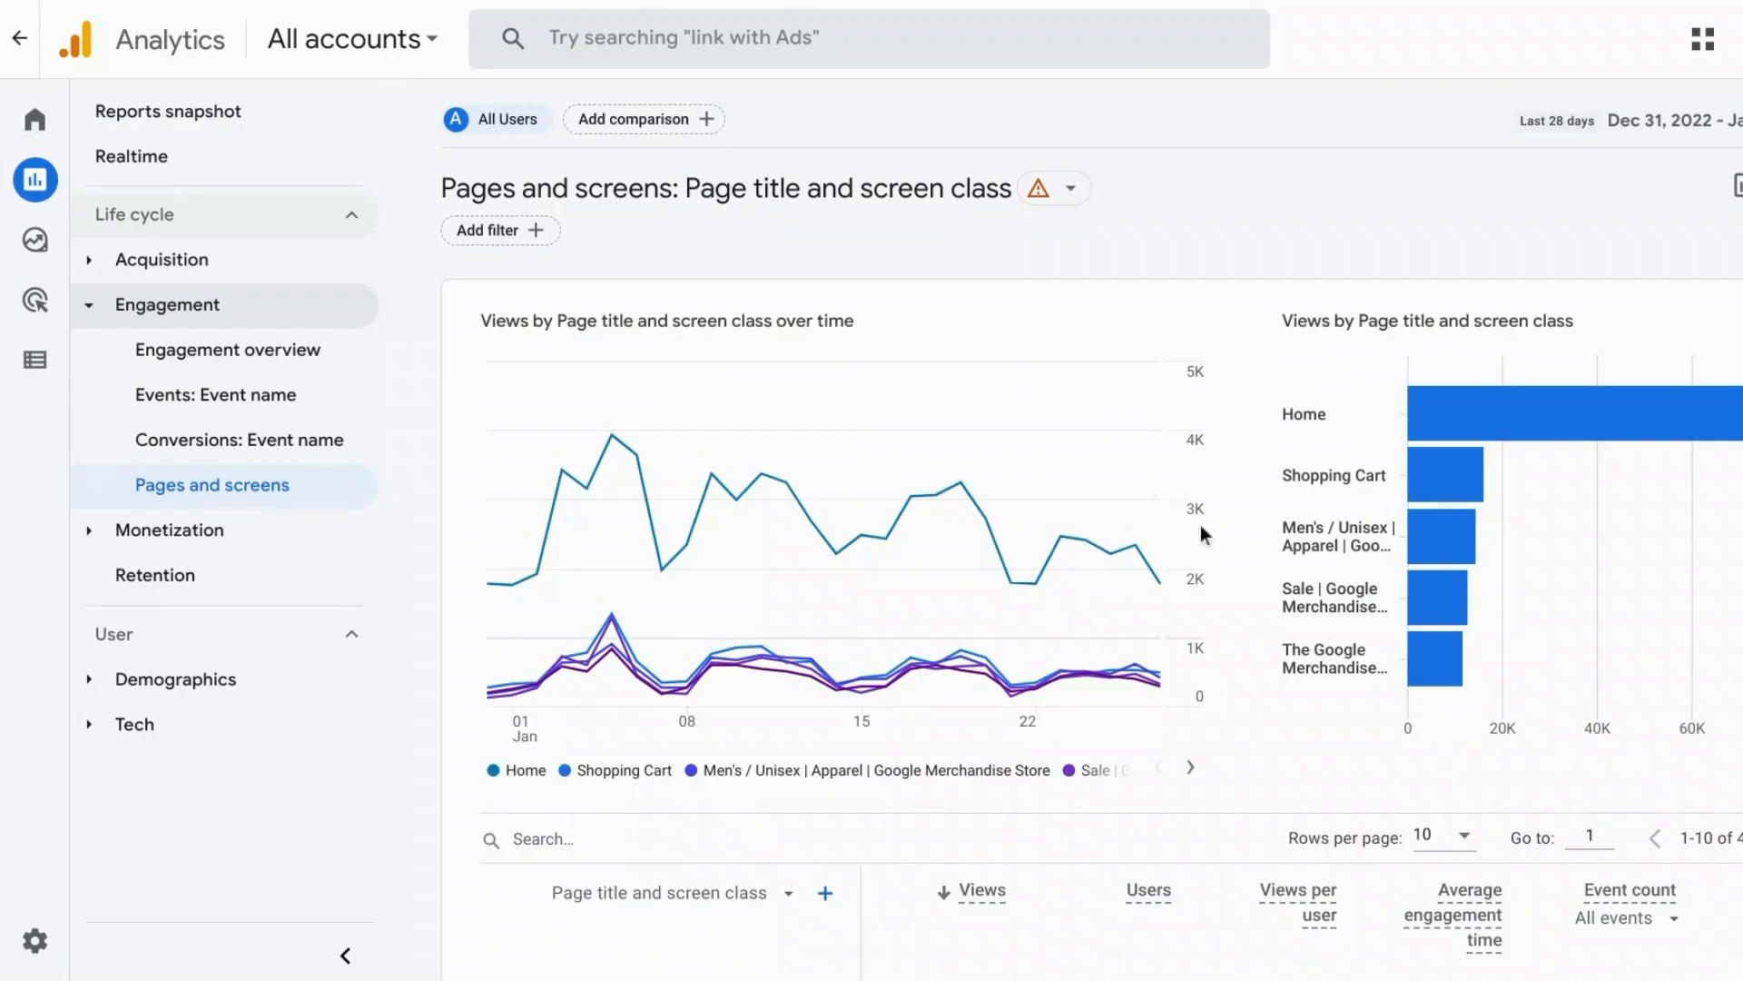
pyautogui.moveTo(1136, 522)
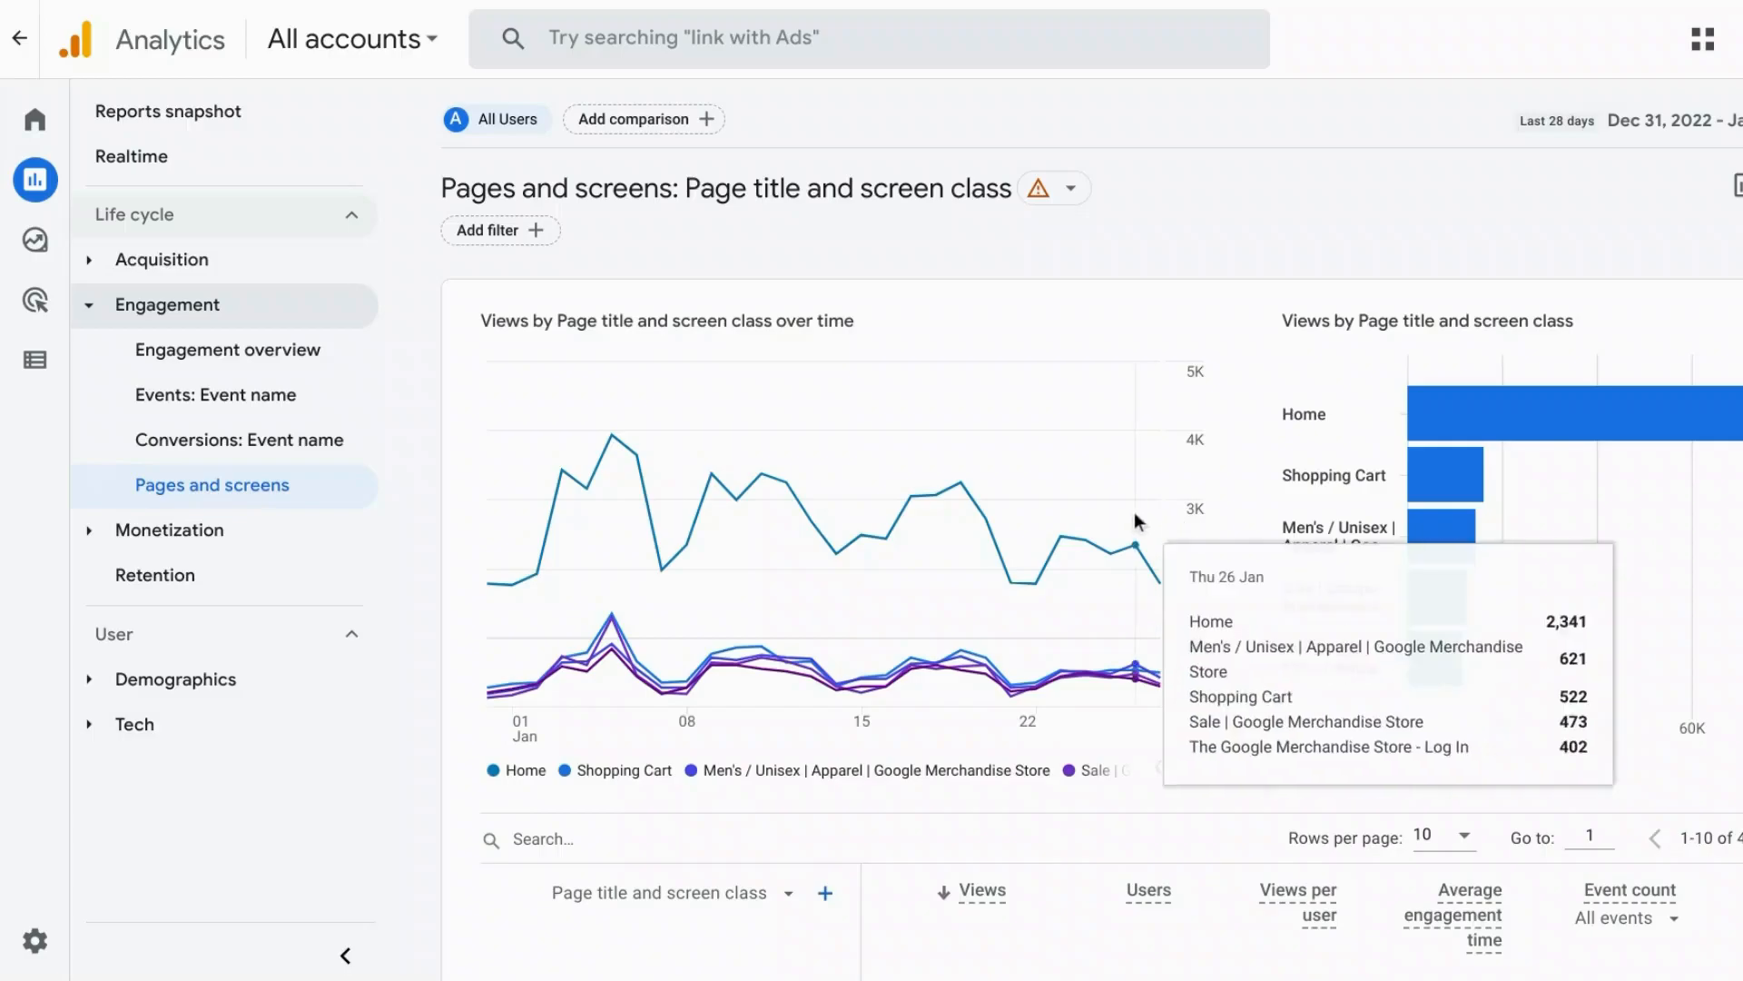
pyautogui.moveTo(1255, 605)
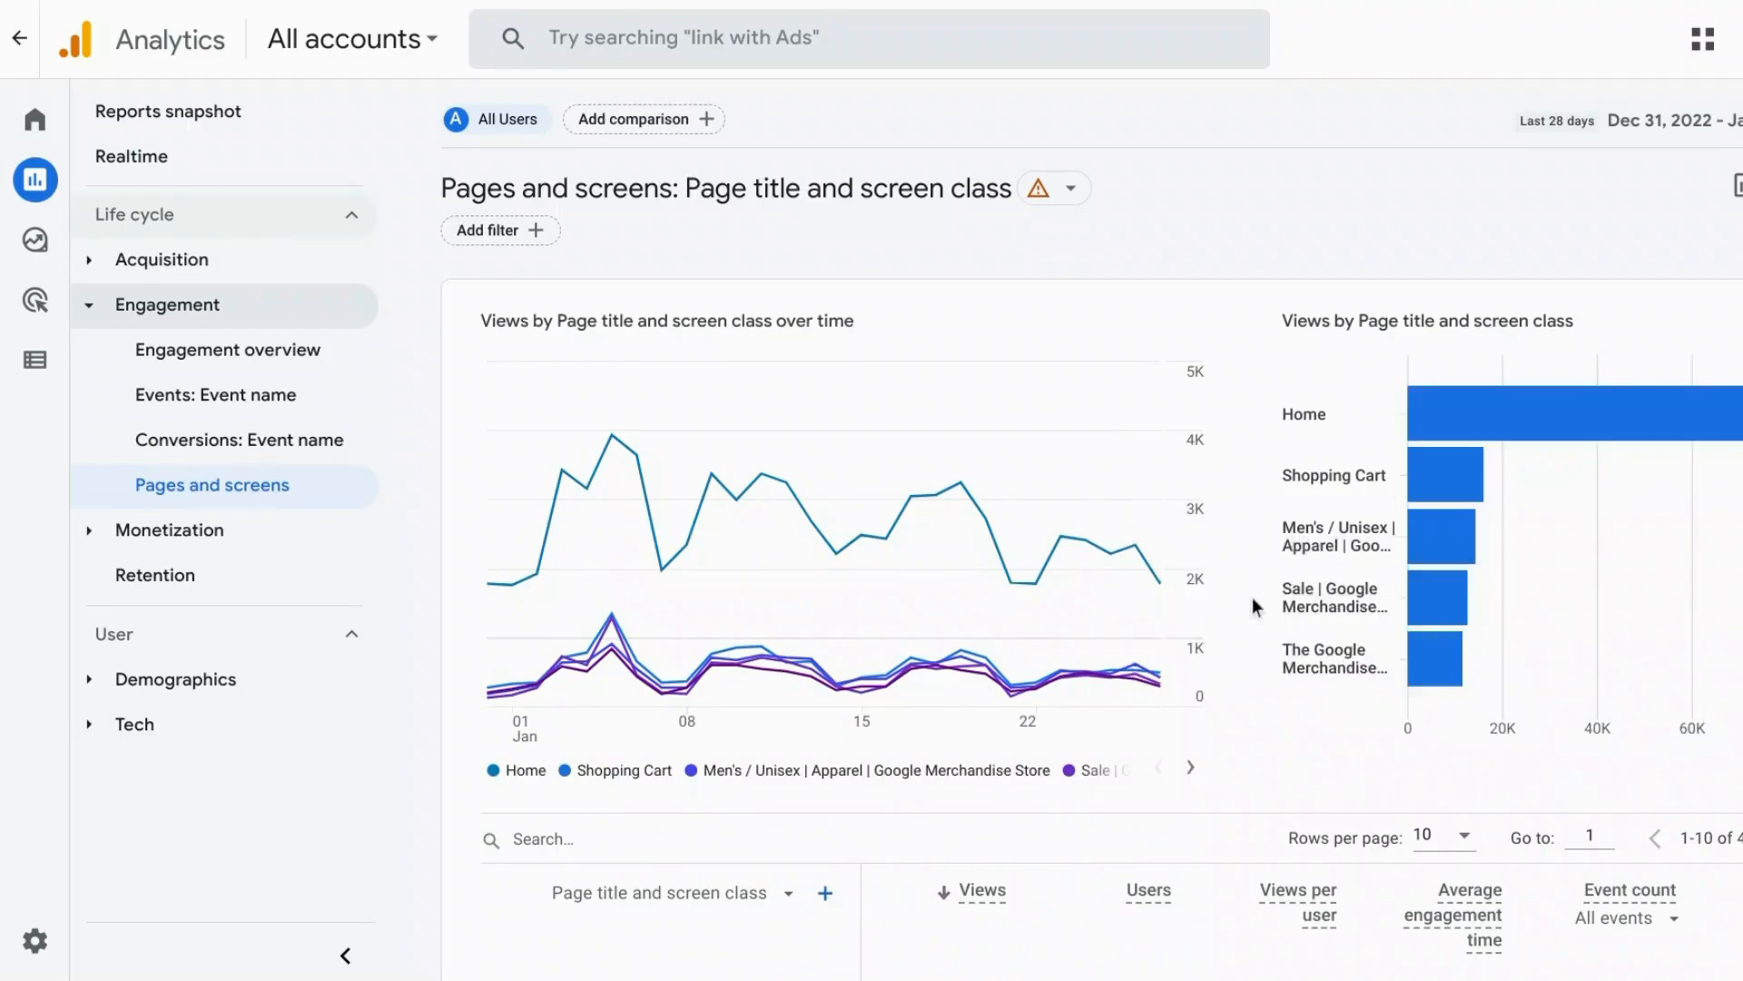
pyautogui.scroll(-3)
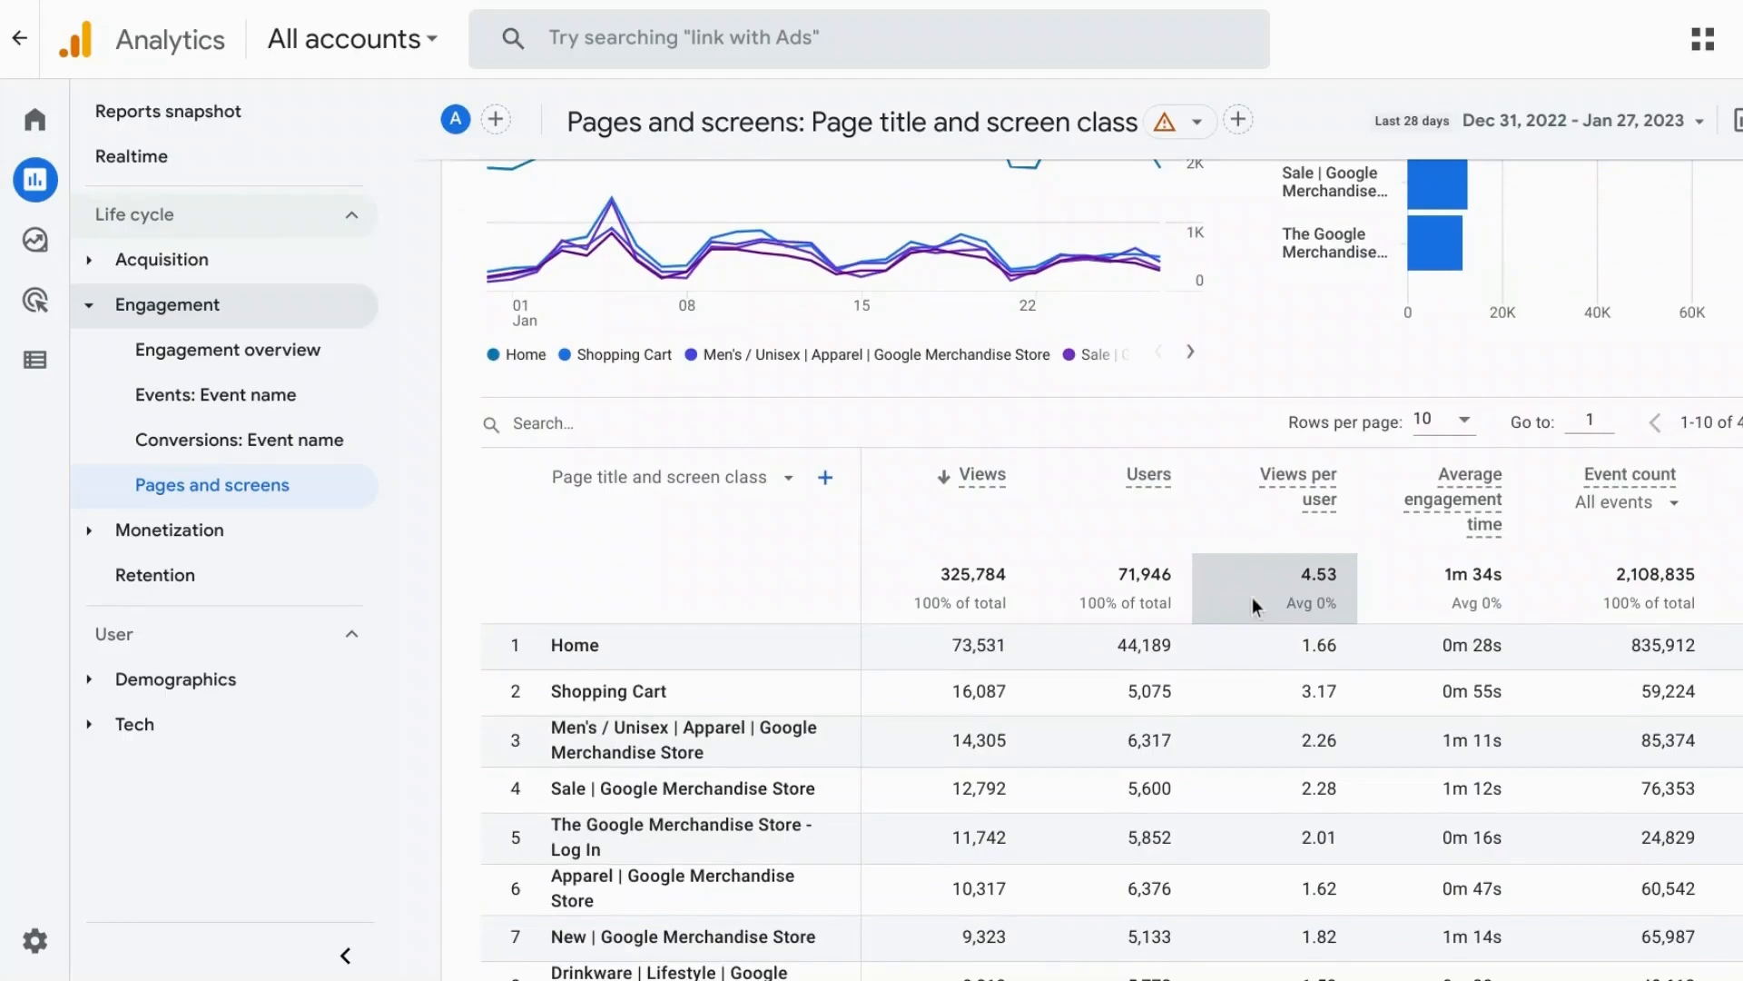
pyautogui.scroll(-3)
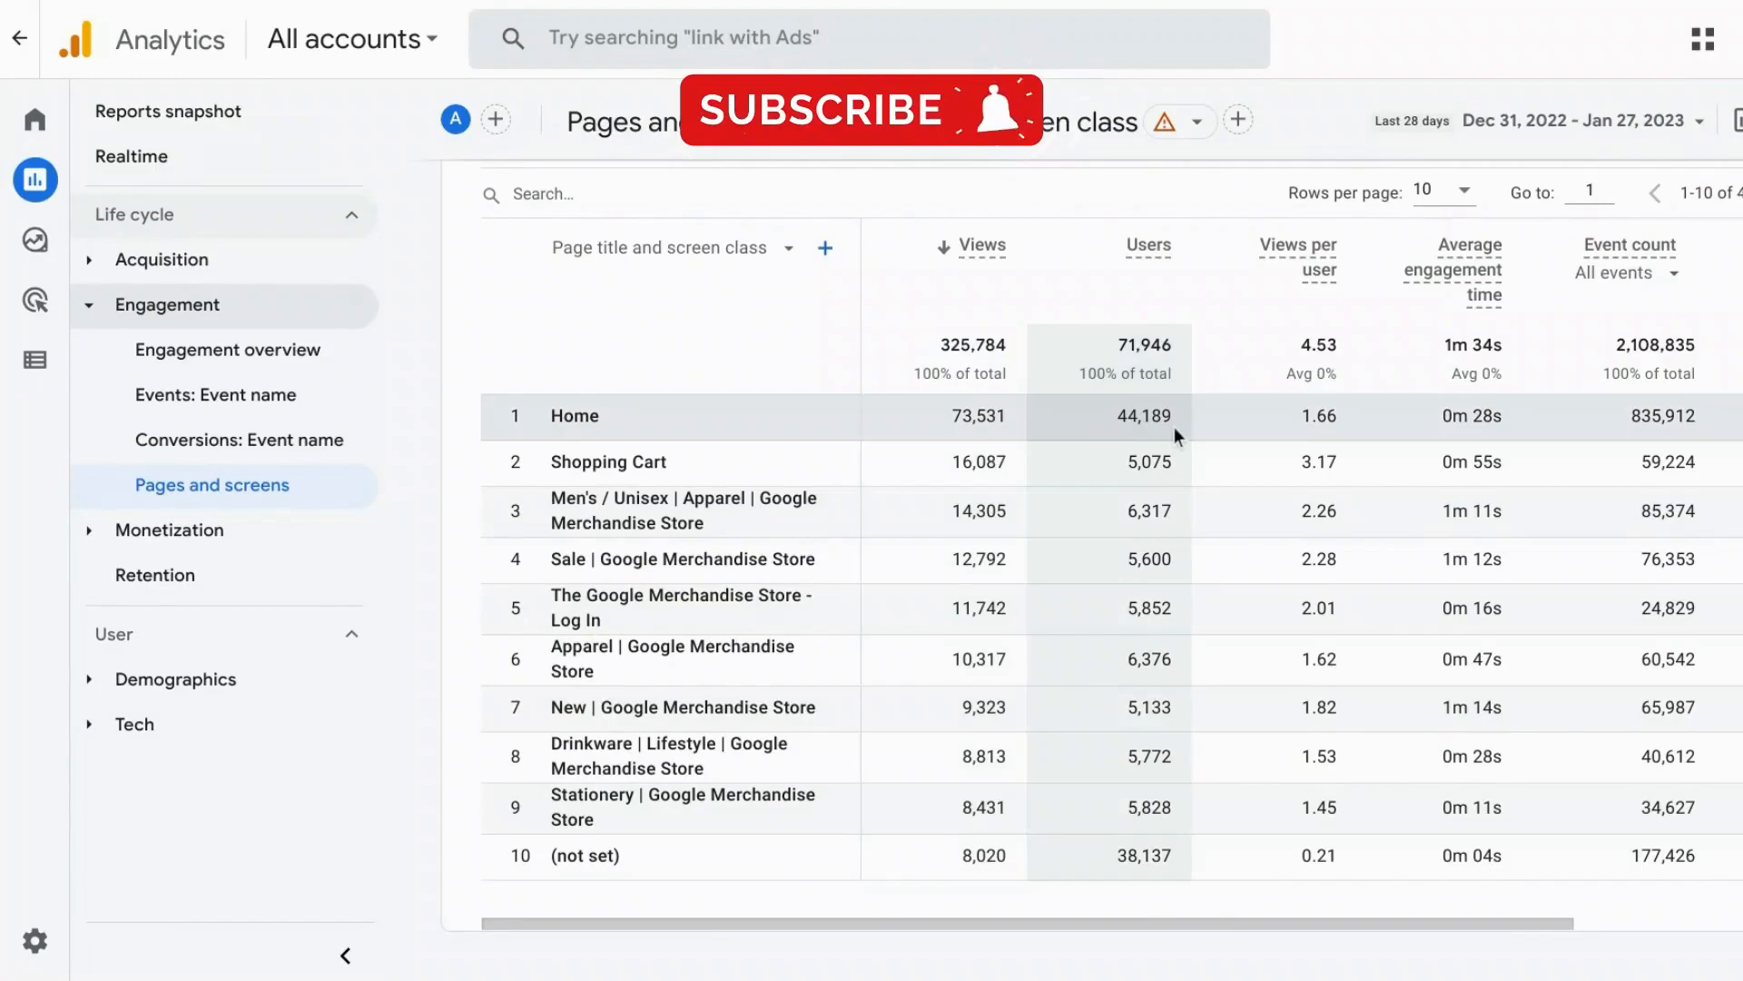
pyautogui.hscroll(3)
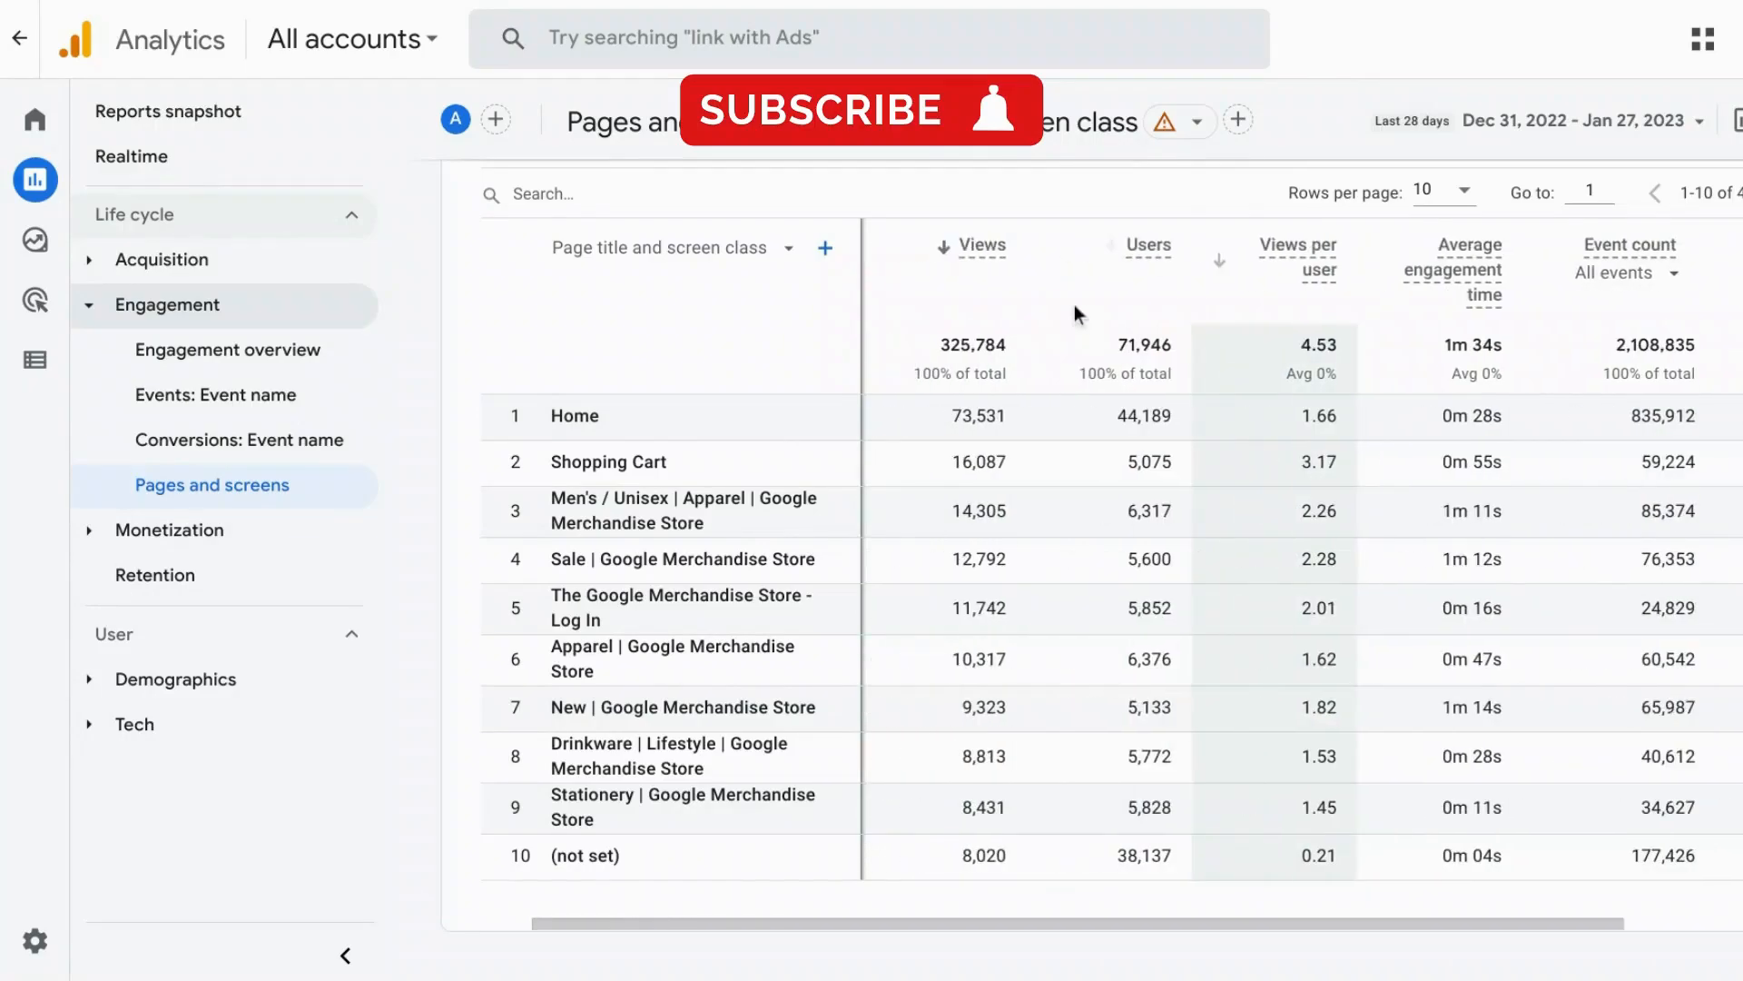
pyautogui.click(1150, 245)
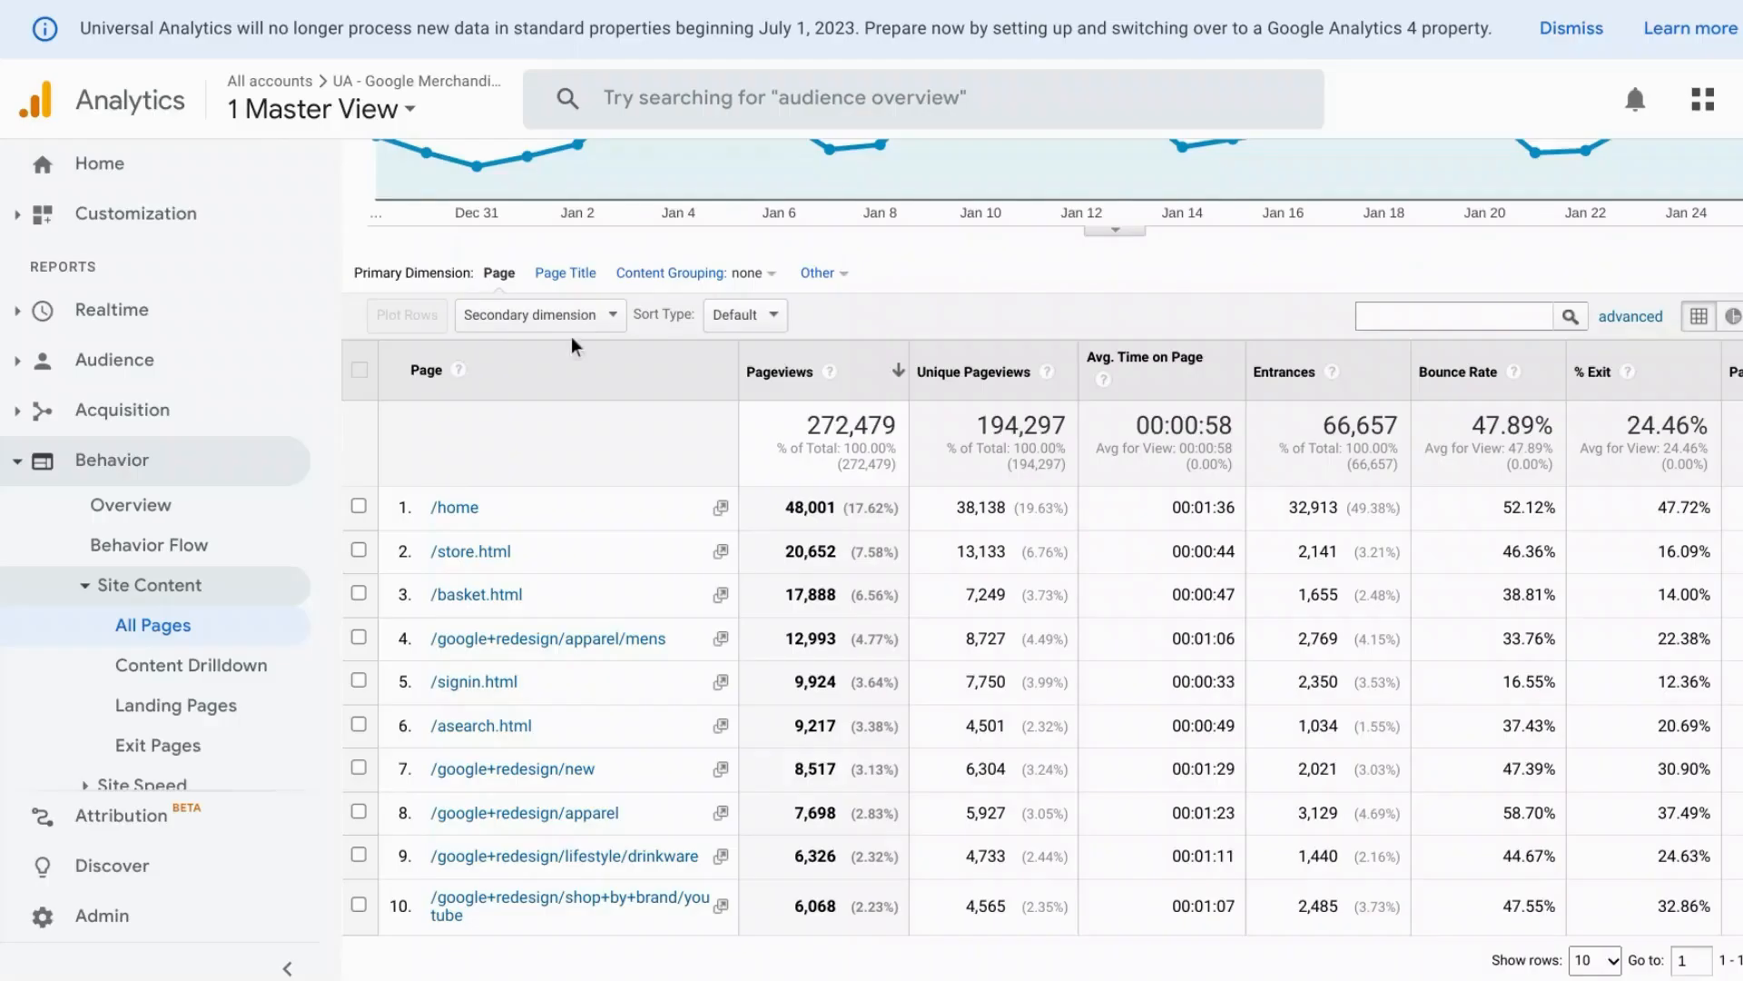
pyautogui.moveTo(572, 348)
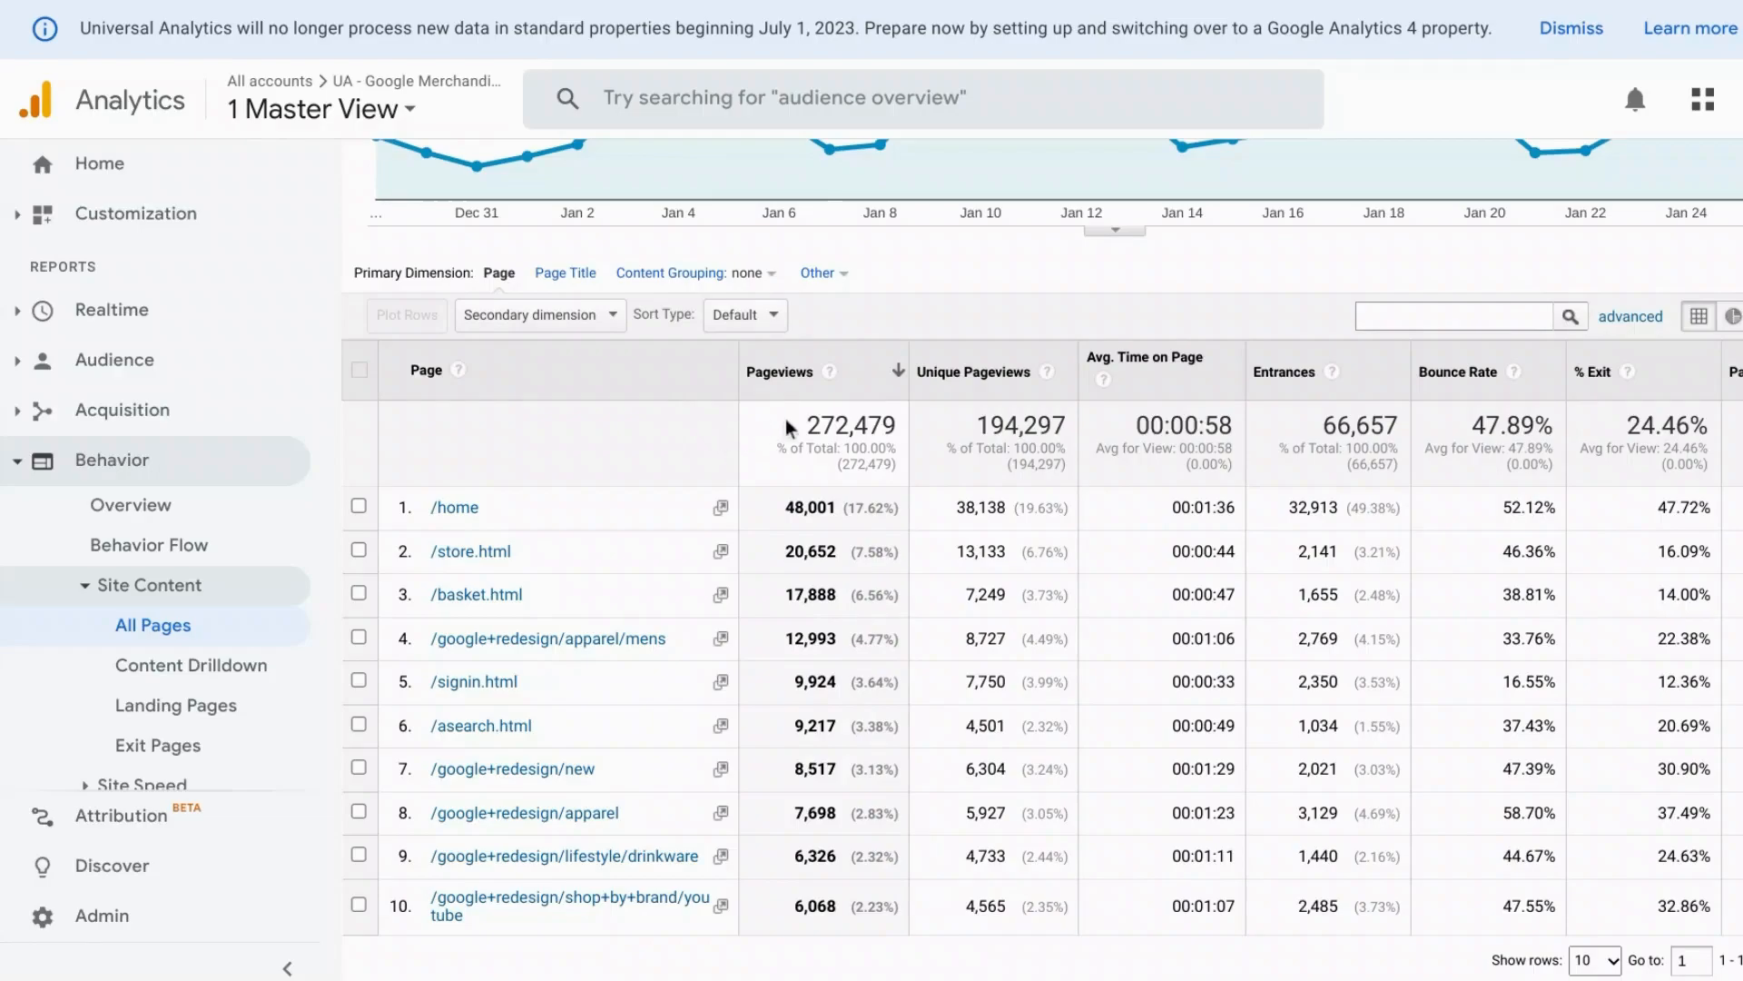
pyautogui.moveTo(805, 420)
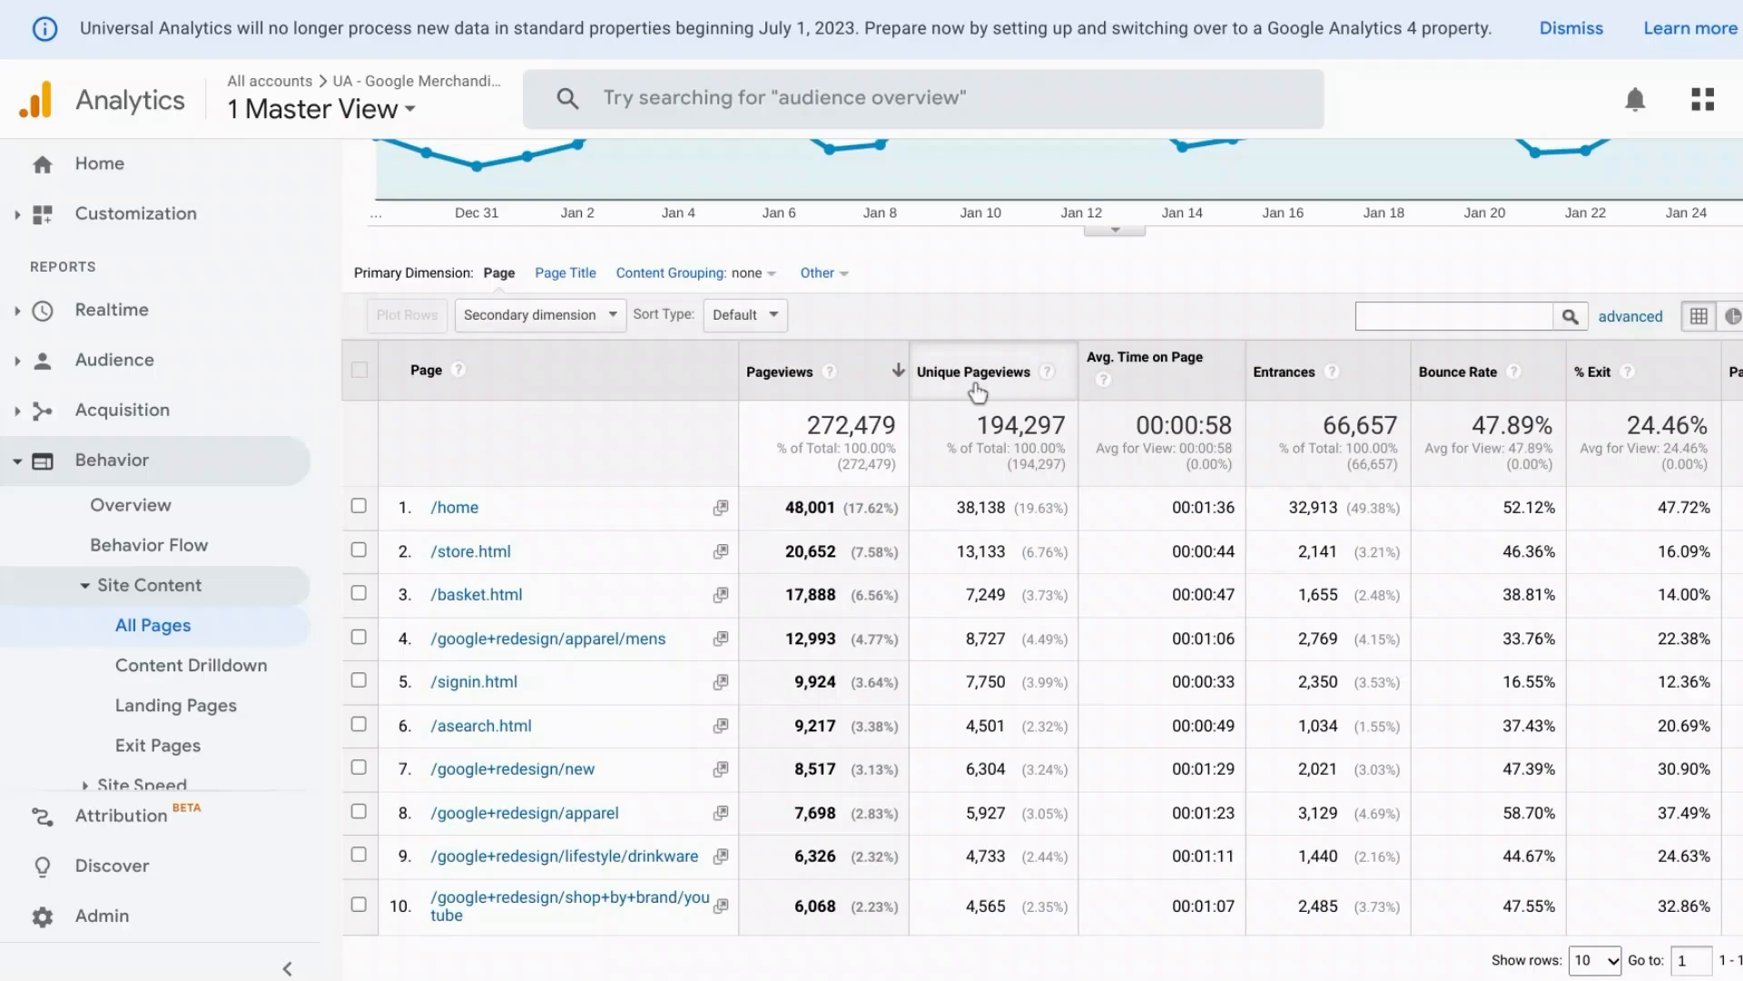
pyautogui.moveTo(1017, 279)
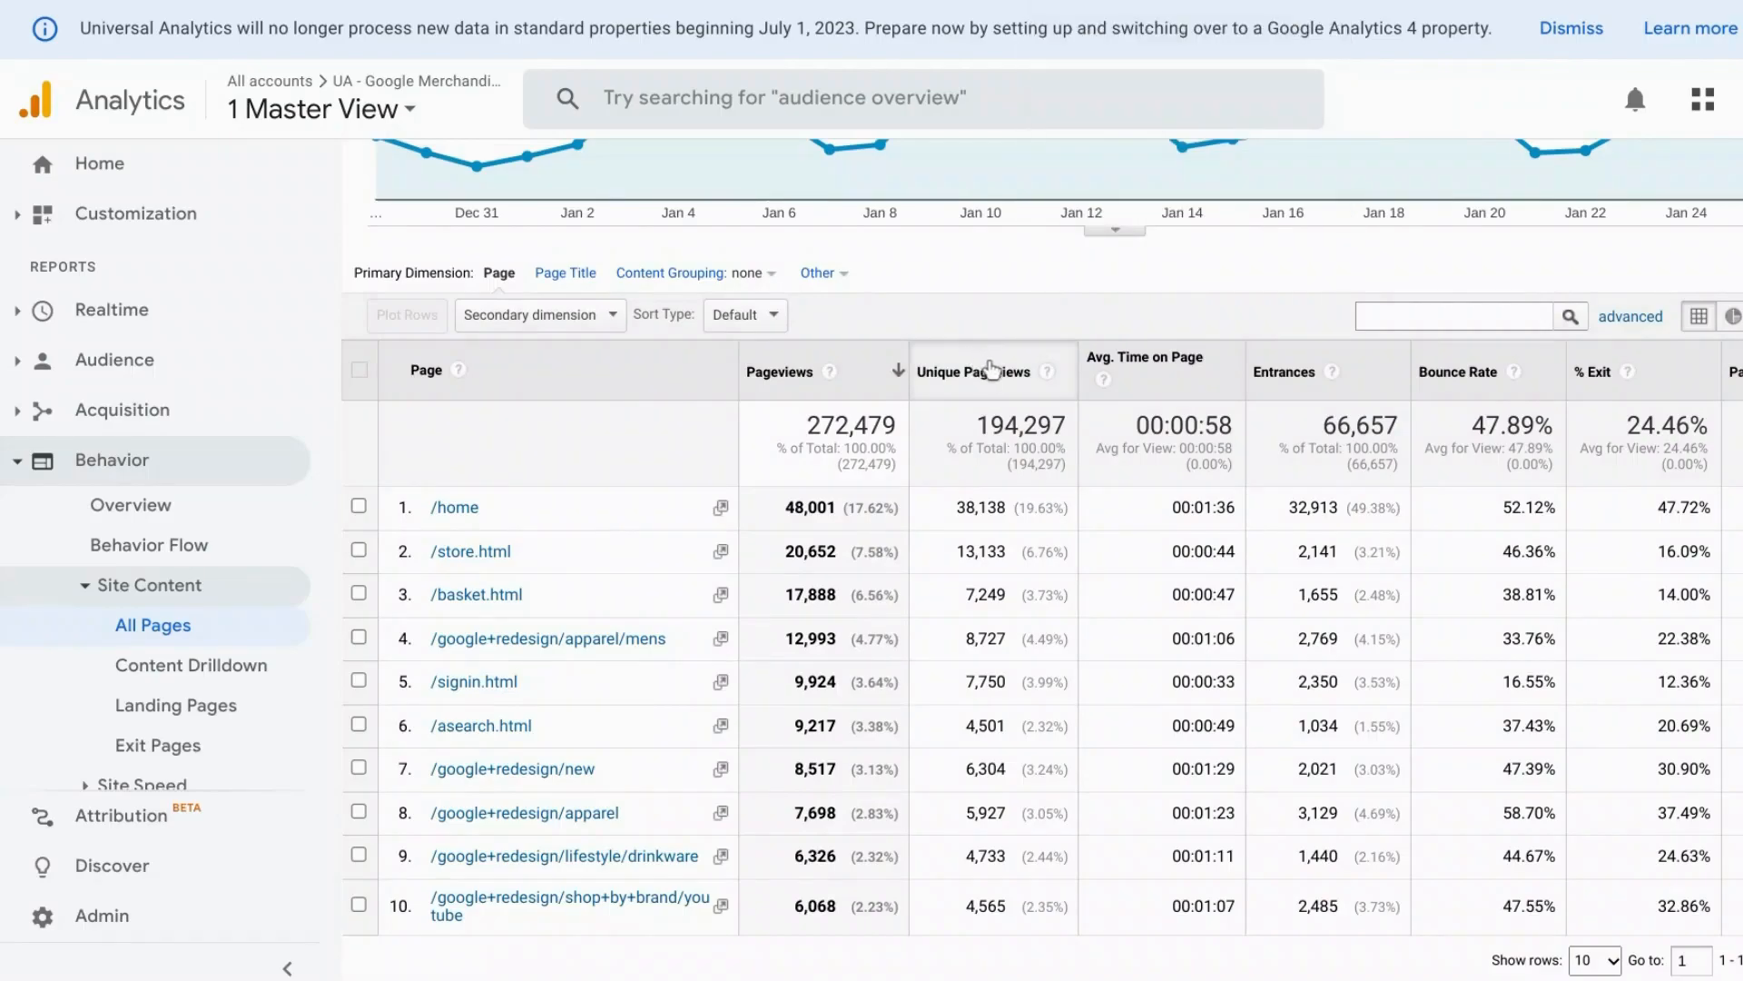
pyautogui.moveTo(1046, 372)
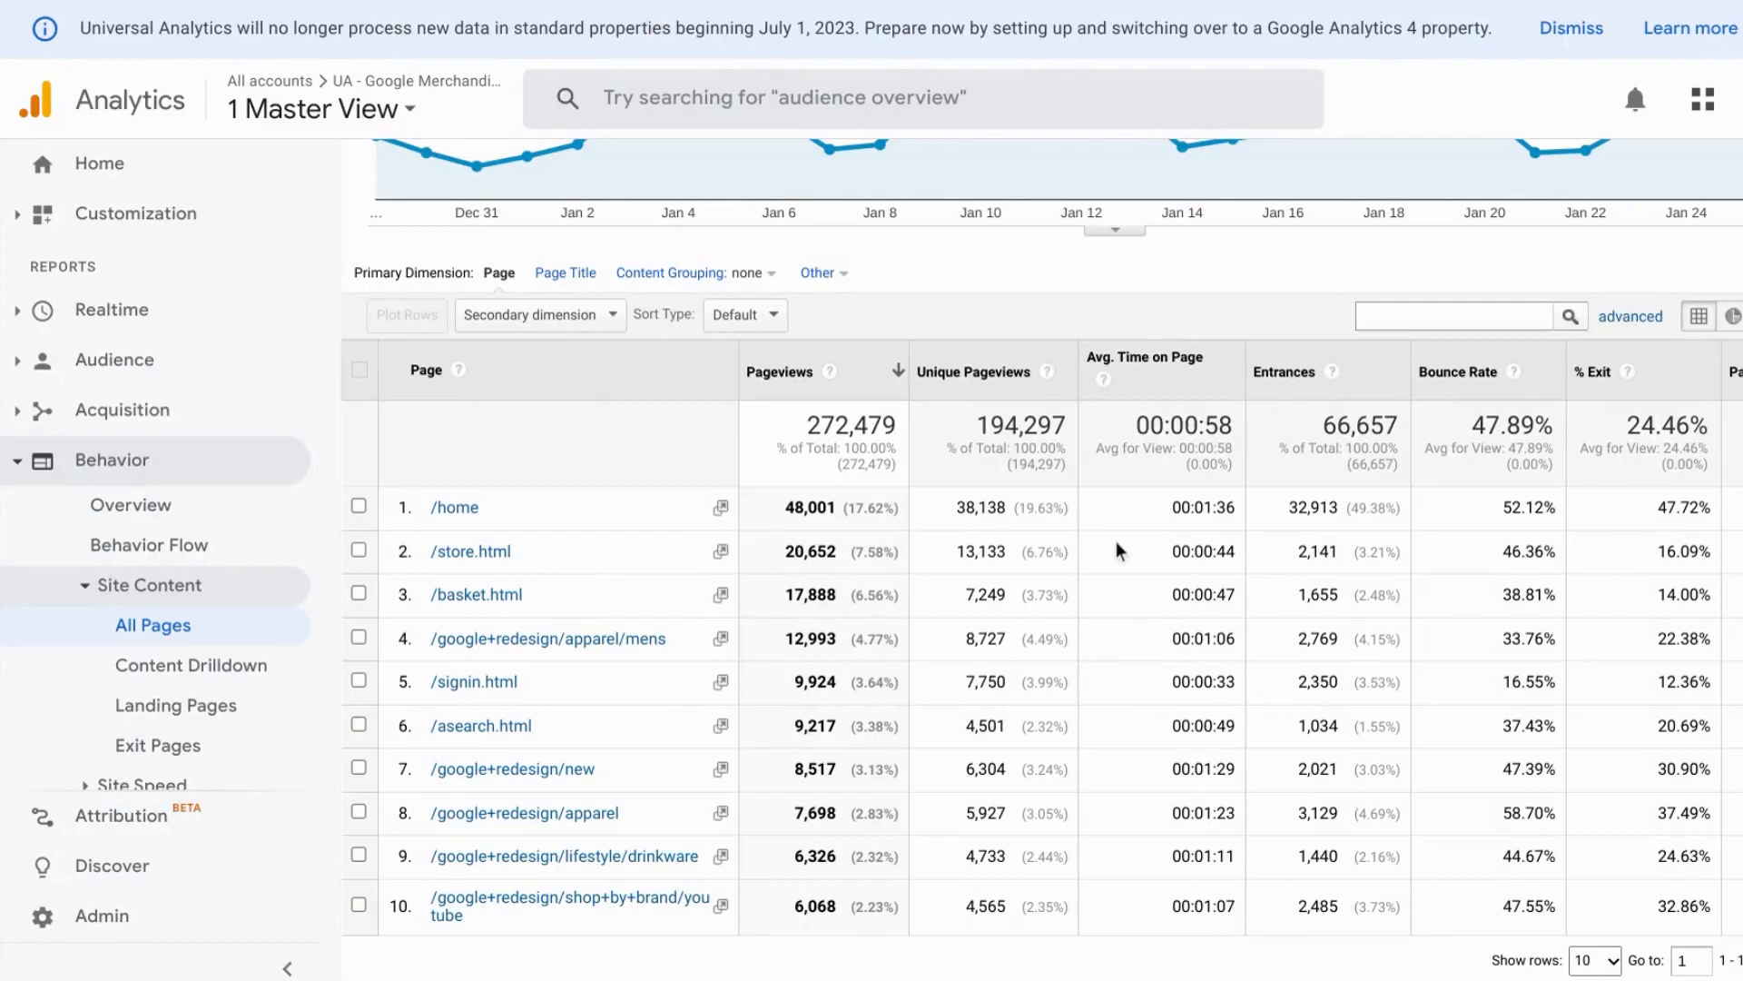
pyautogui.moveTo(1139, 590)
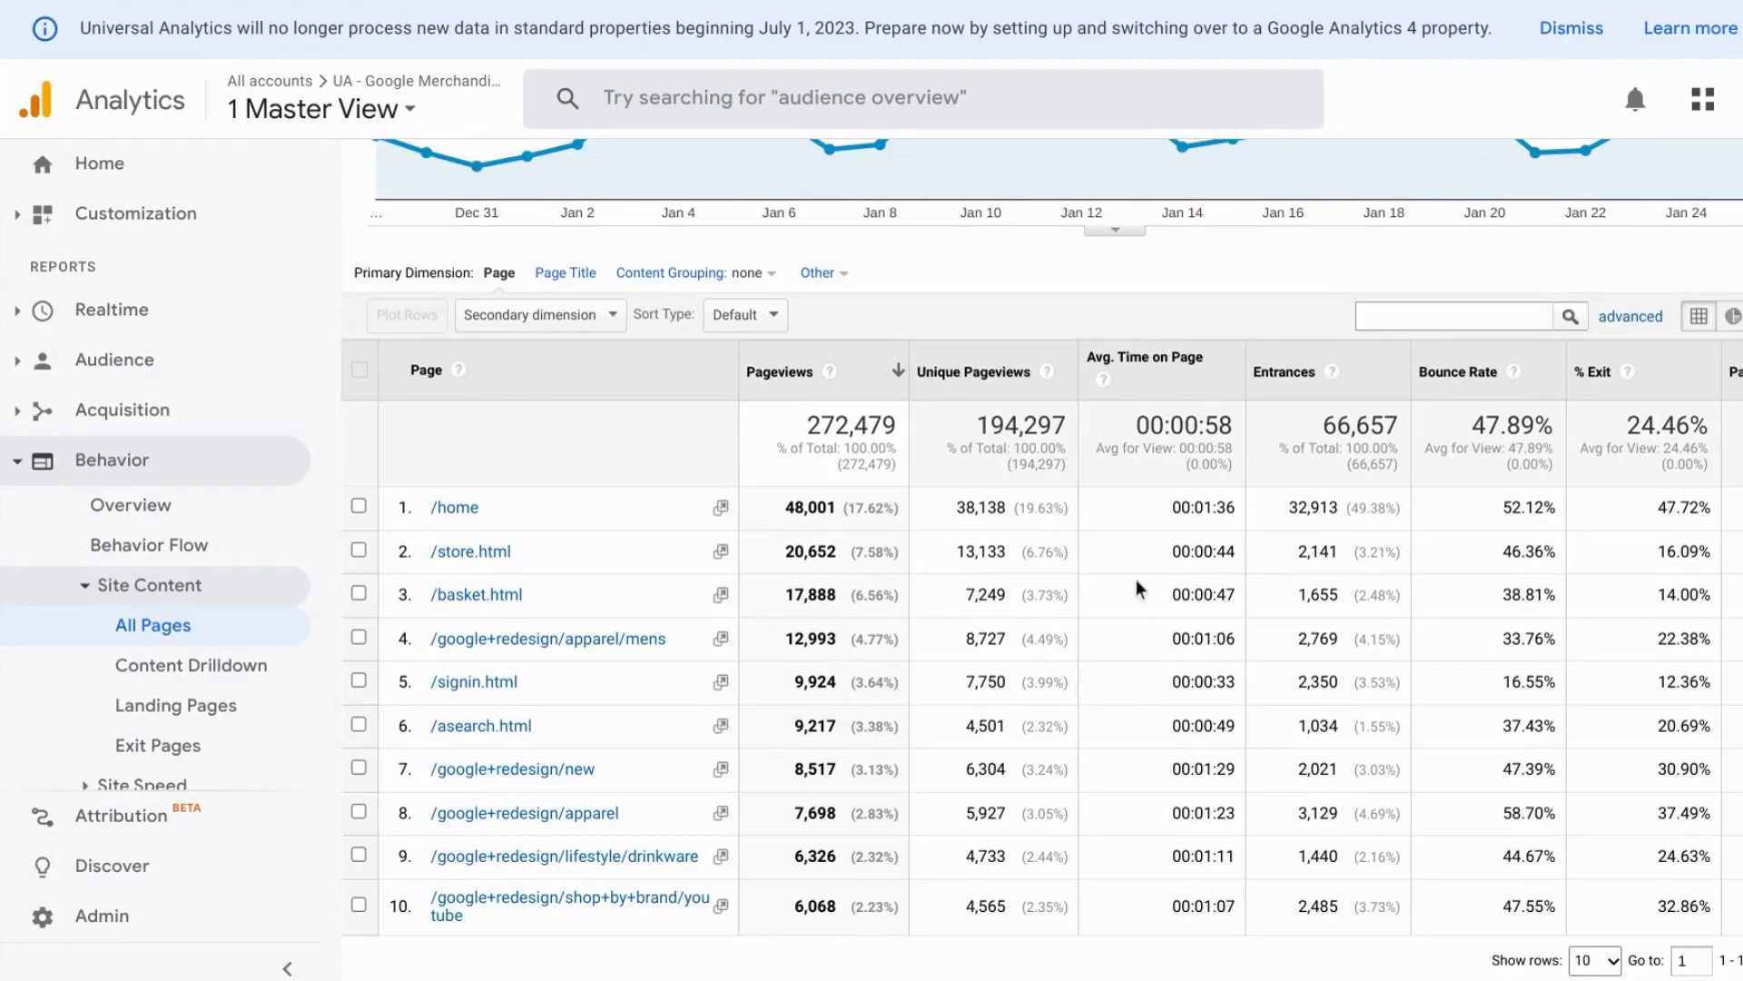
pyautogui.moveTo(1150, 381)
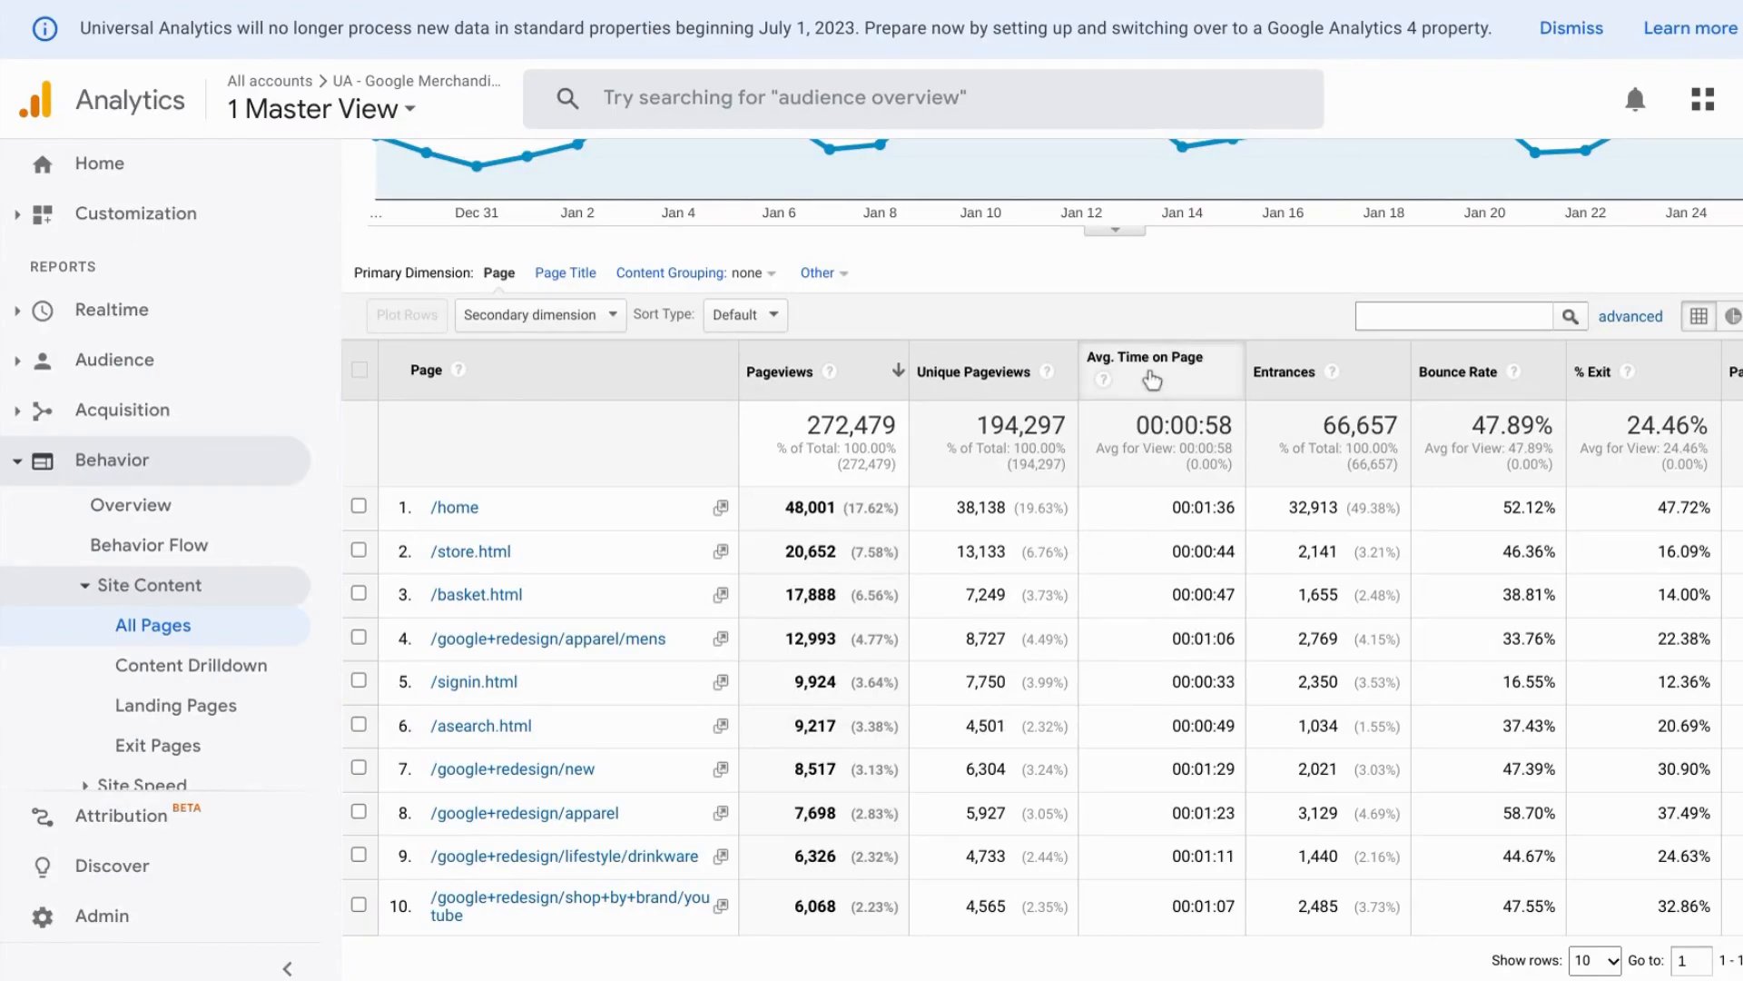
pyautogui.moveTo(1152, 396)
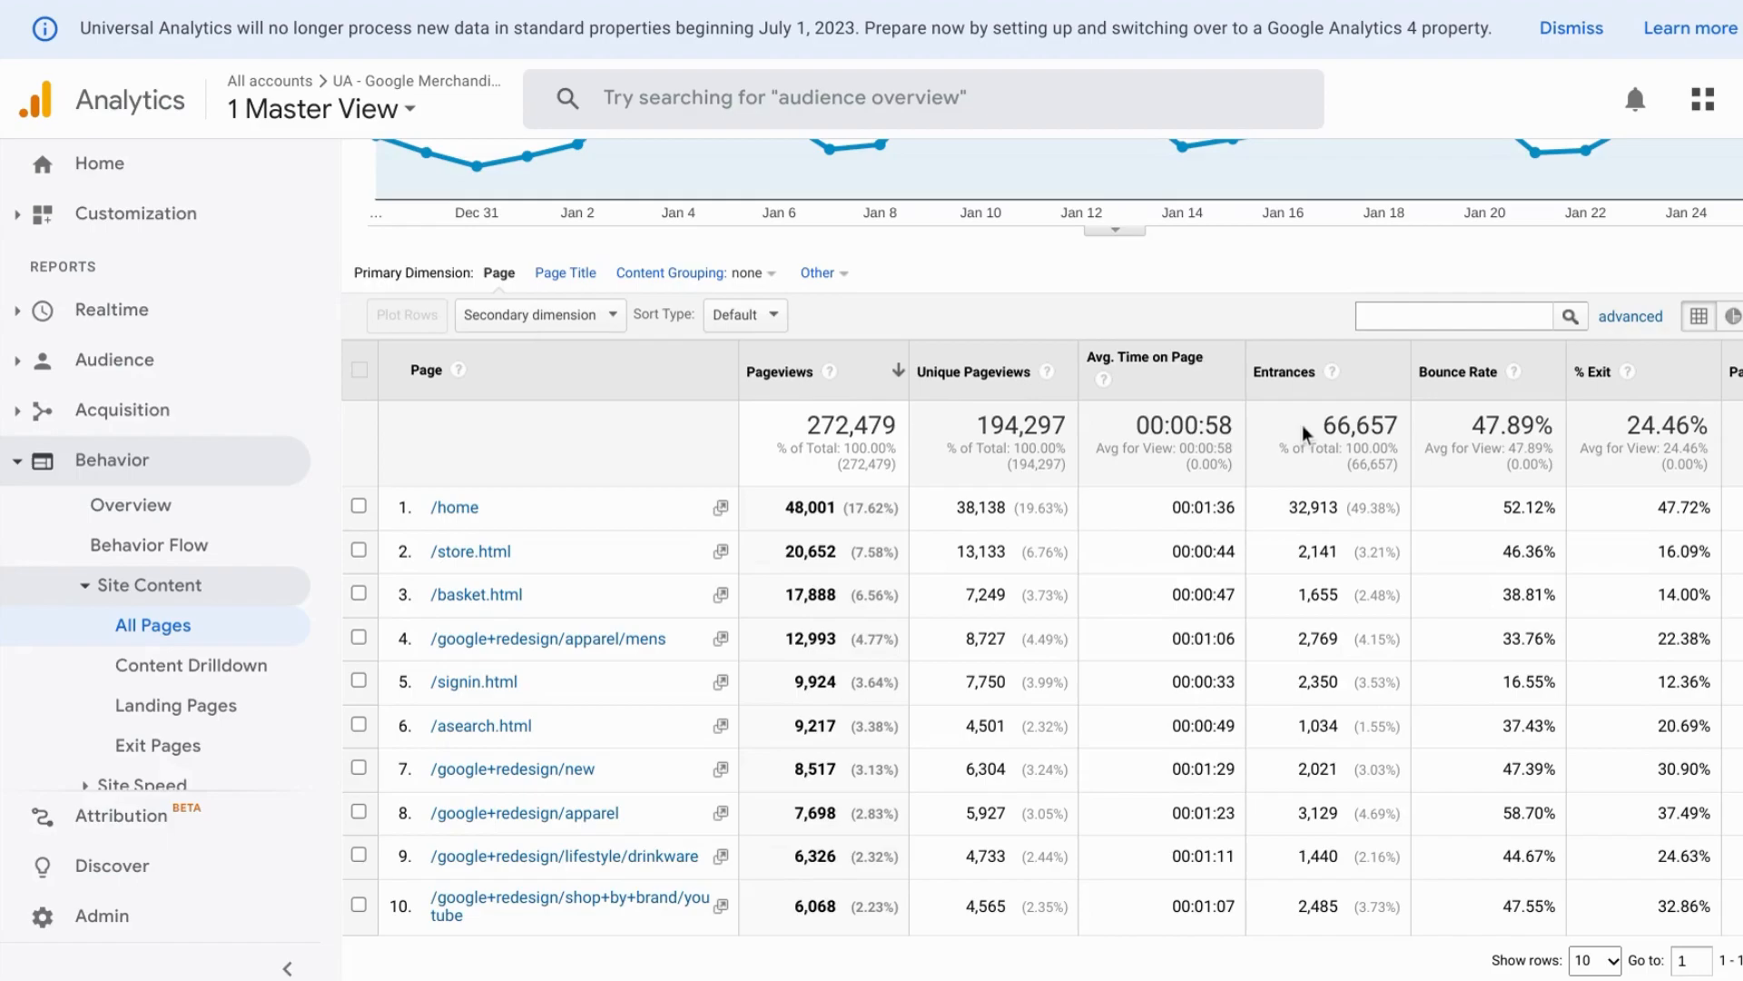
pyautogui.moveTo(1322, 470)
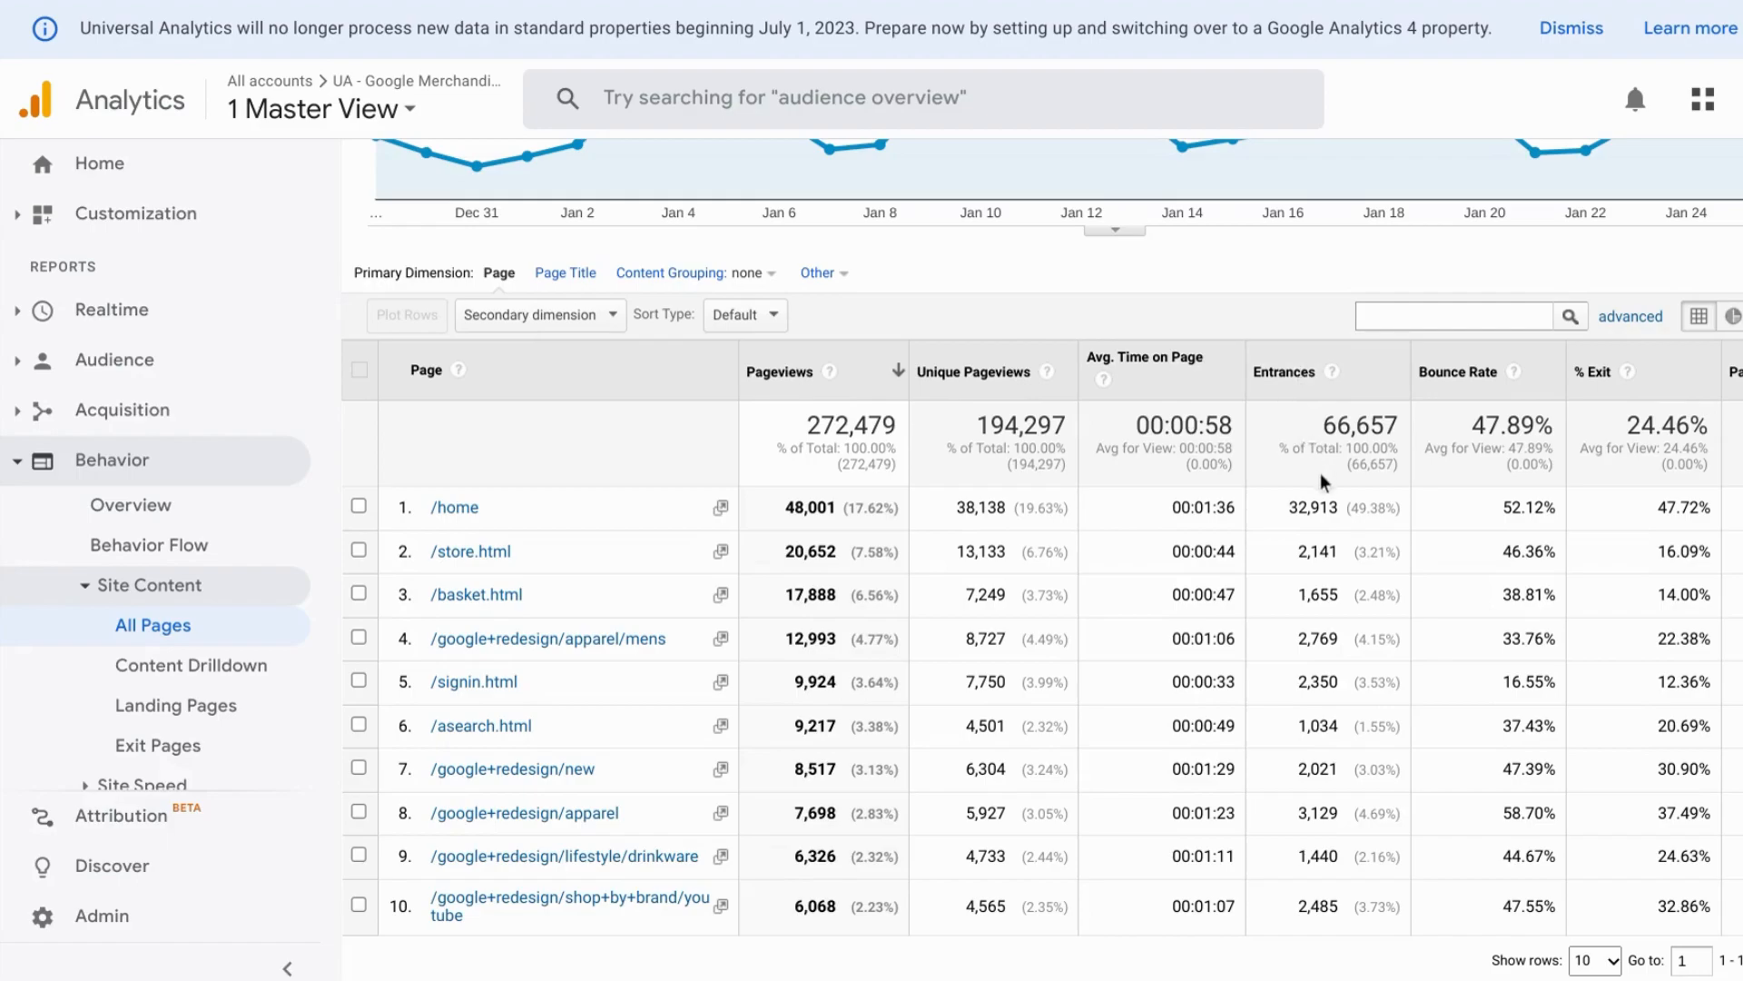
pyautogui.moveTo(1343, 481)
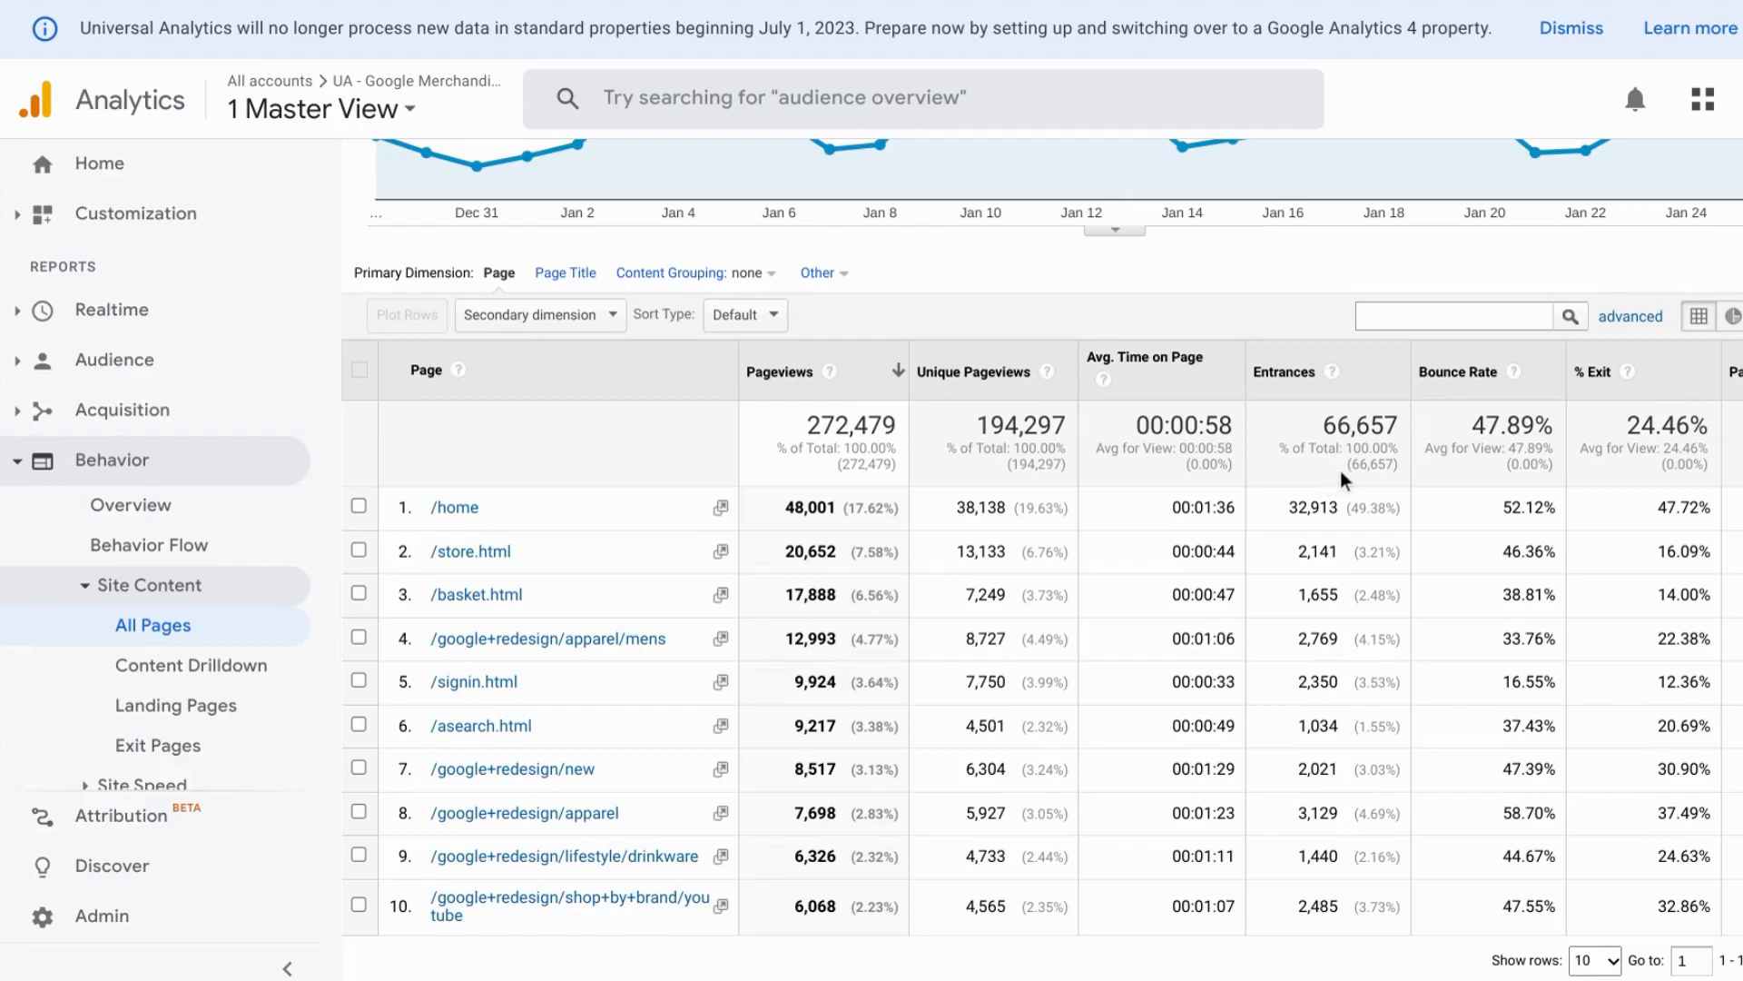
pyautogui.moveTo(1473, 393)
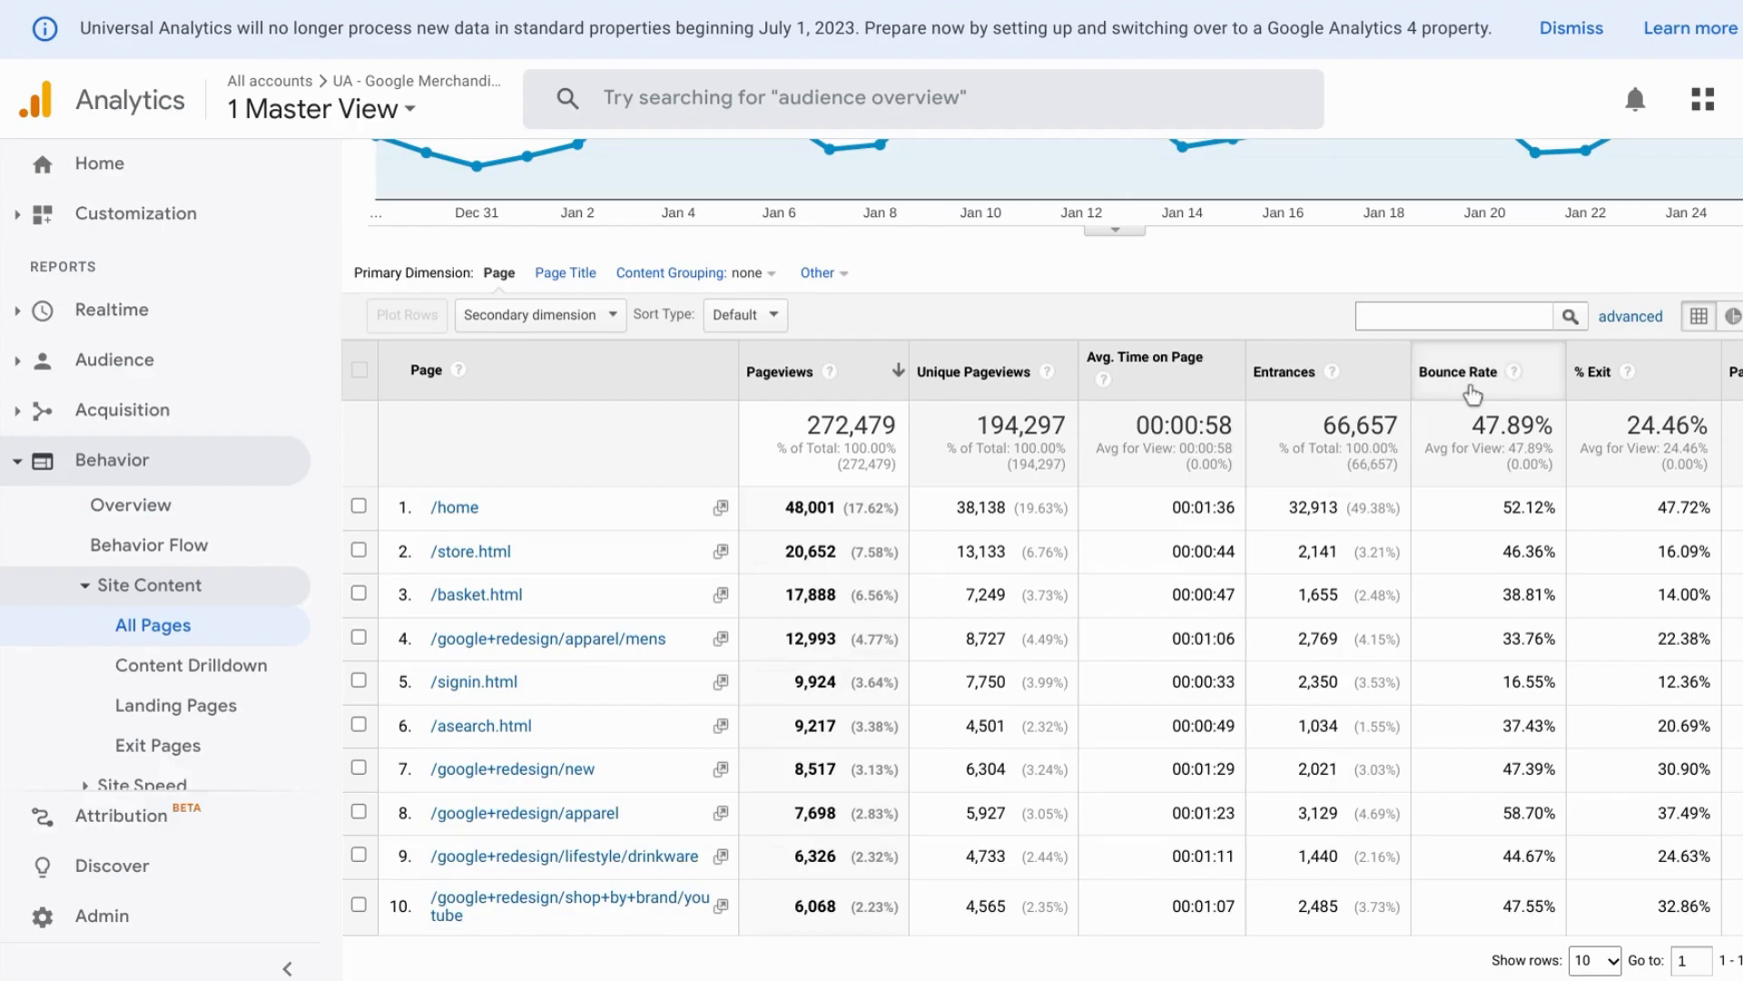
pyautogui.moveTo(1582, 395)
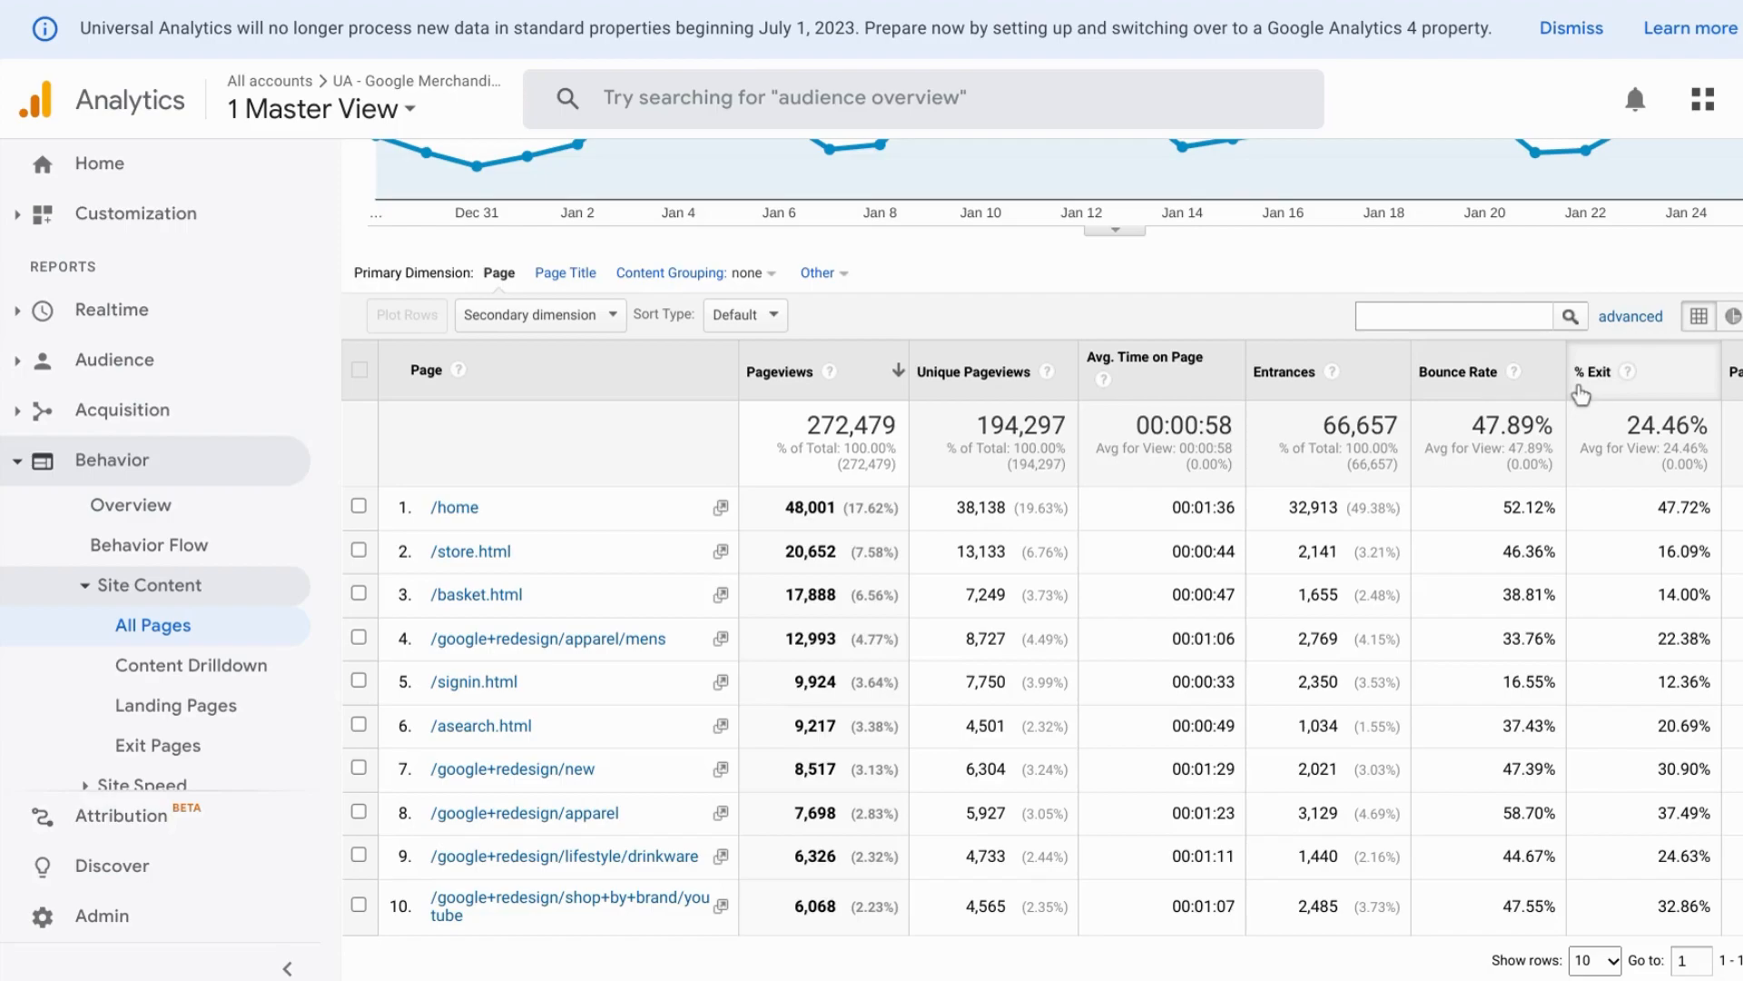
pyautogui.moveTo(1716, 391)
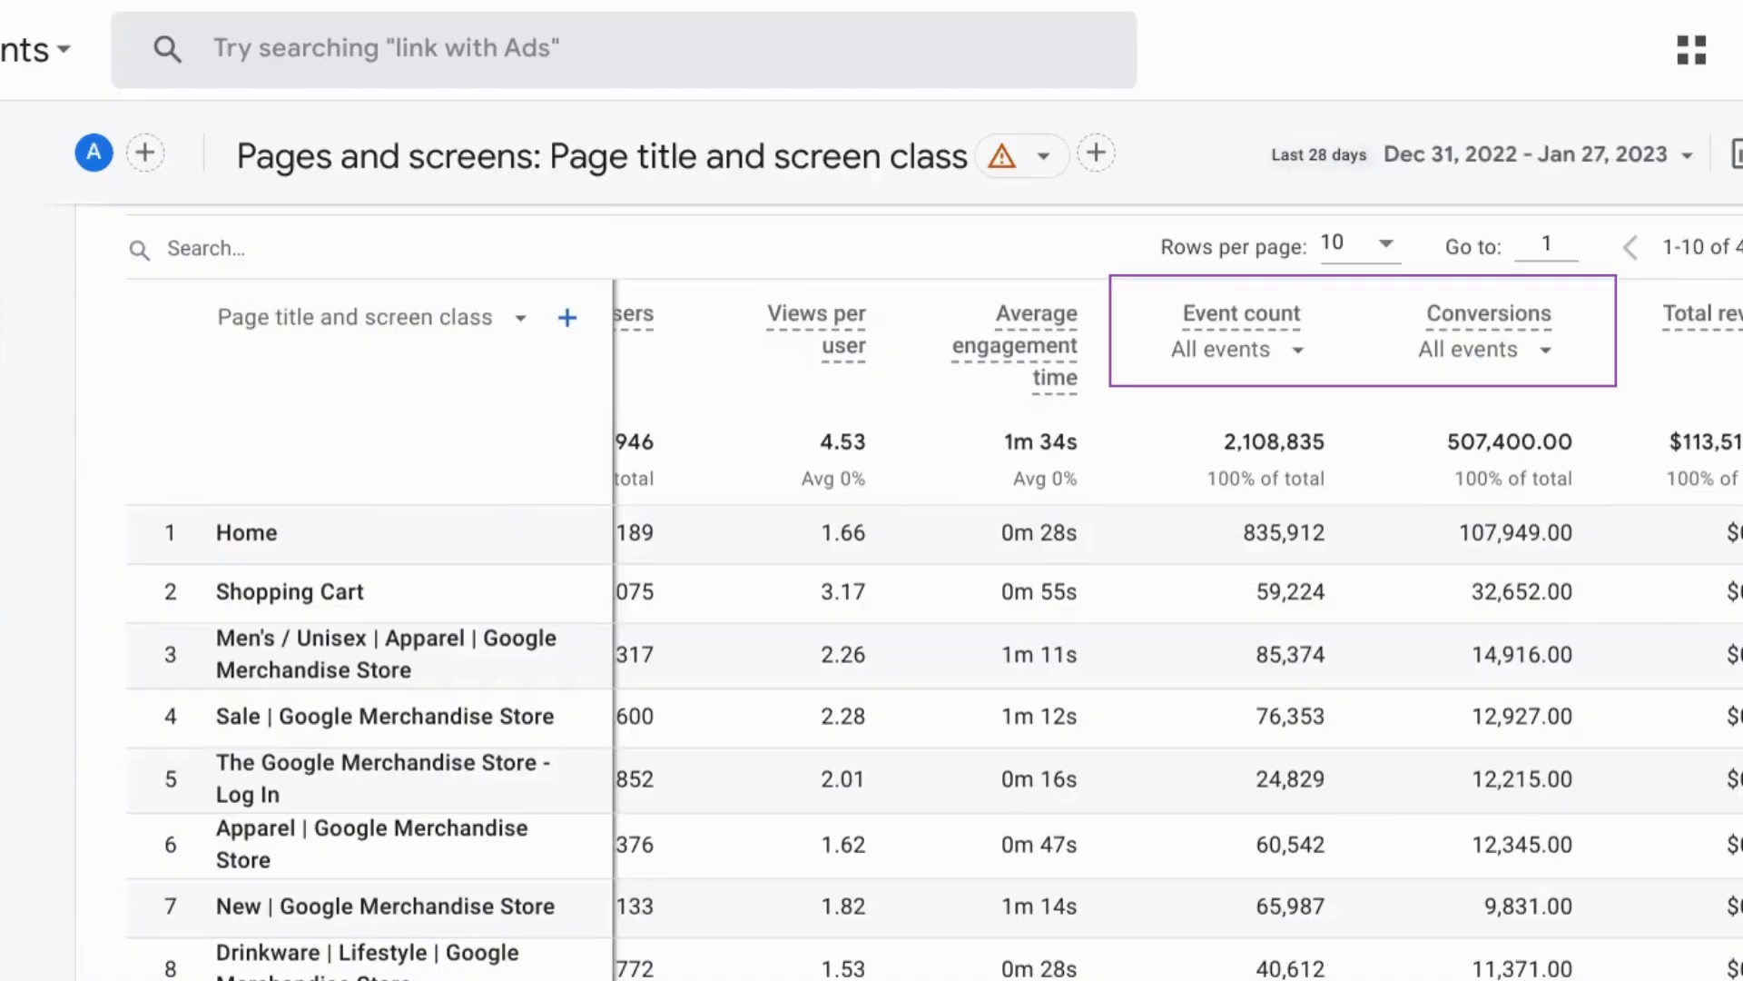
pyautogui.moveTo(1192, 272)
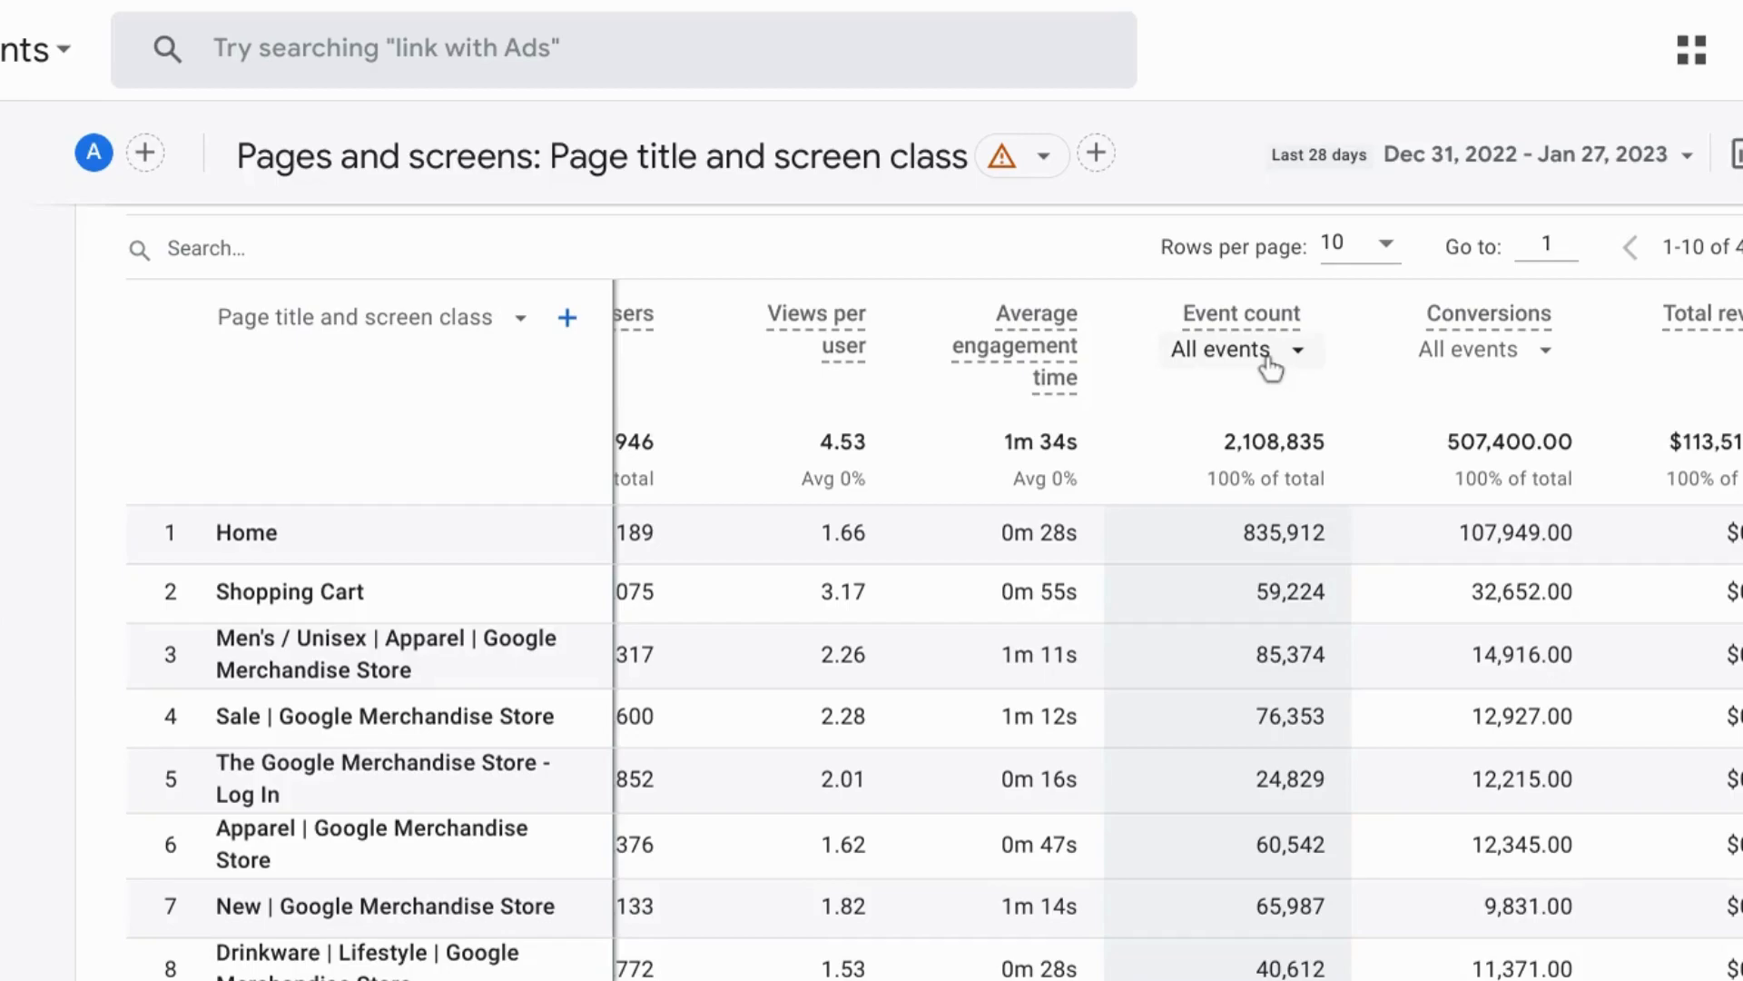
# Set the Event count column to count only session_start events
pyautogui.click(1241, 350)
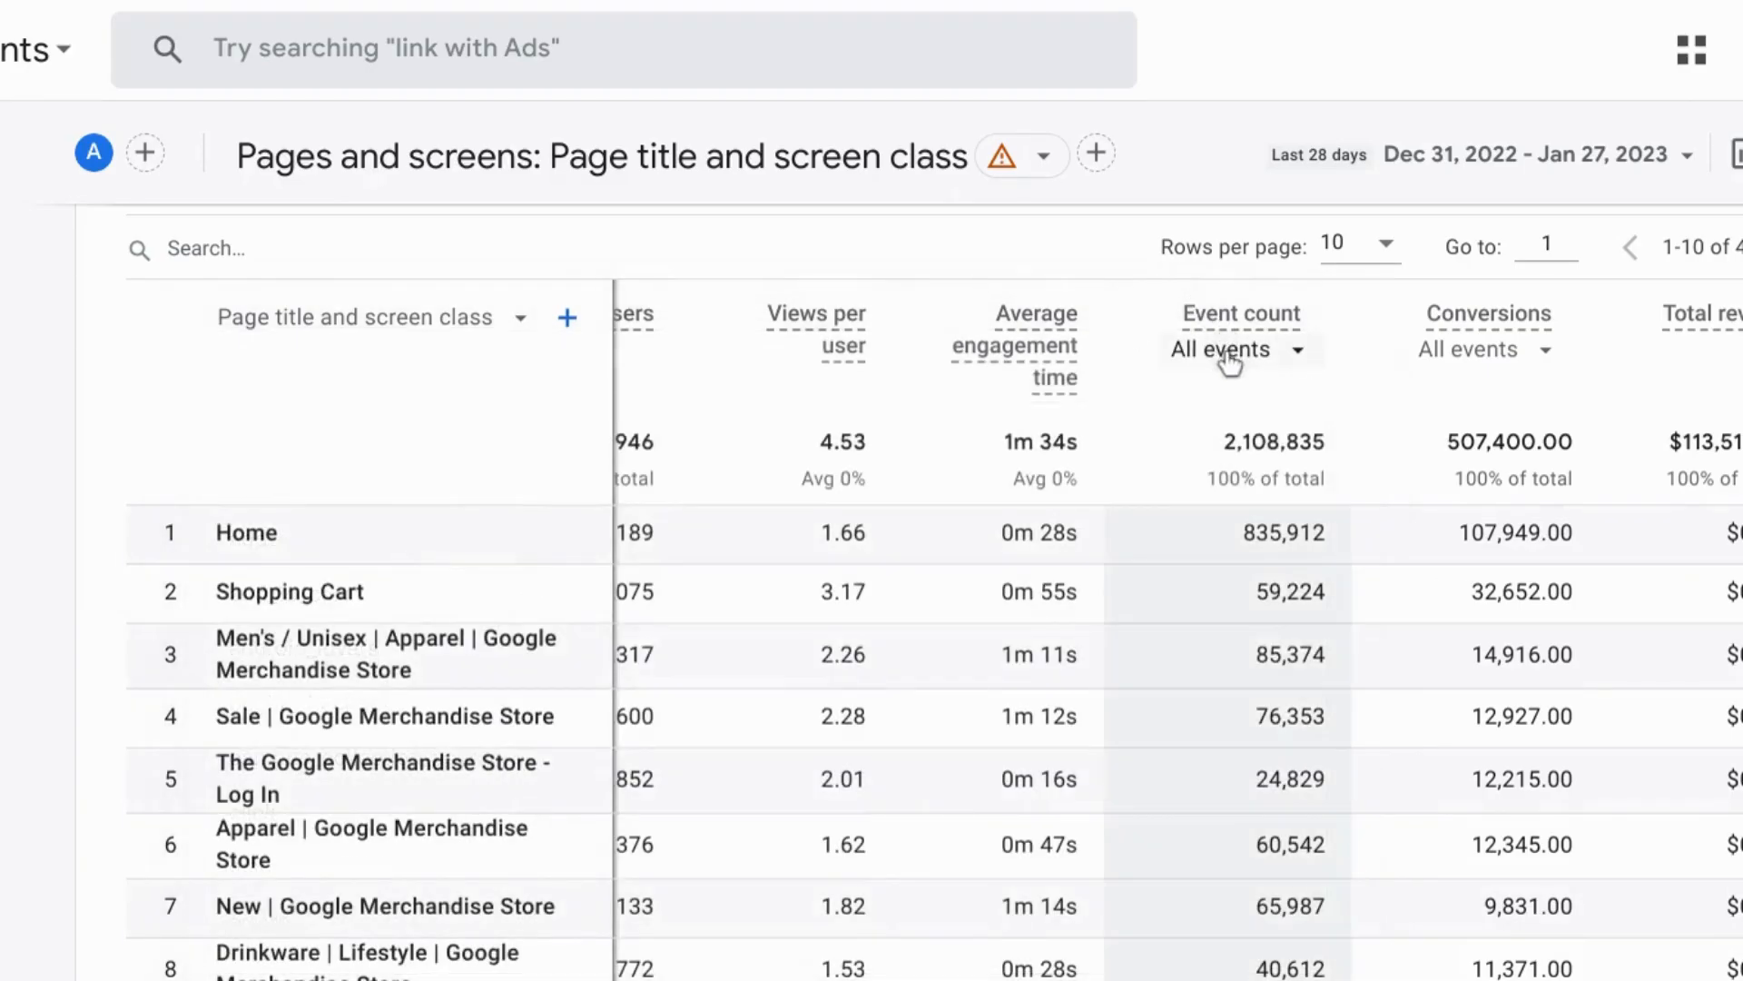
pyautogui.click(1238, 349)
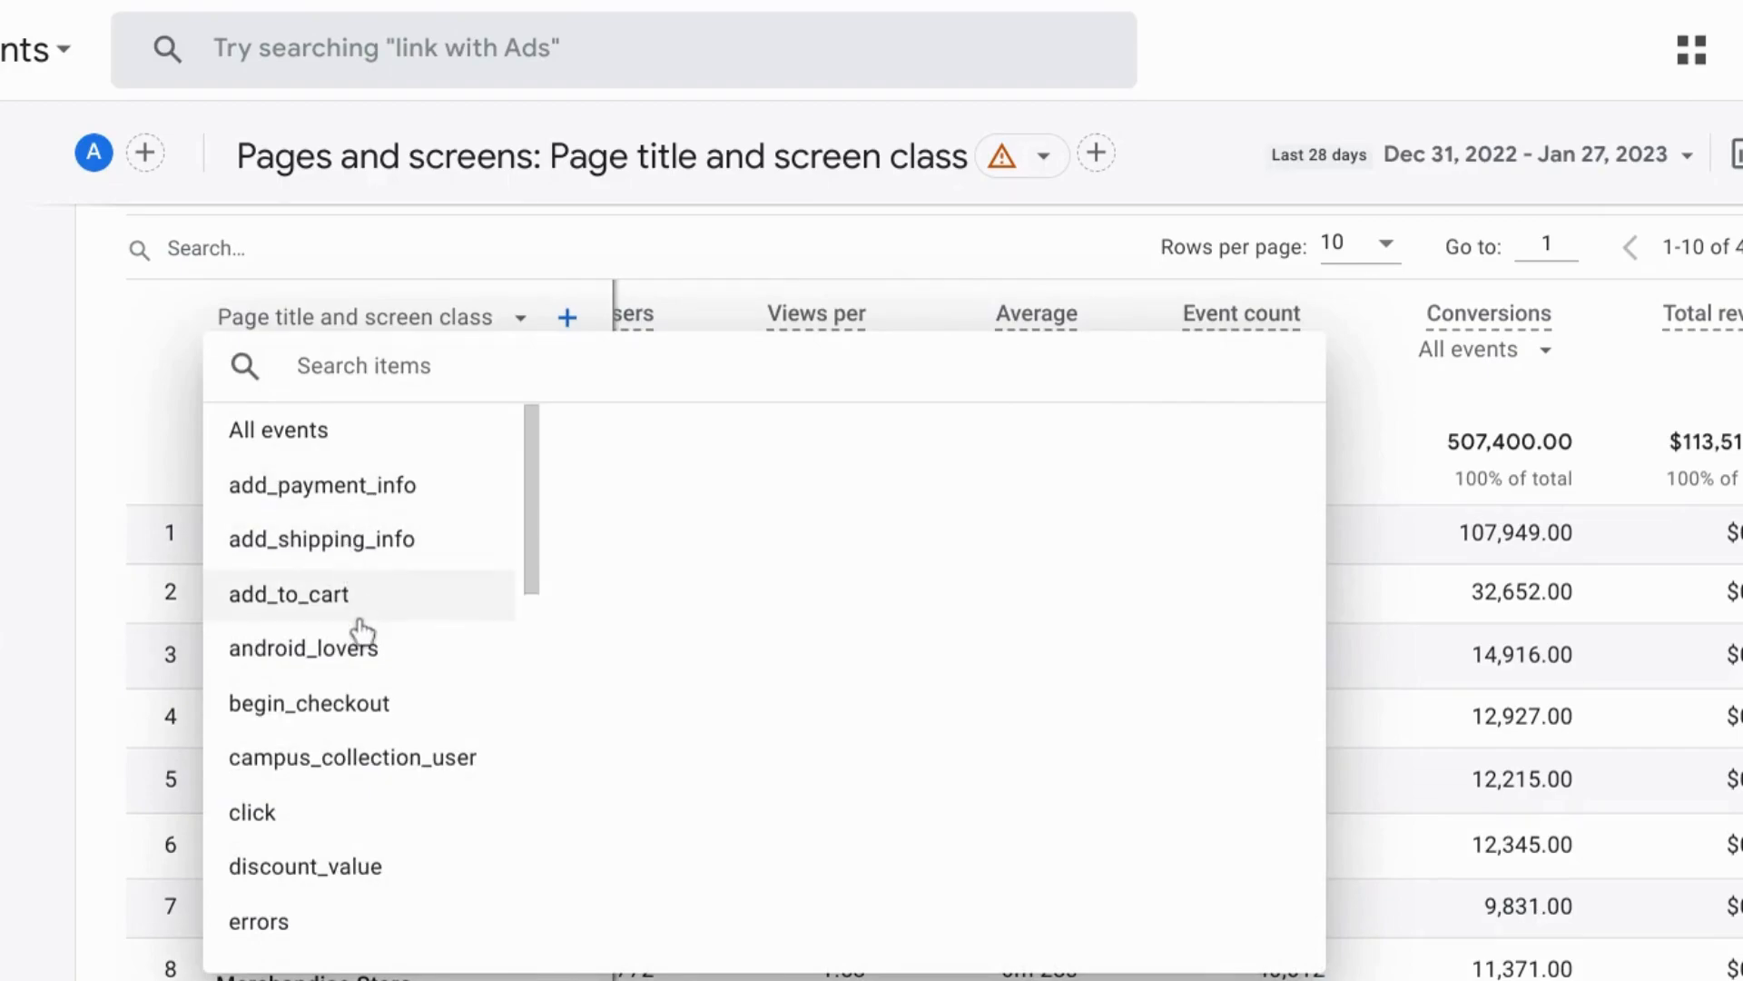
pyautogui.scroll(-3)
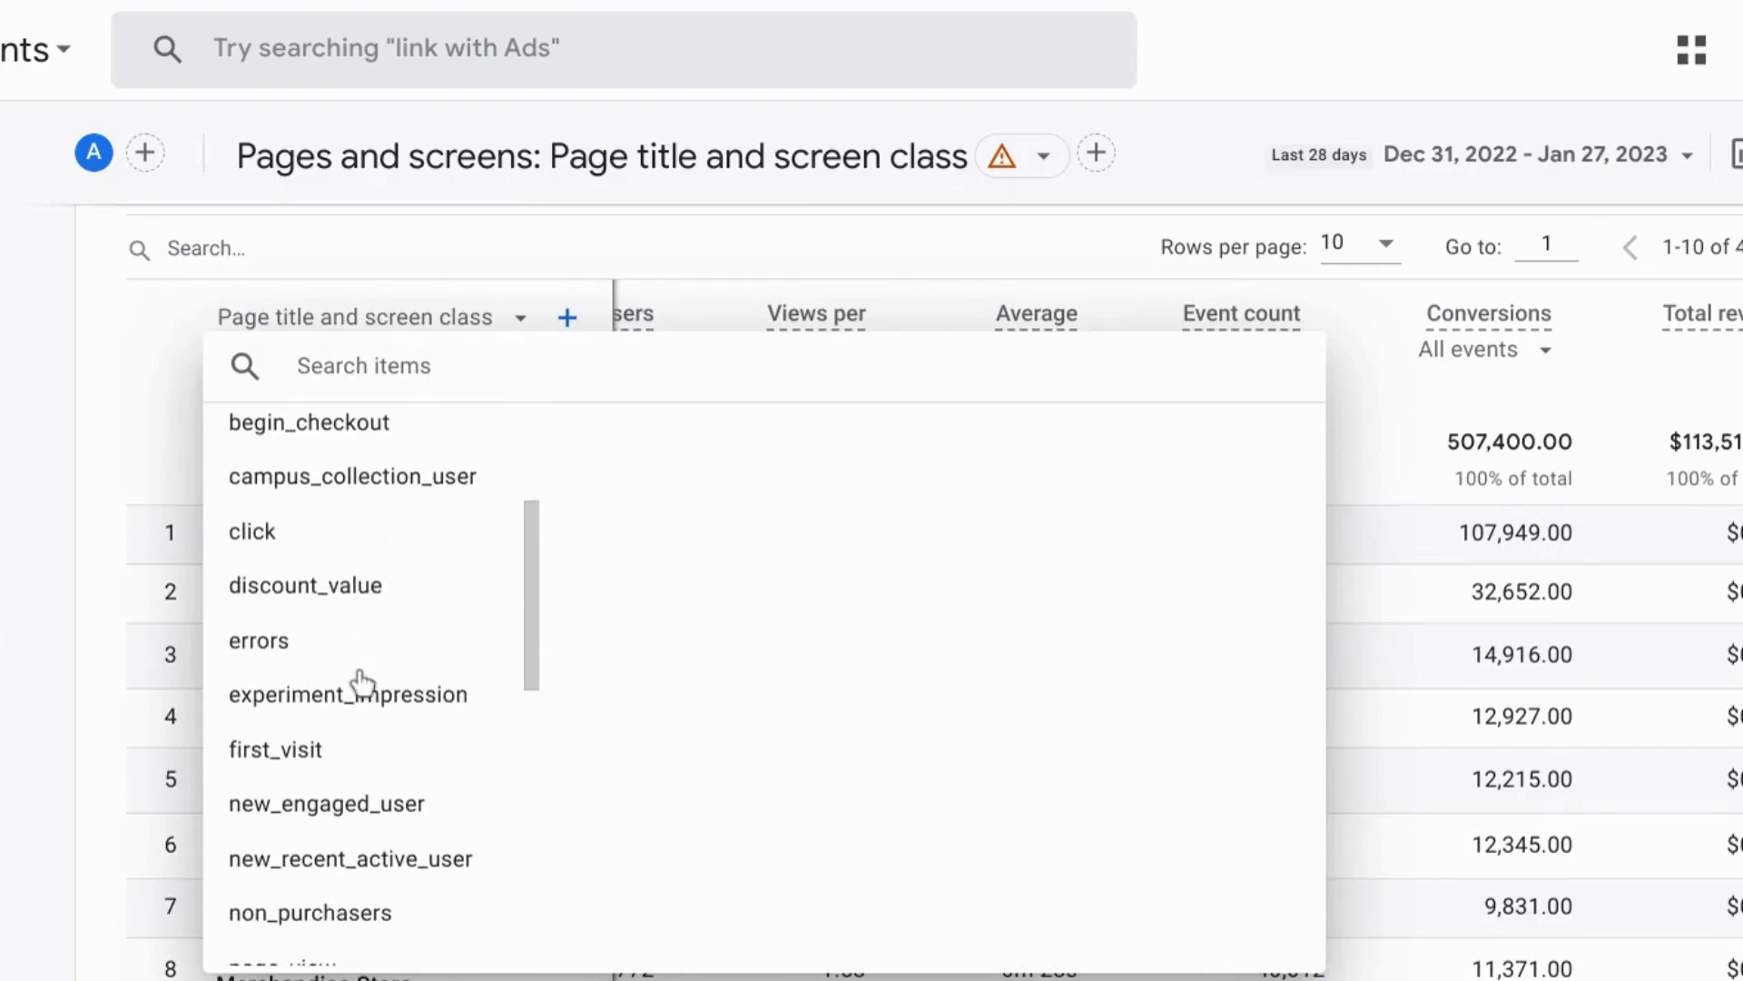
pyautogui.scroll(-3)
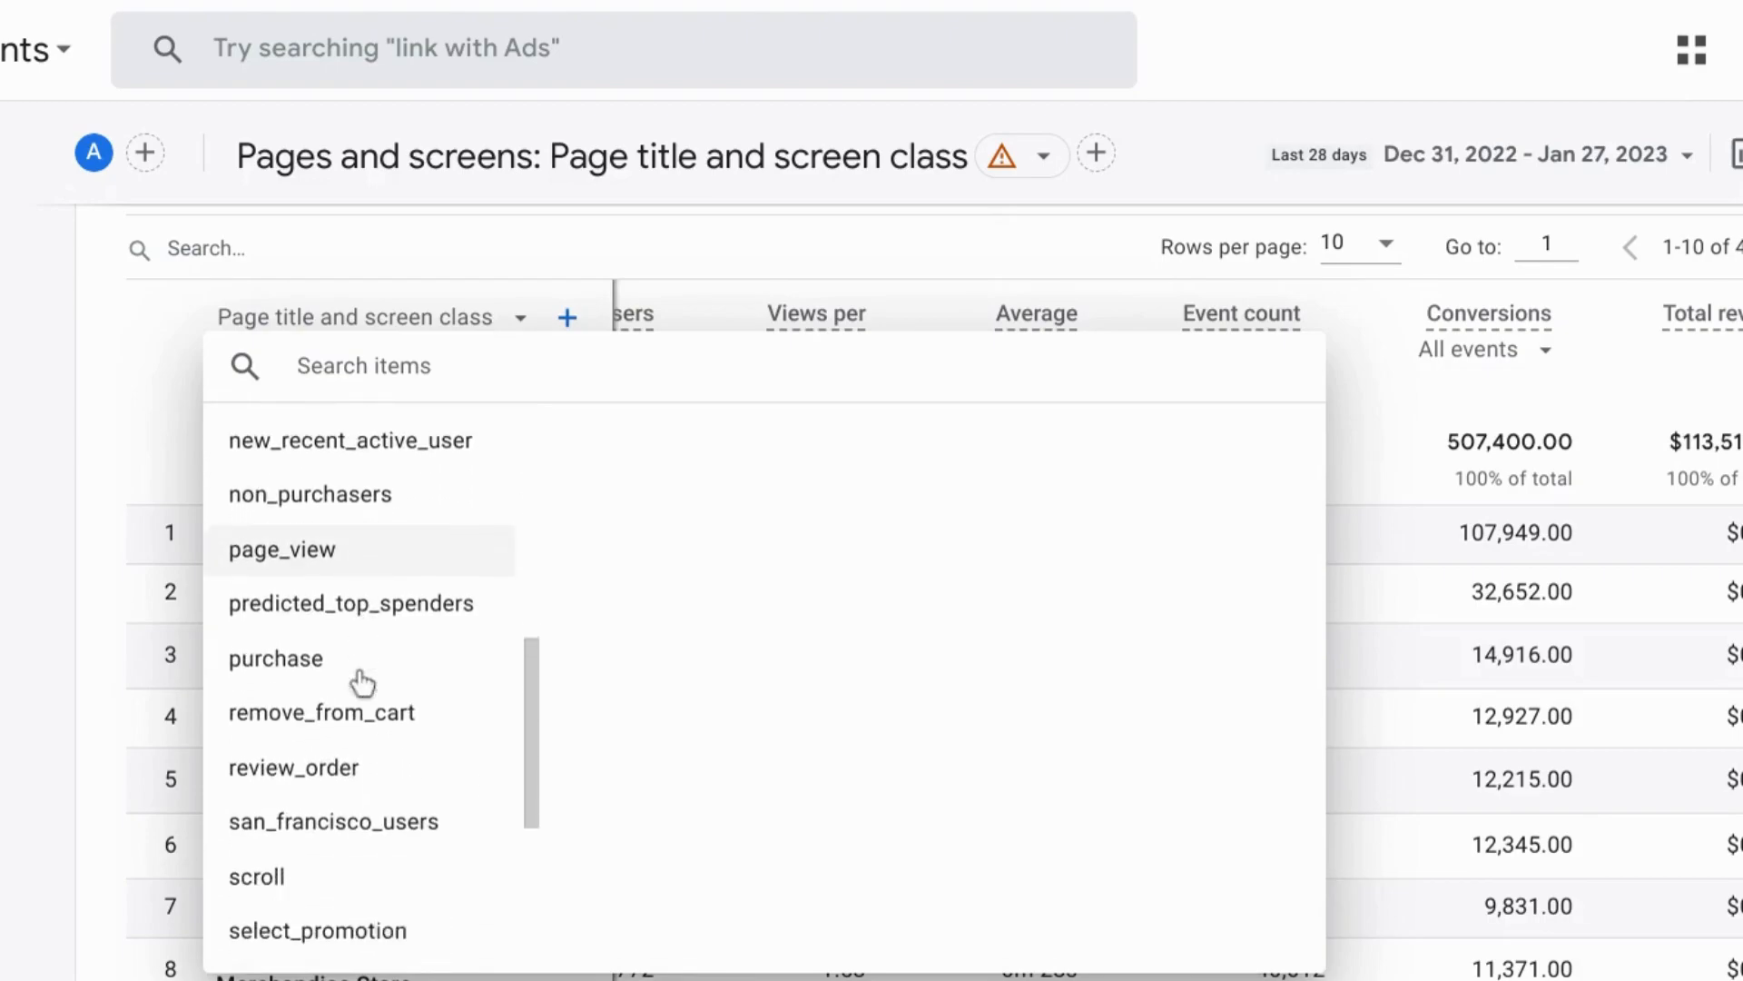
pyautogui.scroll(-3)
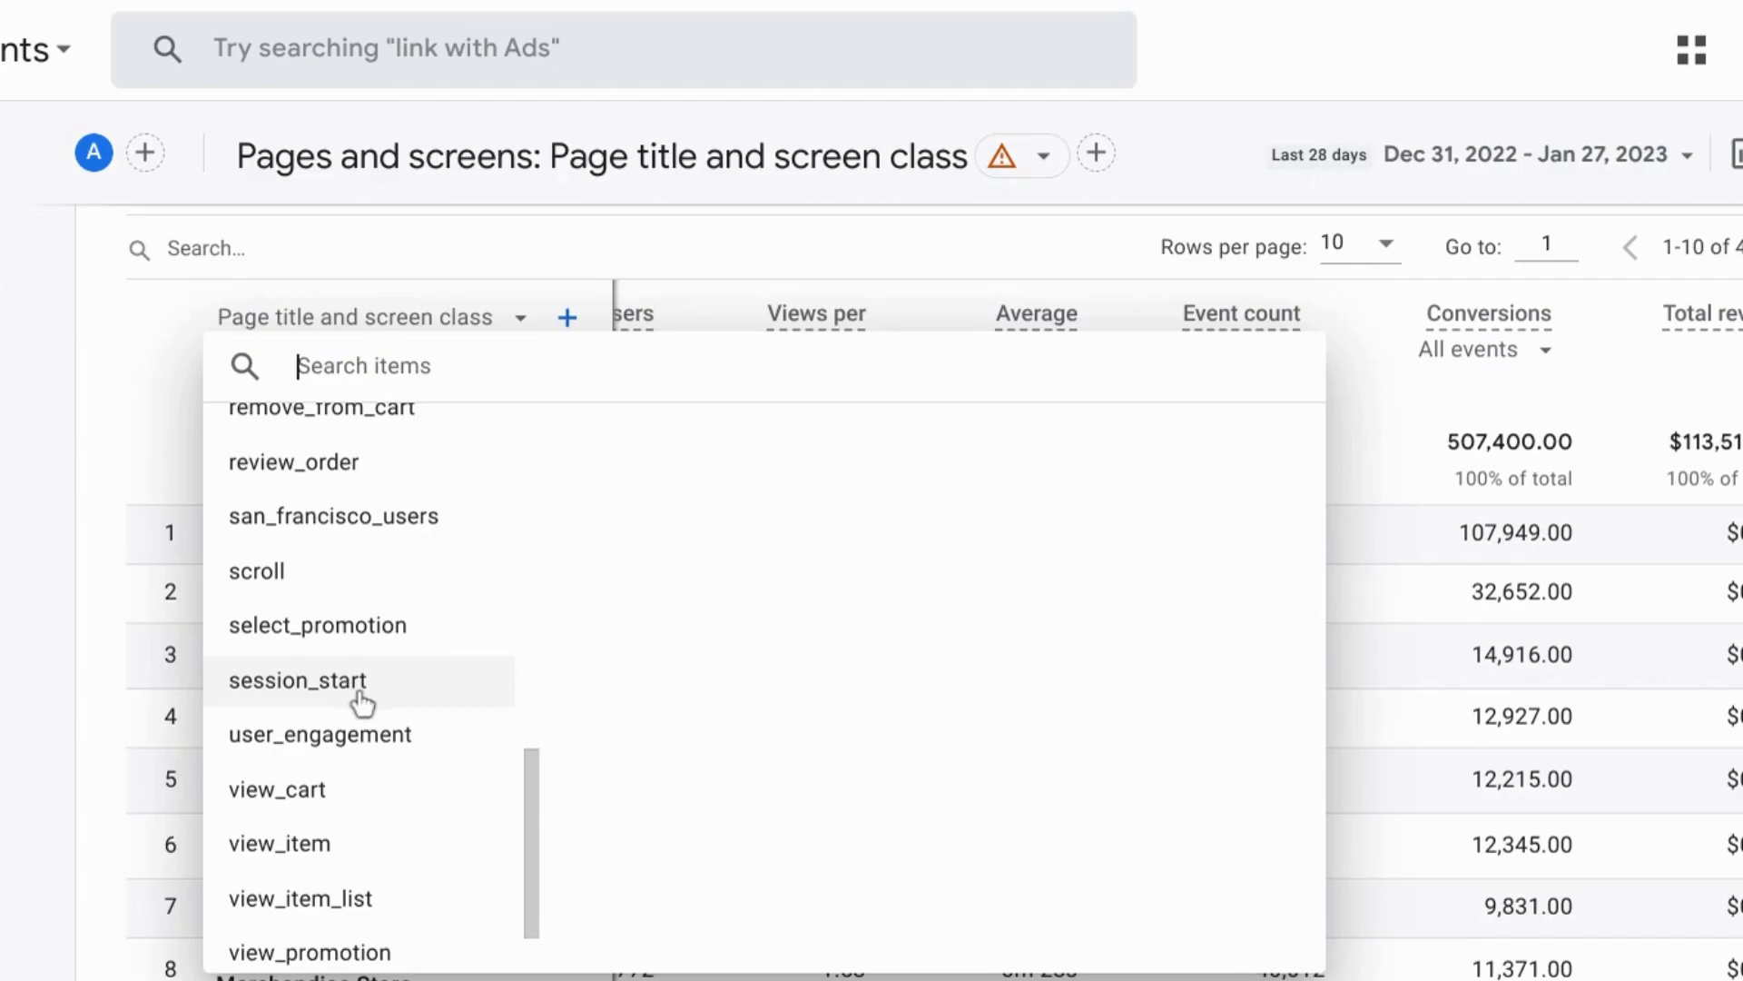
pyautogui.click(298, 681)
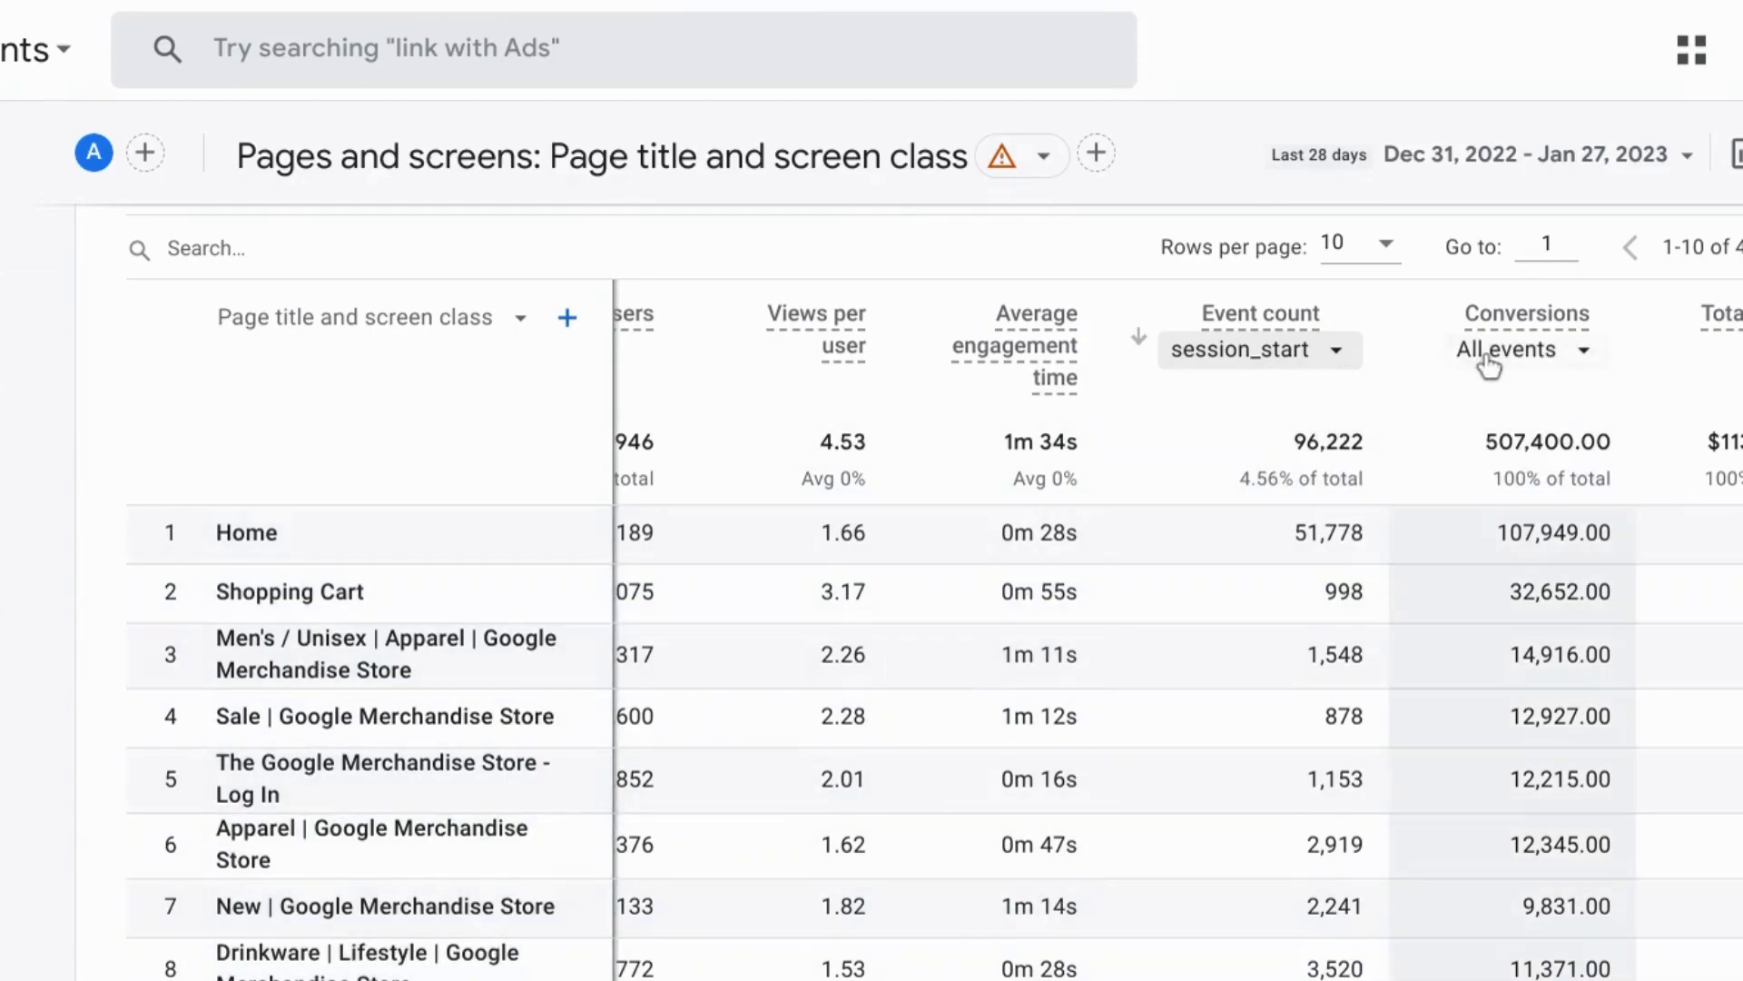
# Check the Conversions event list and close it without changing anything
pyautogui.click(1526, 349)
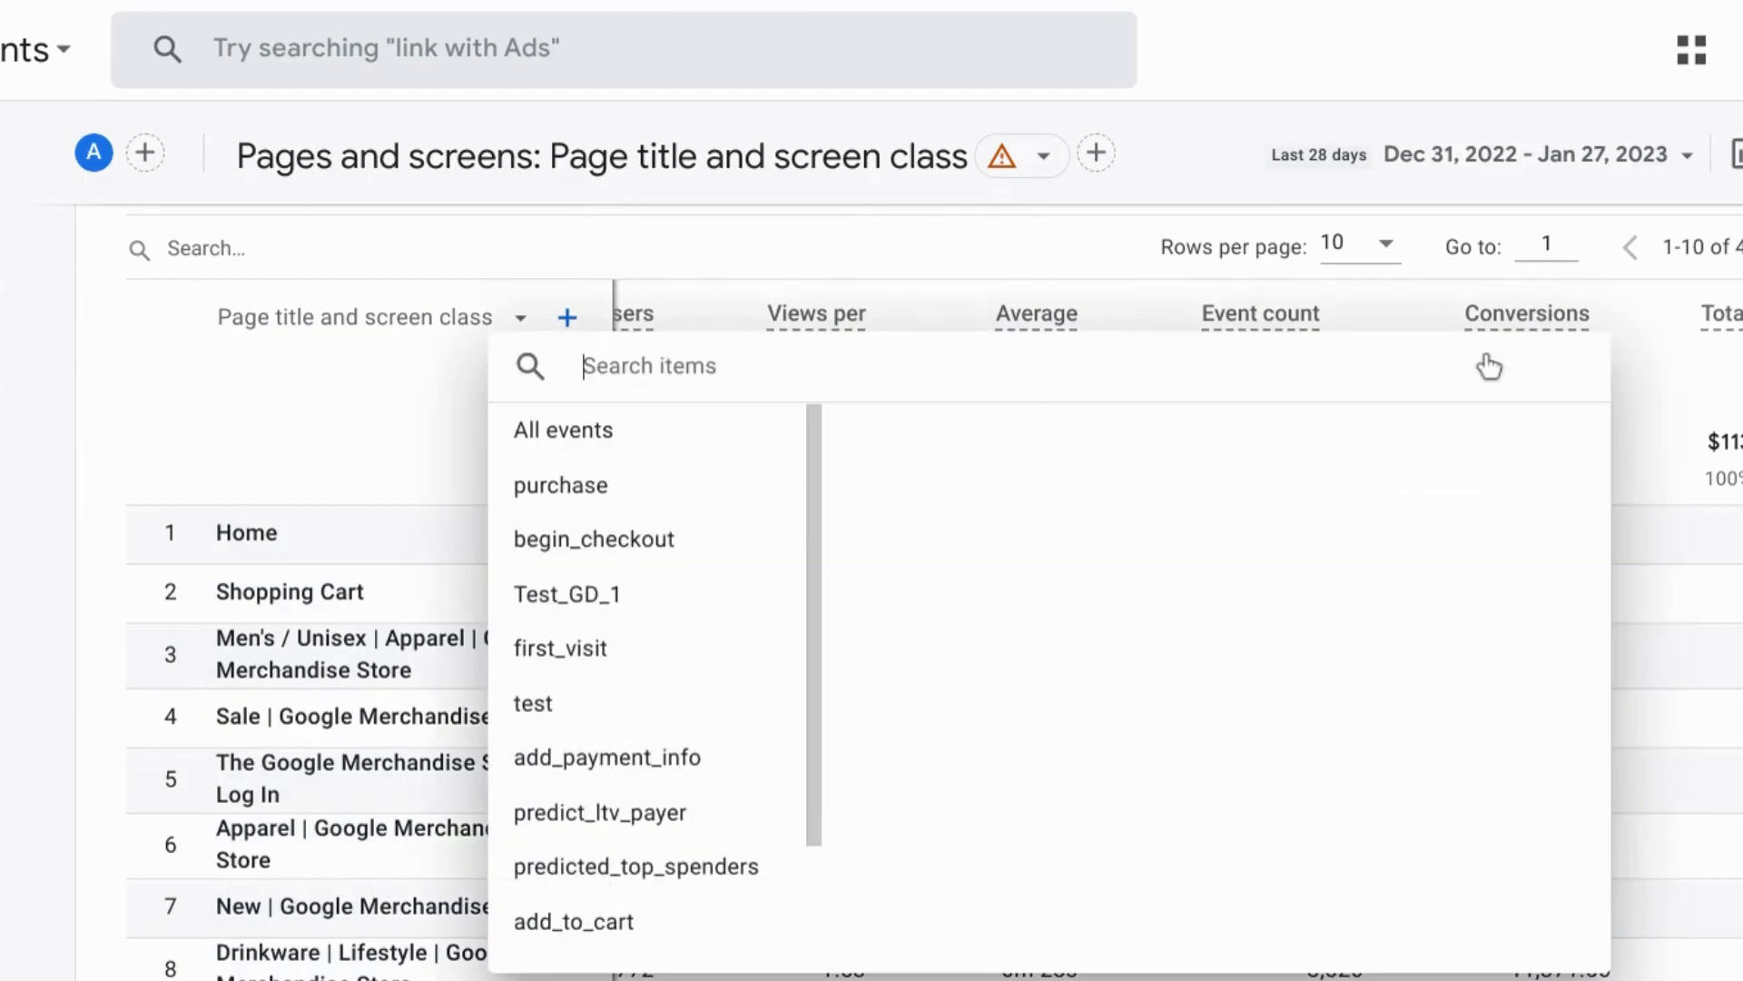
pyautogui.moveTo(772, 494)
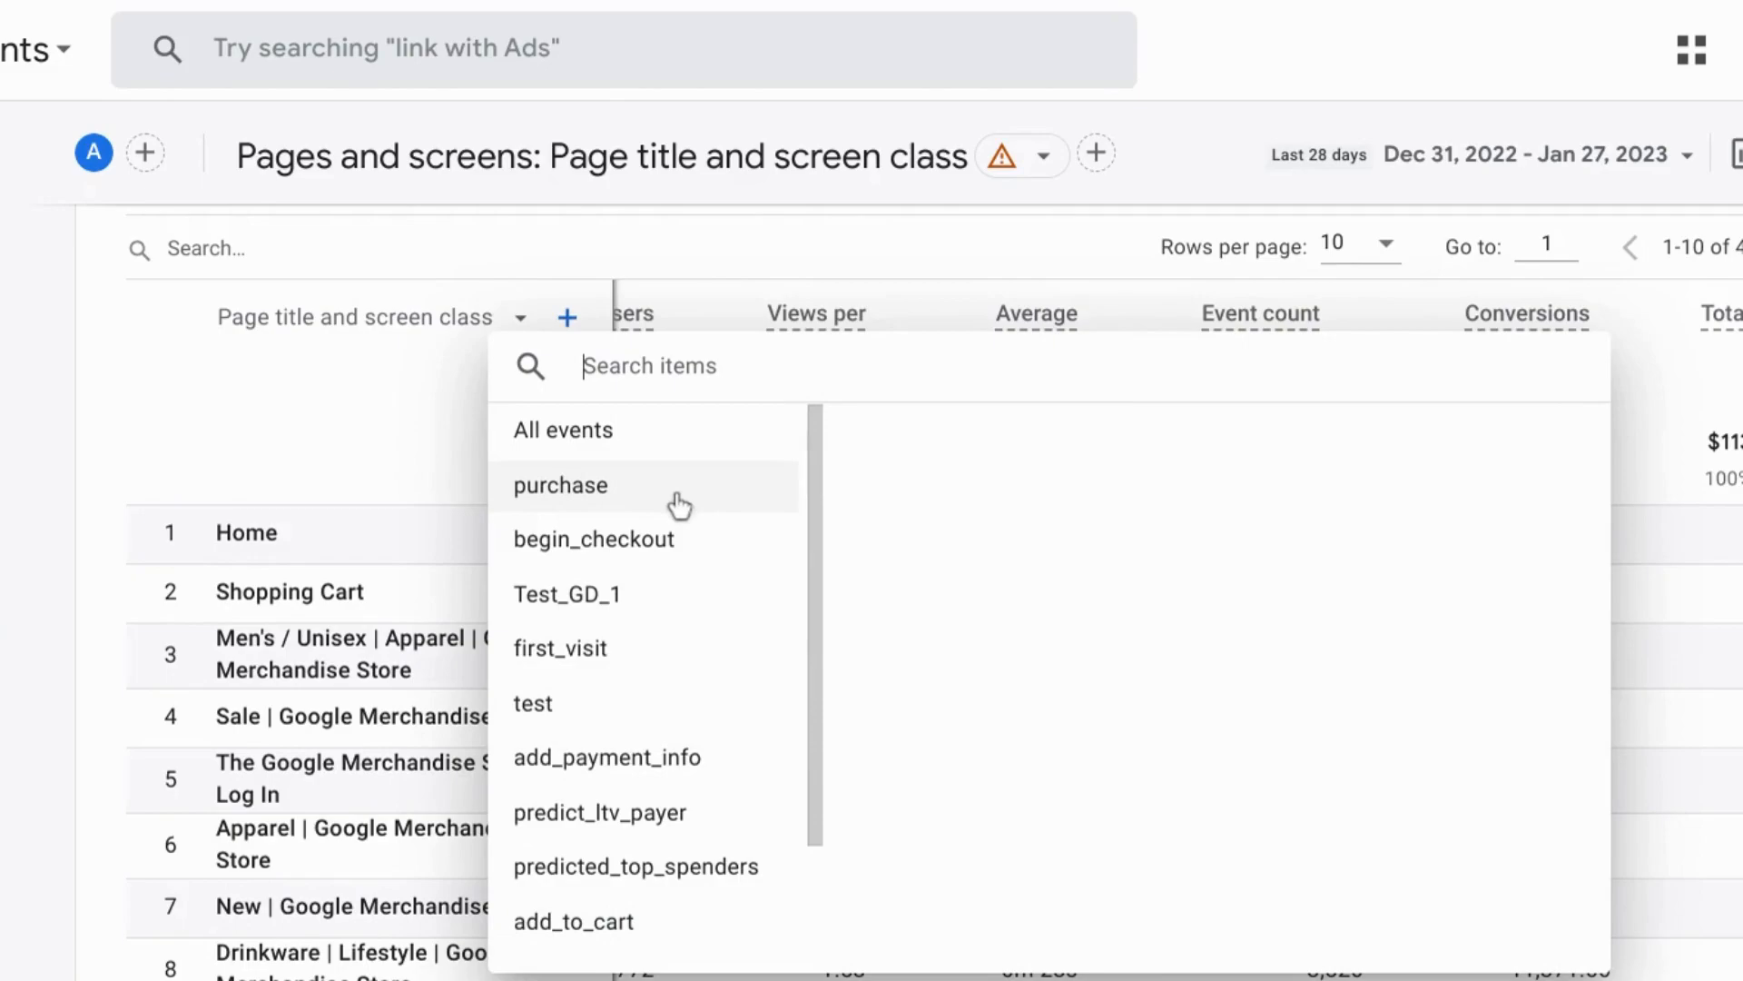
pyautogui.moveTo(662, 757)
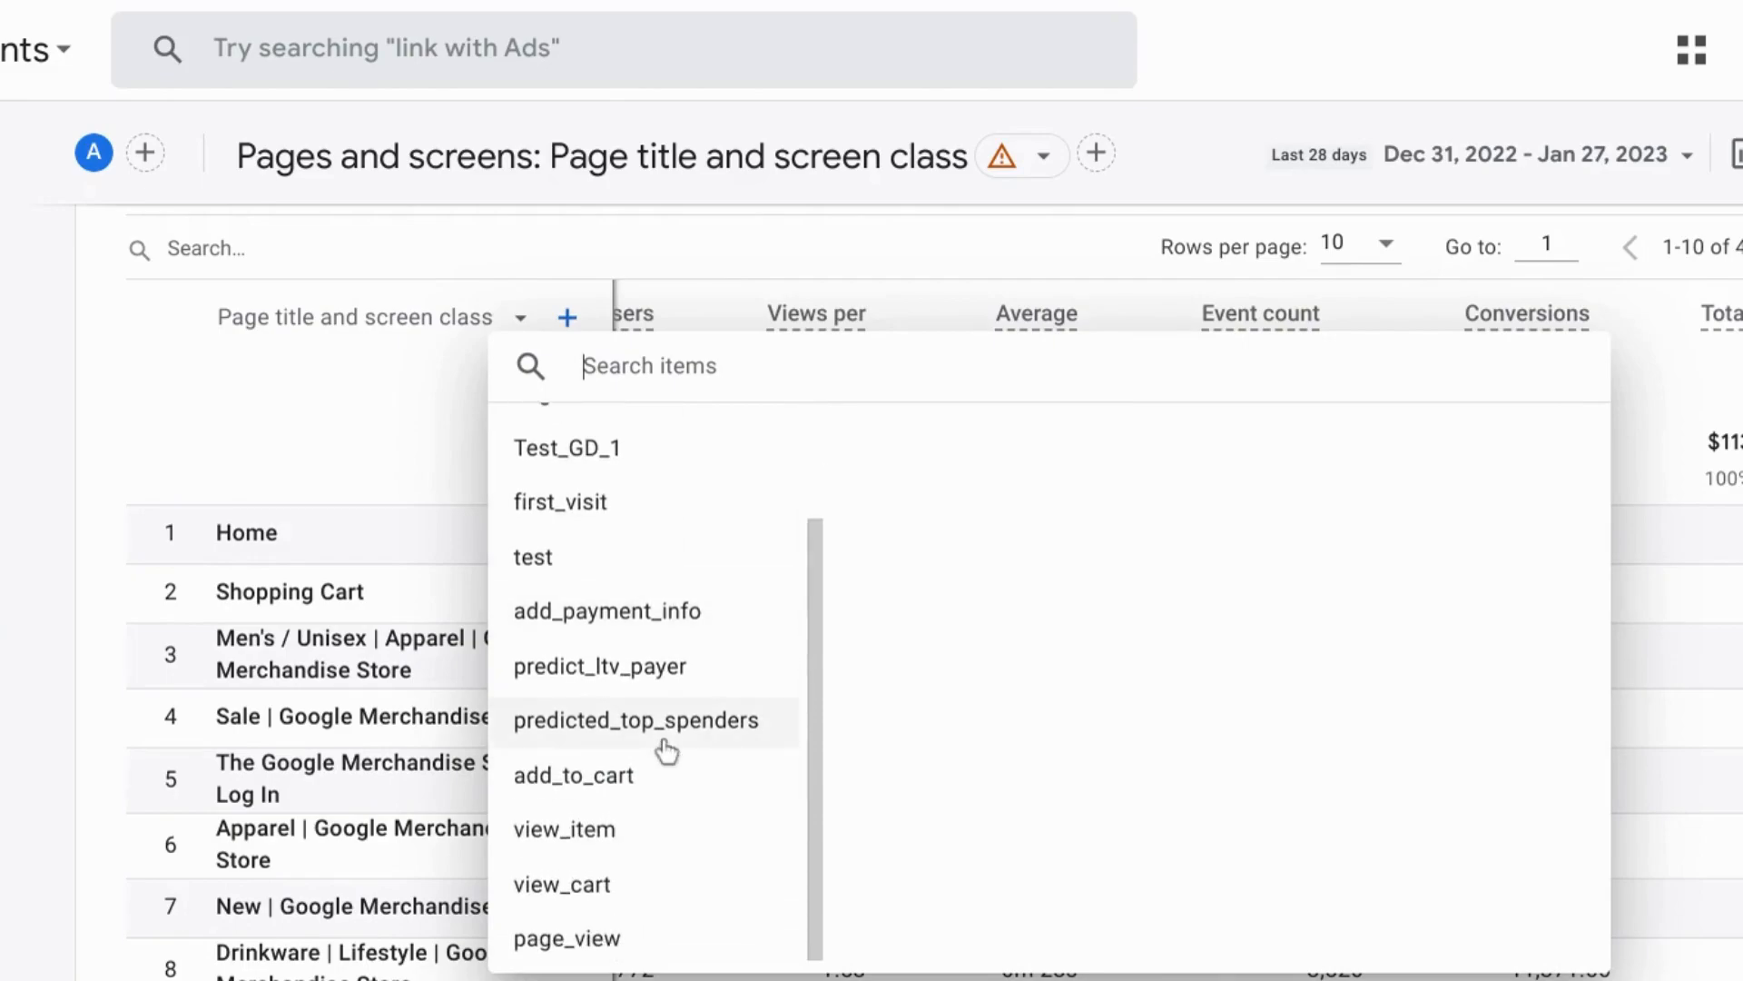
pyautogui.moveTo(1107, 280)
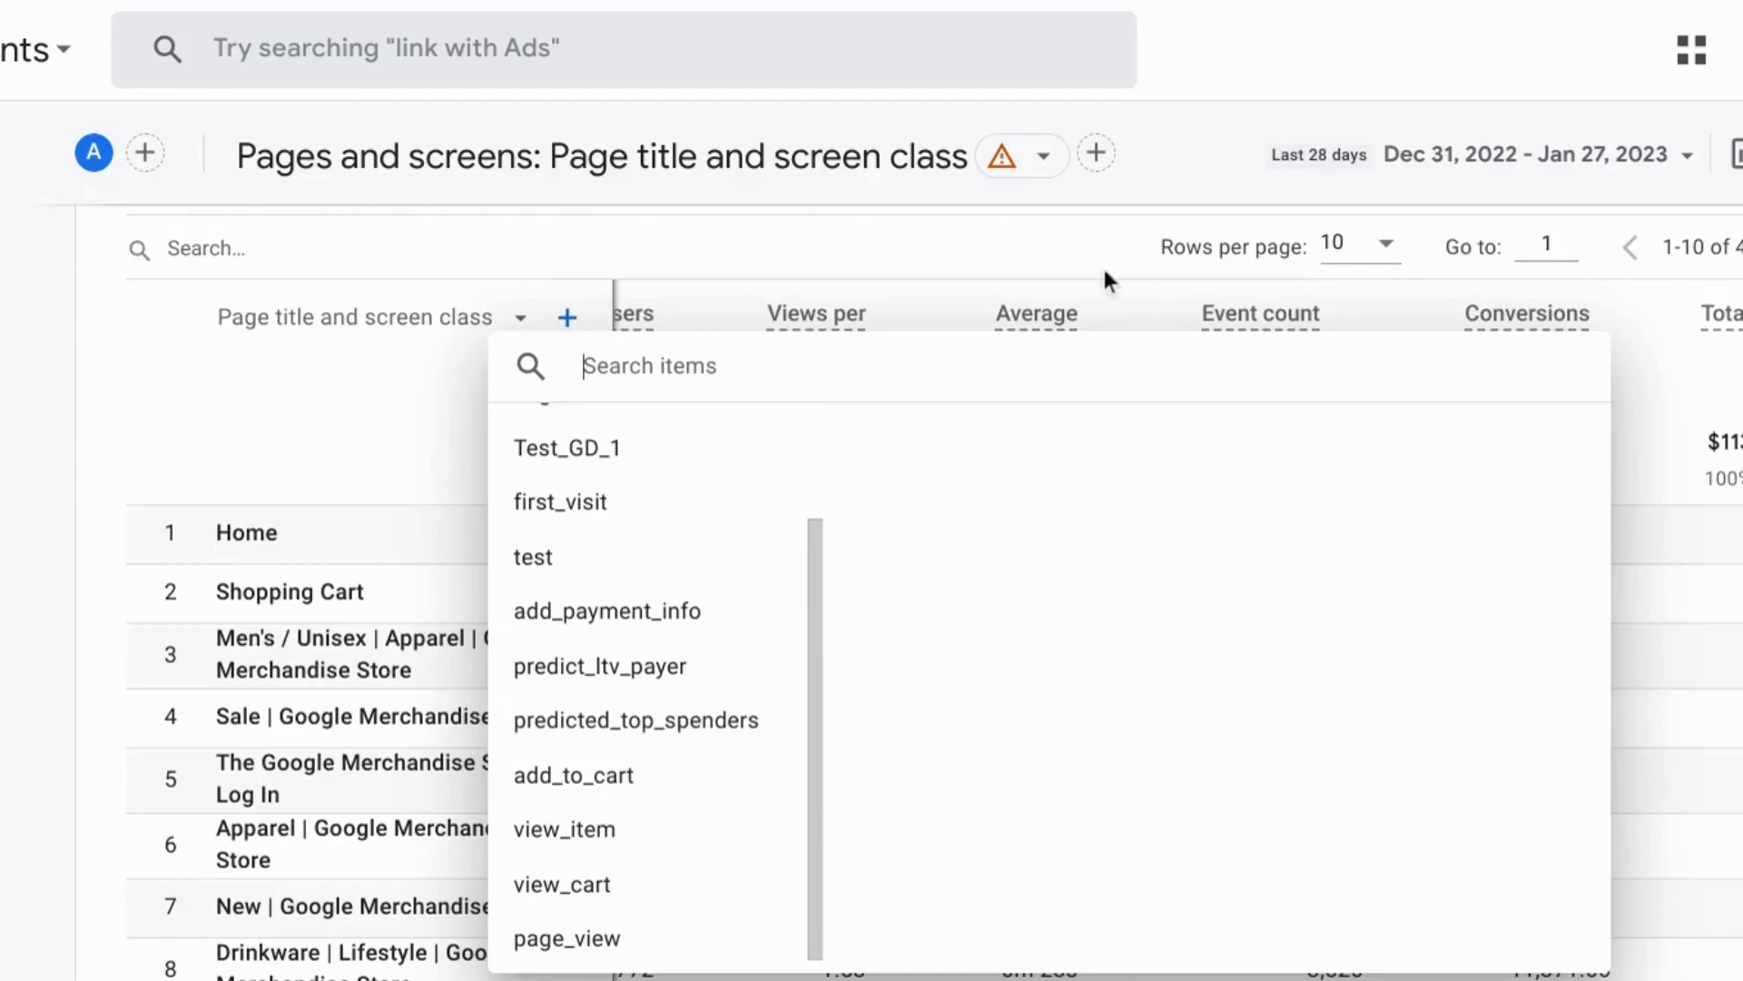
pyautogui.click(1252, 349)
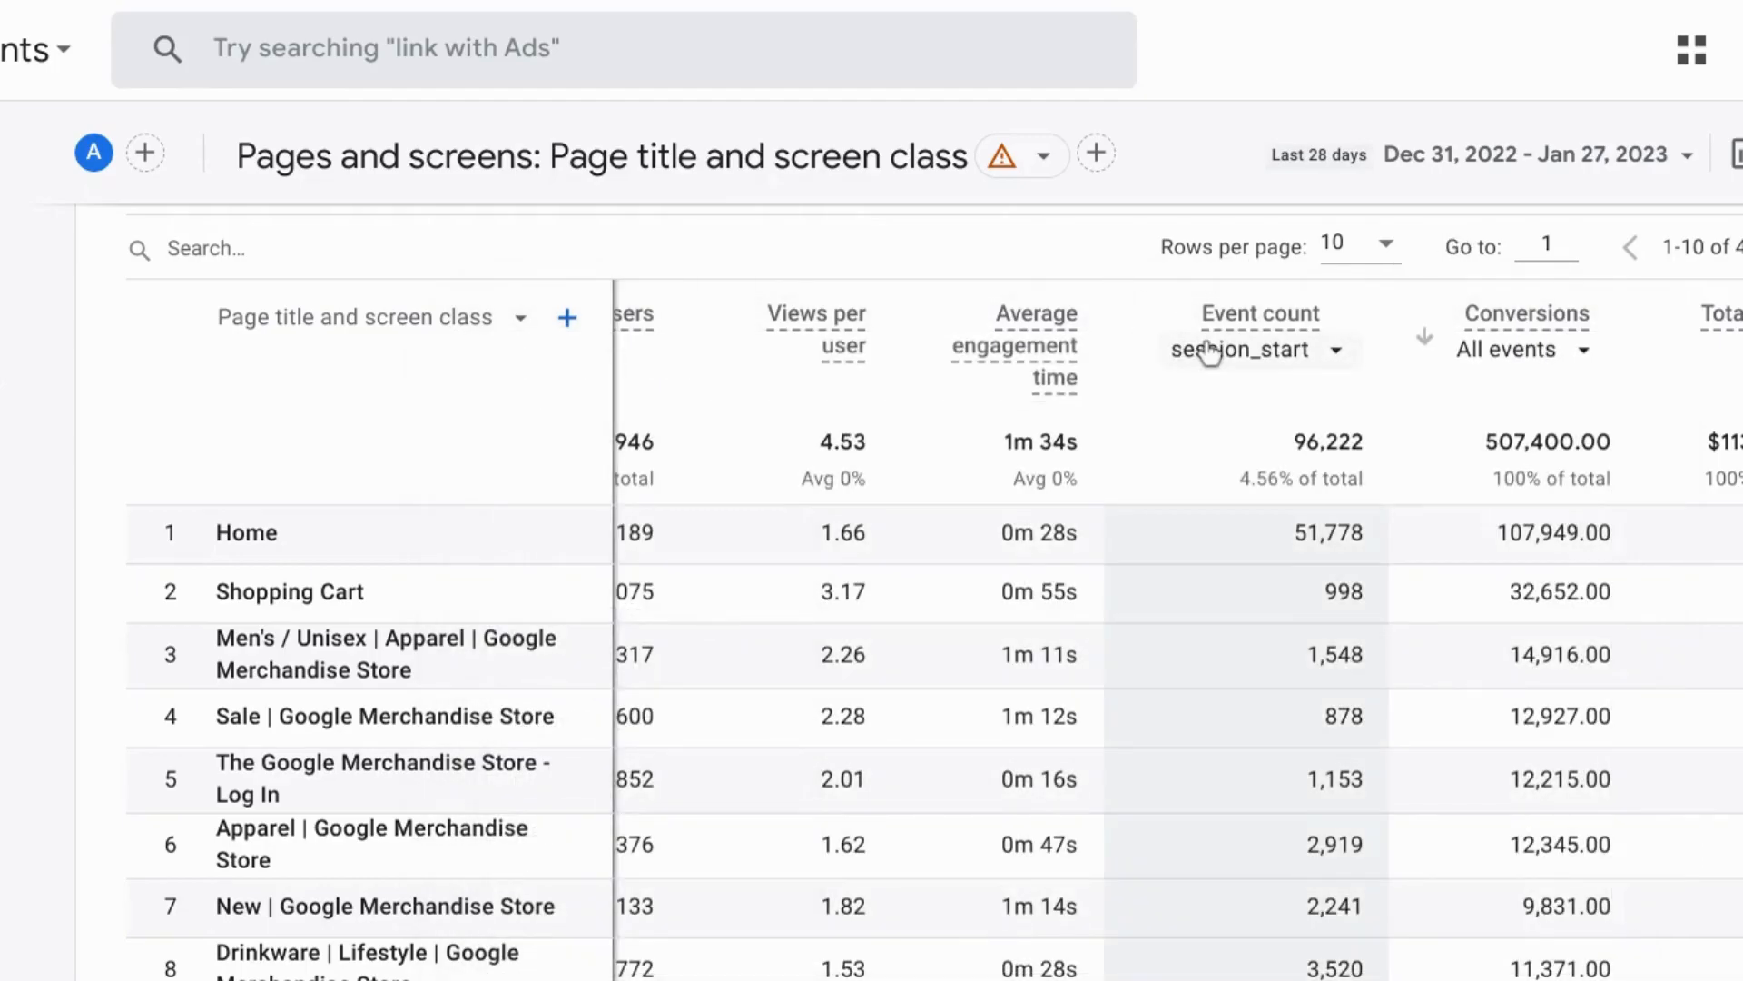
pyautogui.click(1259, 350)
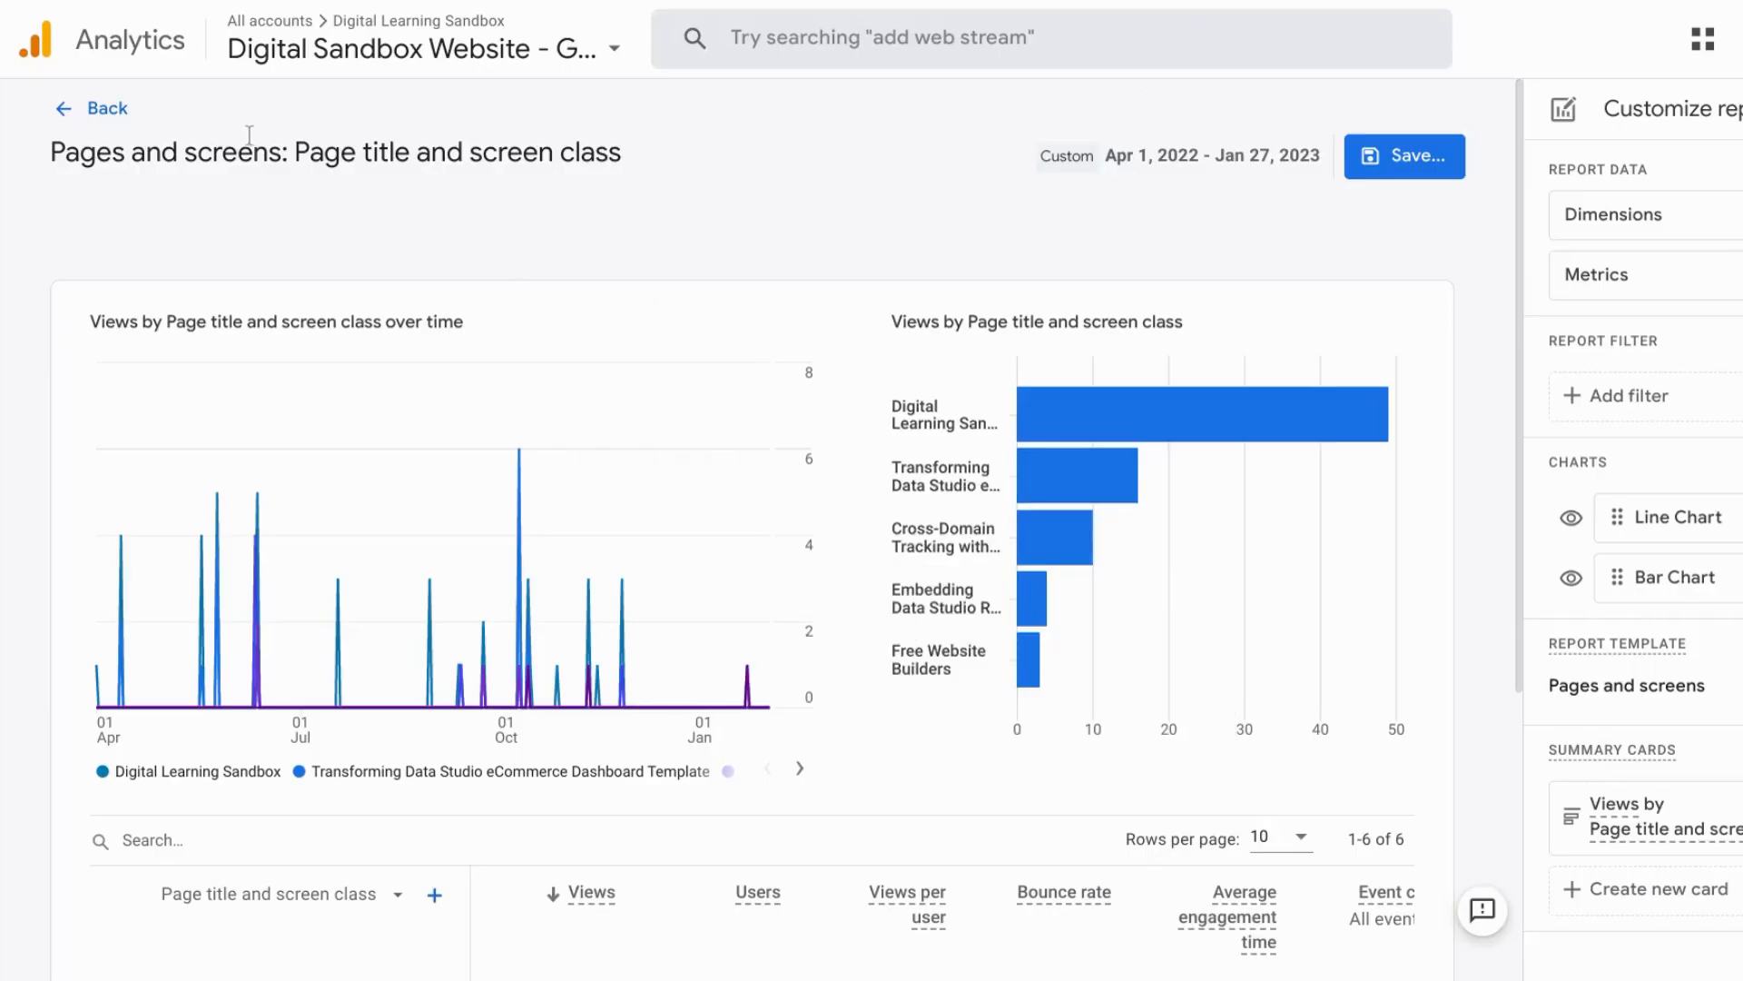
pyautogui.moveTo(78, 109)
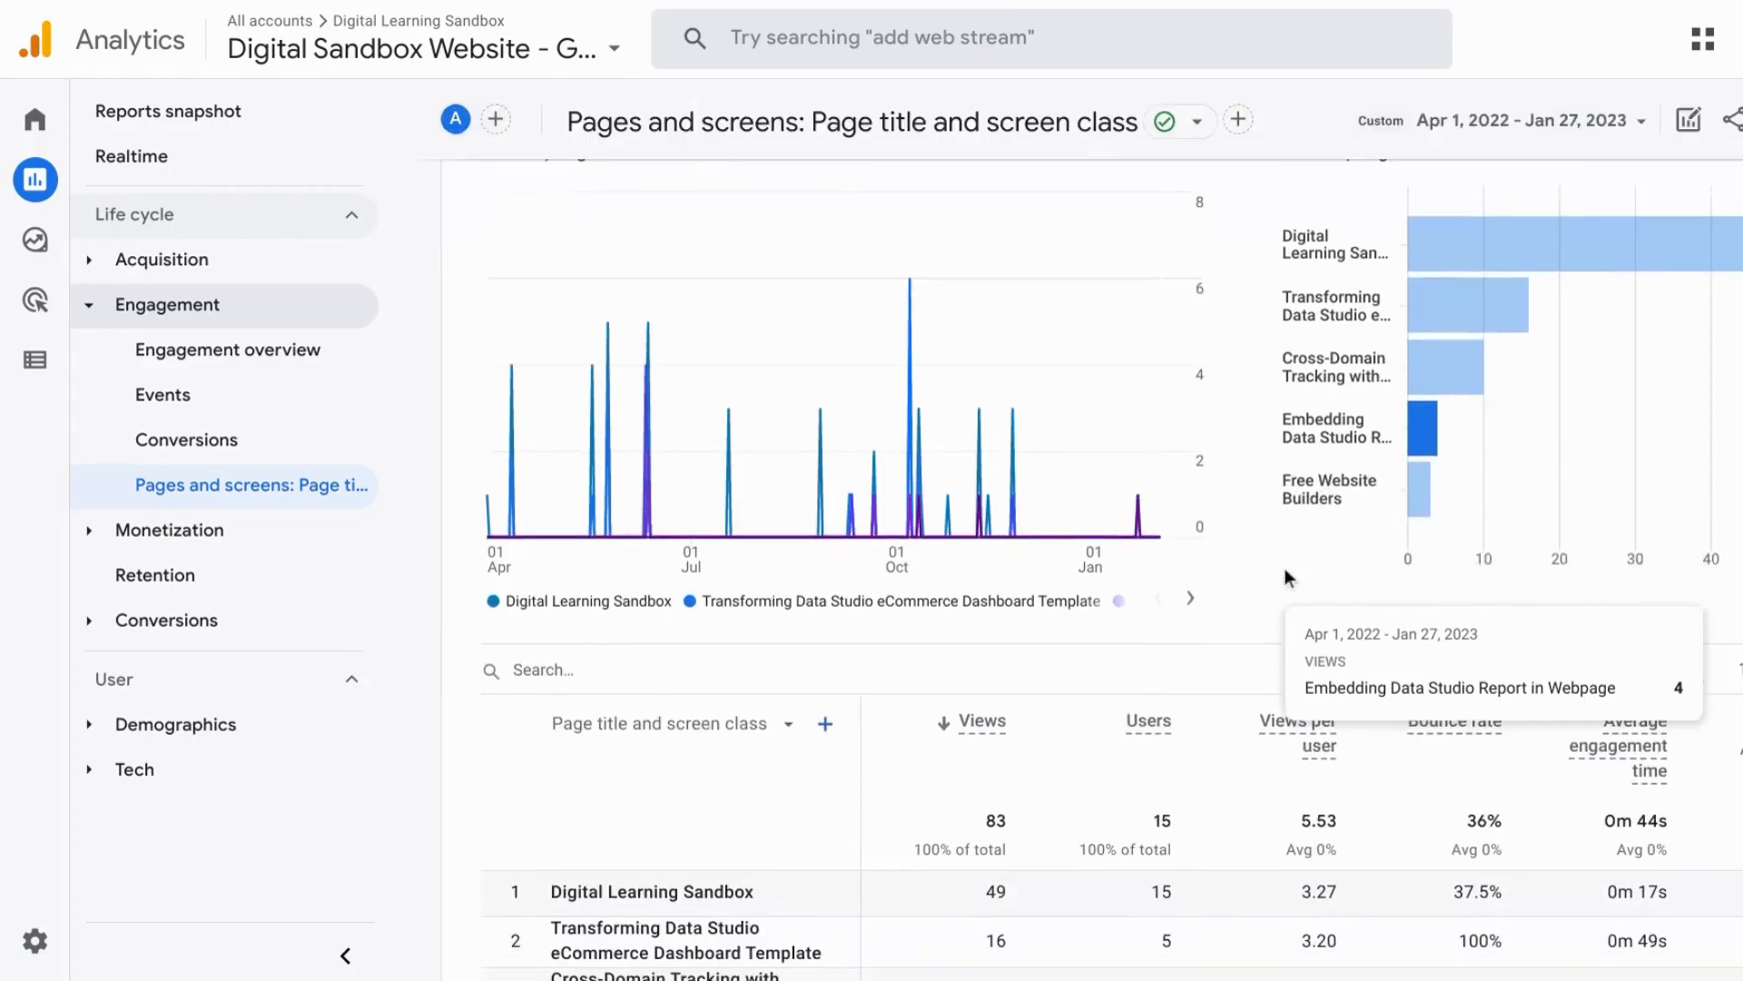
# Exit Customize report and scroll to the Pages and screens table's Event count column
pyautogui.scroll(-3)
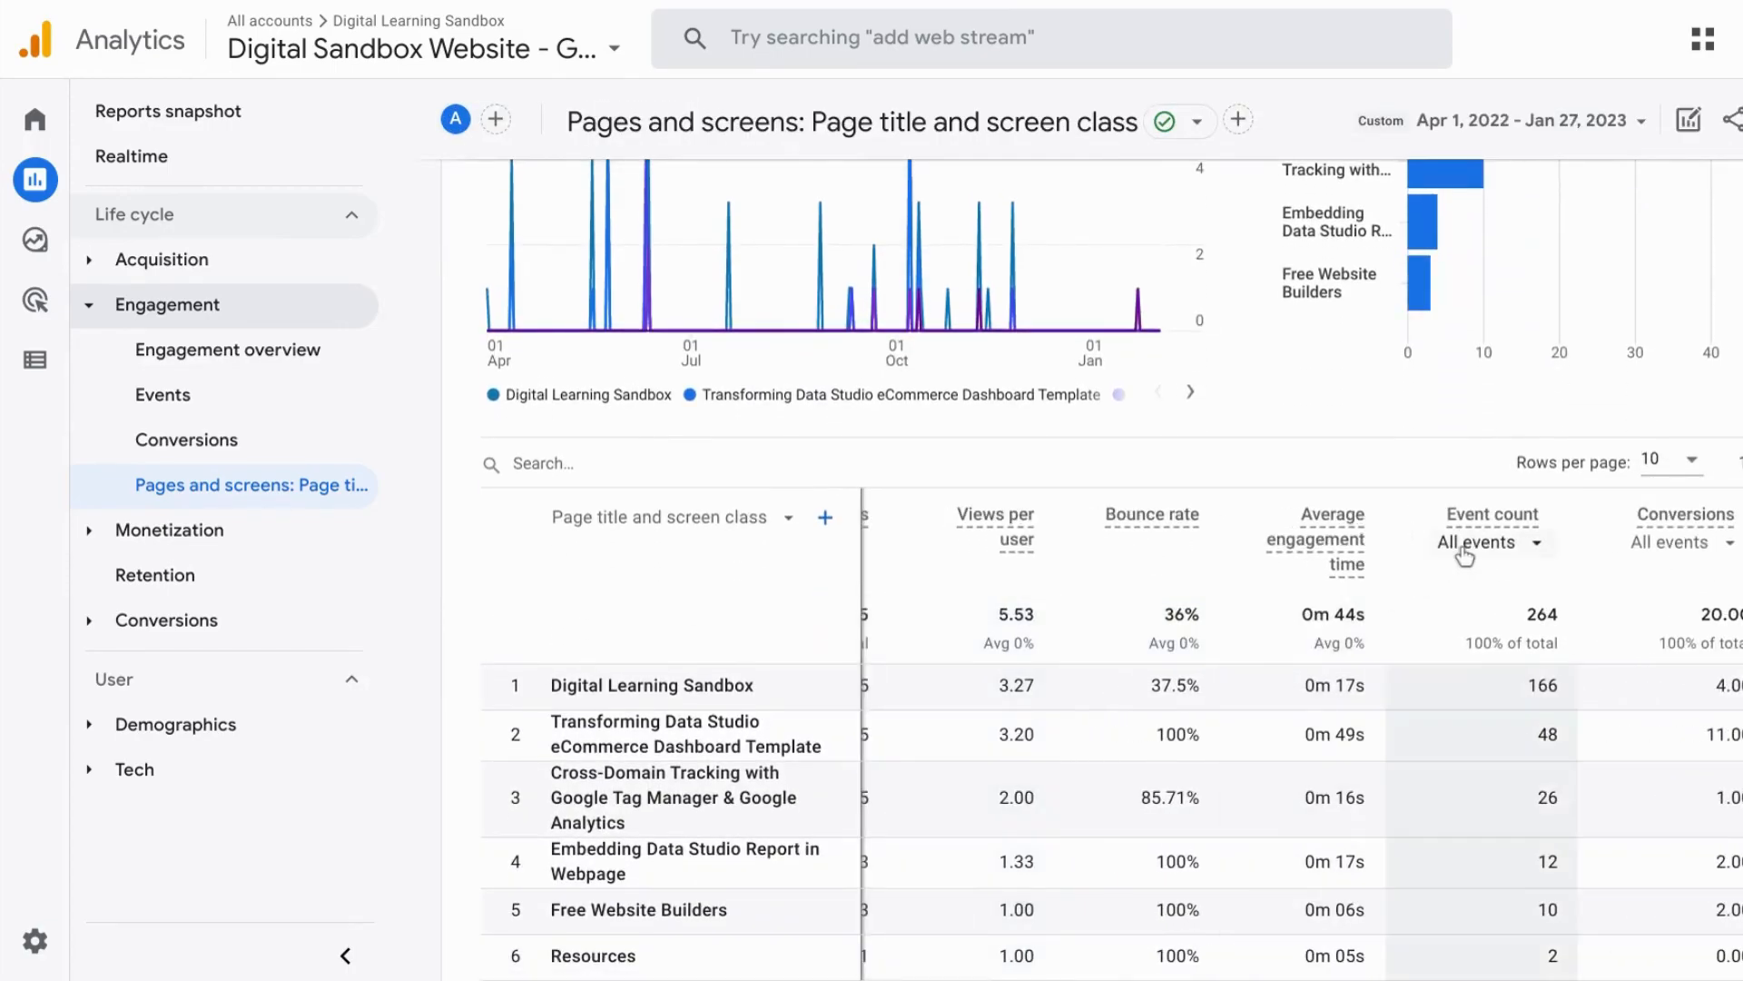
pyautogui.click(1474, 542)
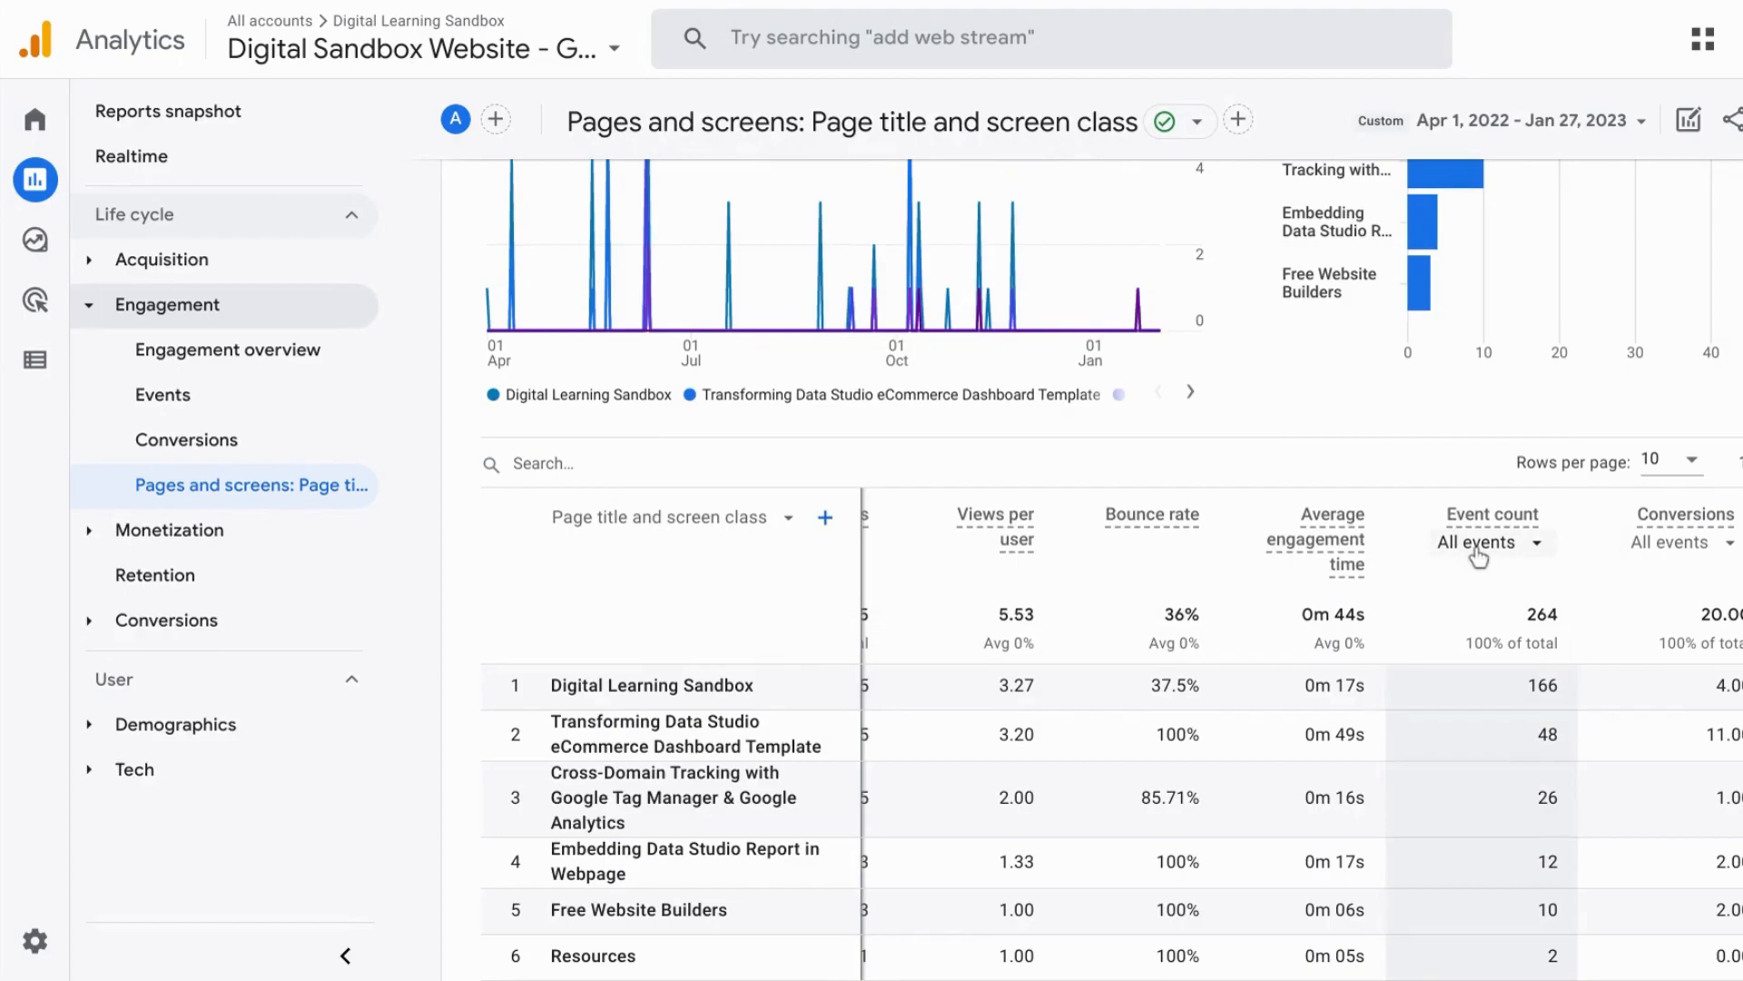
pyautogui.click(1477, 542)
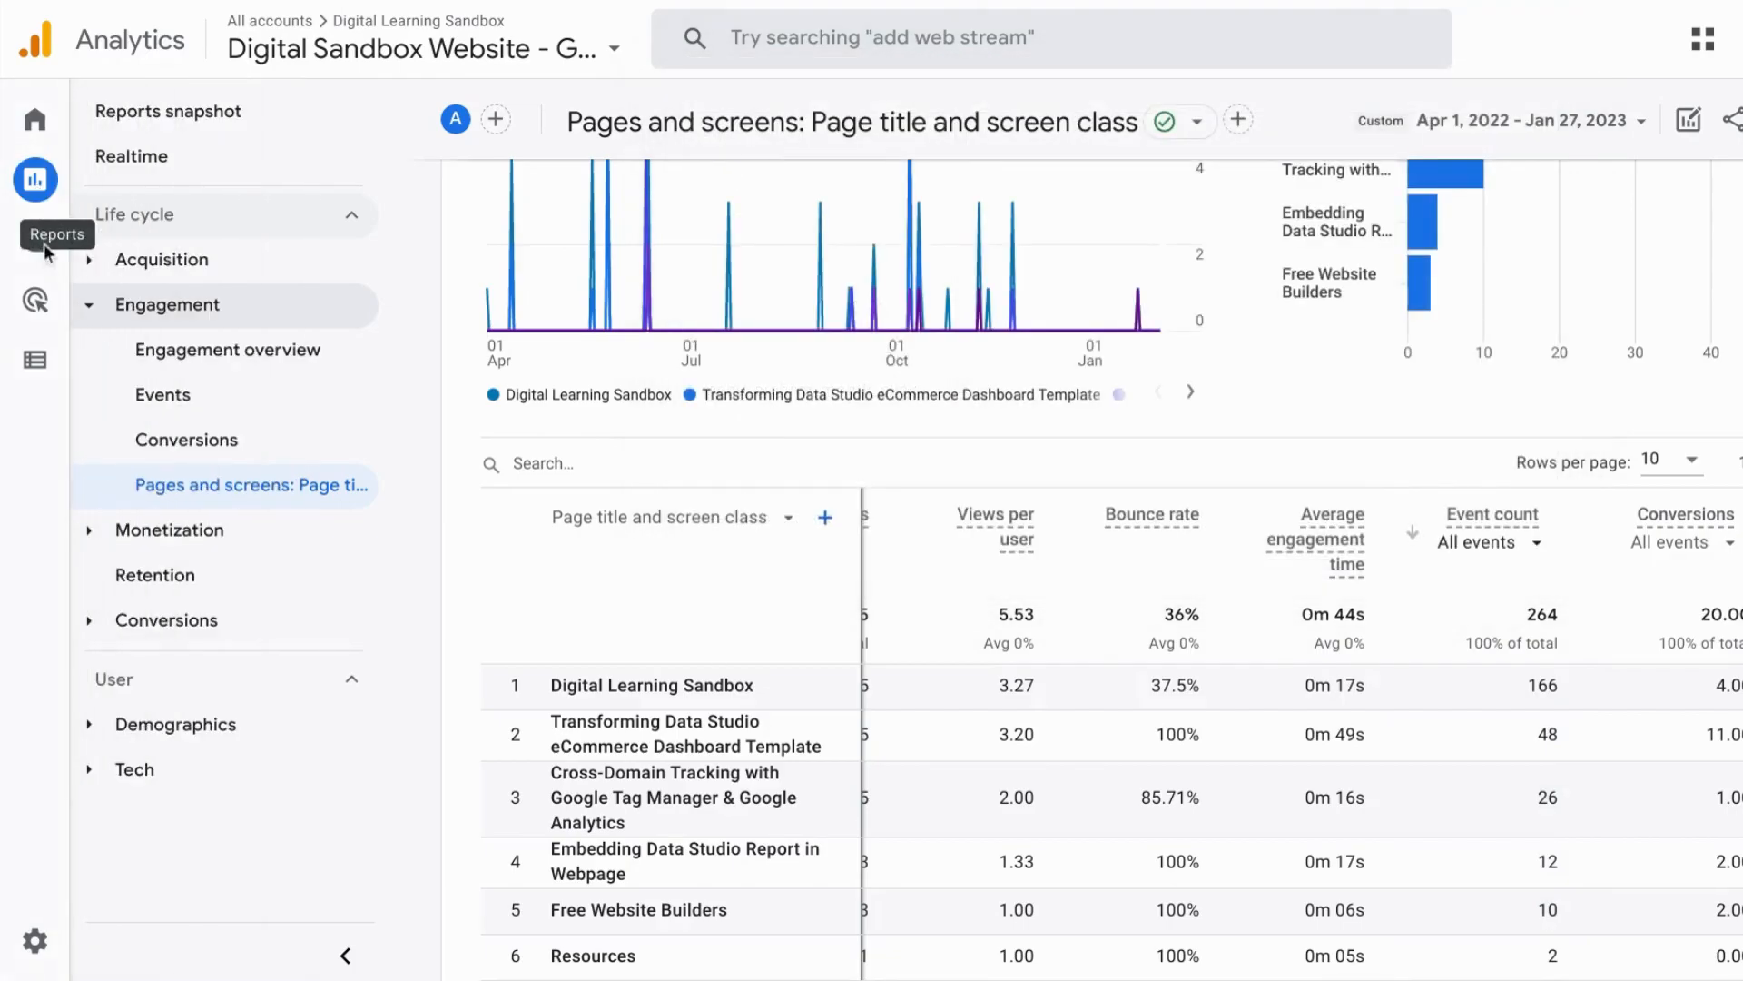
pyautogui.moveTo(23, 262)
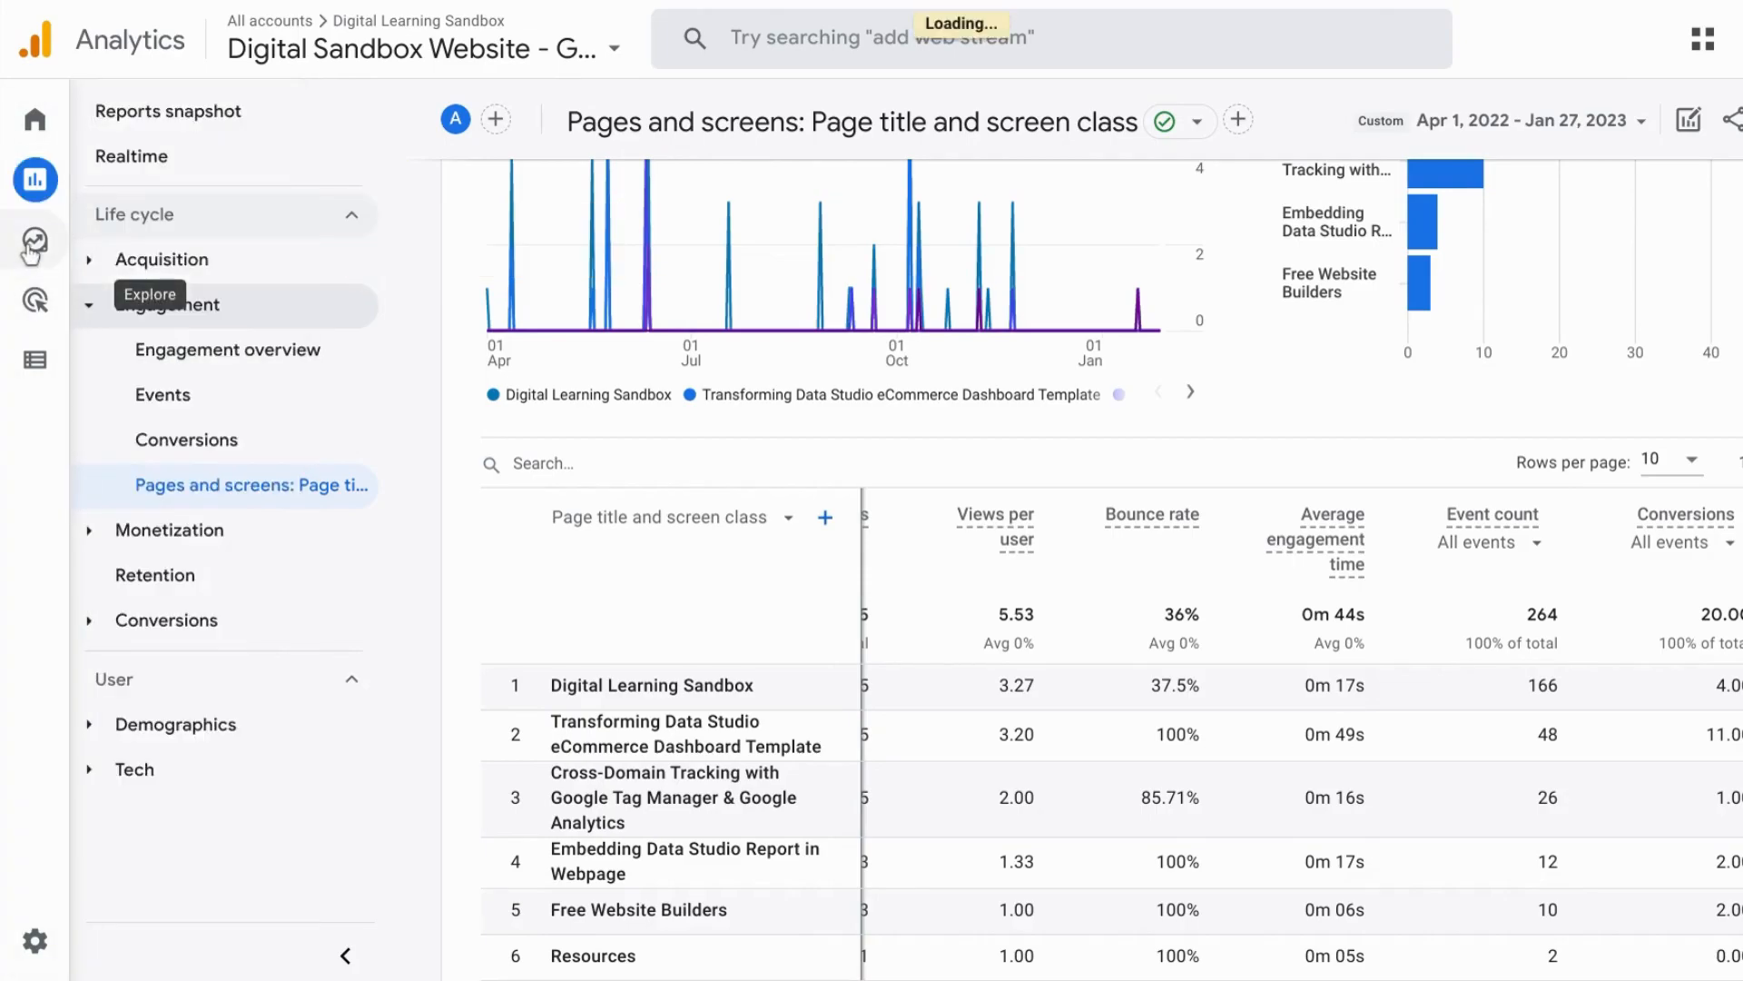
pyautogui.moveTo(512, 379)
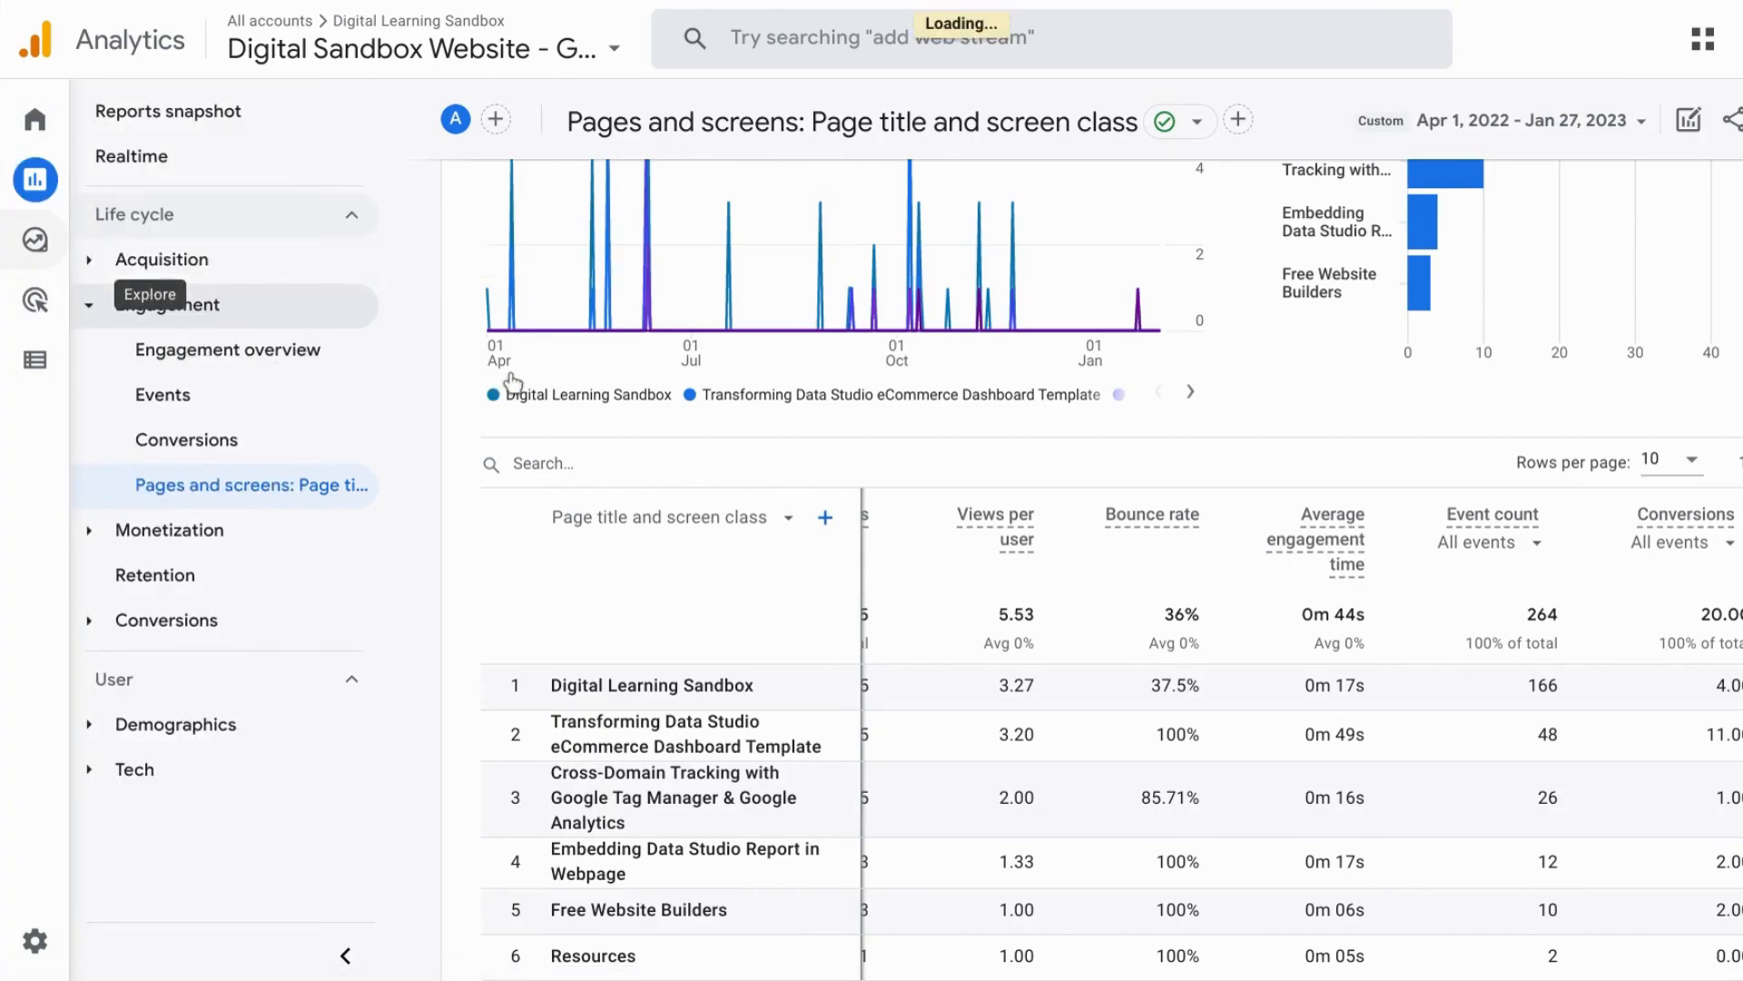
# Open the Page Reports exploration from Explorations and select its name for editing
pyautogui.click(34, 240)
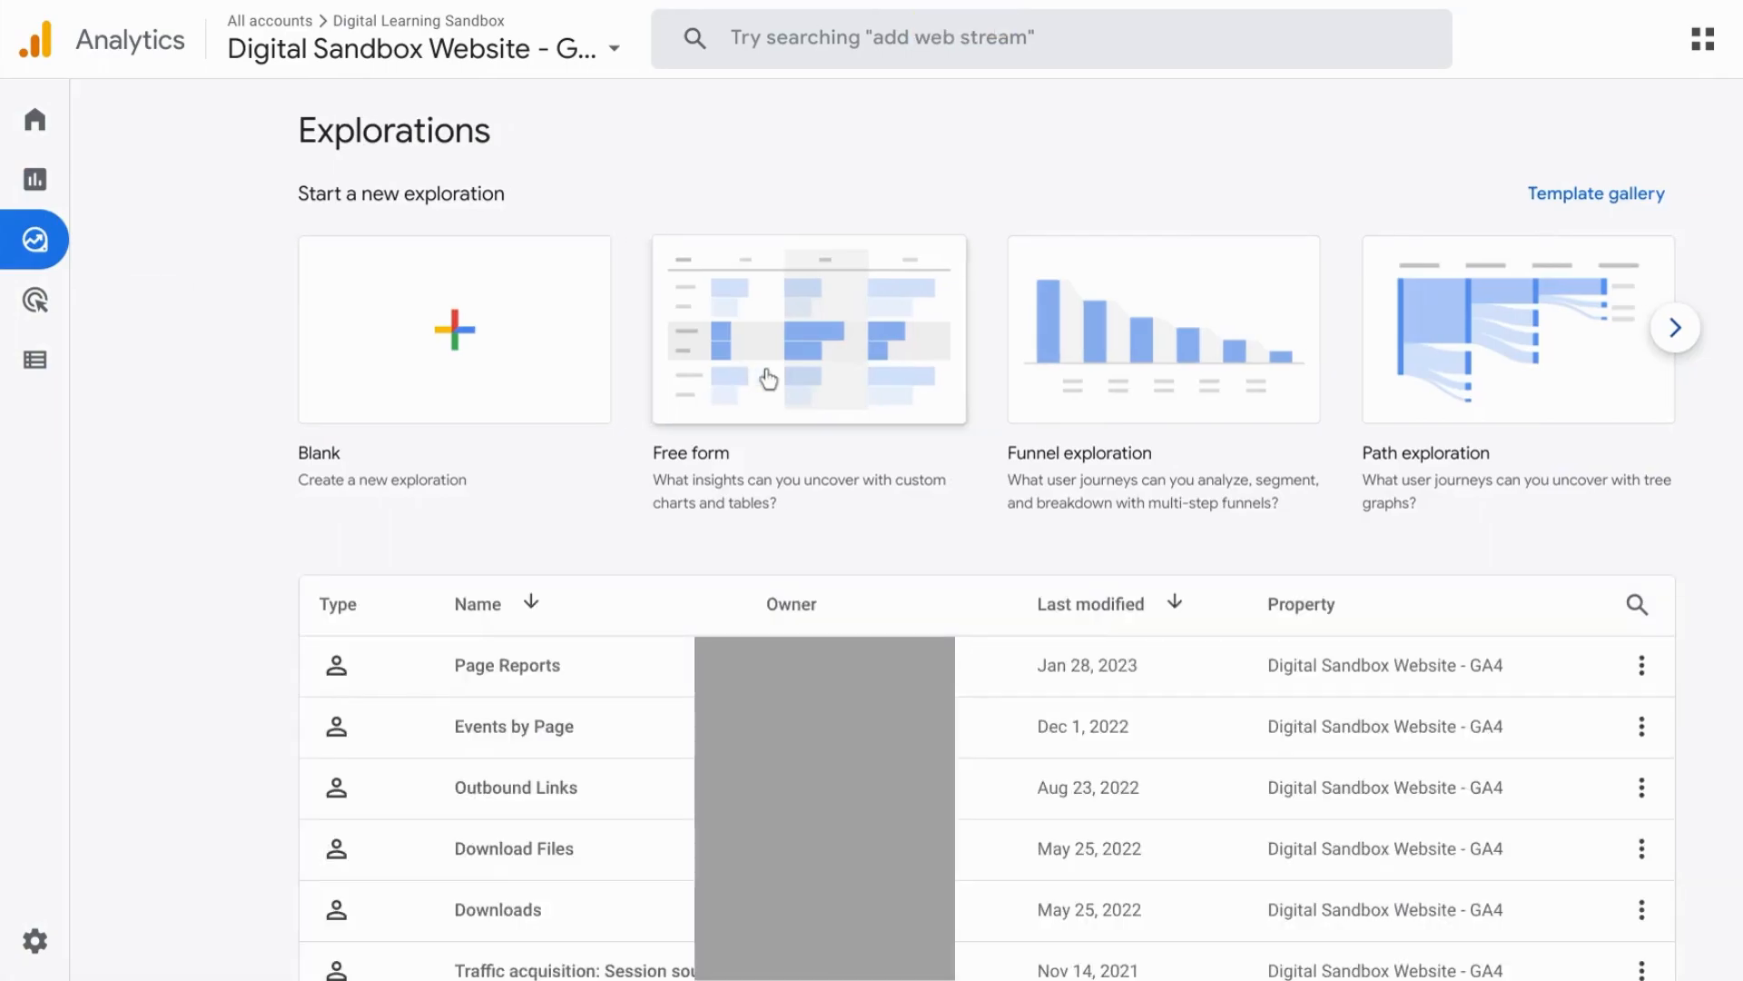
pyautogui.moveTo(533, 638)
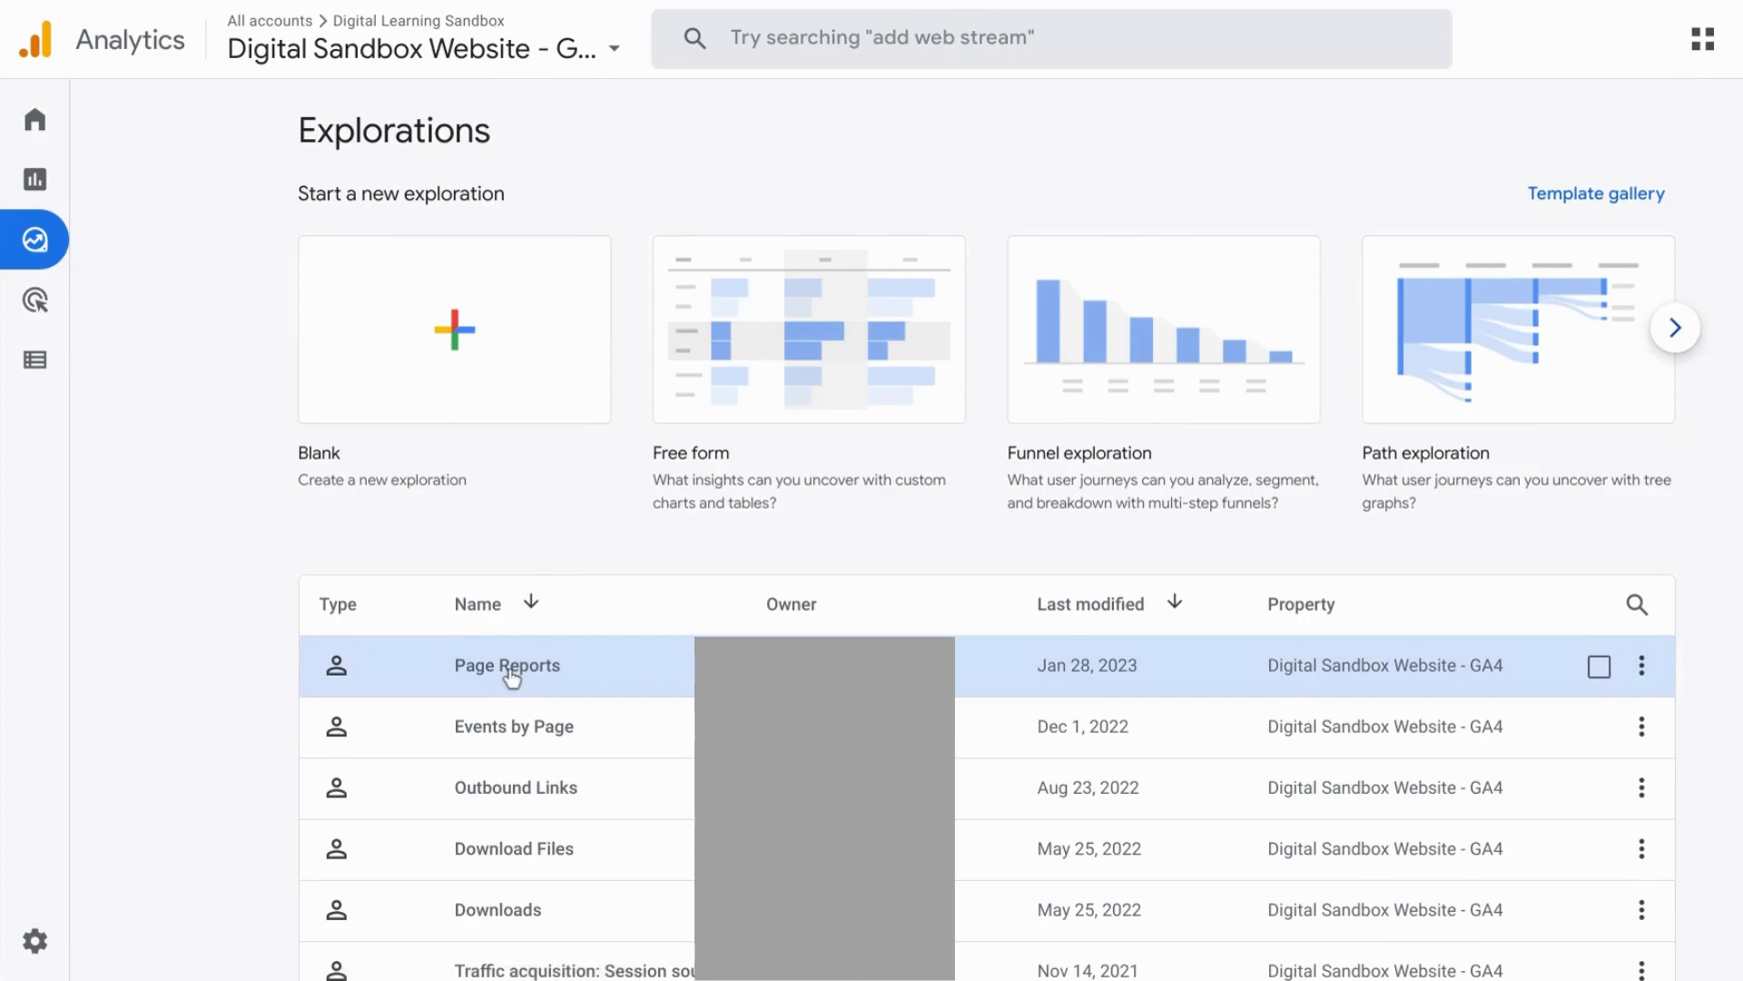
pyautogui.click(512, 671)
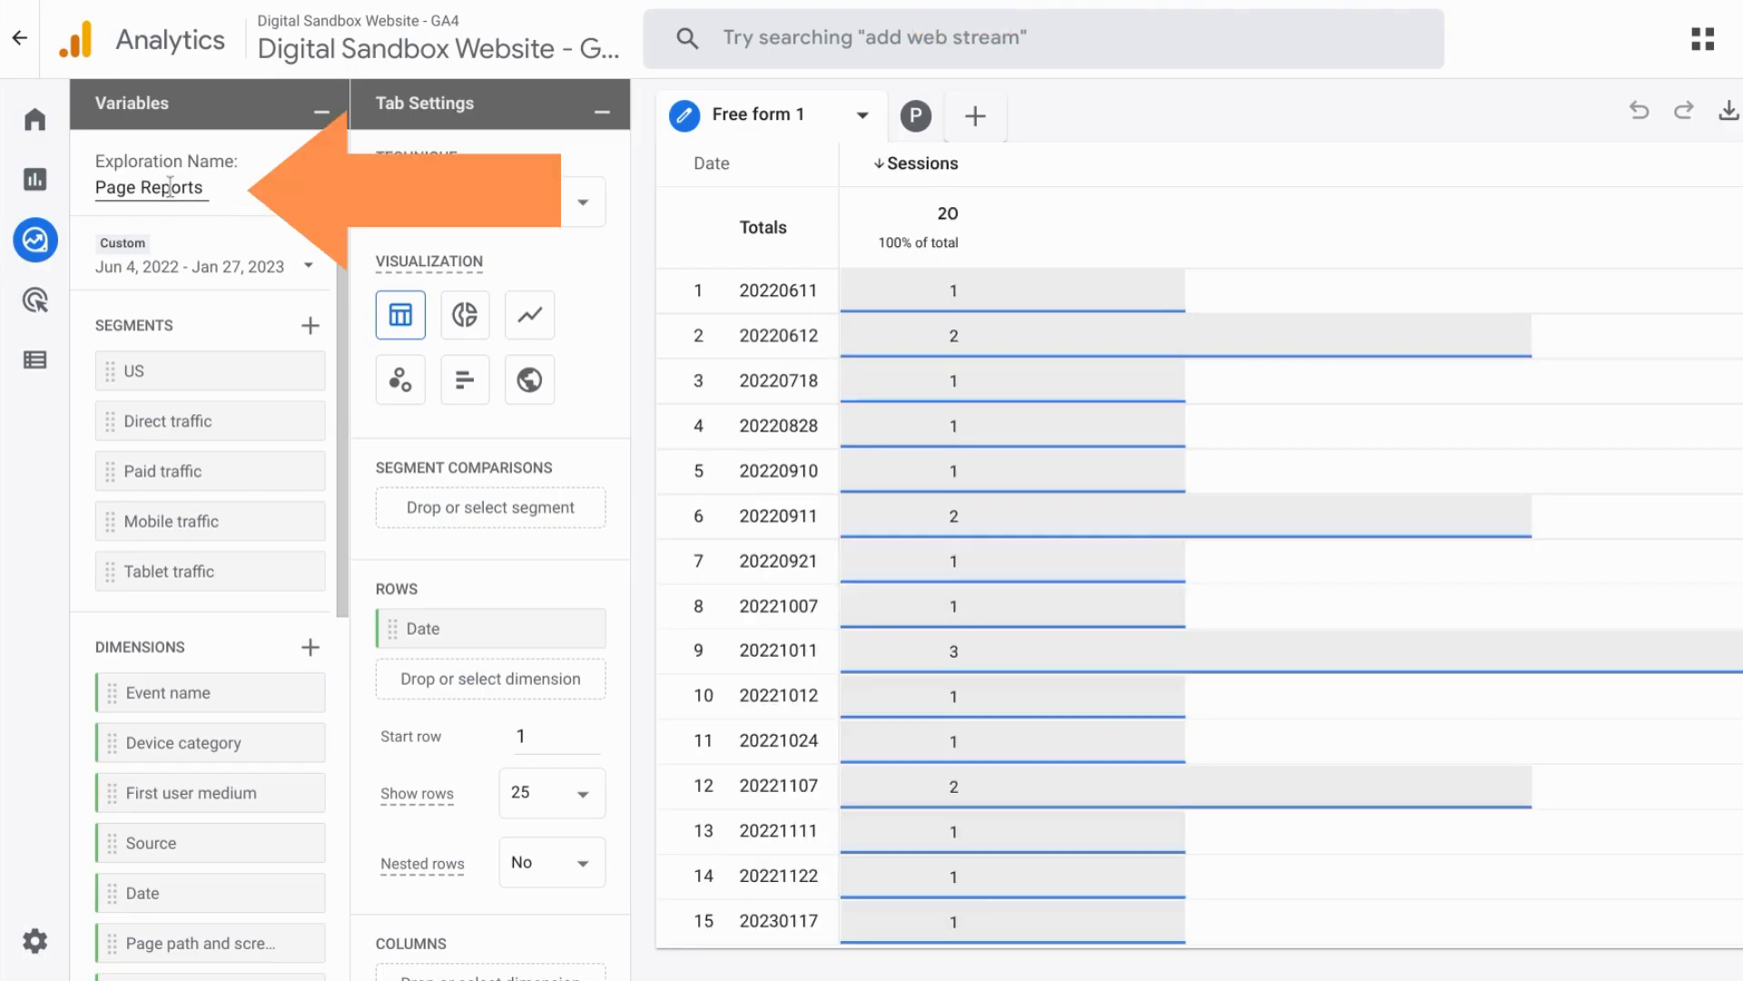
pyautogui.doubleClick(149, 188)
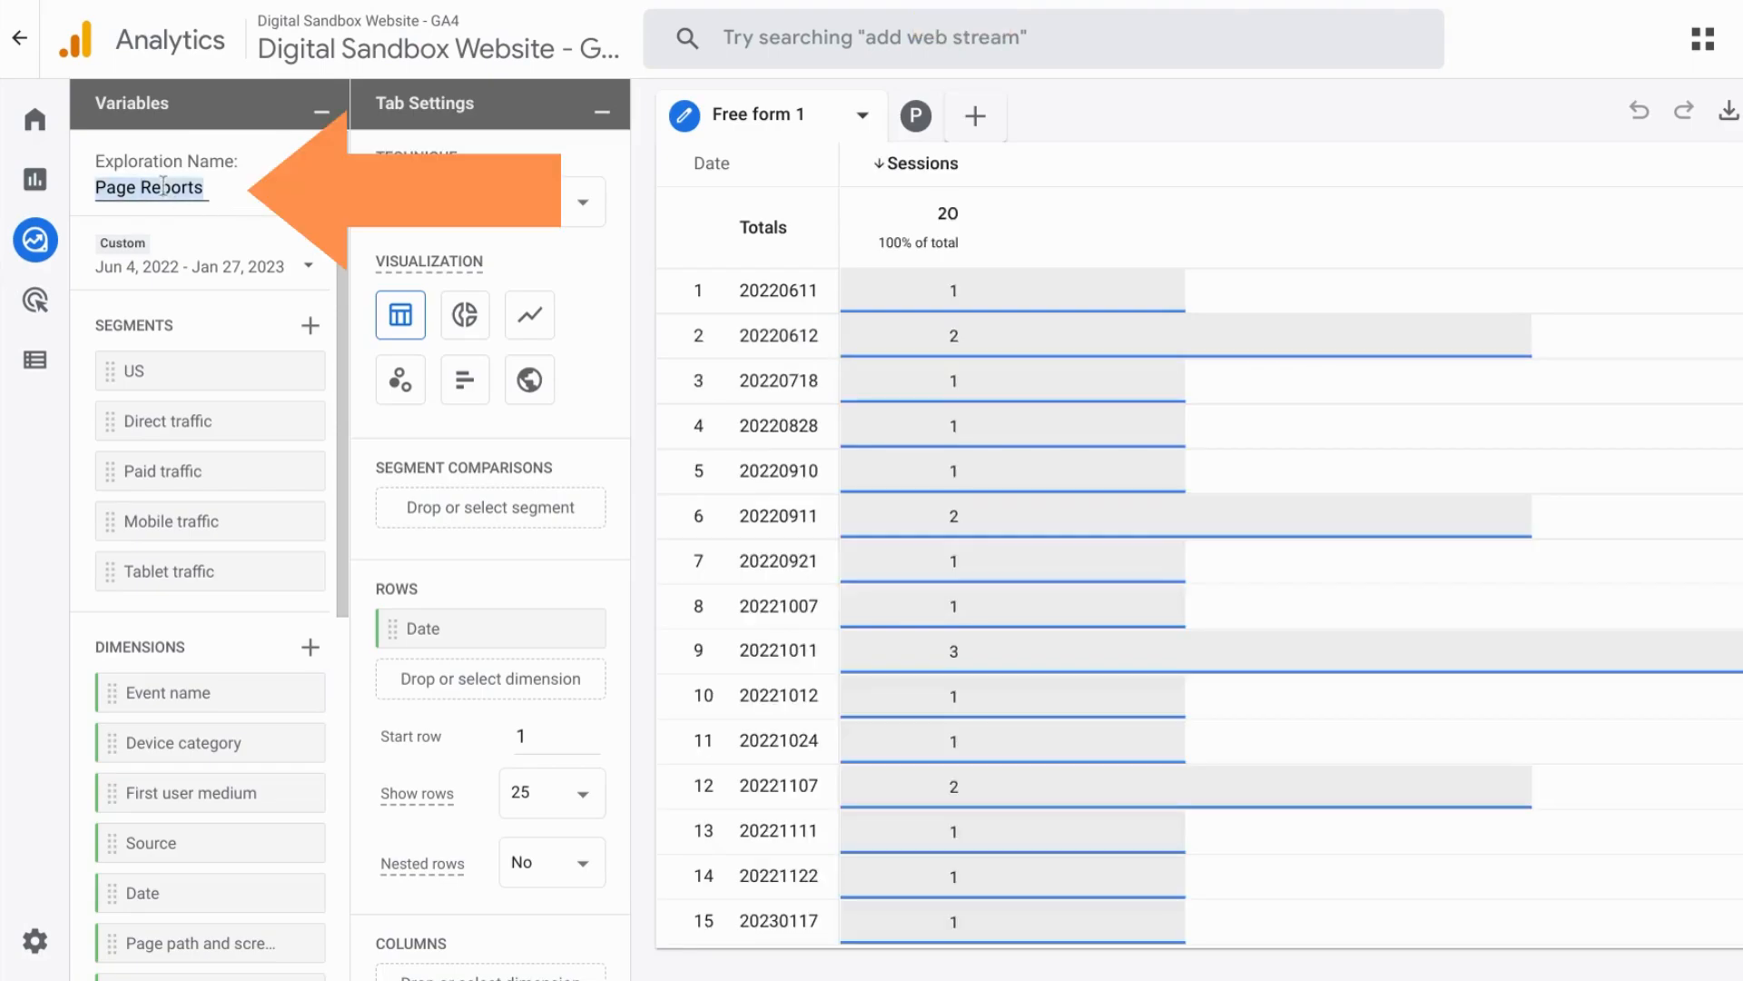
pyautogui.scroll(-3)
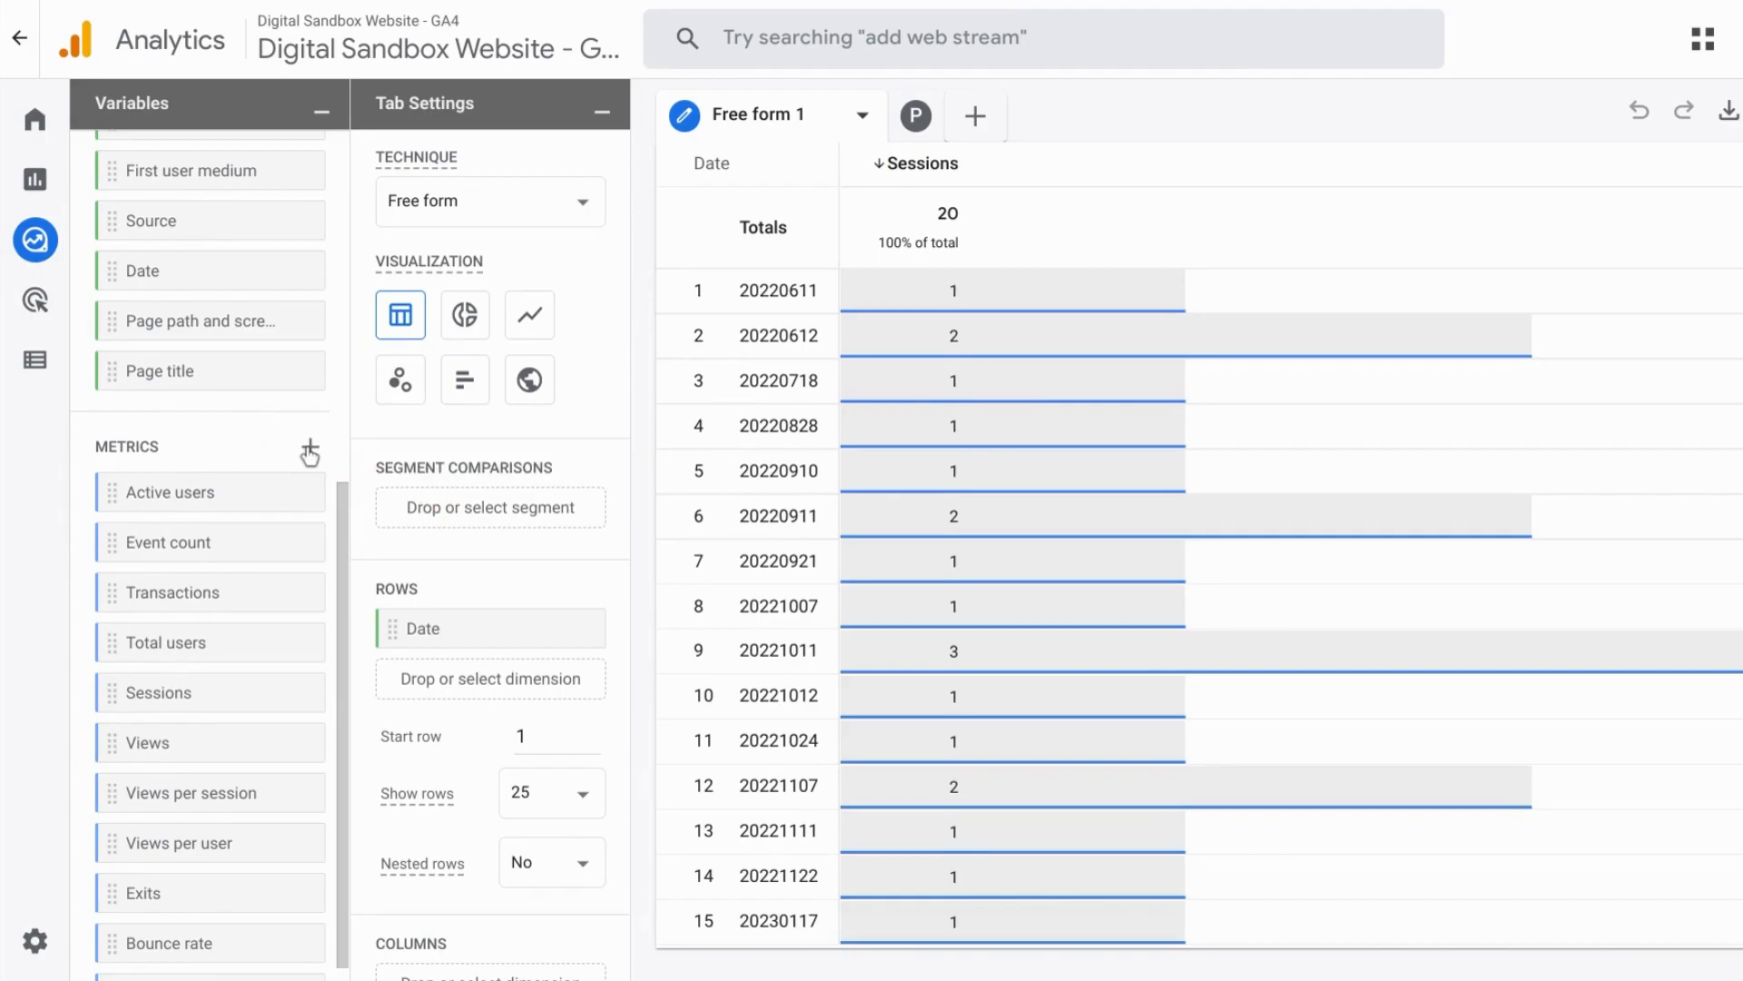
# Search metrics for 'exit' and import the Exits metric
pyautogui.click(310, 448)
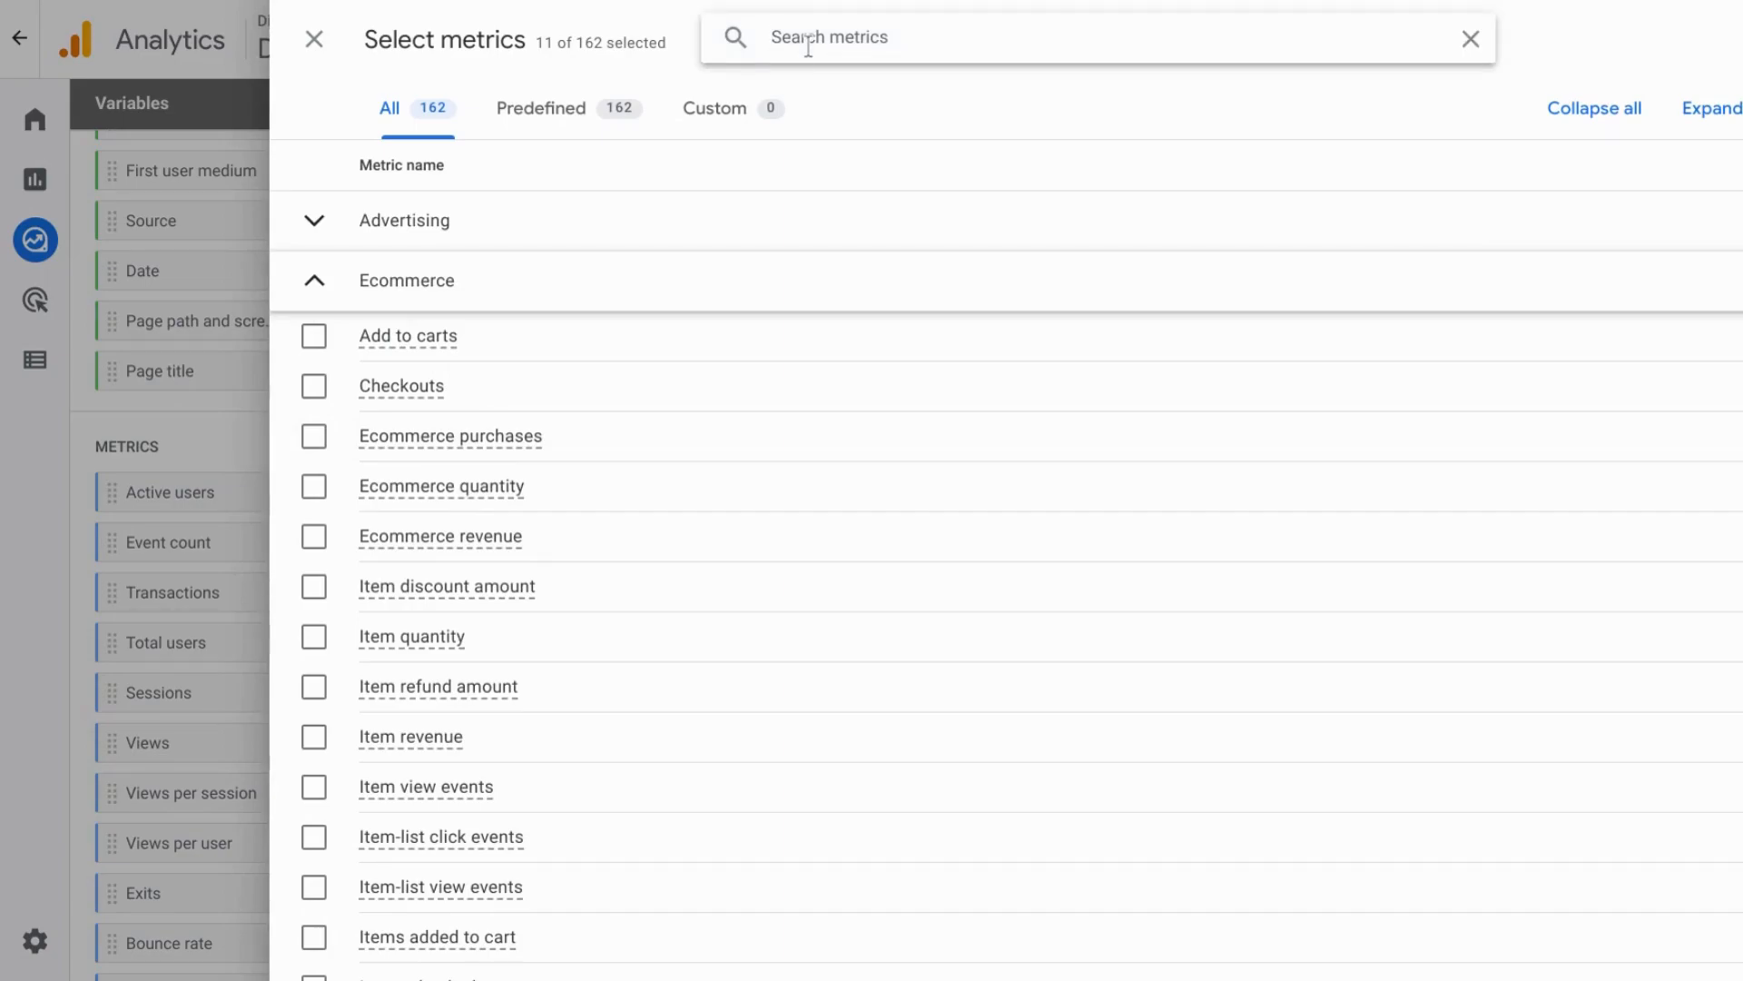
pyautogui.write('exit')
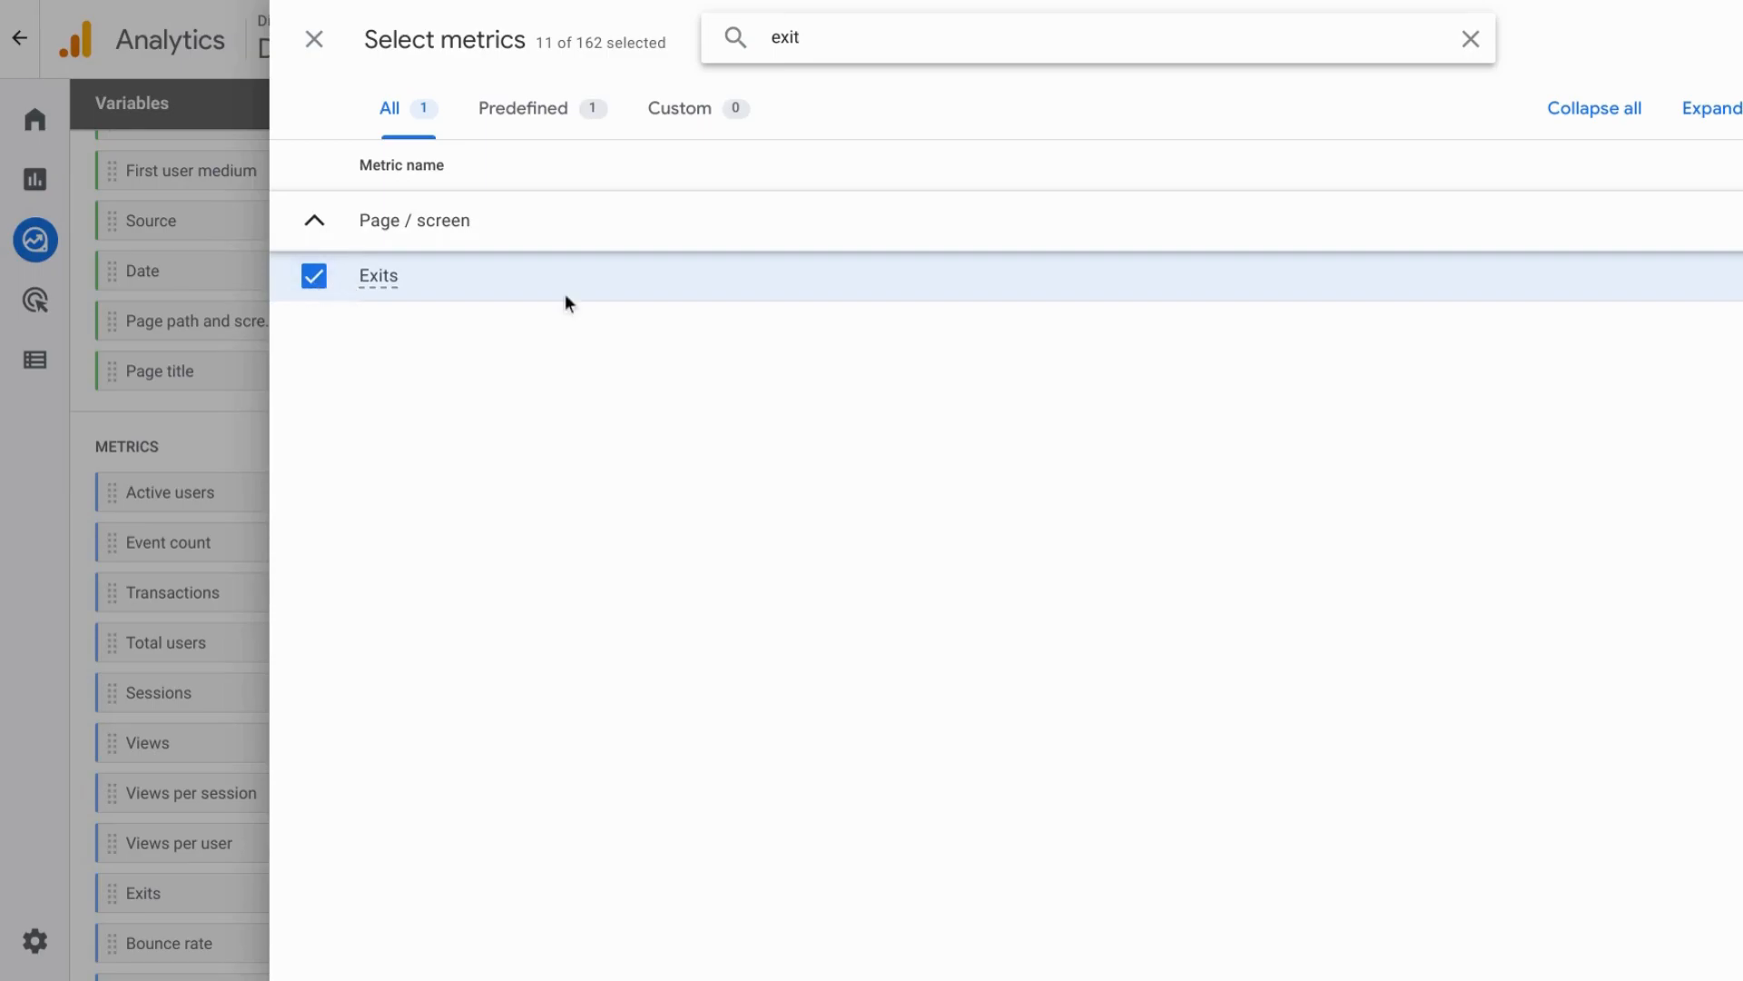
pyautogui.click(1469, 38)
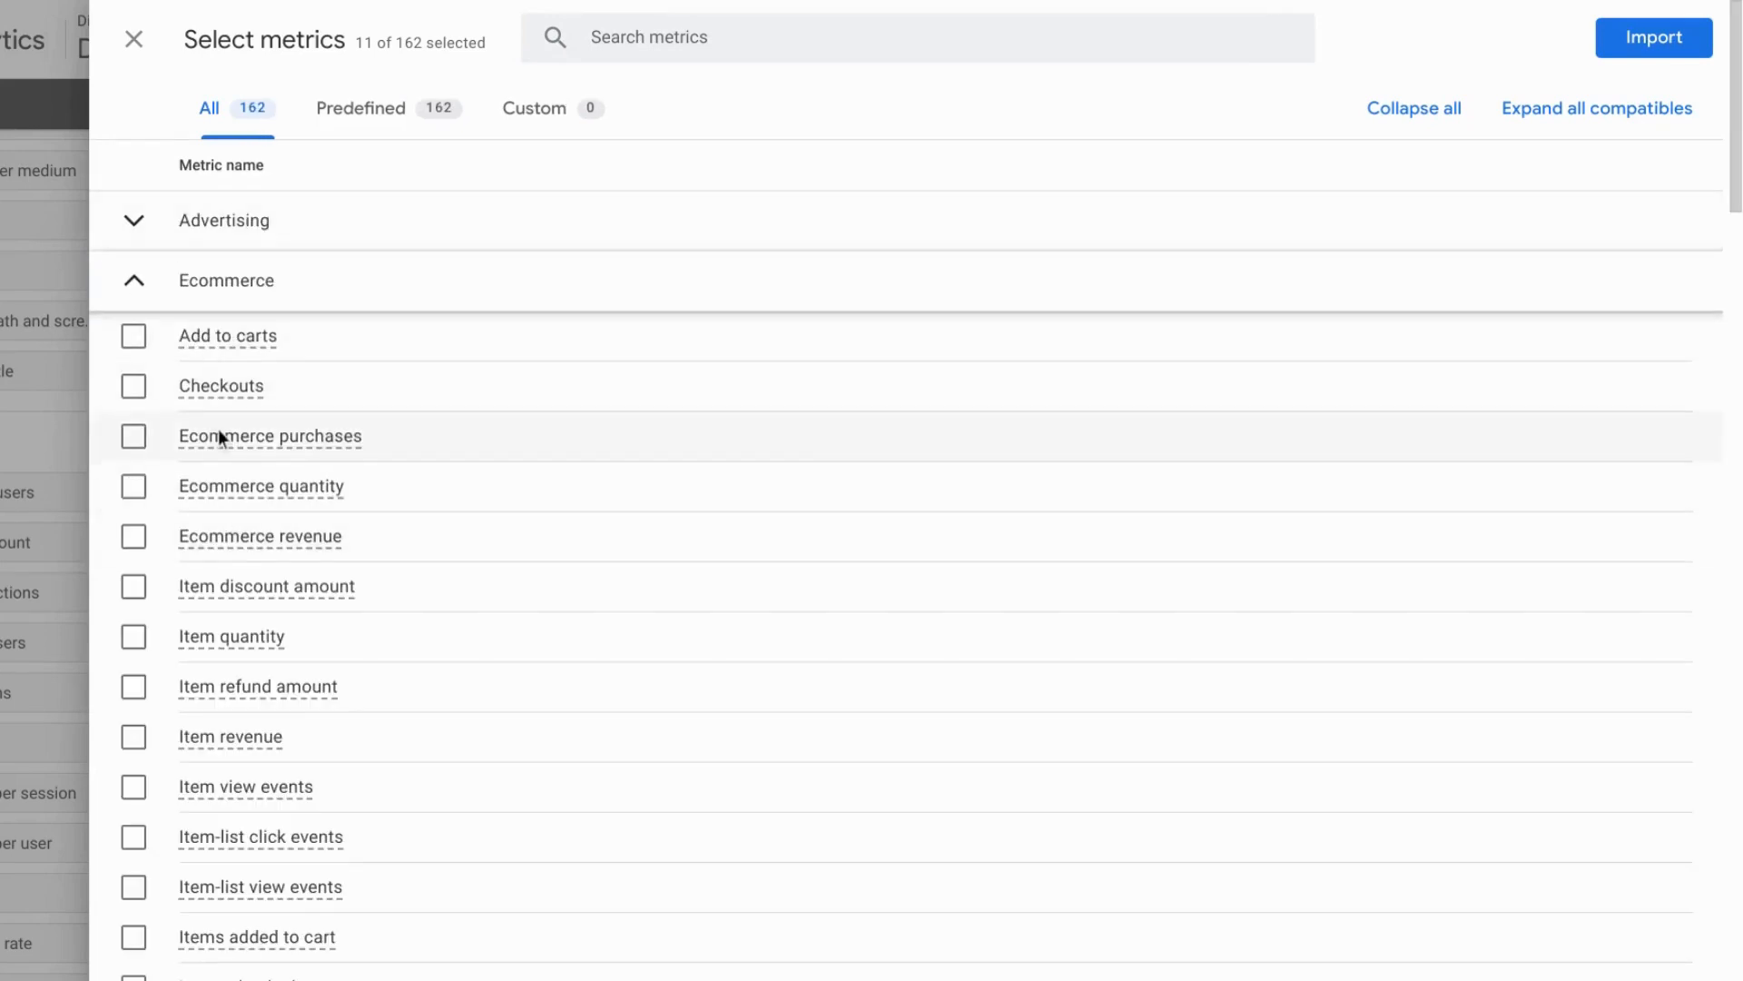
pyautogui.click(135, 279)
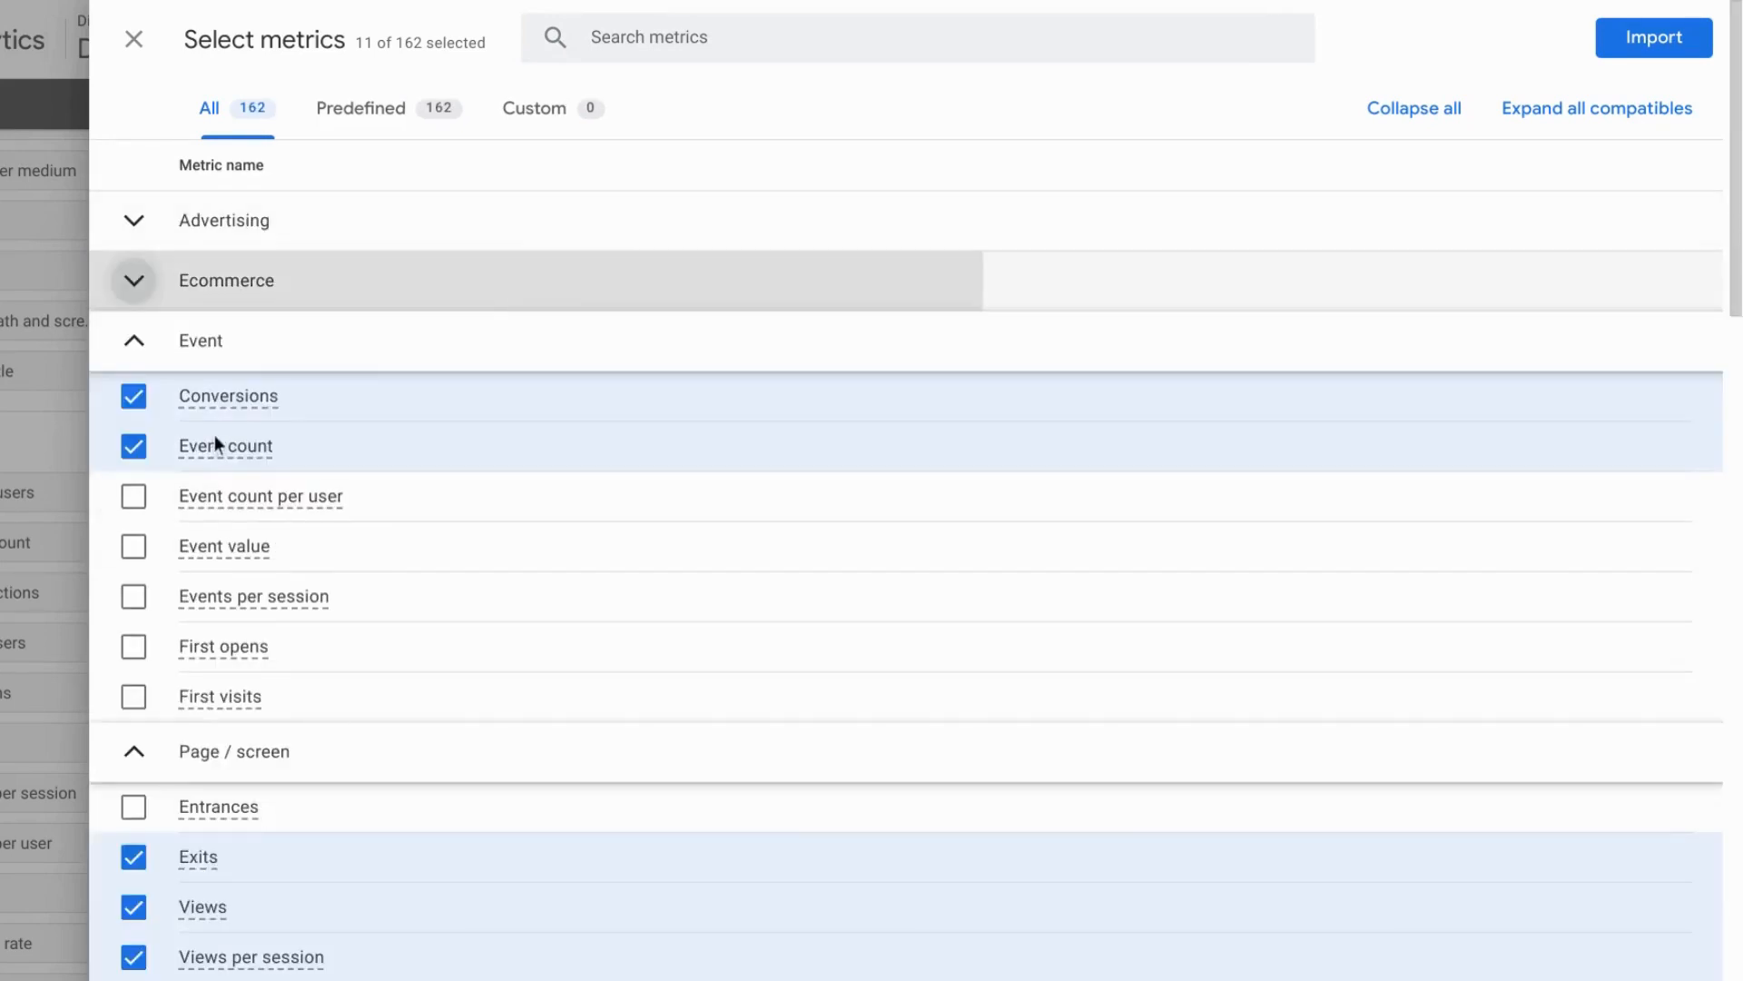
pyautogui.scroll(-3)
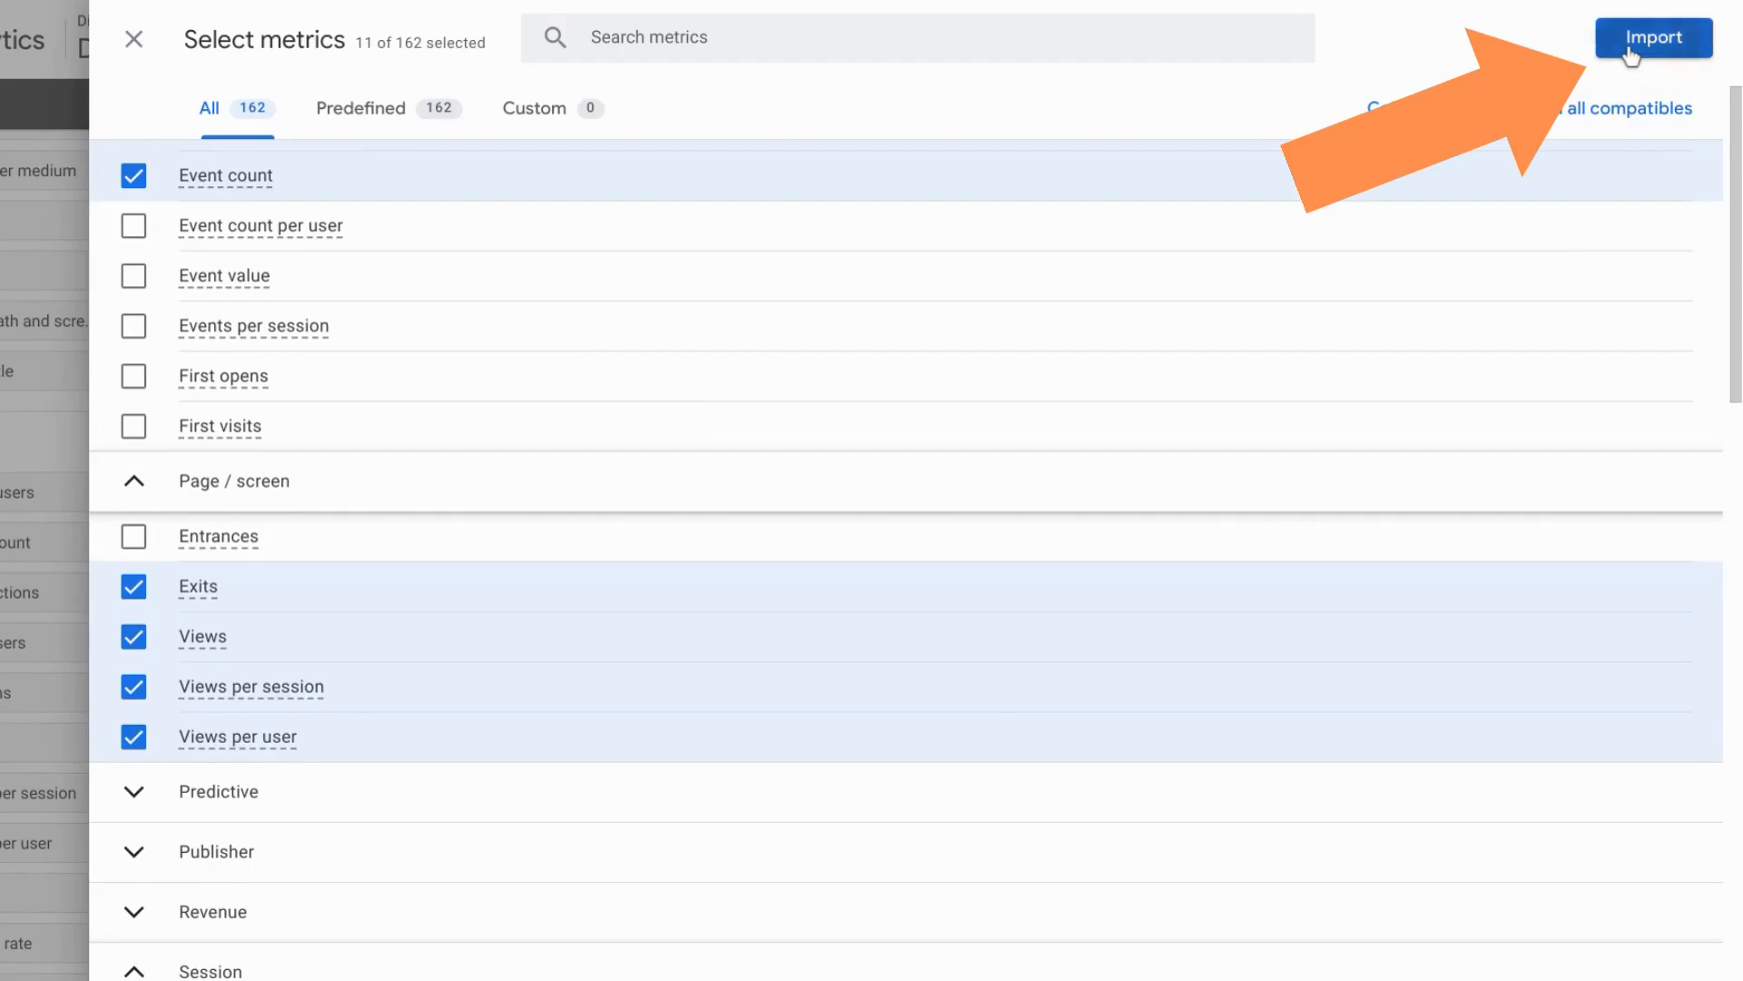
pyautogui.click(1646, 36)
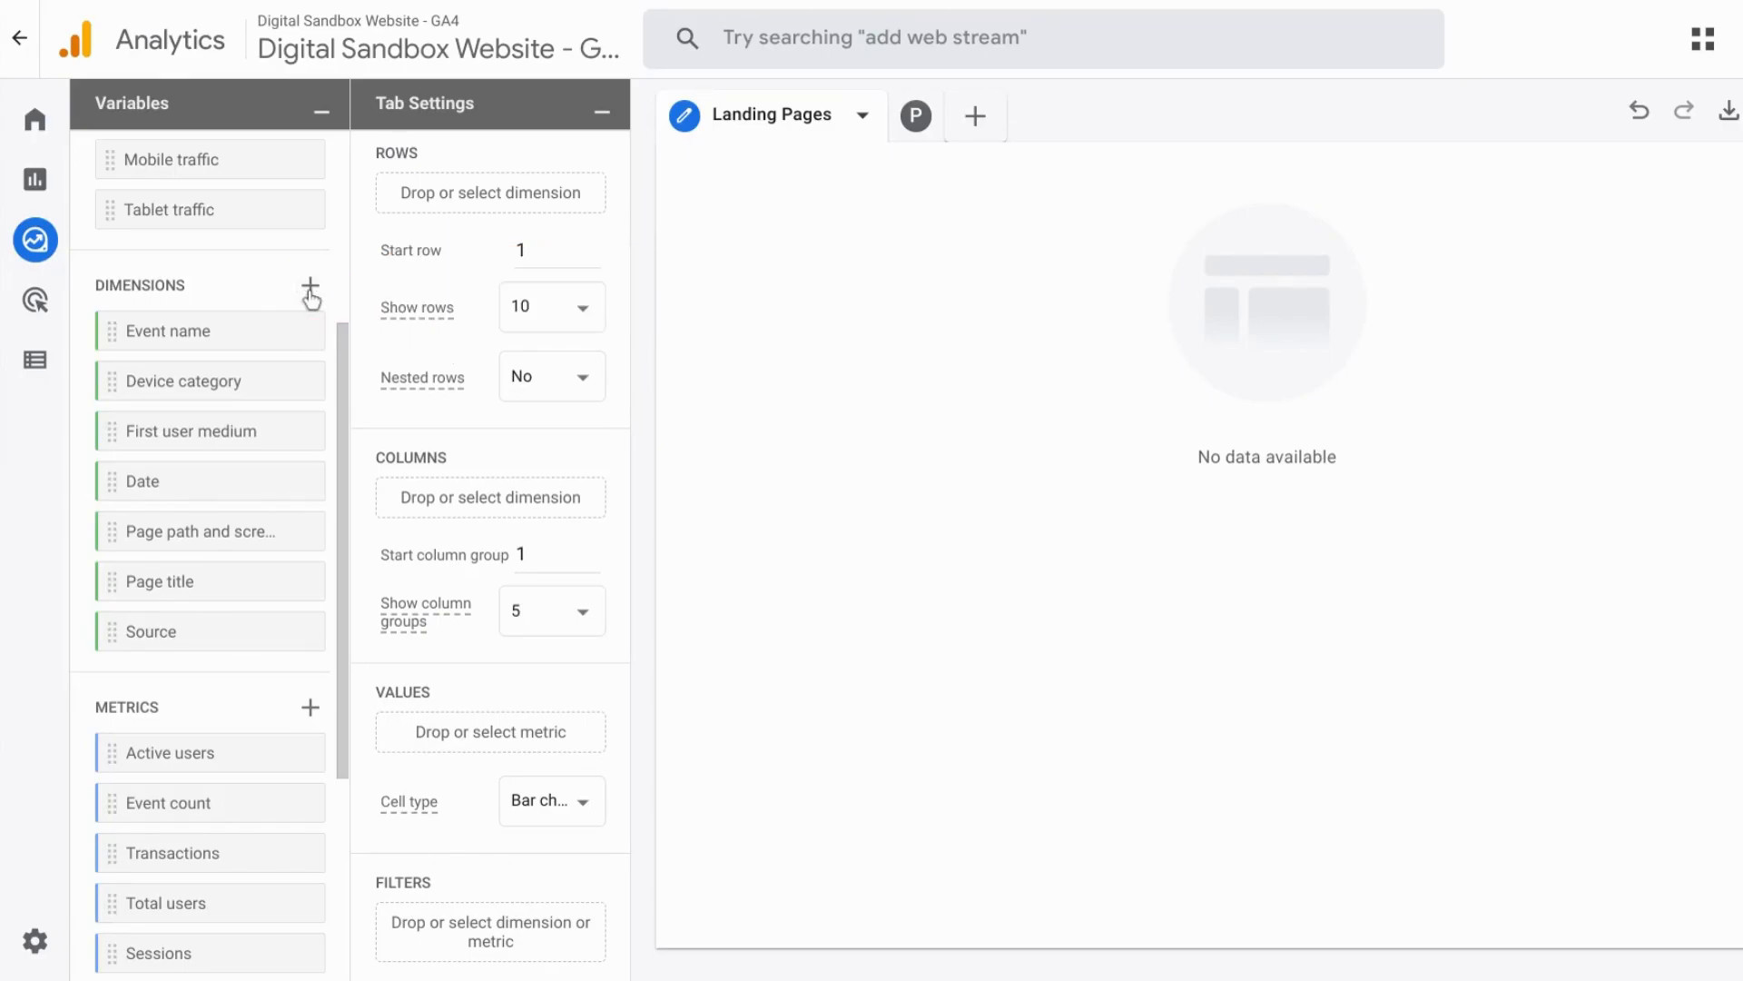
# Search dimensions for 'landi' and import Landing page + query string
pyautogui.click(312, 289)
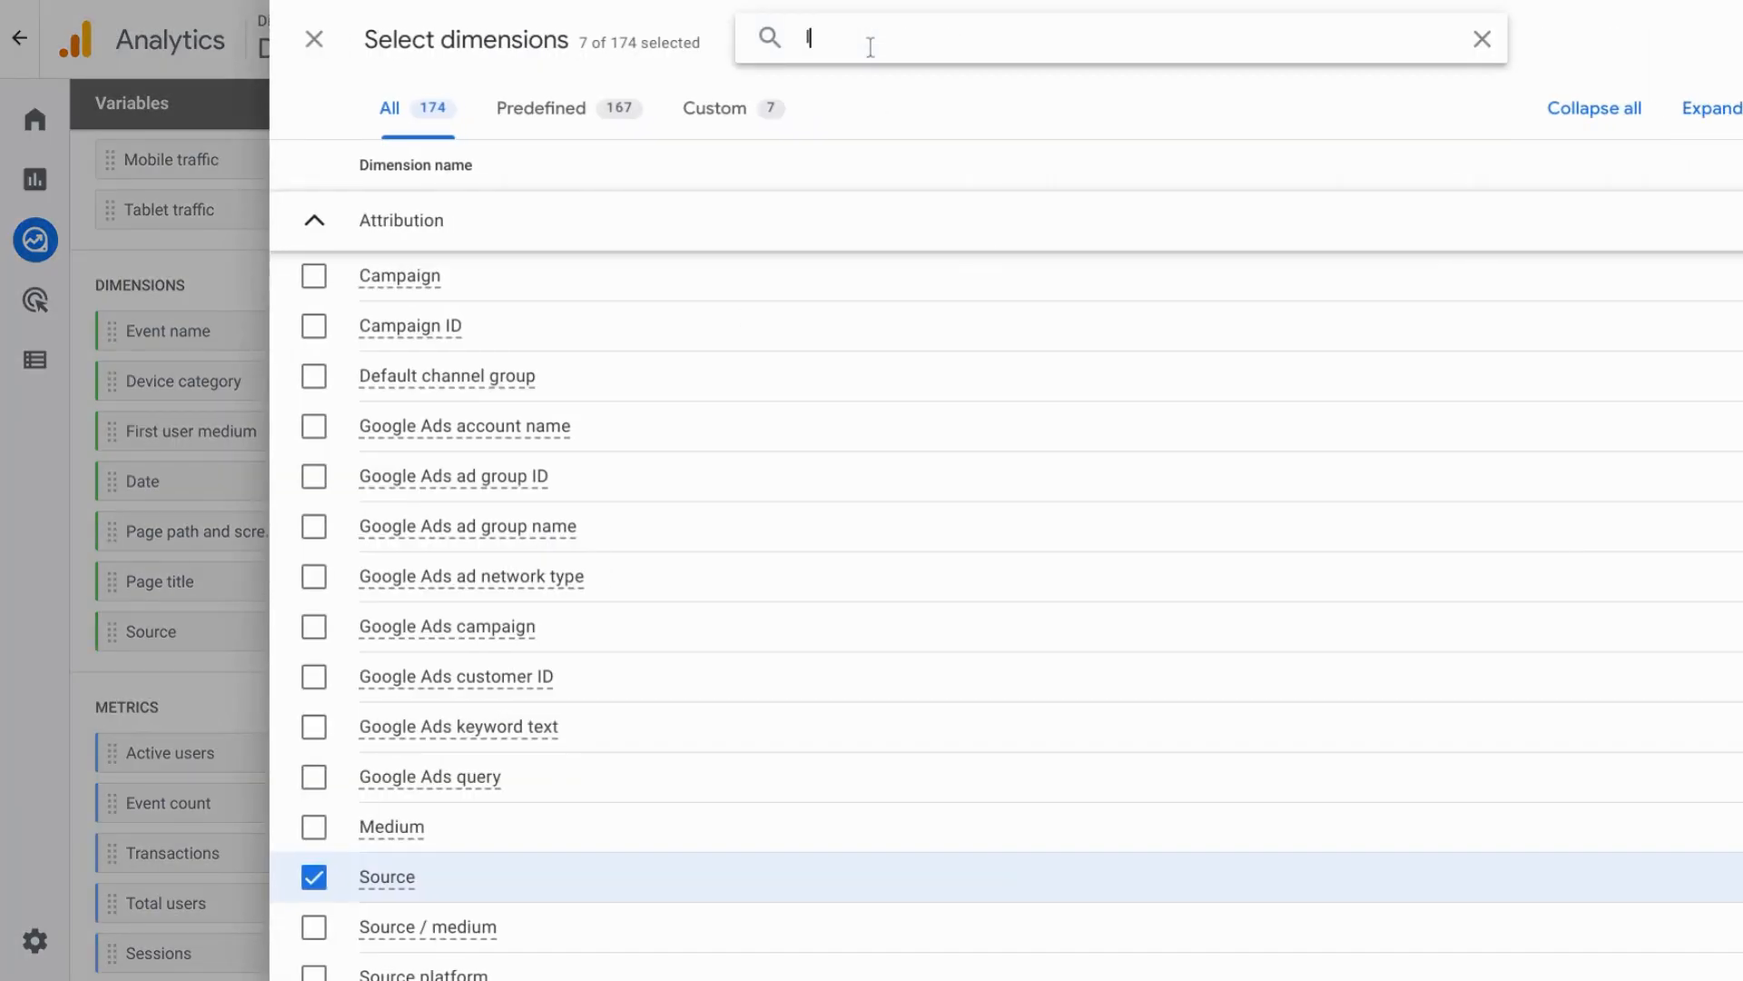
pyautogui.write('landing')
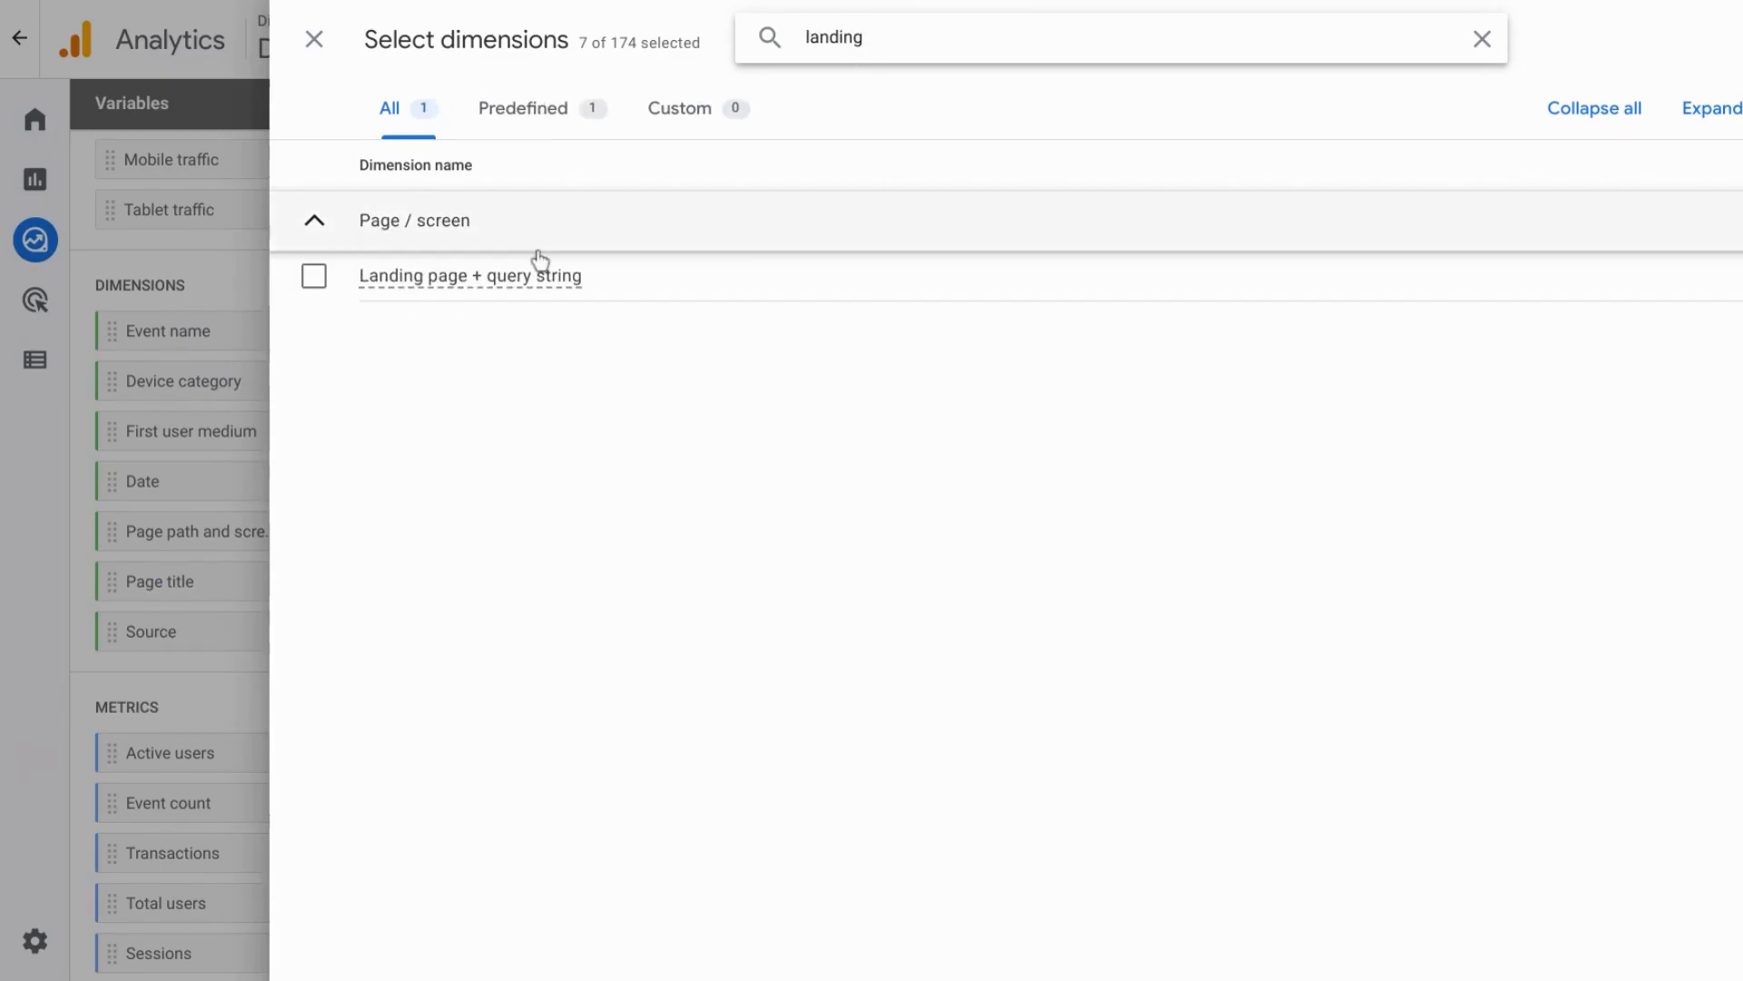
pyautogui.click(314, 276)
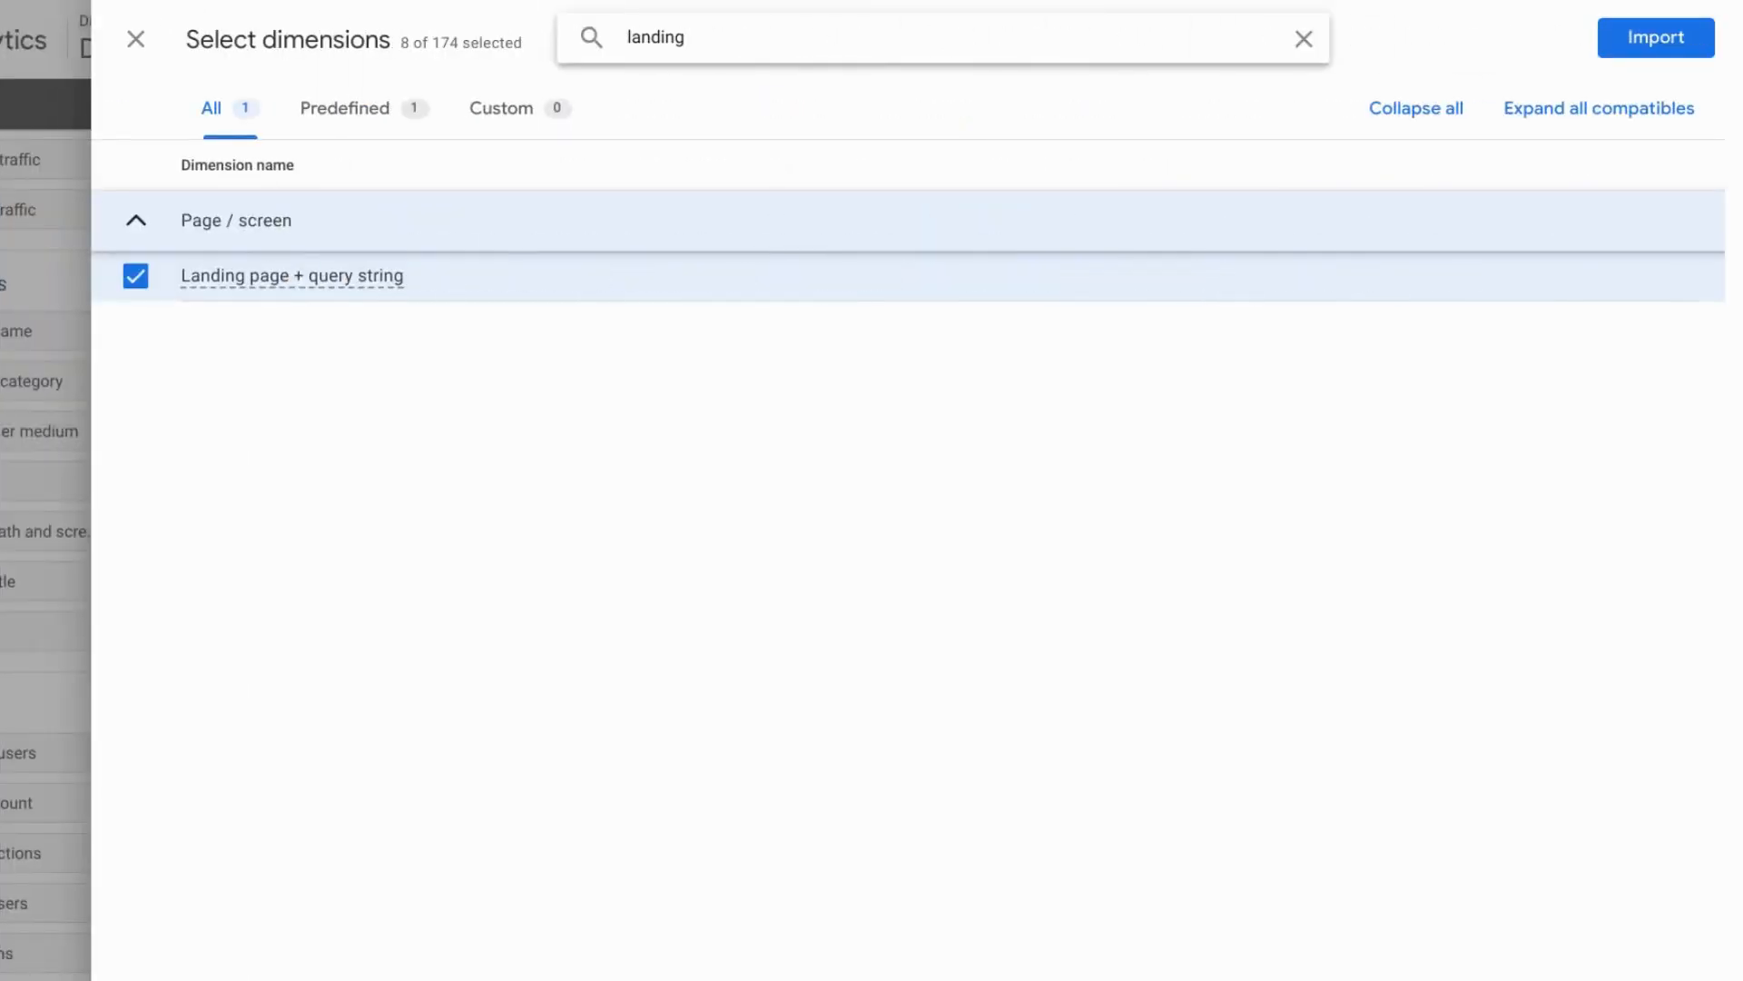
pyautogui.moveTo(1628, 43)
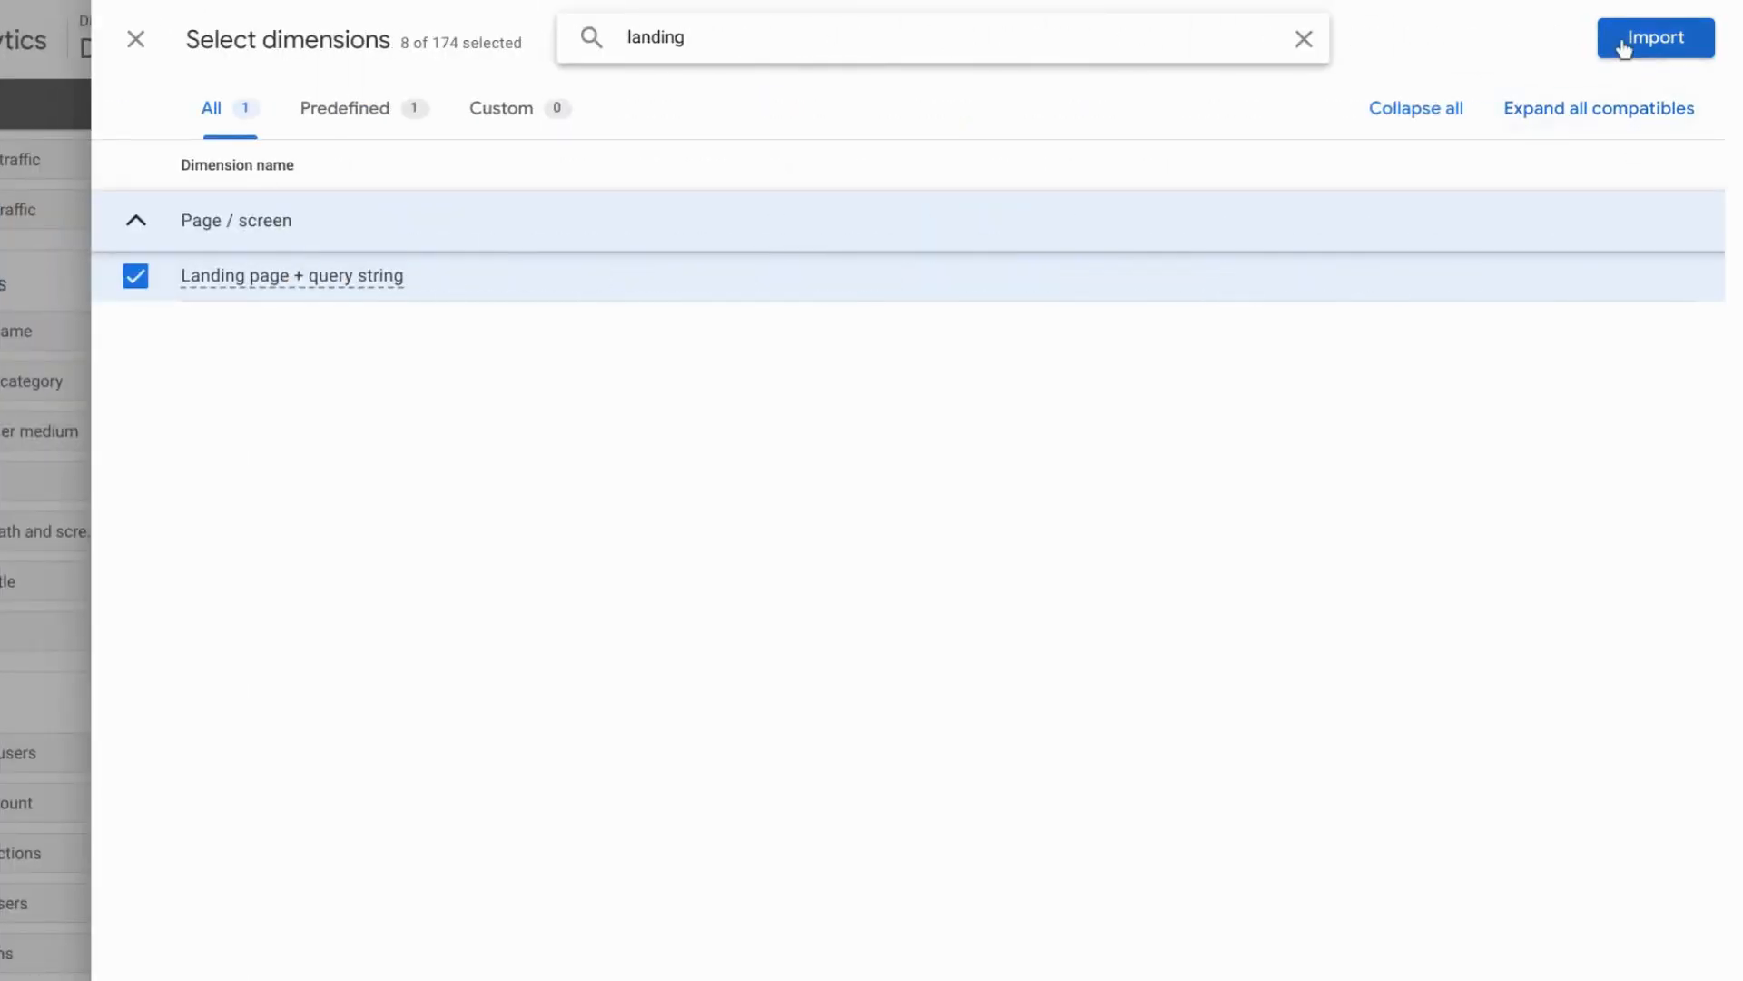
pyautogui.click(1651, 36)
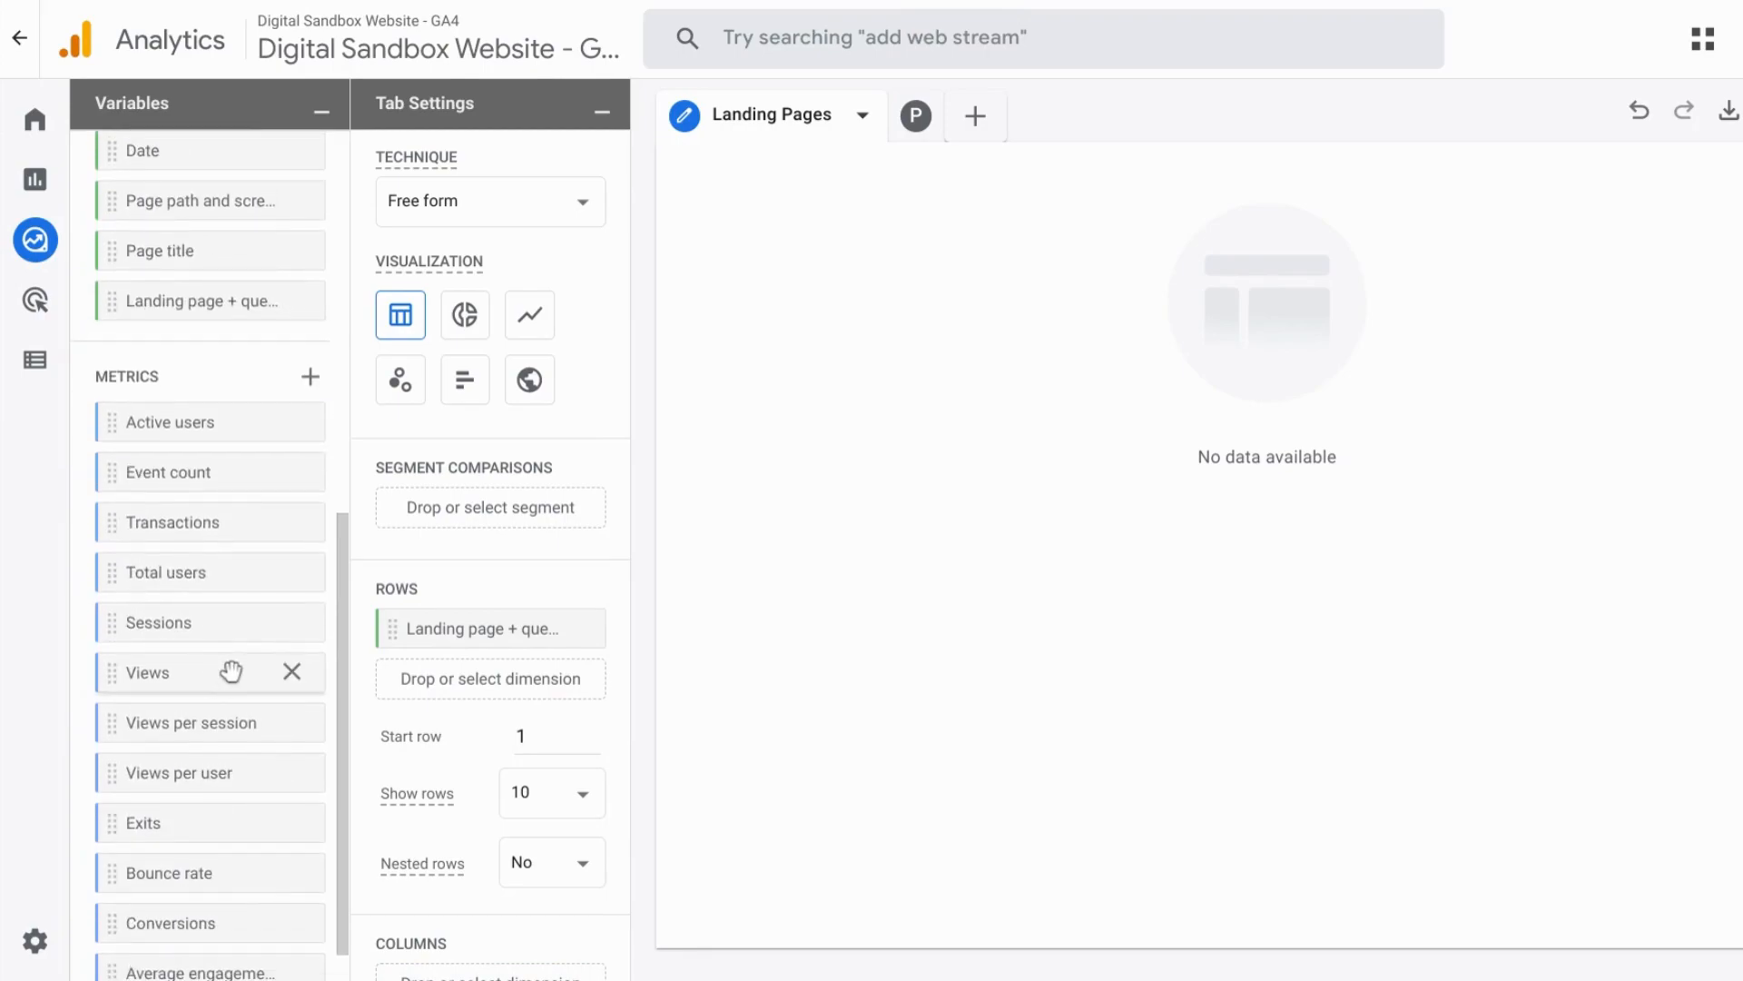
# Add metric values including Conversions, Bounce rate and Exits to the Landing Pages table
pyautogui.scroll(-3)
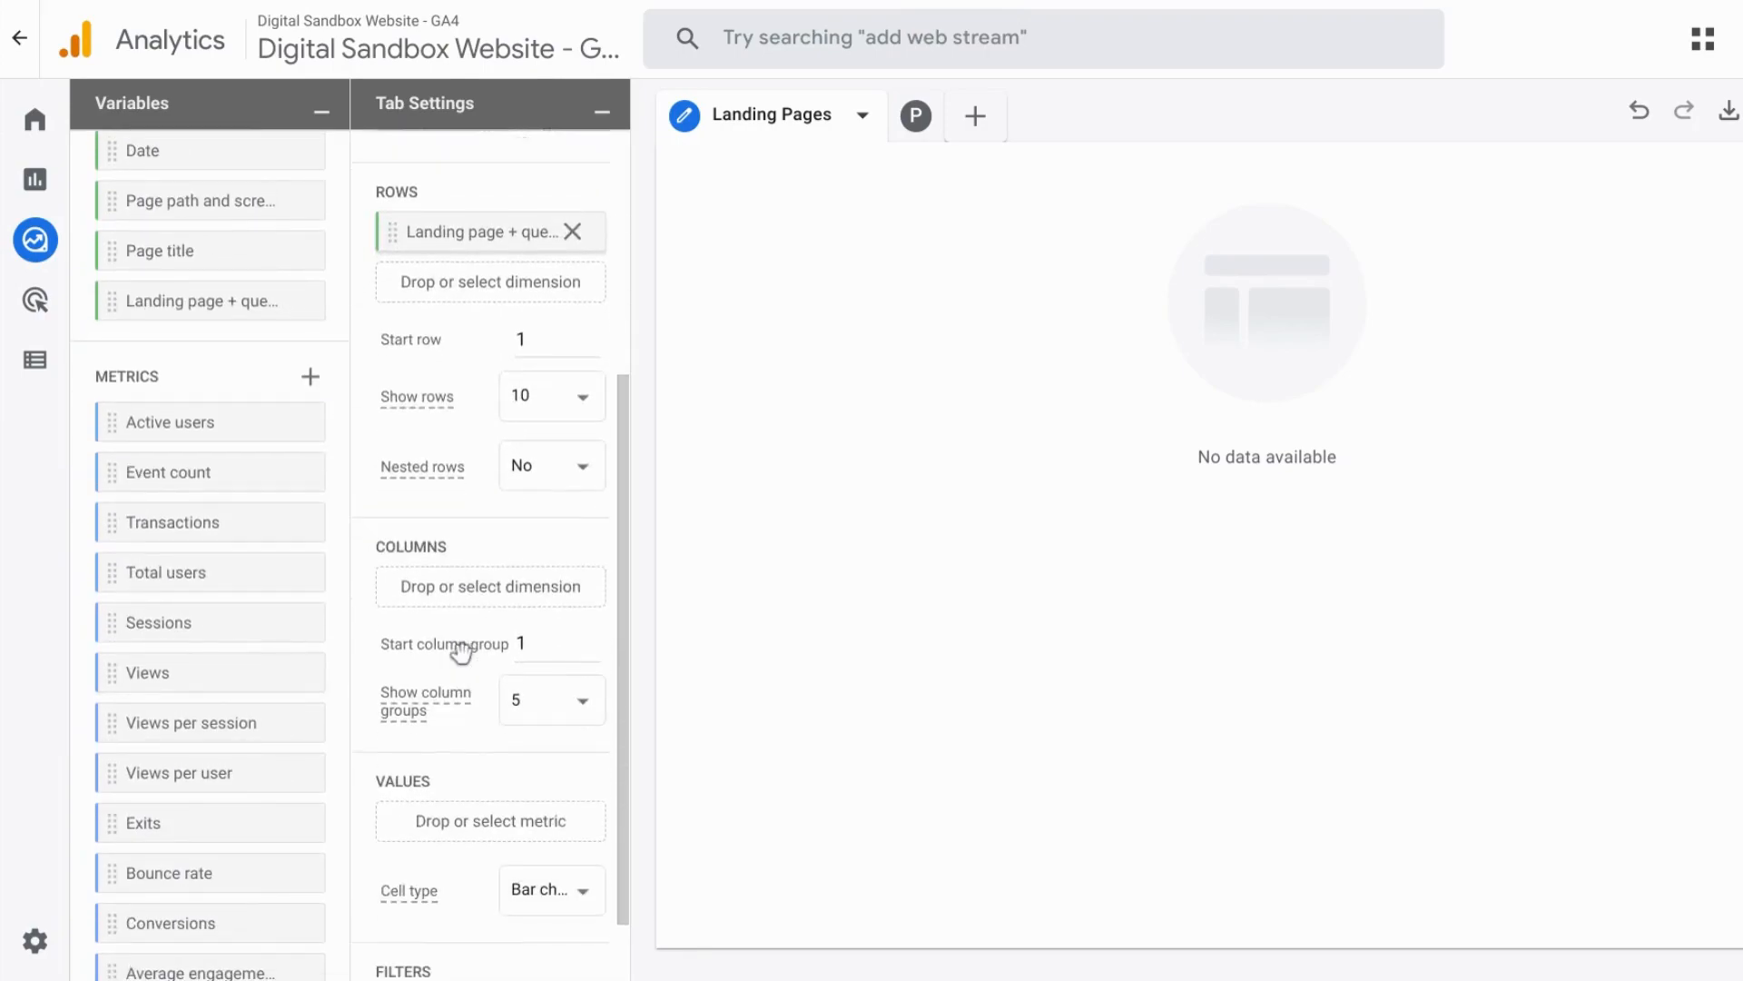
pyautogui.scroll(-3)
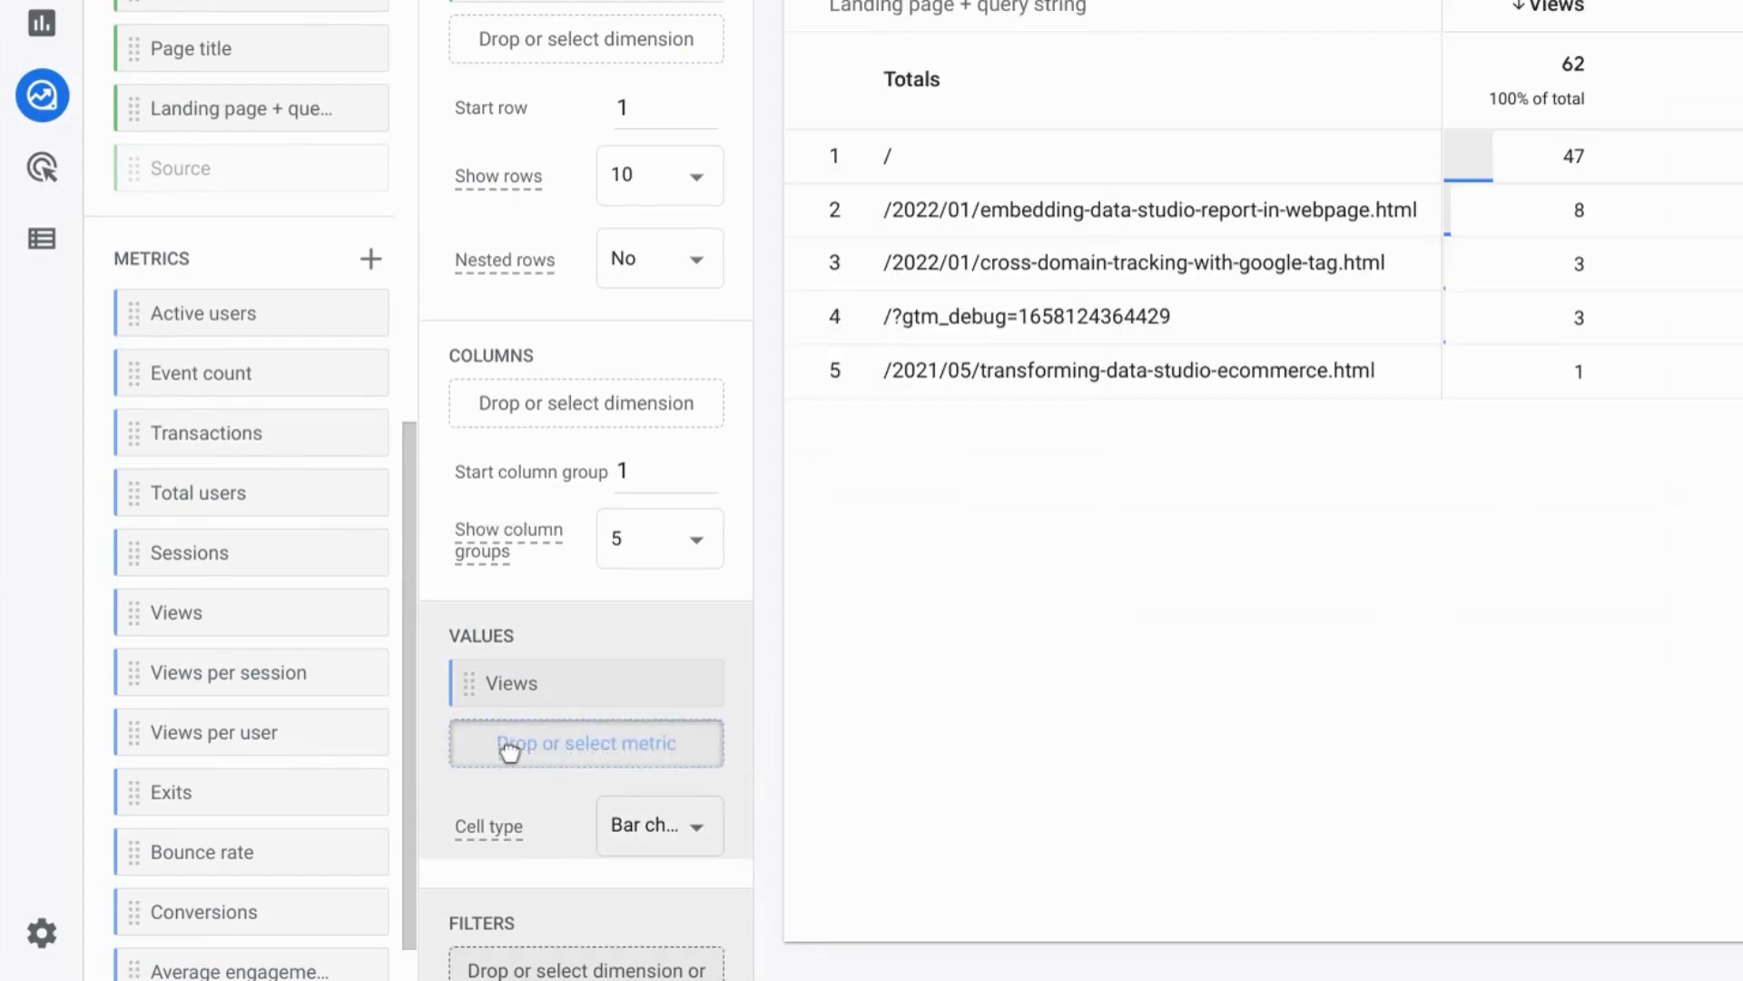
pyautogui.click(586, 743)
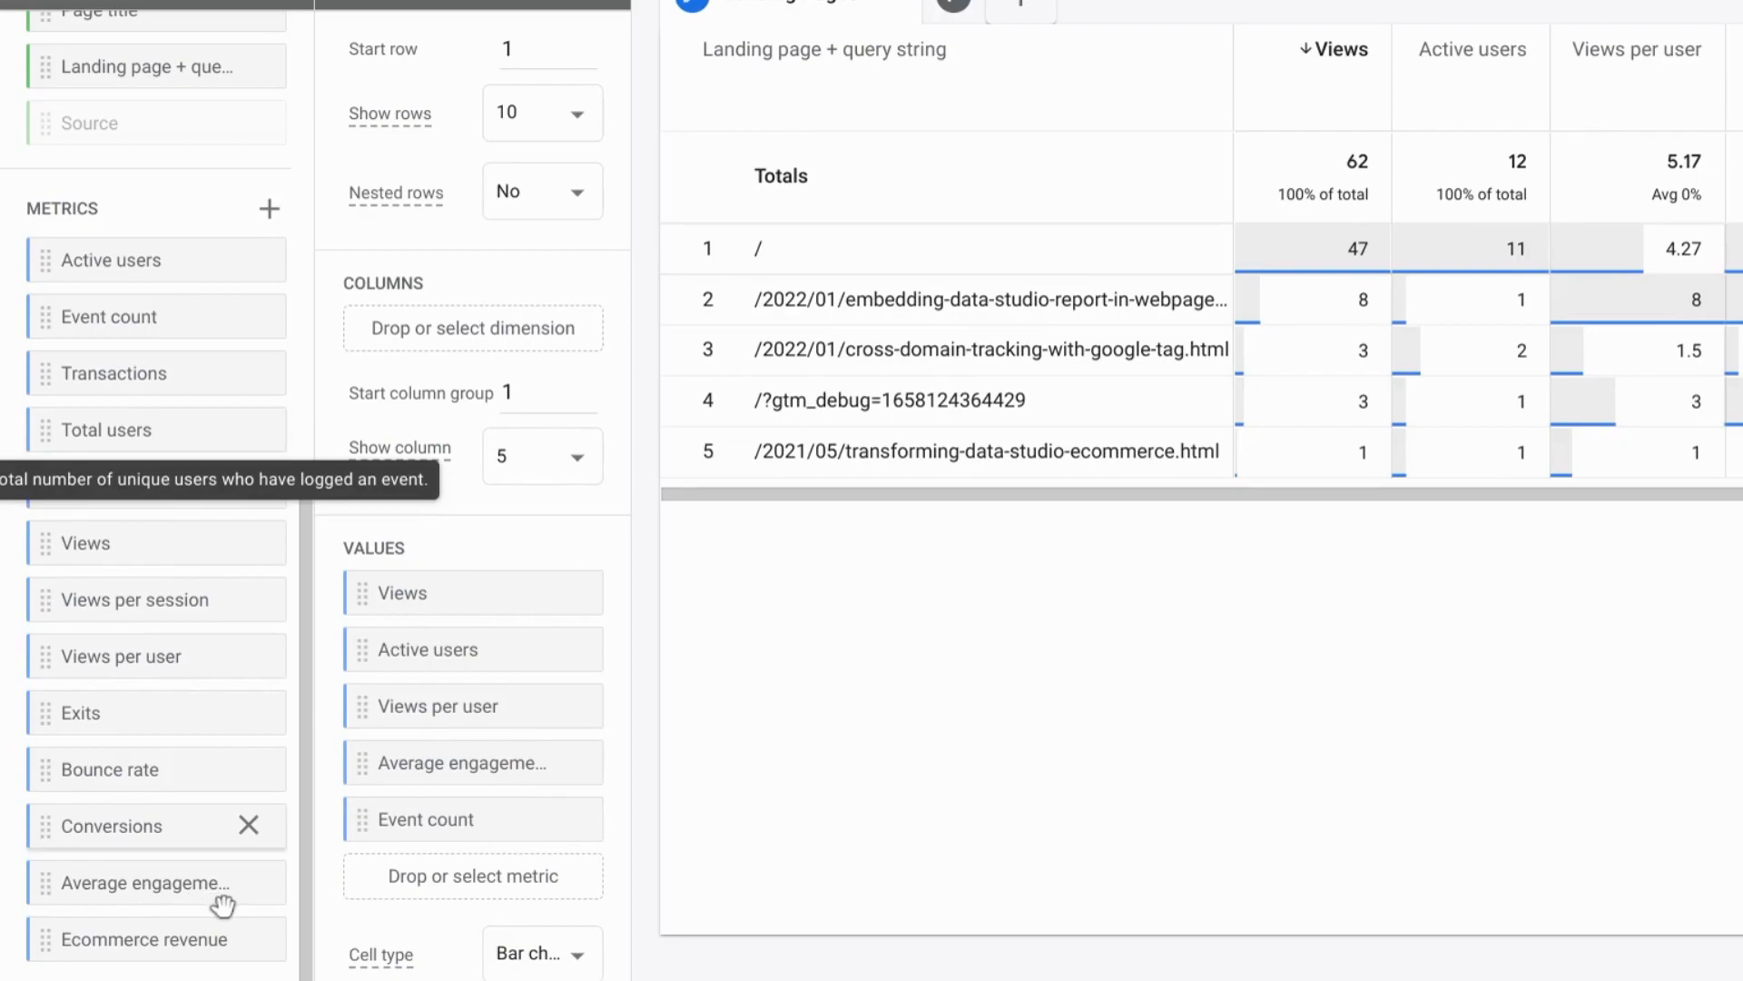
pyautogui.moveTo(108, 826); pyautogui.dragTo(434, 911)
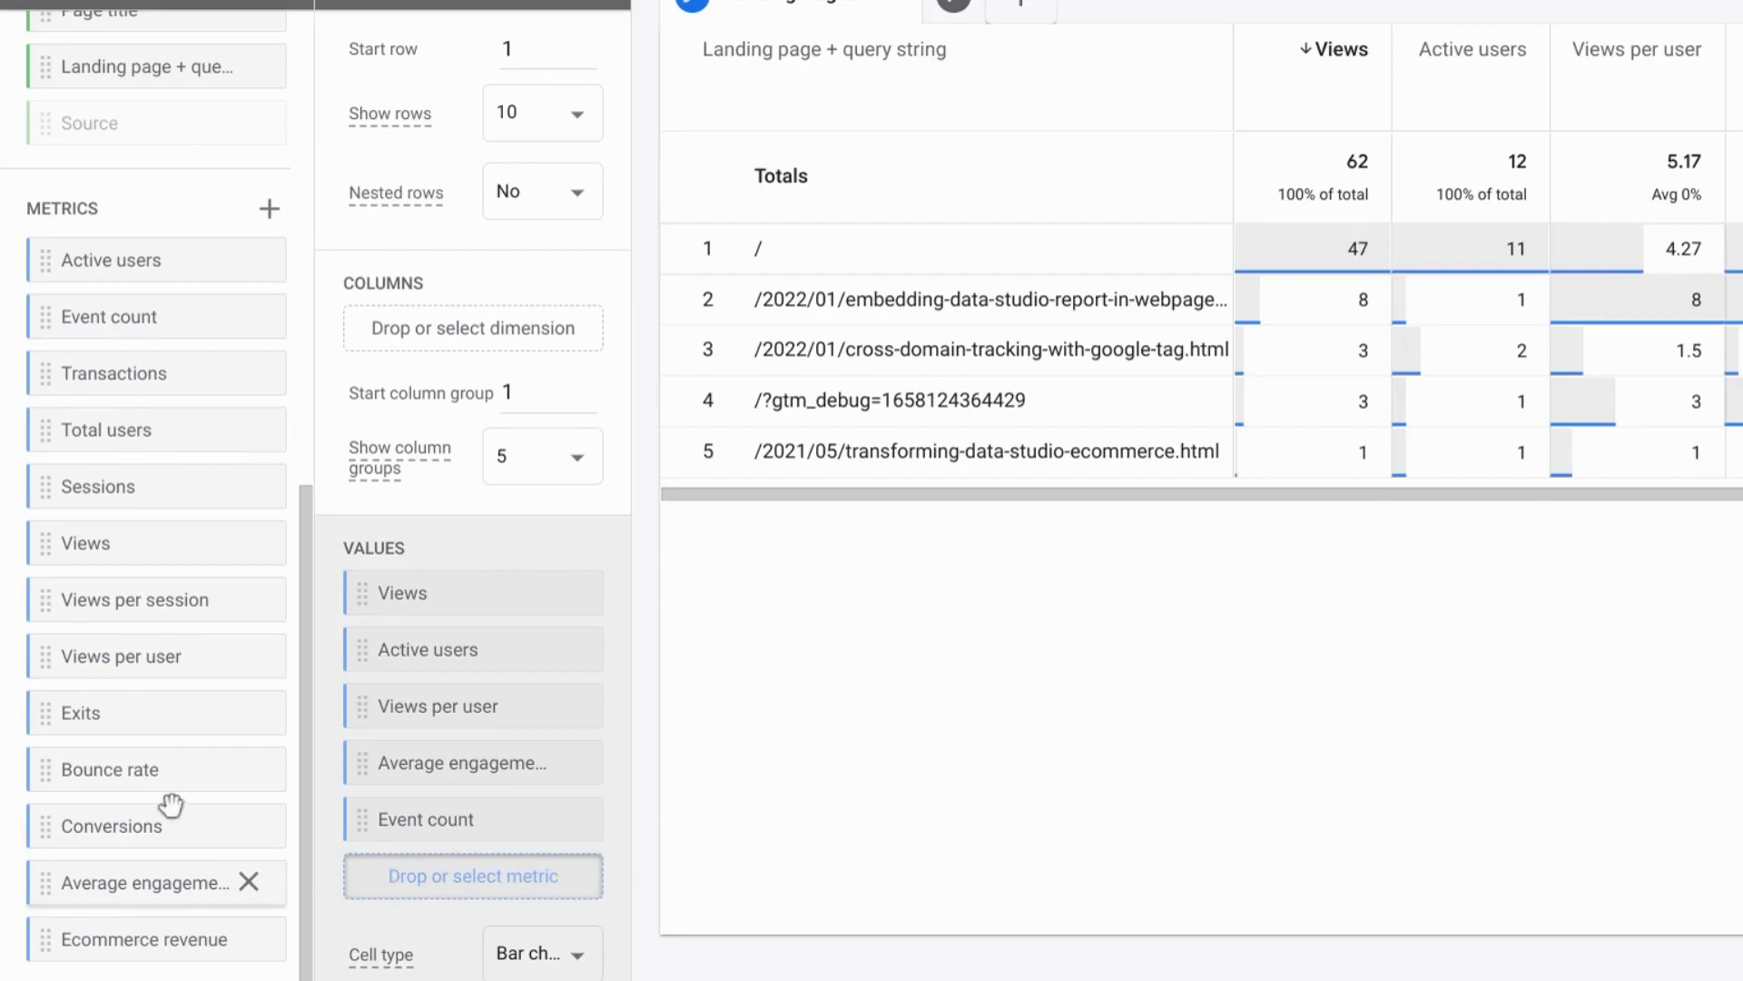
pyautogui.moveTo(44, 764)
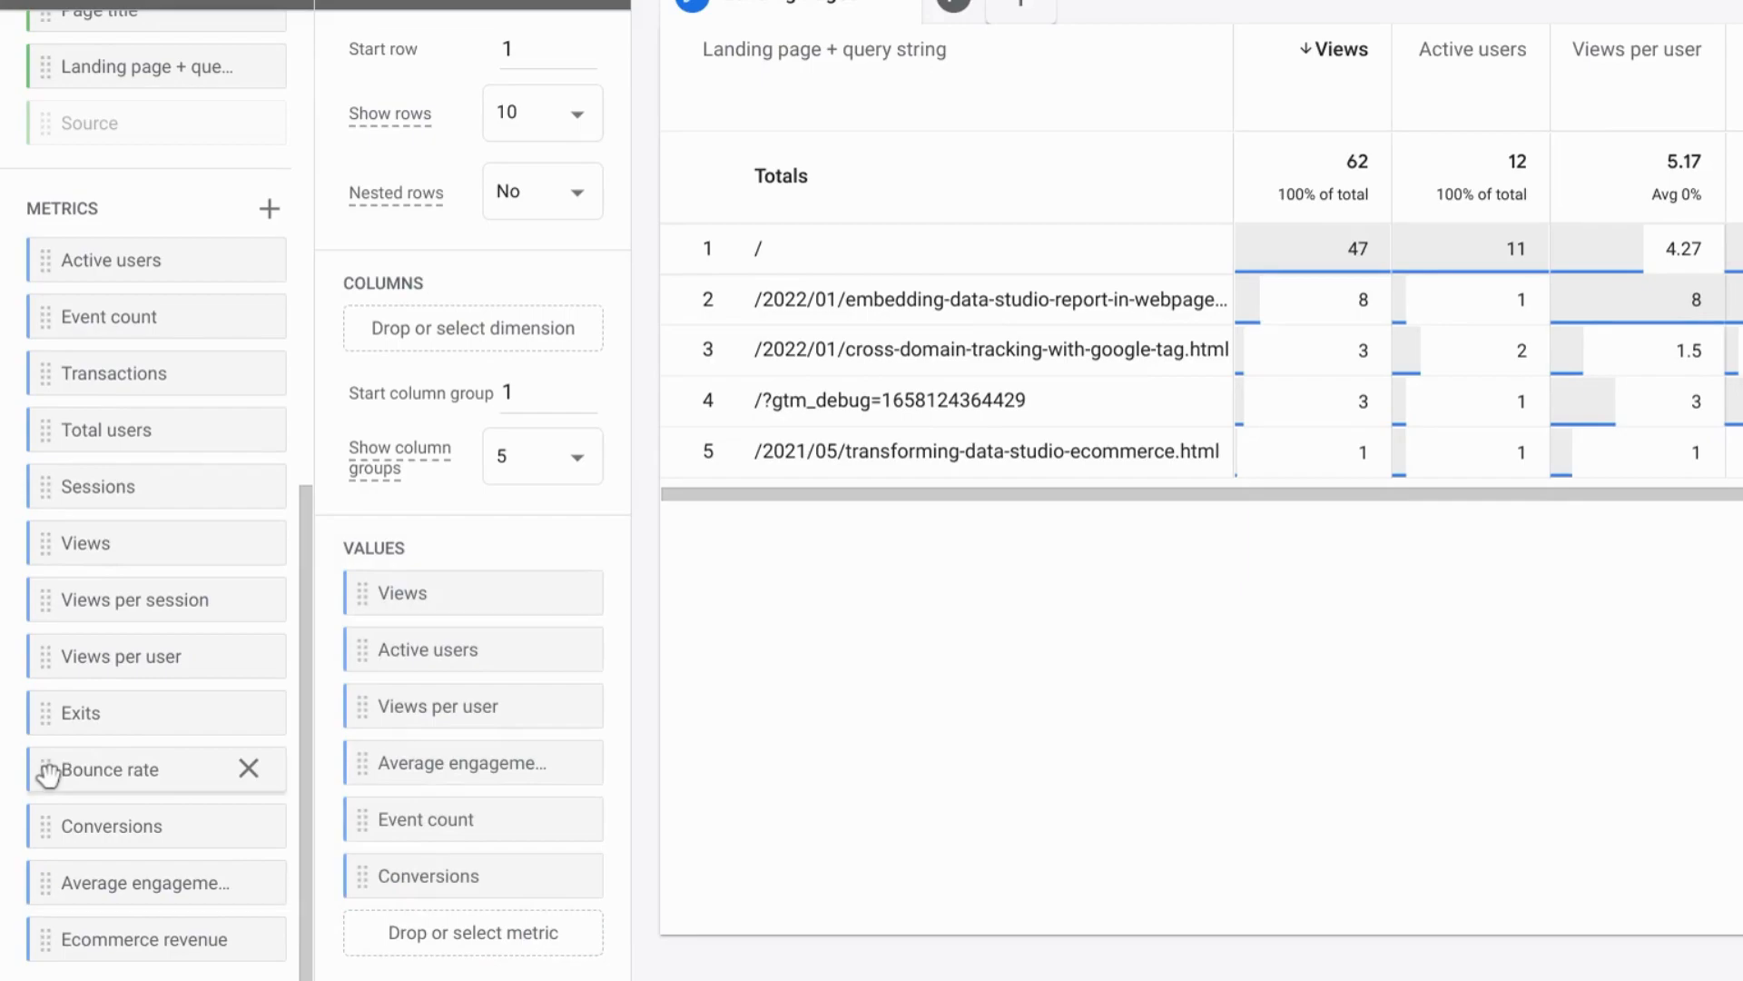
pyautogui.moveTo(111, 769); pyautogui.dragTo(412, 836)
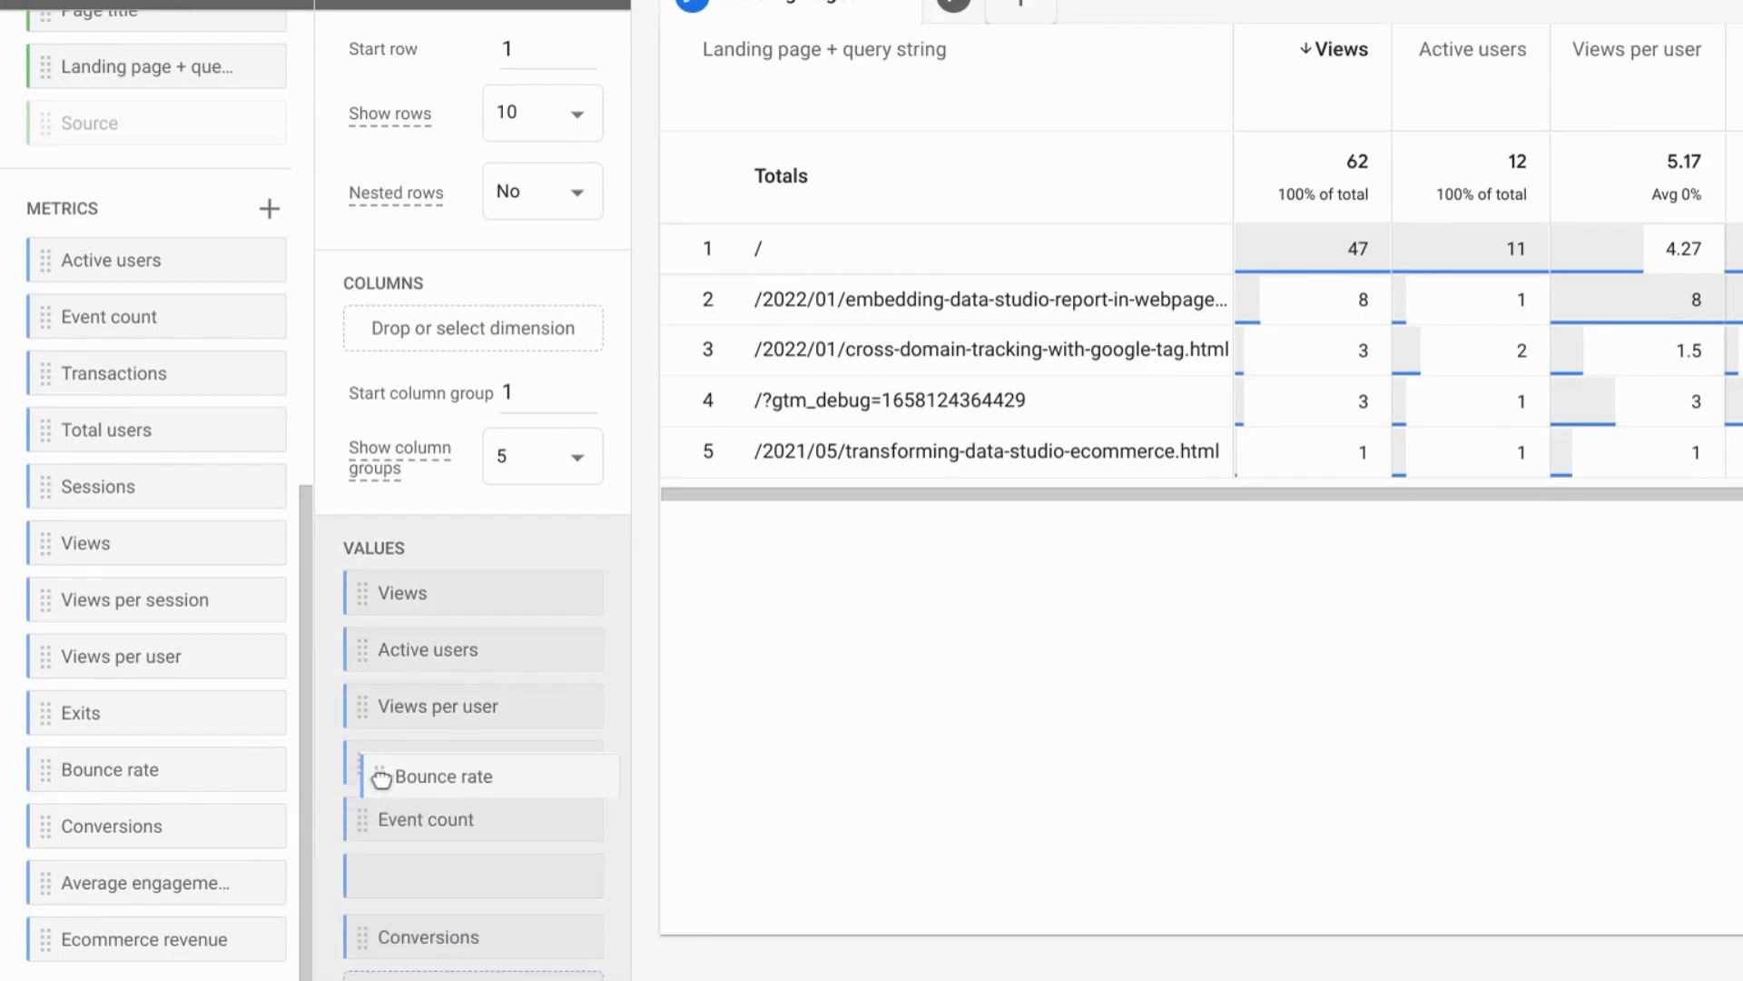
pyautogui.moveTo(445, 774); pyautogui.dragTo(511, 821)
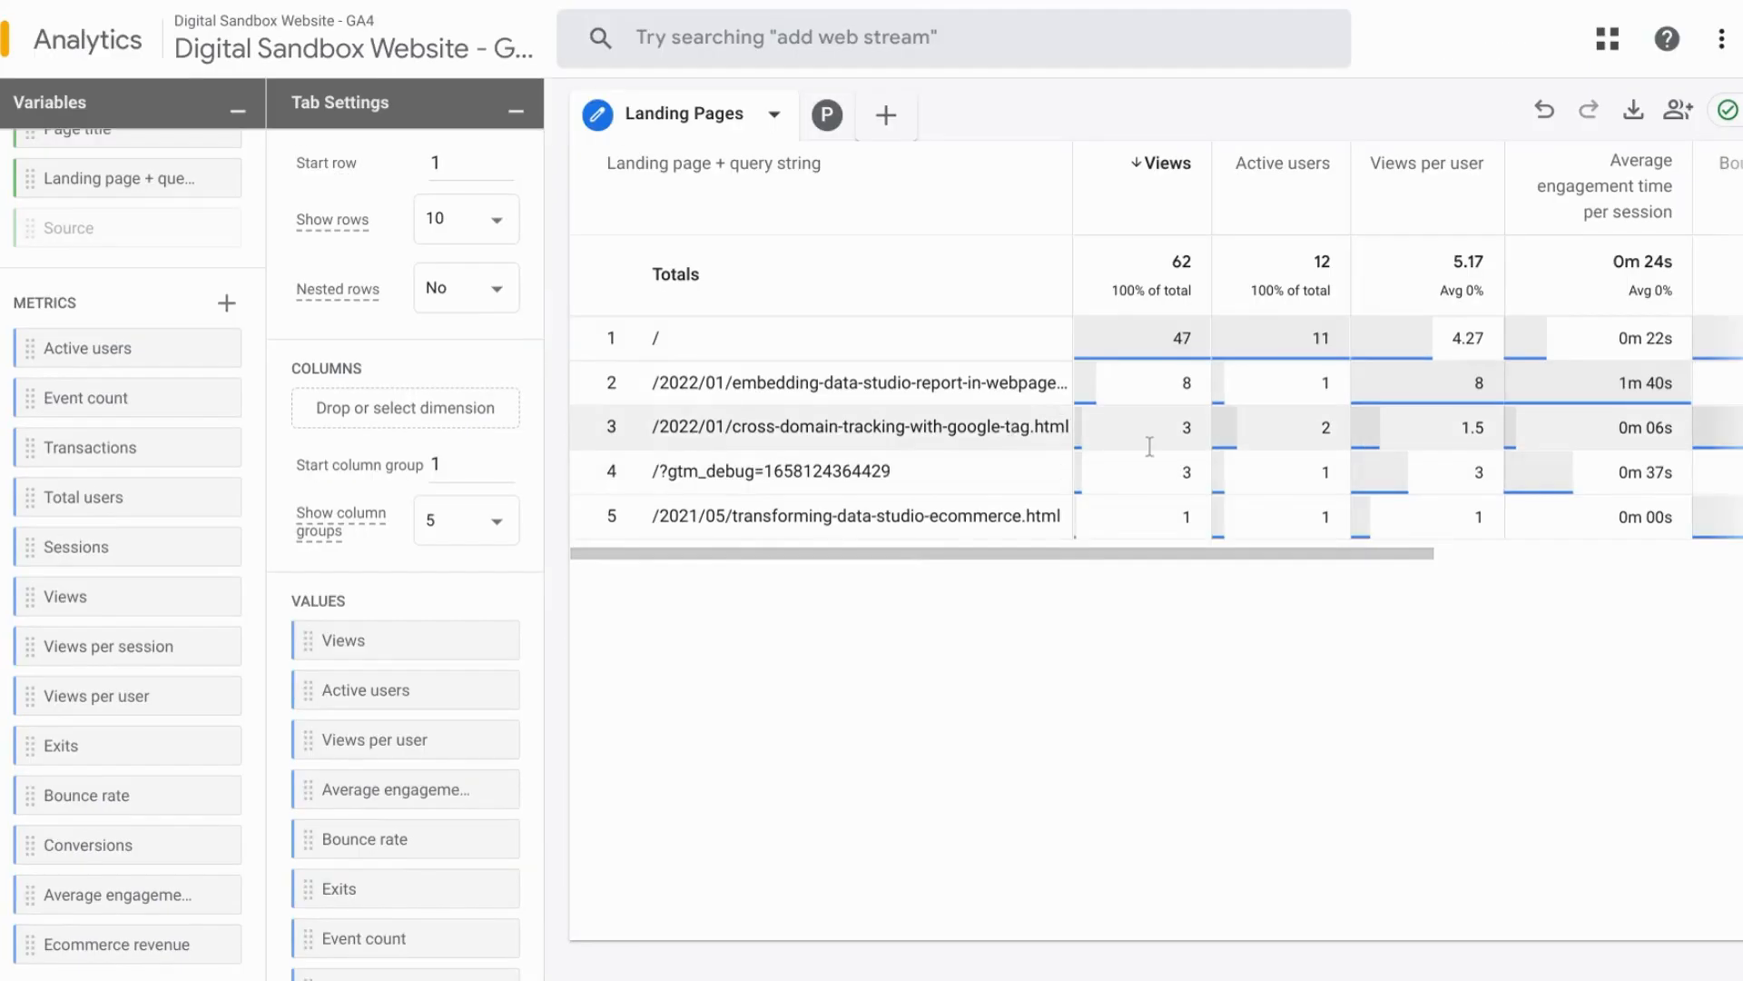
pyautogui.hscroll(3)
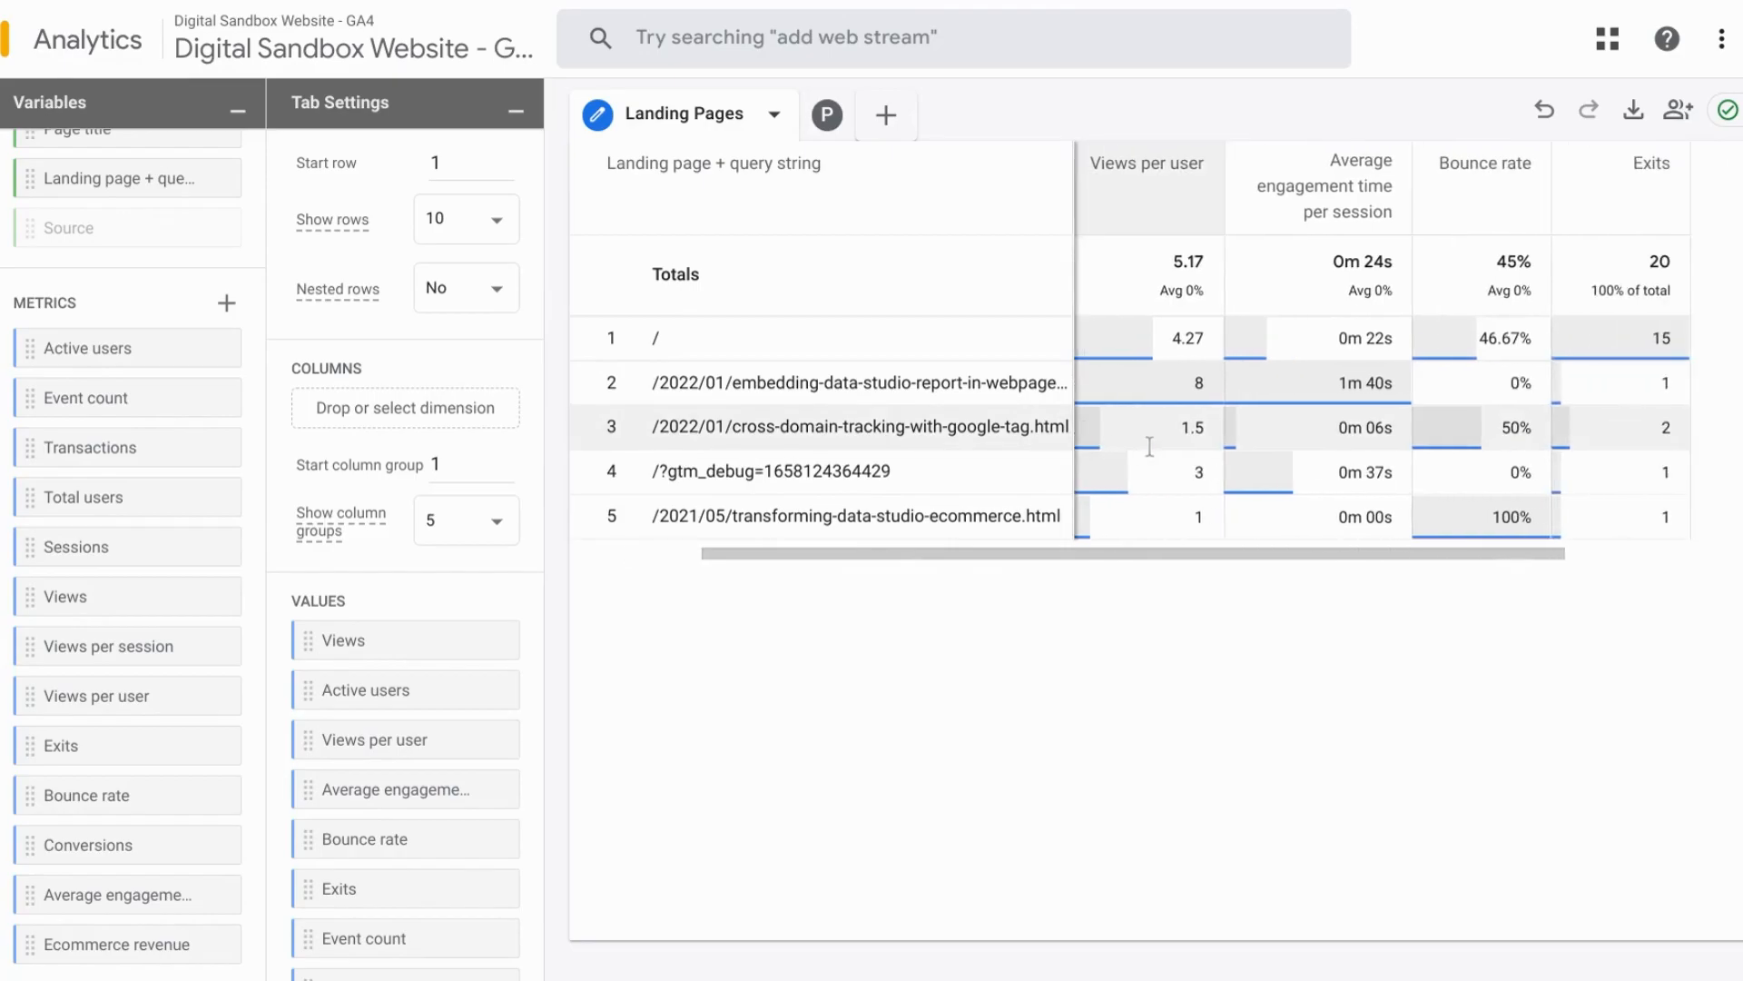
pyautogui.hscroll(3)
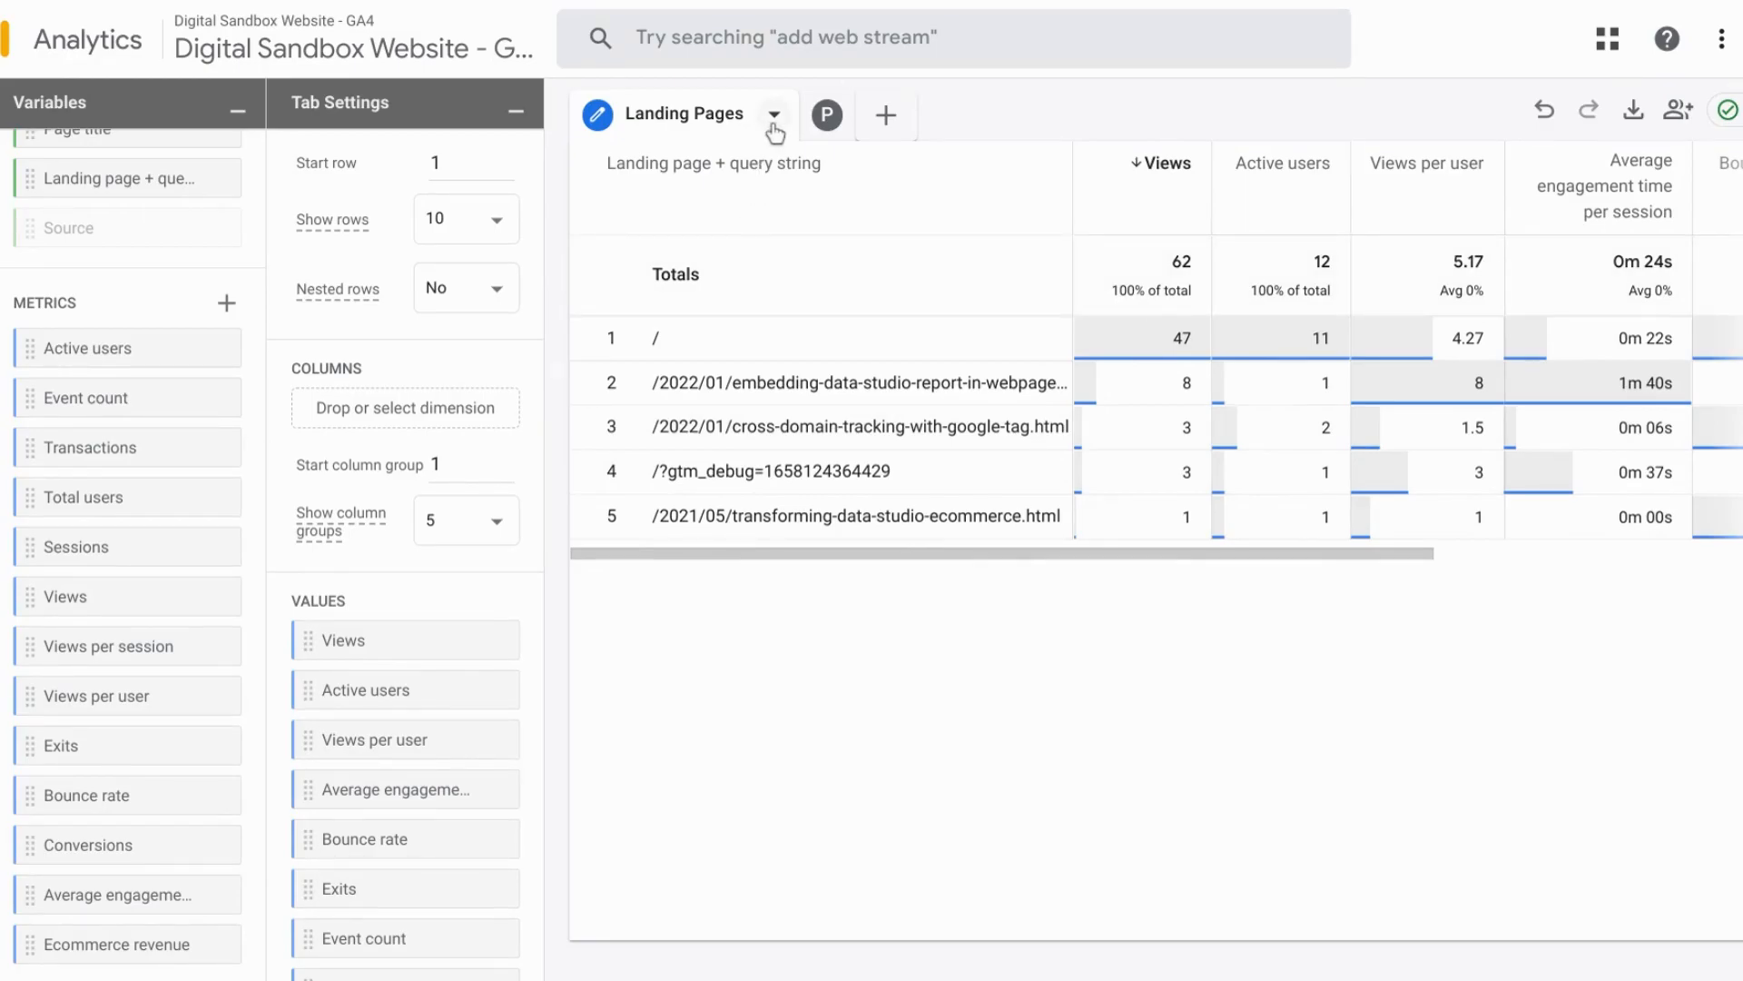
# Duplicate the Landing Pages tab and rename the copy 'Page Report'
pyautogui.click(772, 115)
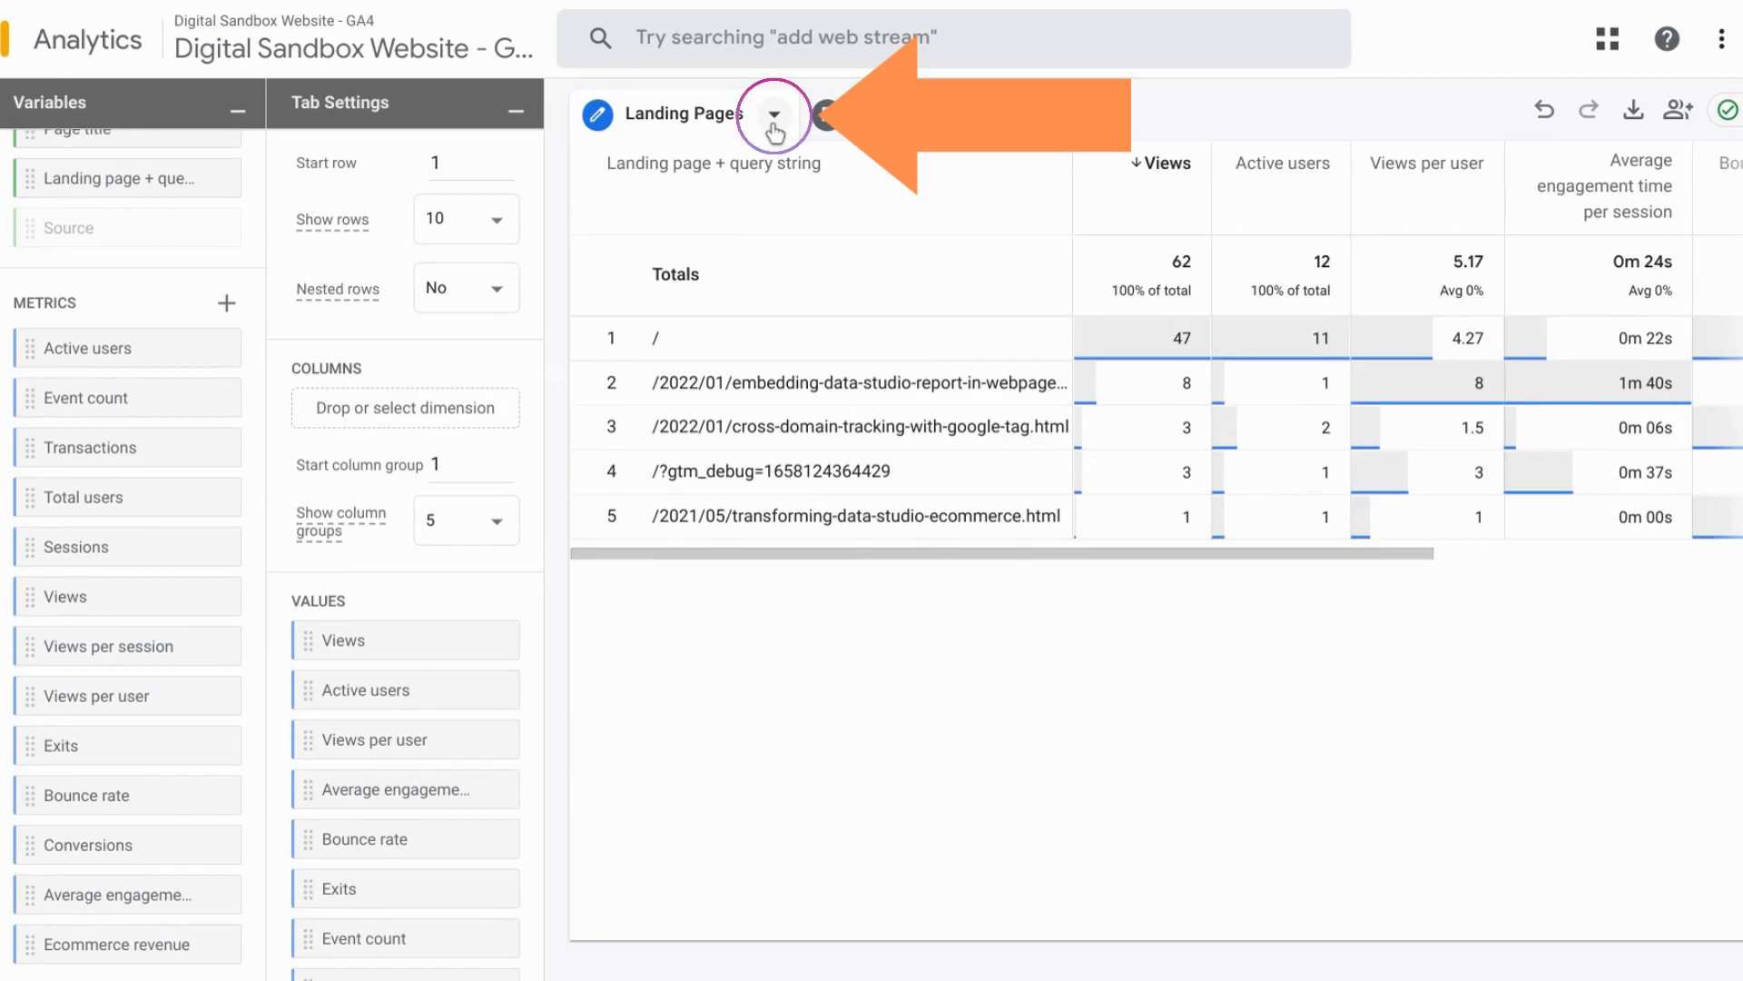
pyautogui.click(773, 116)
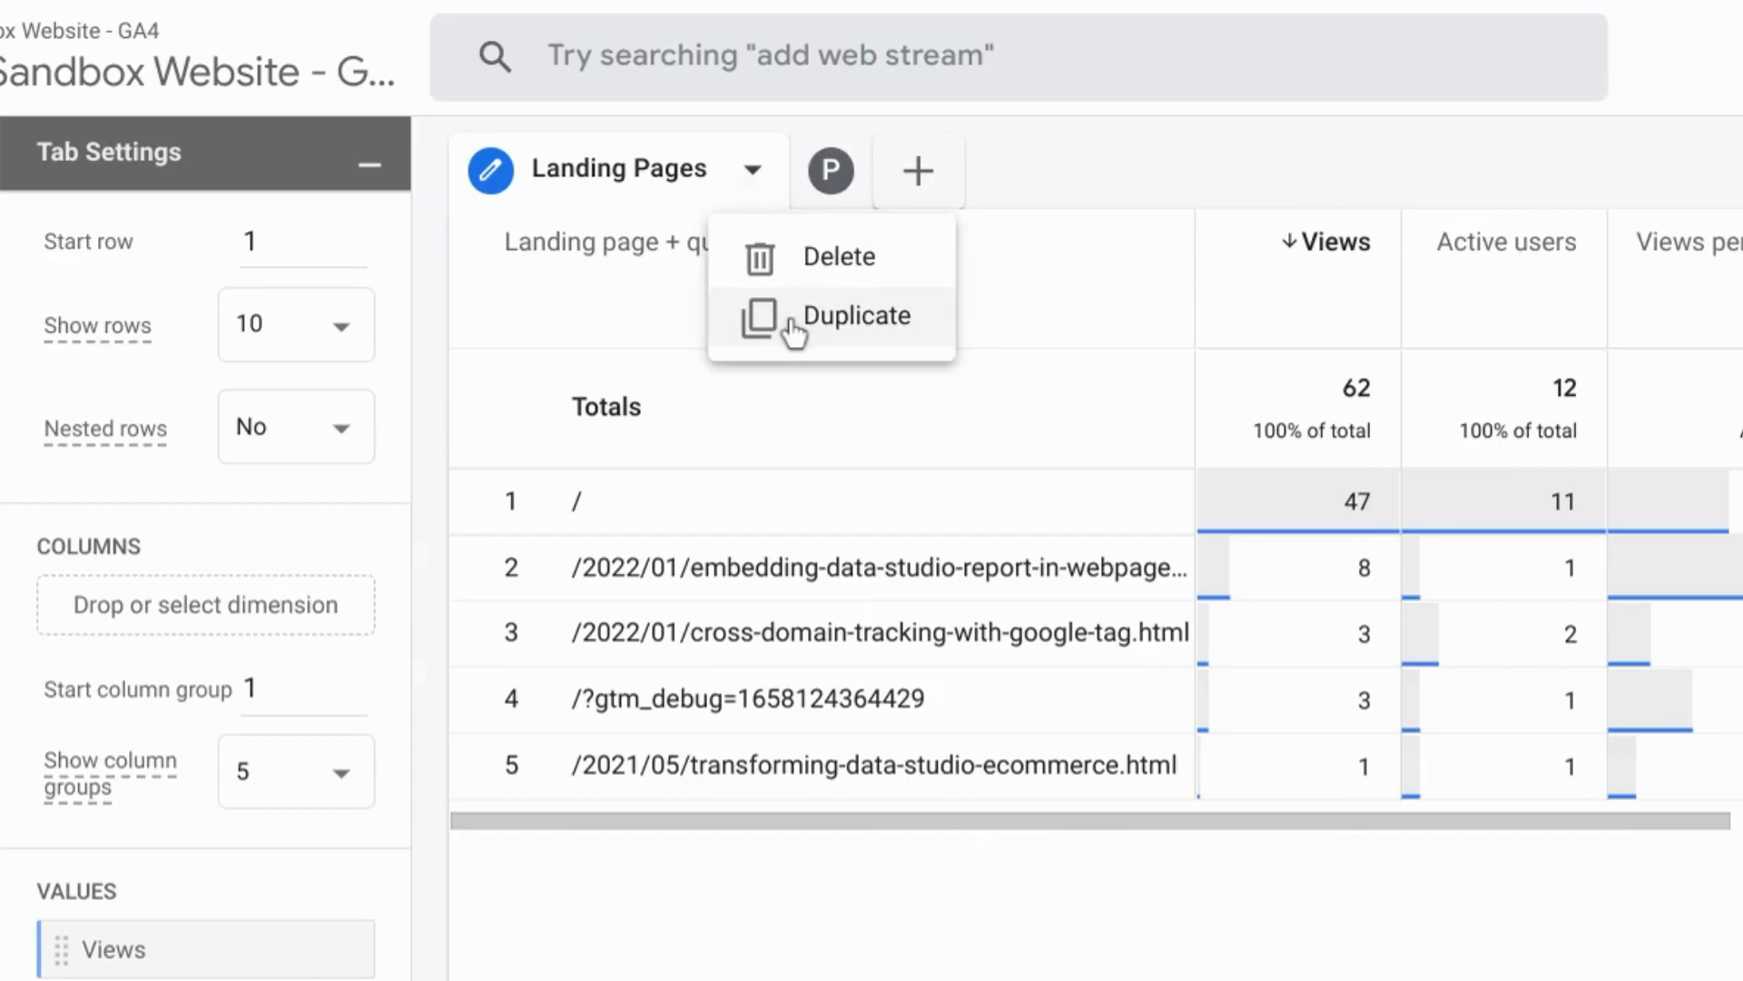
pyautogui.click(856, 315)
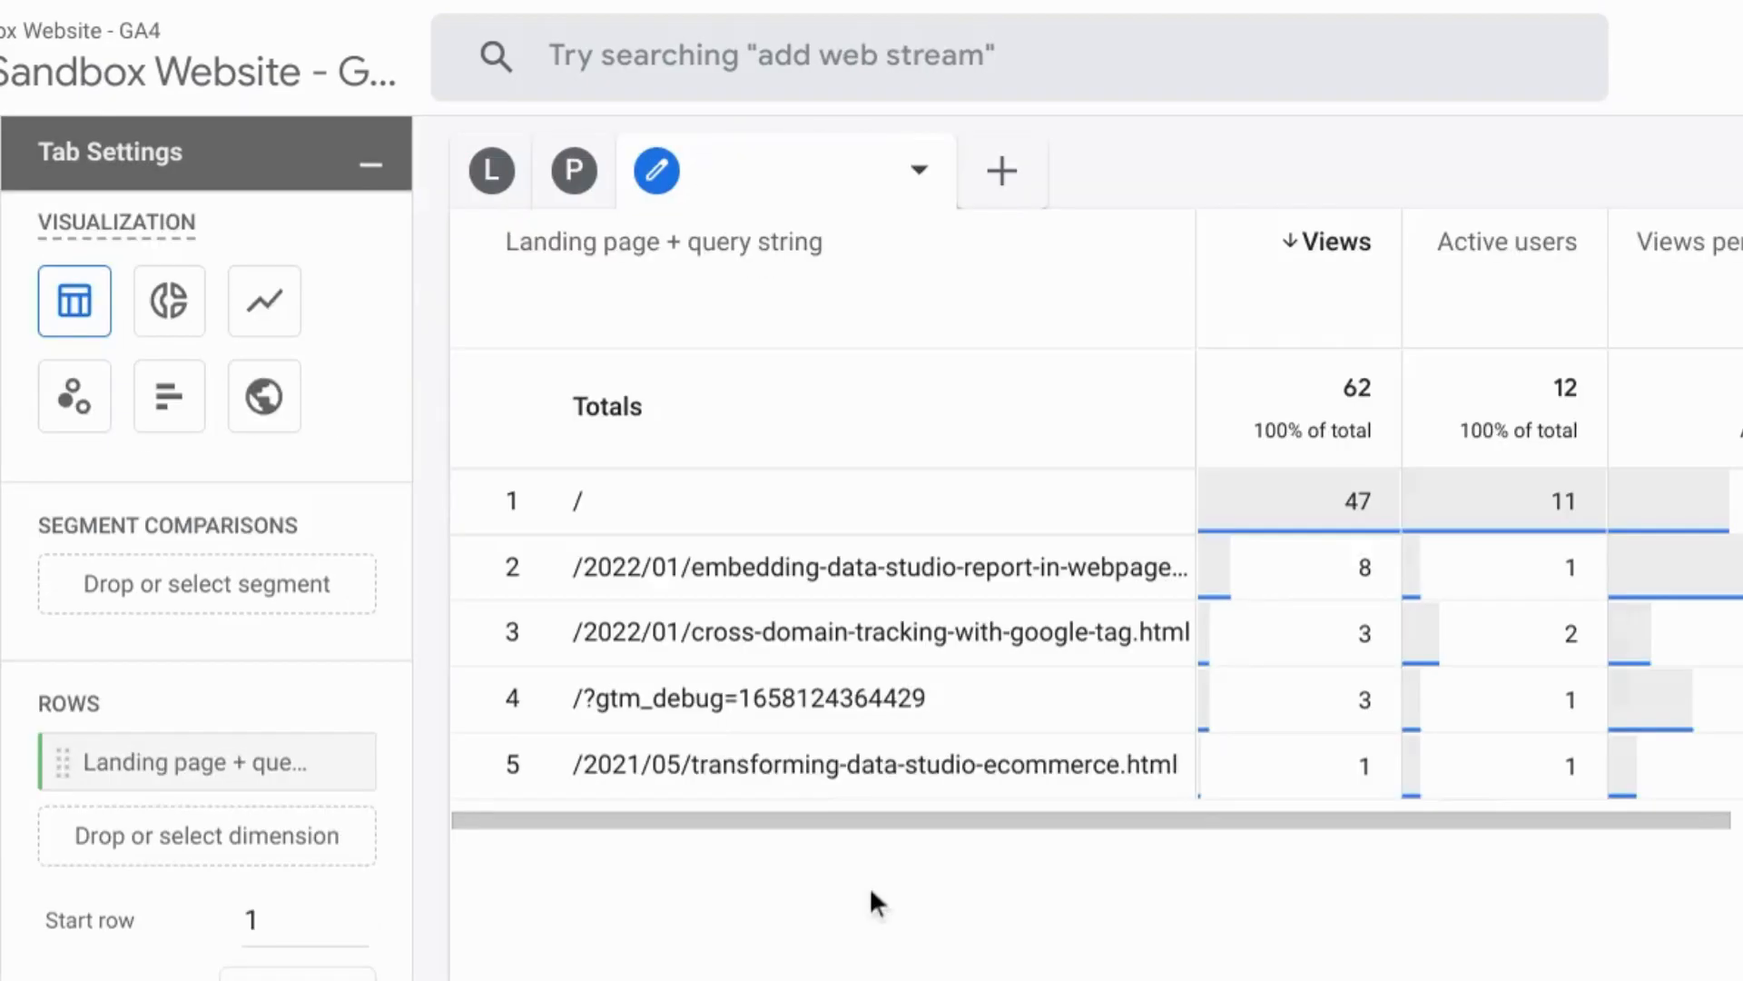
pyautogui.write('Page')
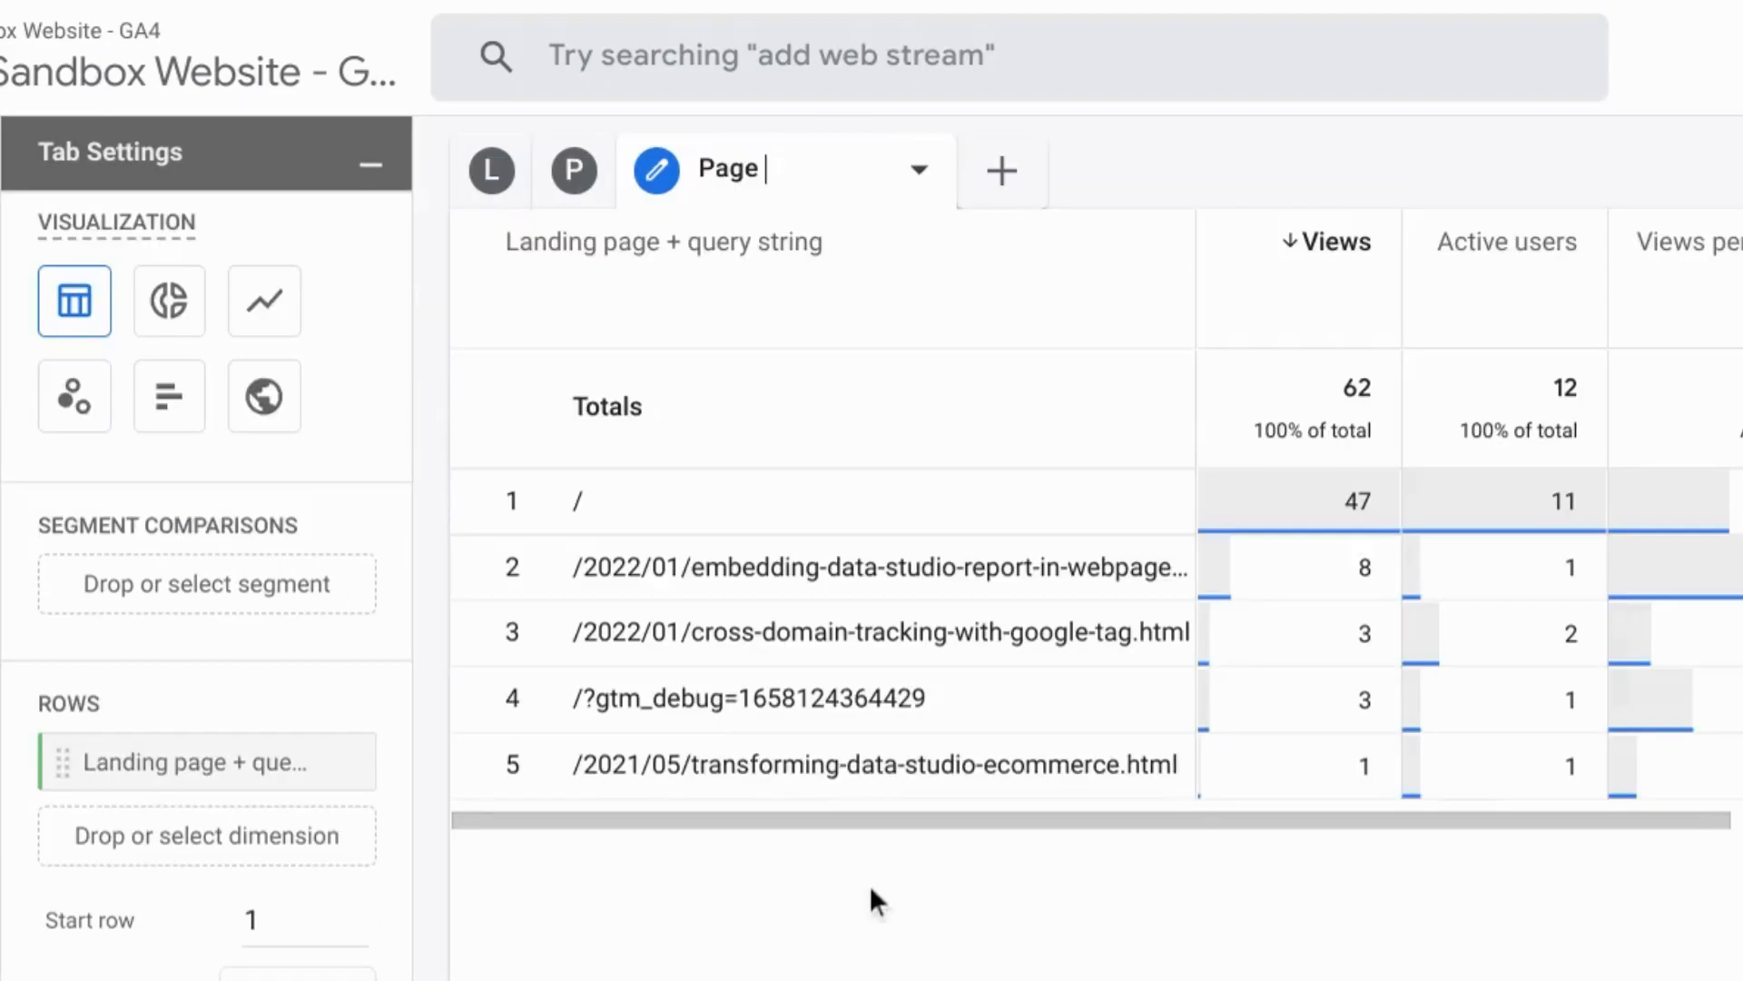
pyautogui.write('Report')
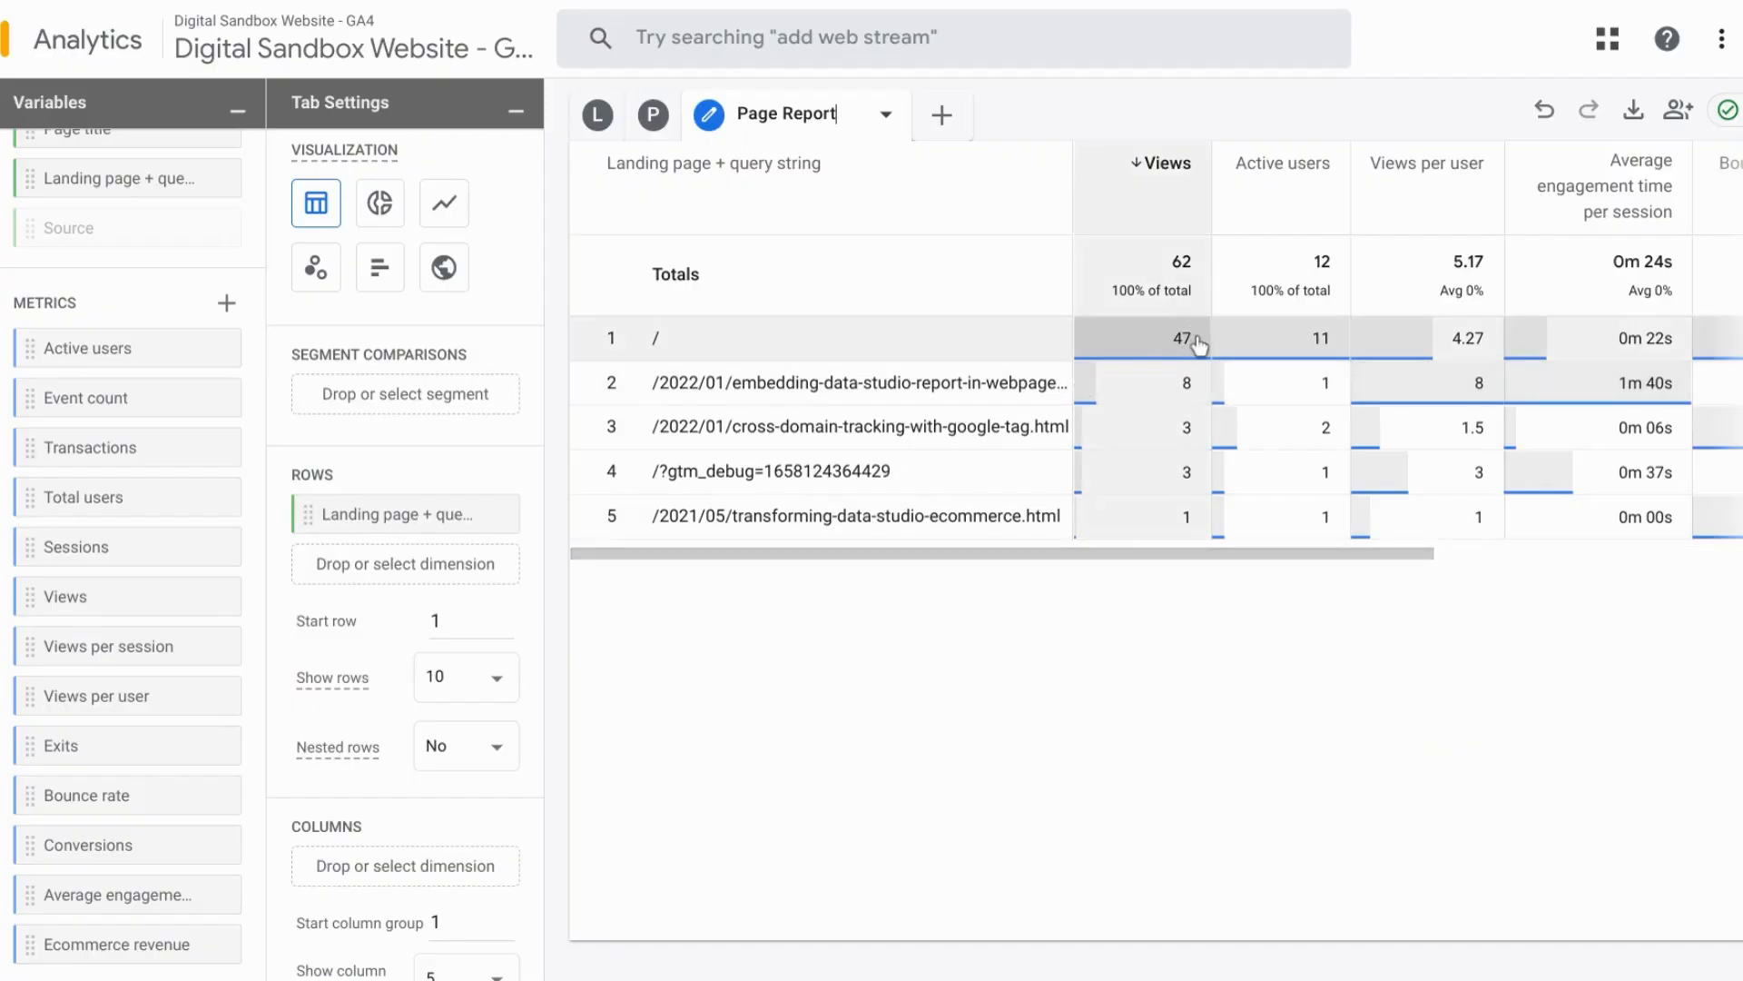
pyautogui.hscroll(3)
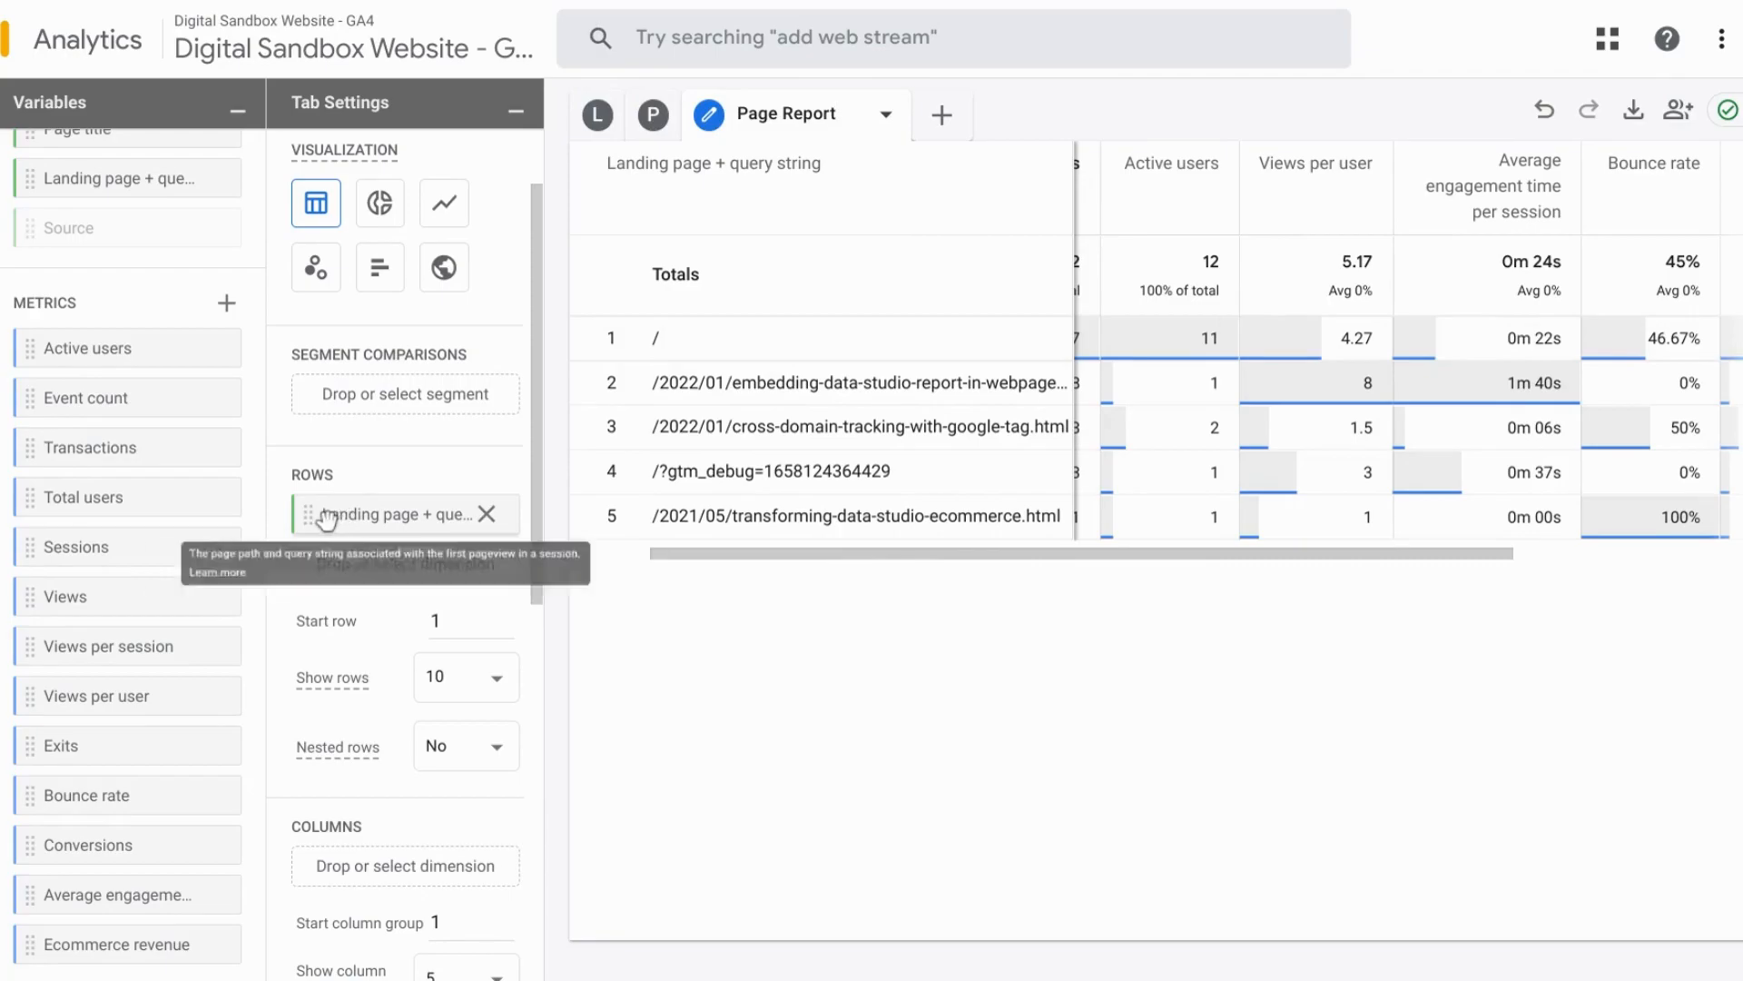
pyautogui.moveTo(346, 520)
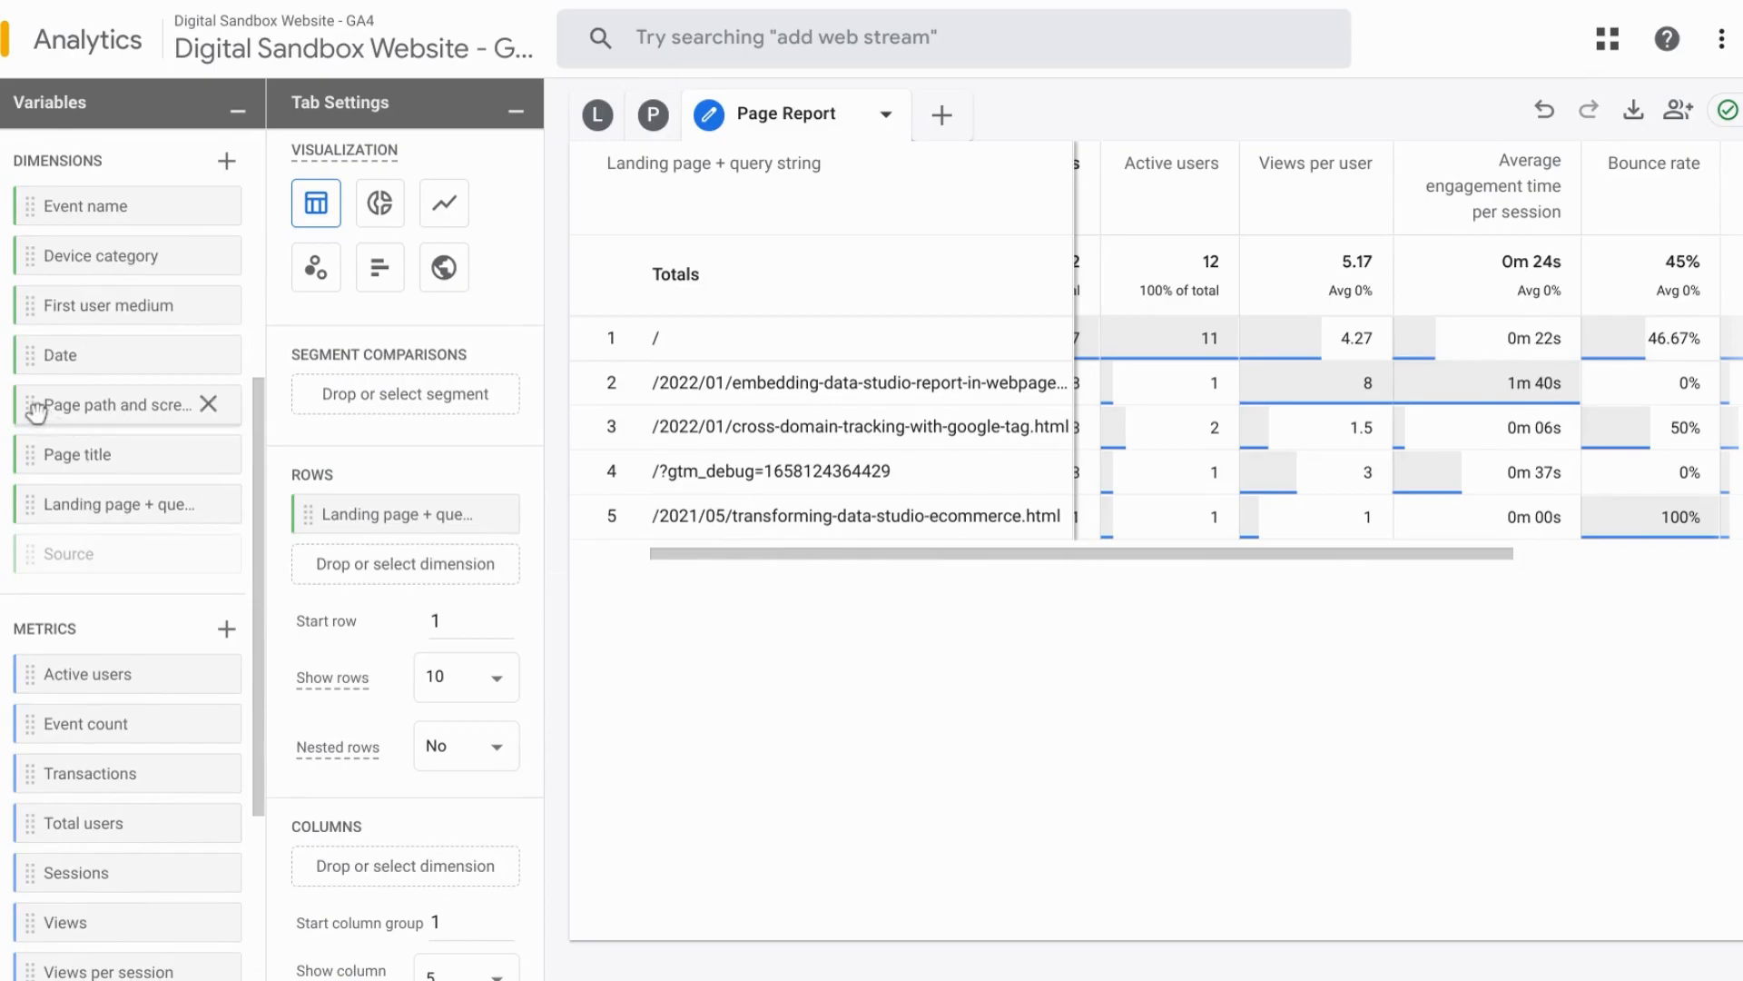
# Use Page title as the Page Report rows and show that tab's options
pyautogui.moveTo(123, 403); pyautogui.dragTo(312, 497)
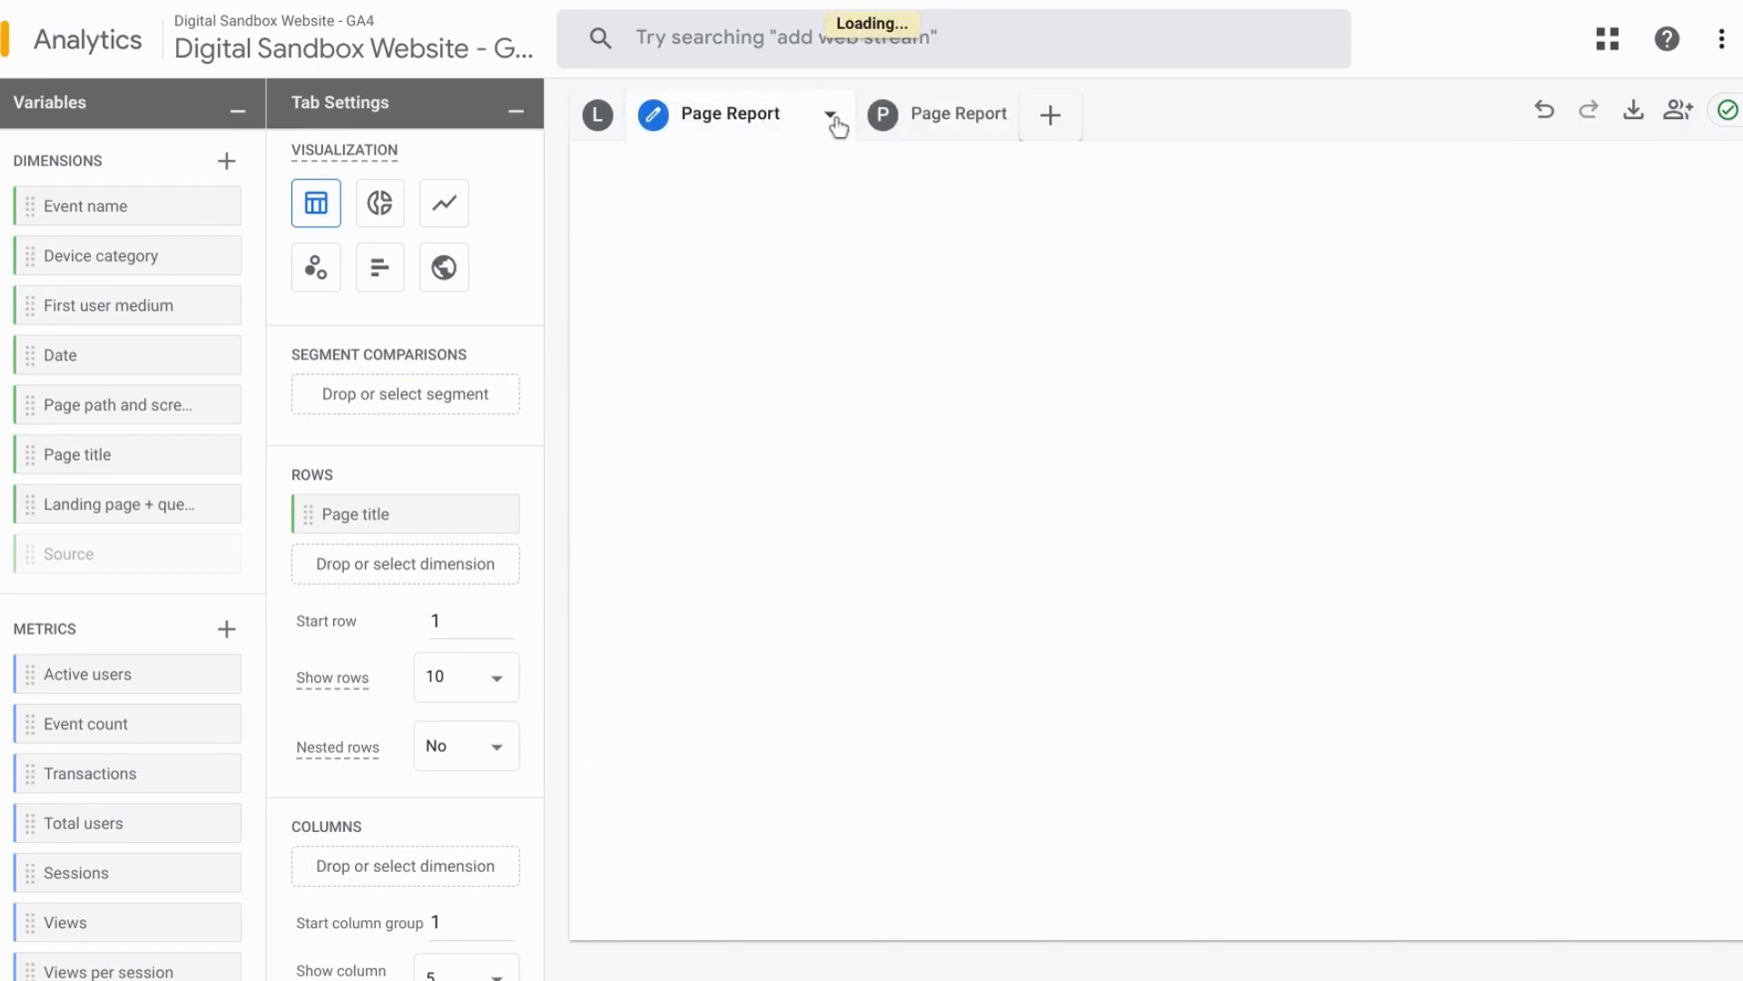
pyautogui.click(830, 115)
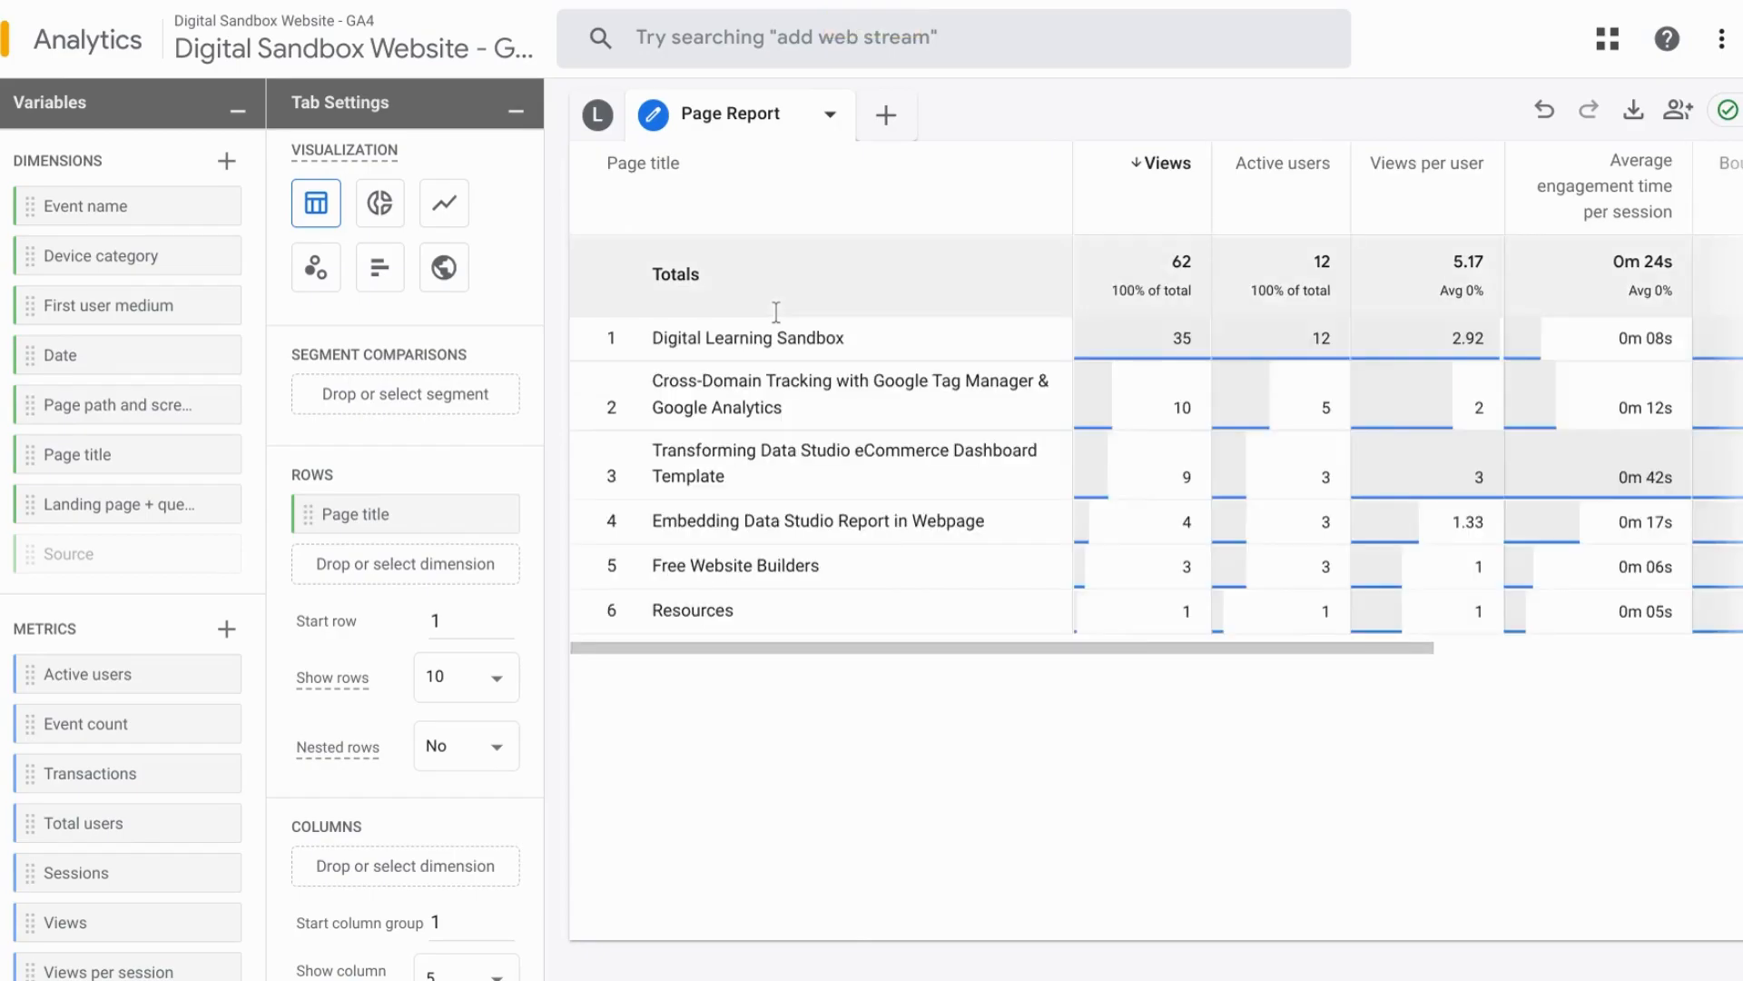
pyautogui.moveTo(1115, 419)
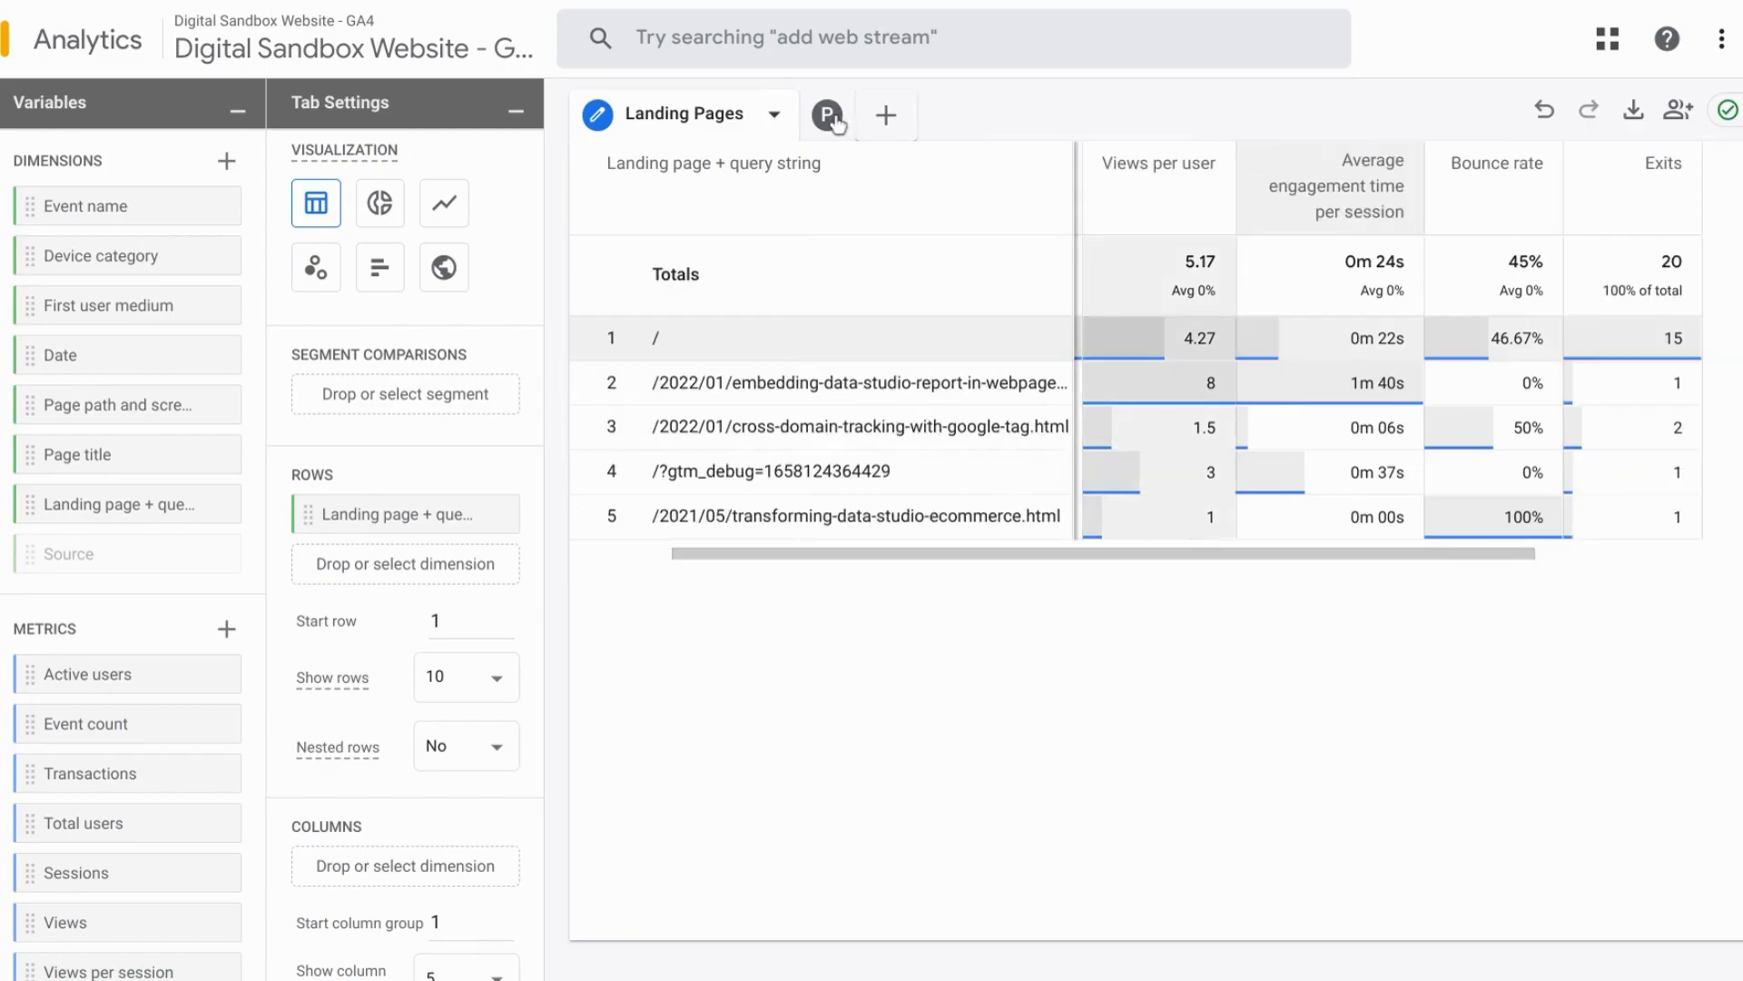
# Return to the Page Report tab and scroll its table right to the Exits column
pyautogui.click(828, 114)
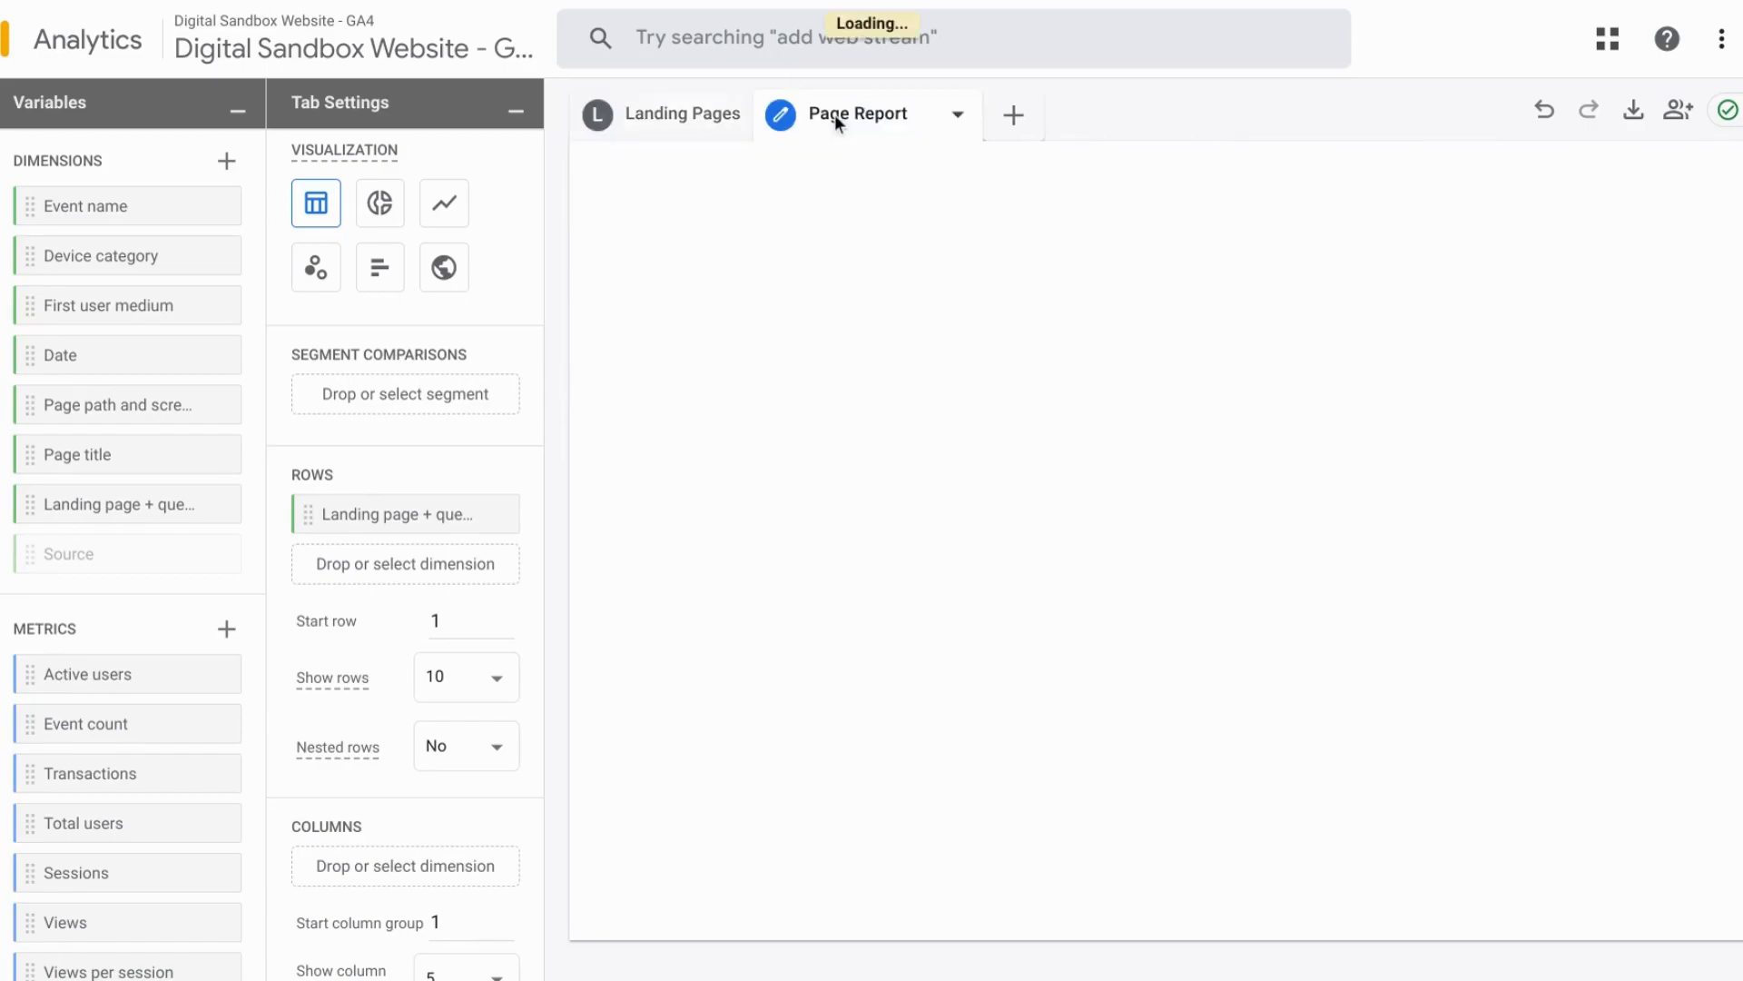
pyautogui.moveTo(1298, 311)
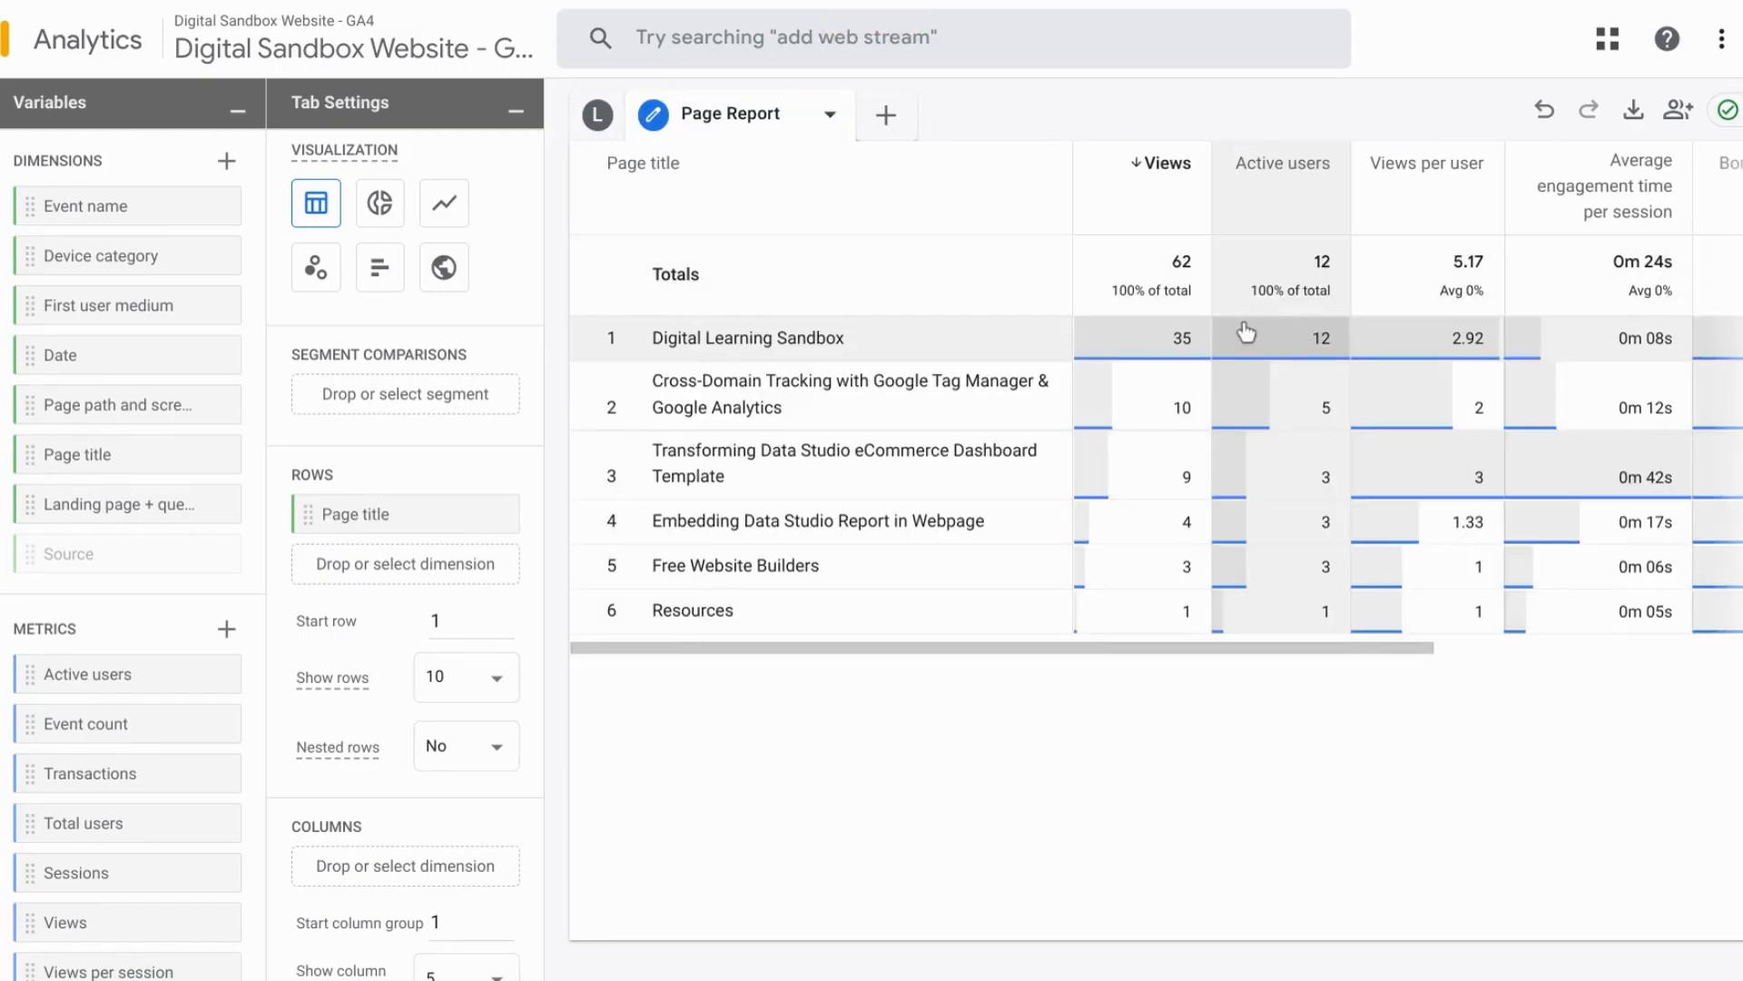
pyautogui.hscroll(3)
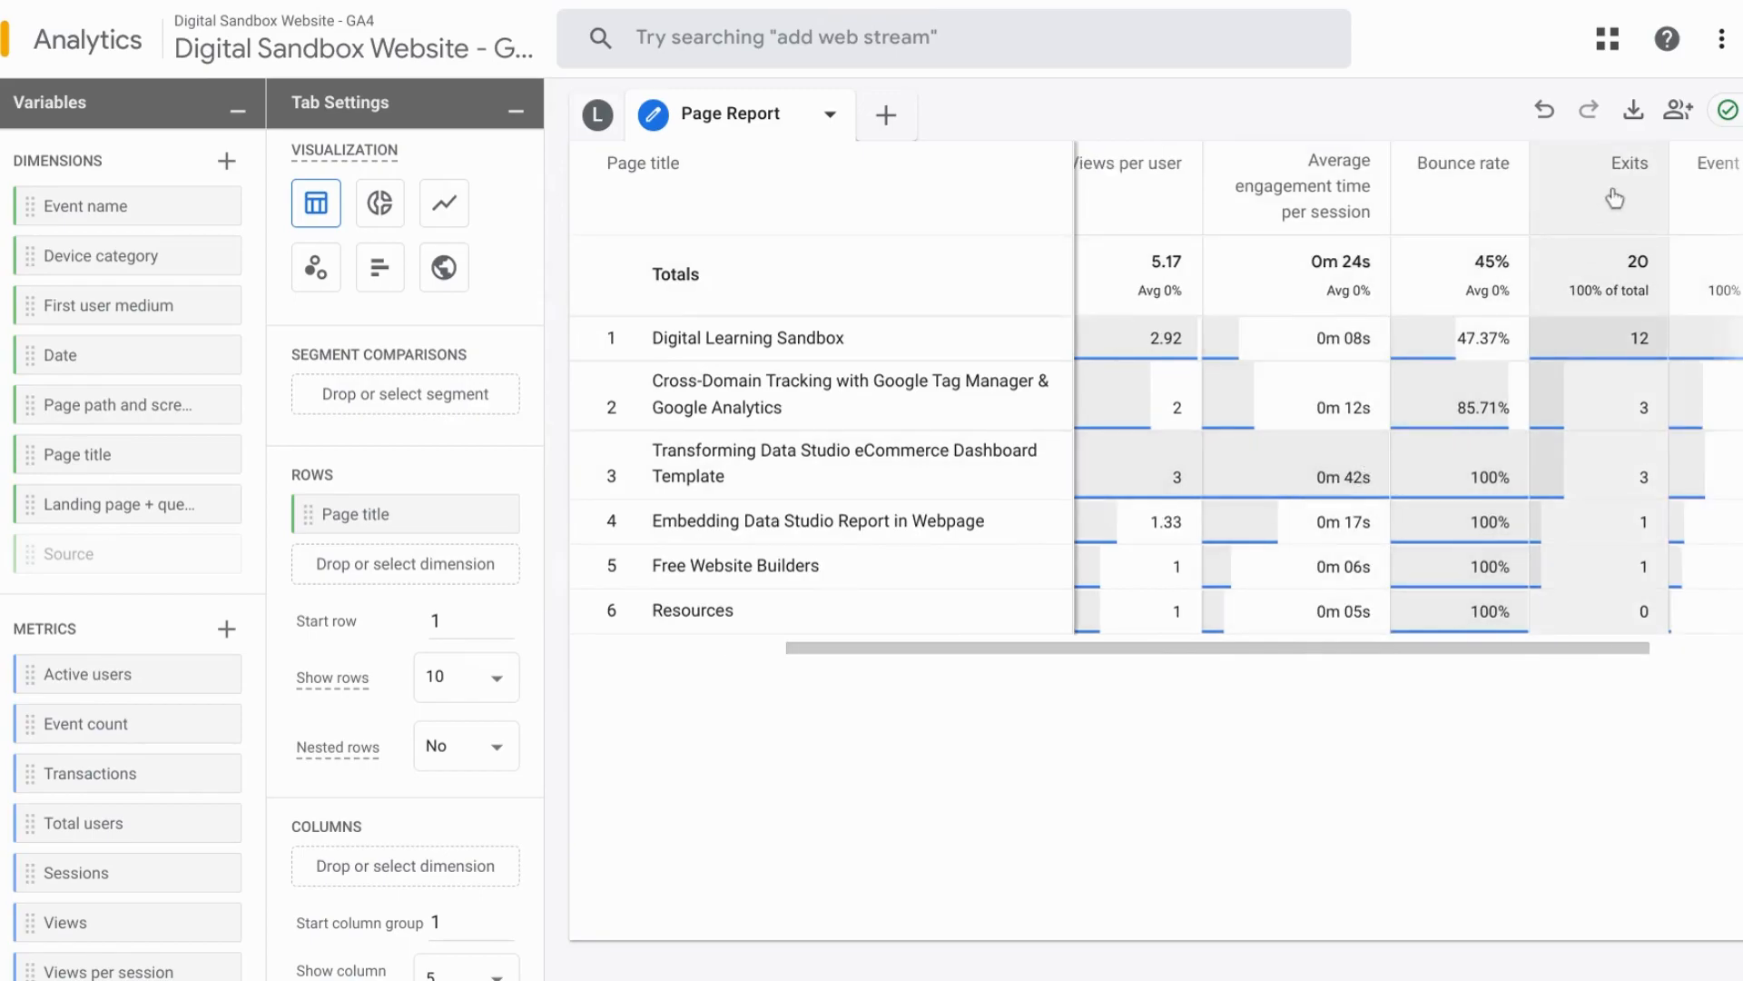
pyautogui.moveTo(1594, 226)
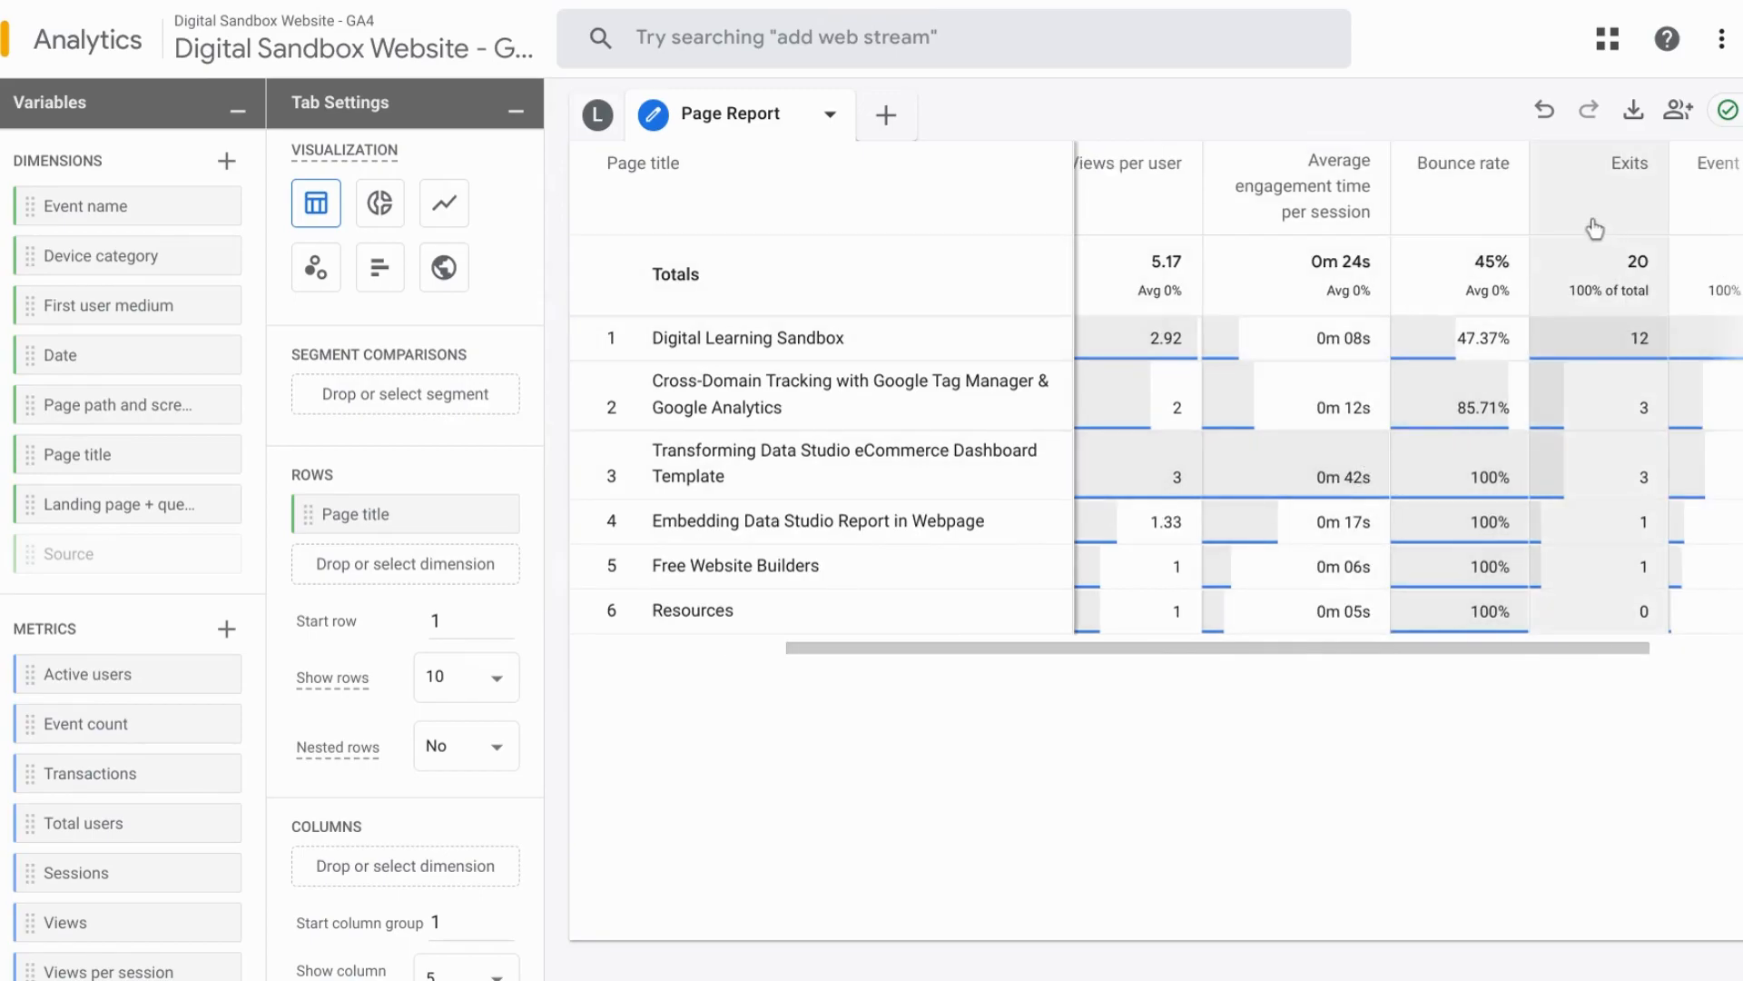
pyautogui.moveTo(1634, 109)
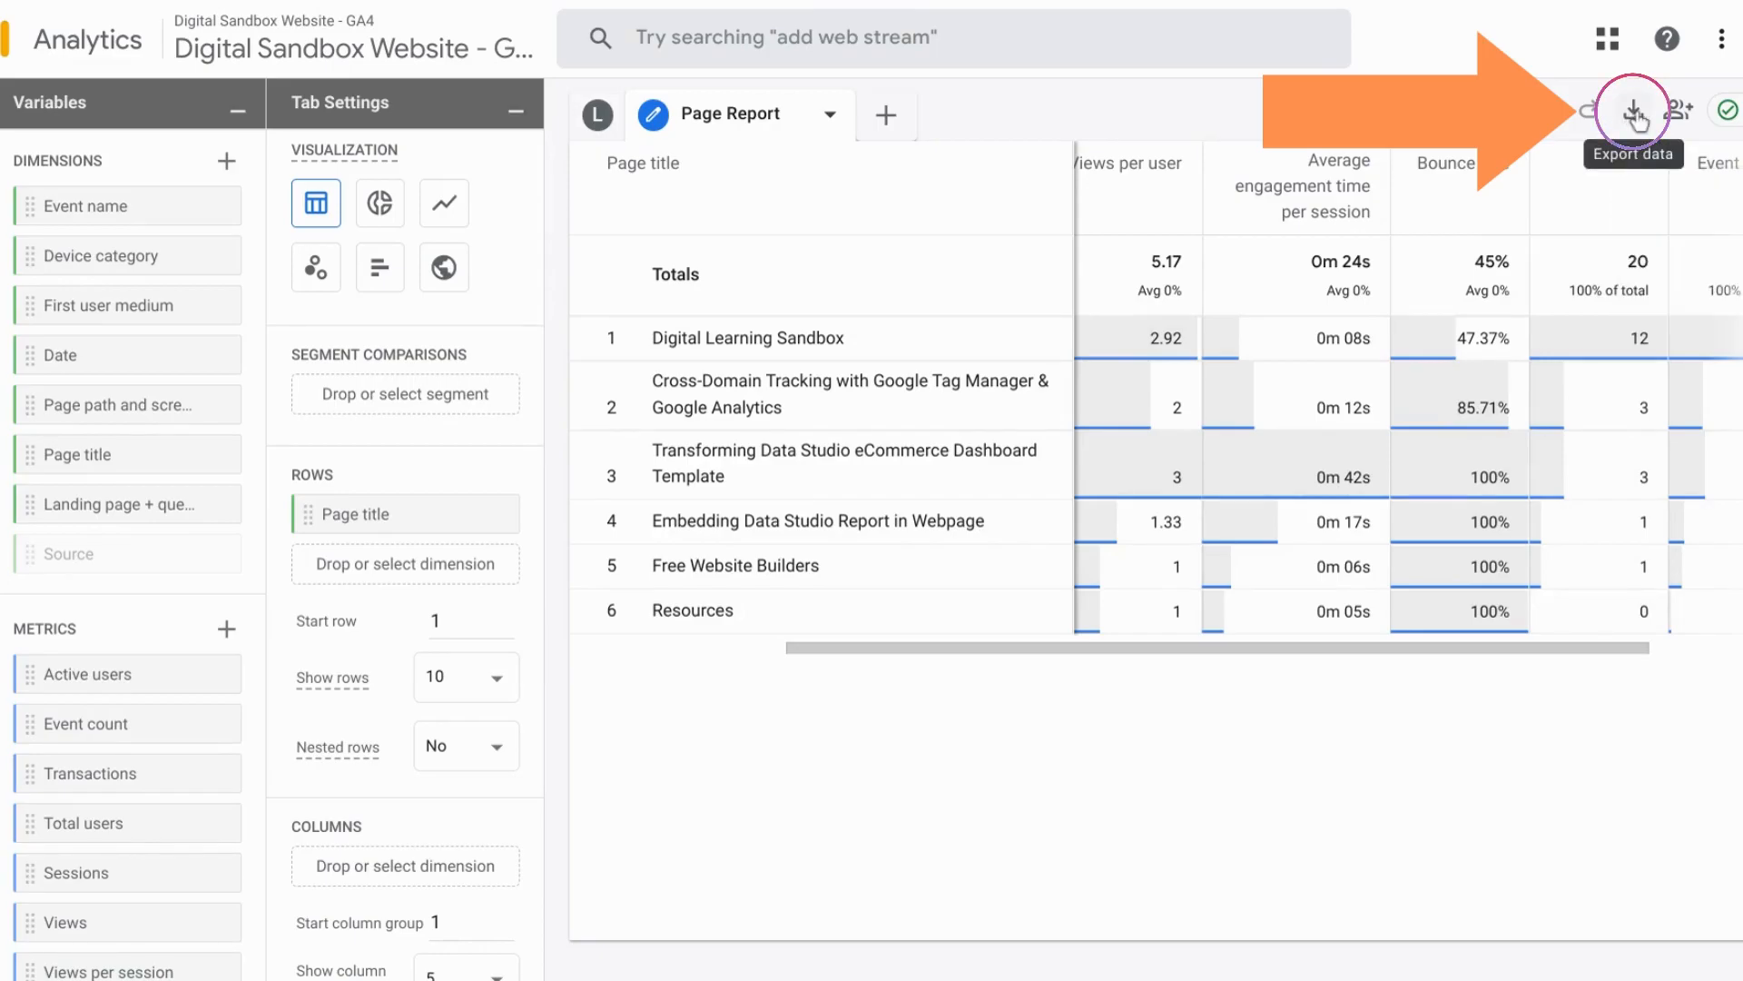
# Export the Page Report table to a new Google Sheets spreadsheet
pyautogui.click(1632, 109)
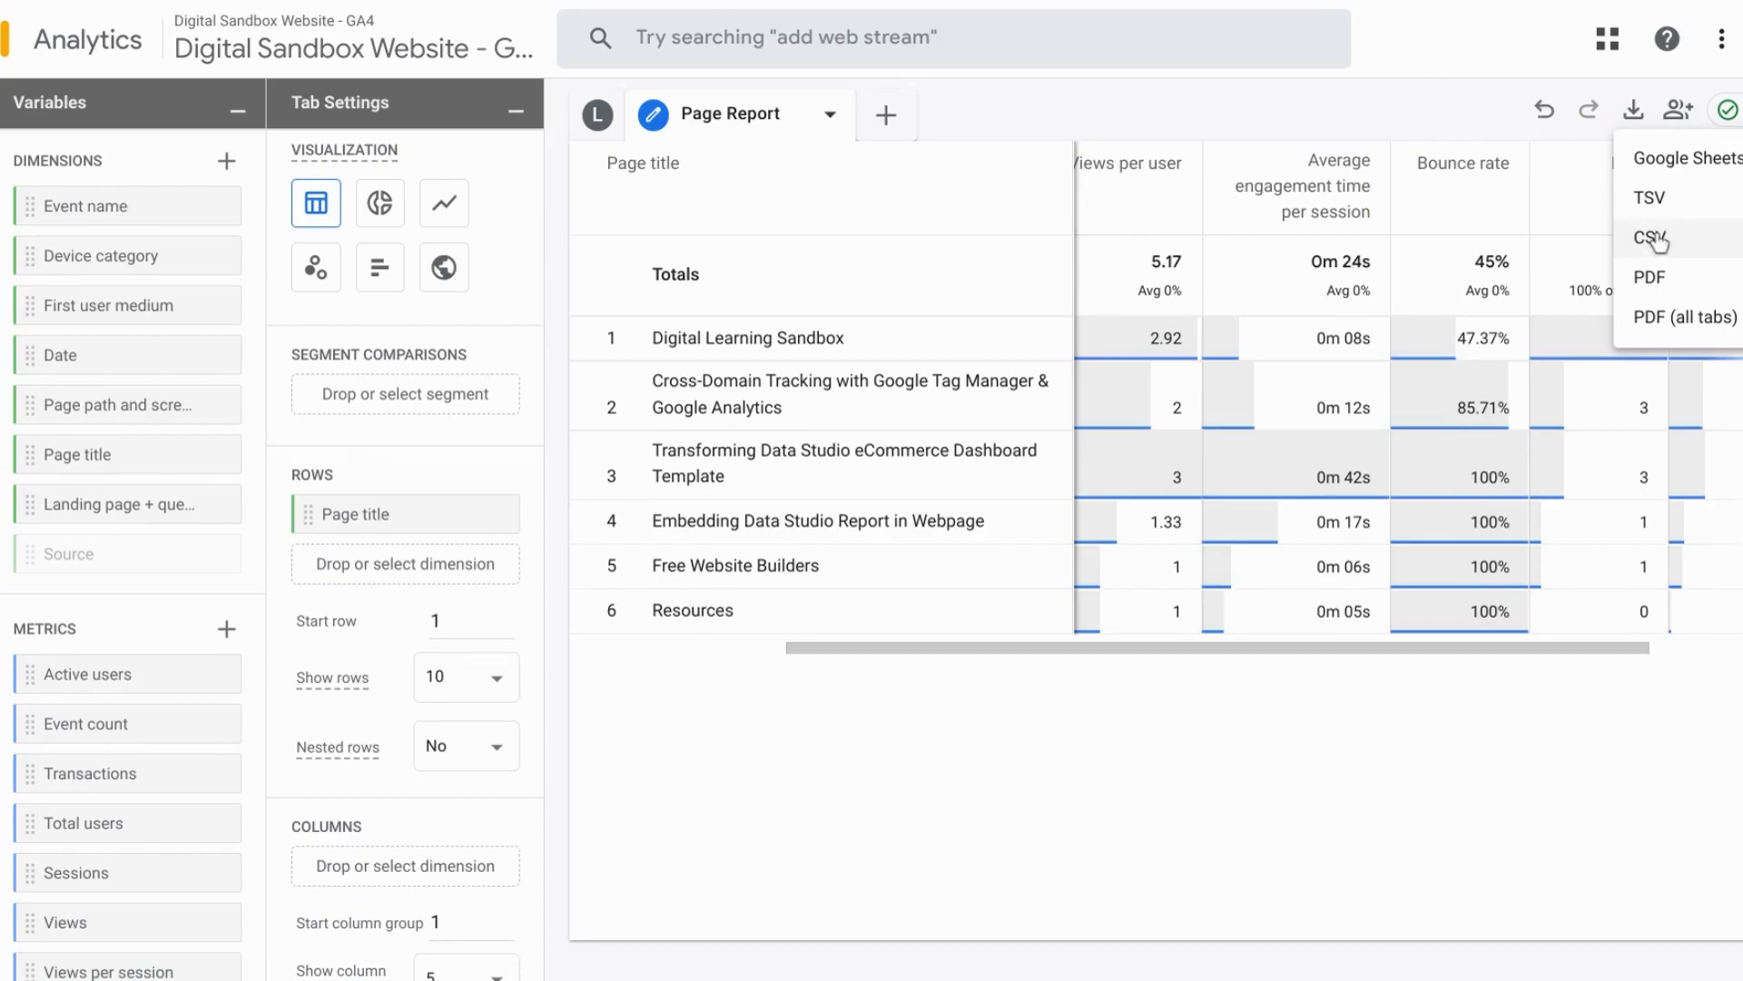
pyautogui.moveTo(1662, 167)
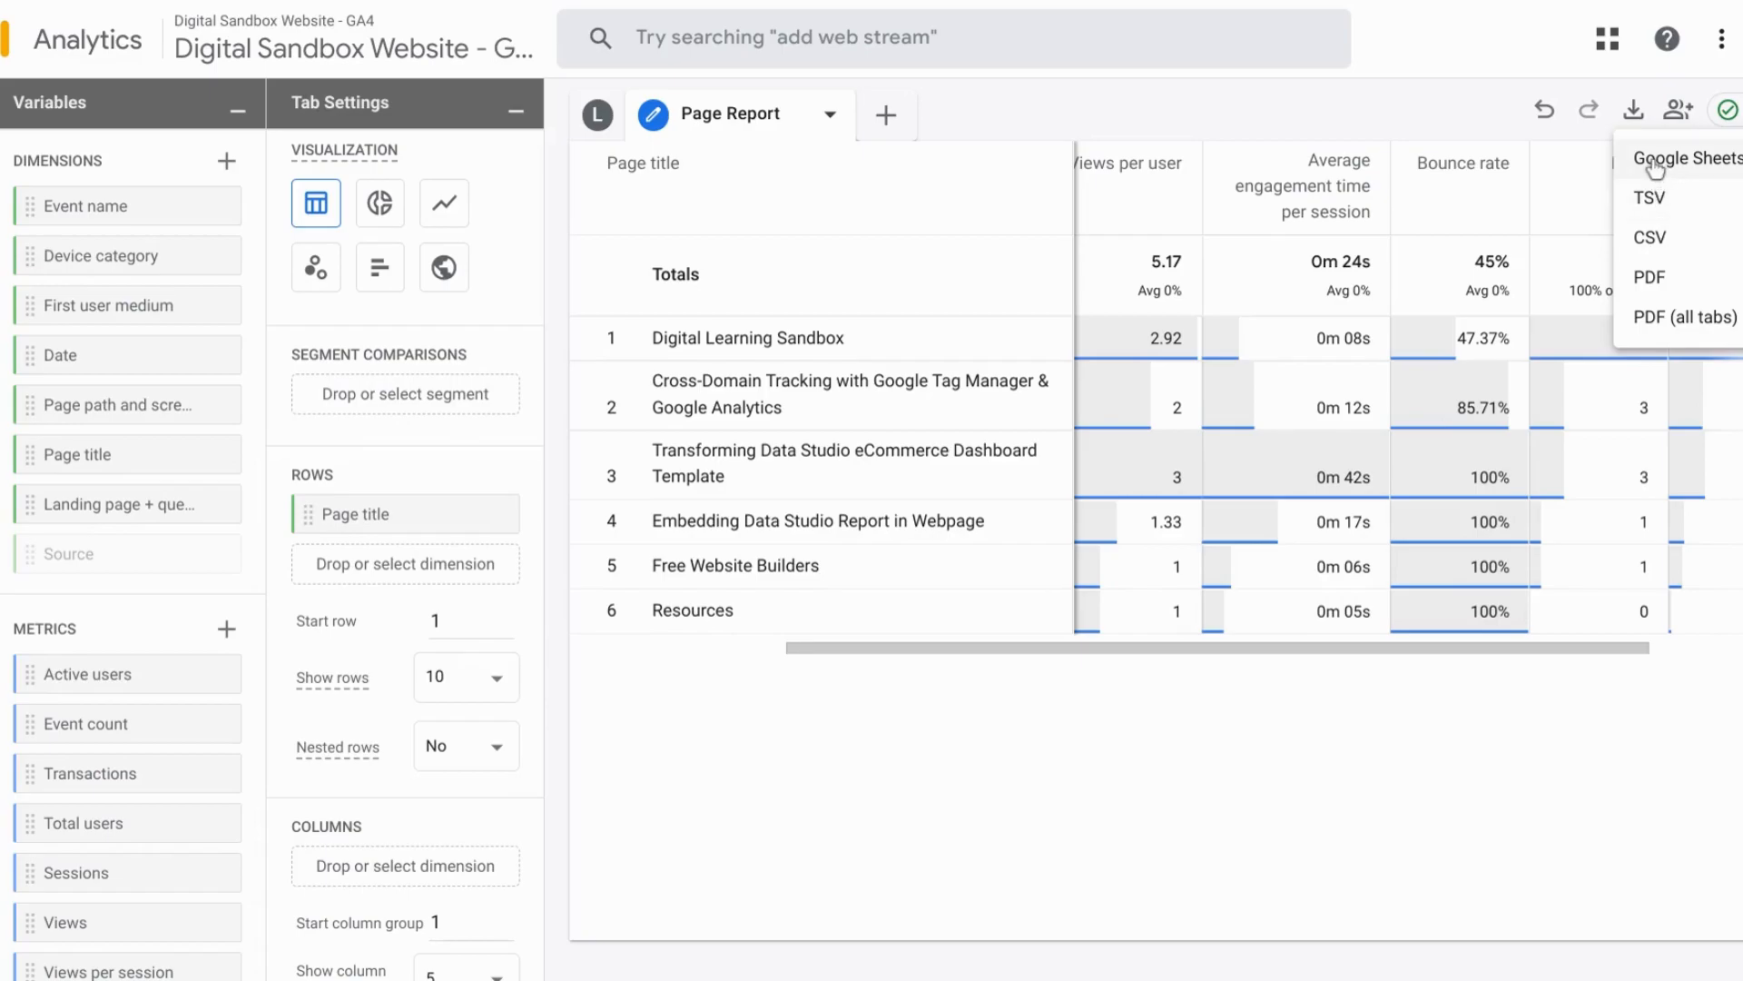
pyautogui.click(1685, 156)
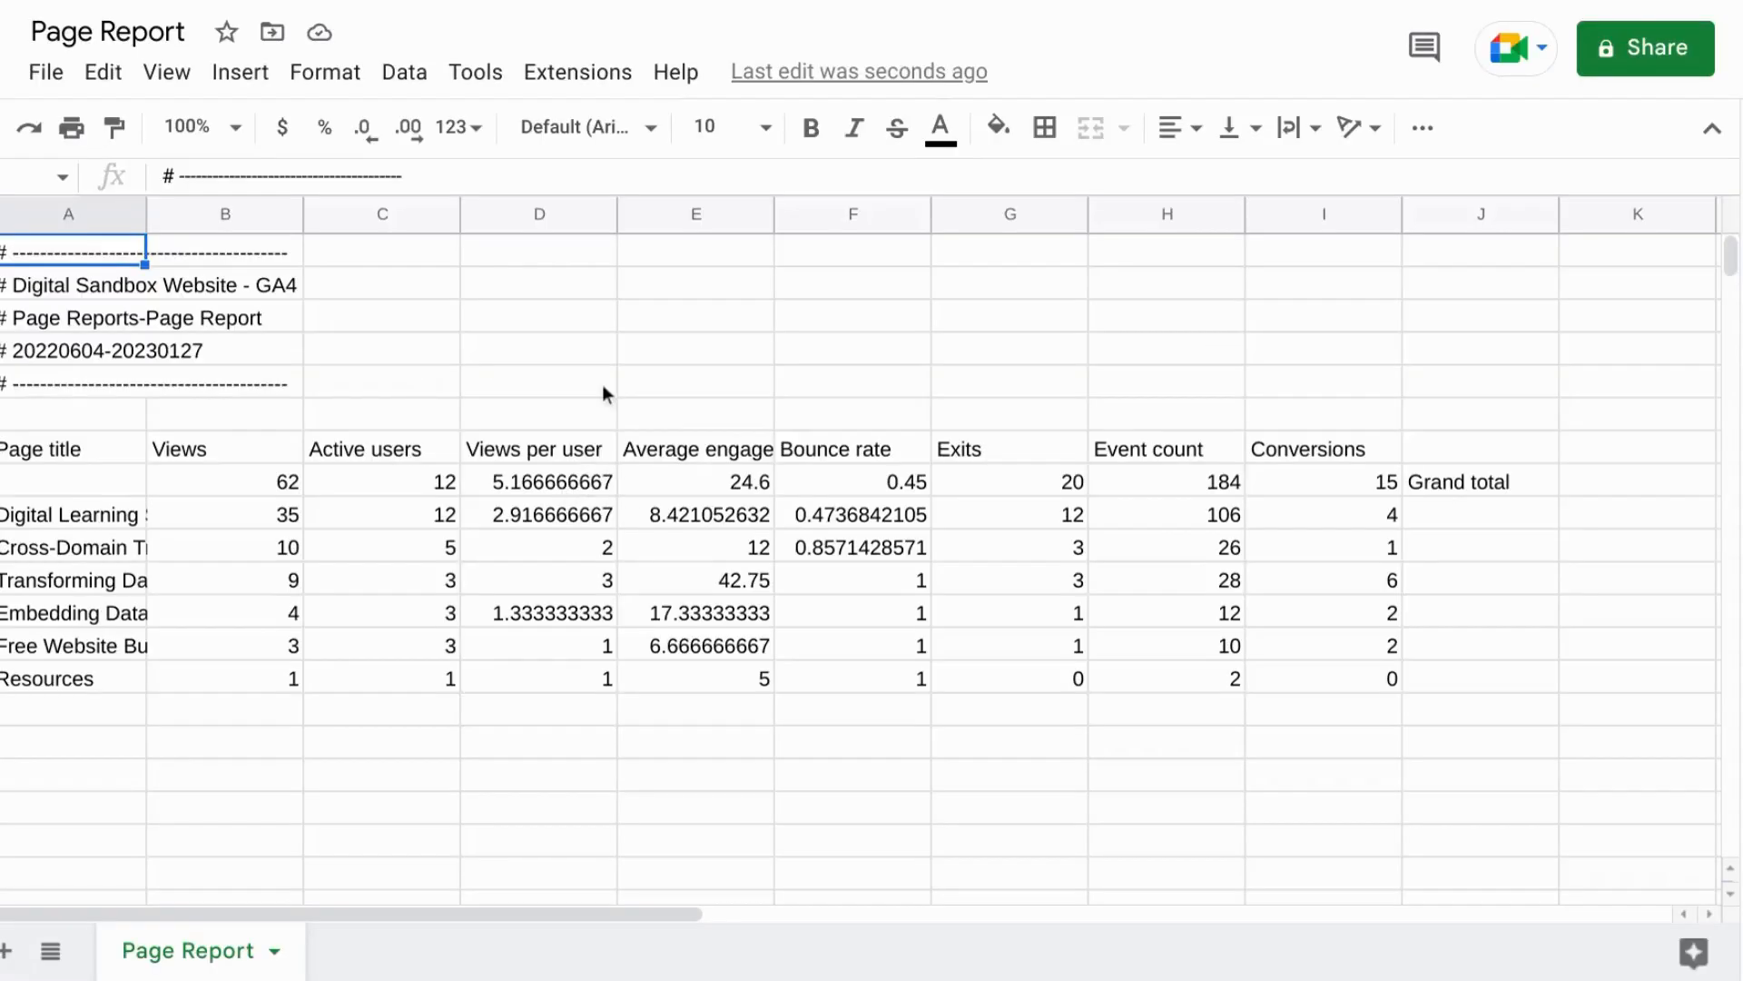
pyautogui.moveTo(456, 359)
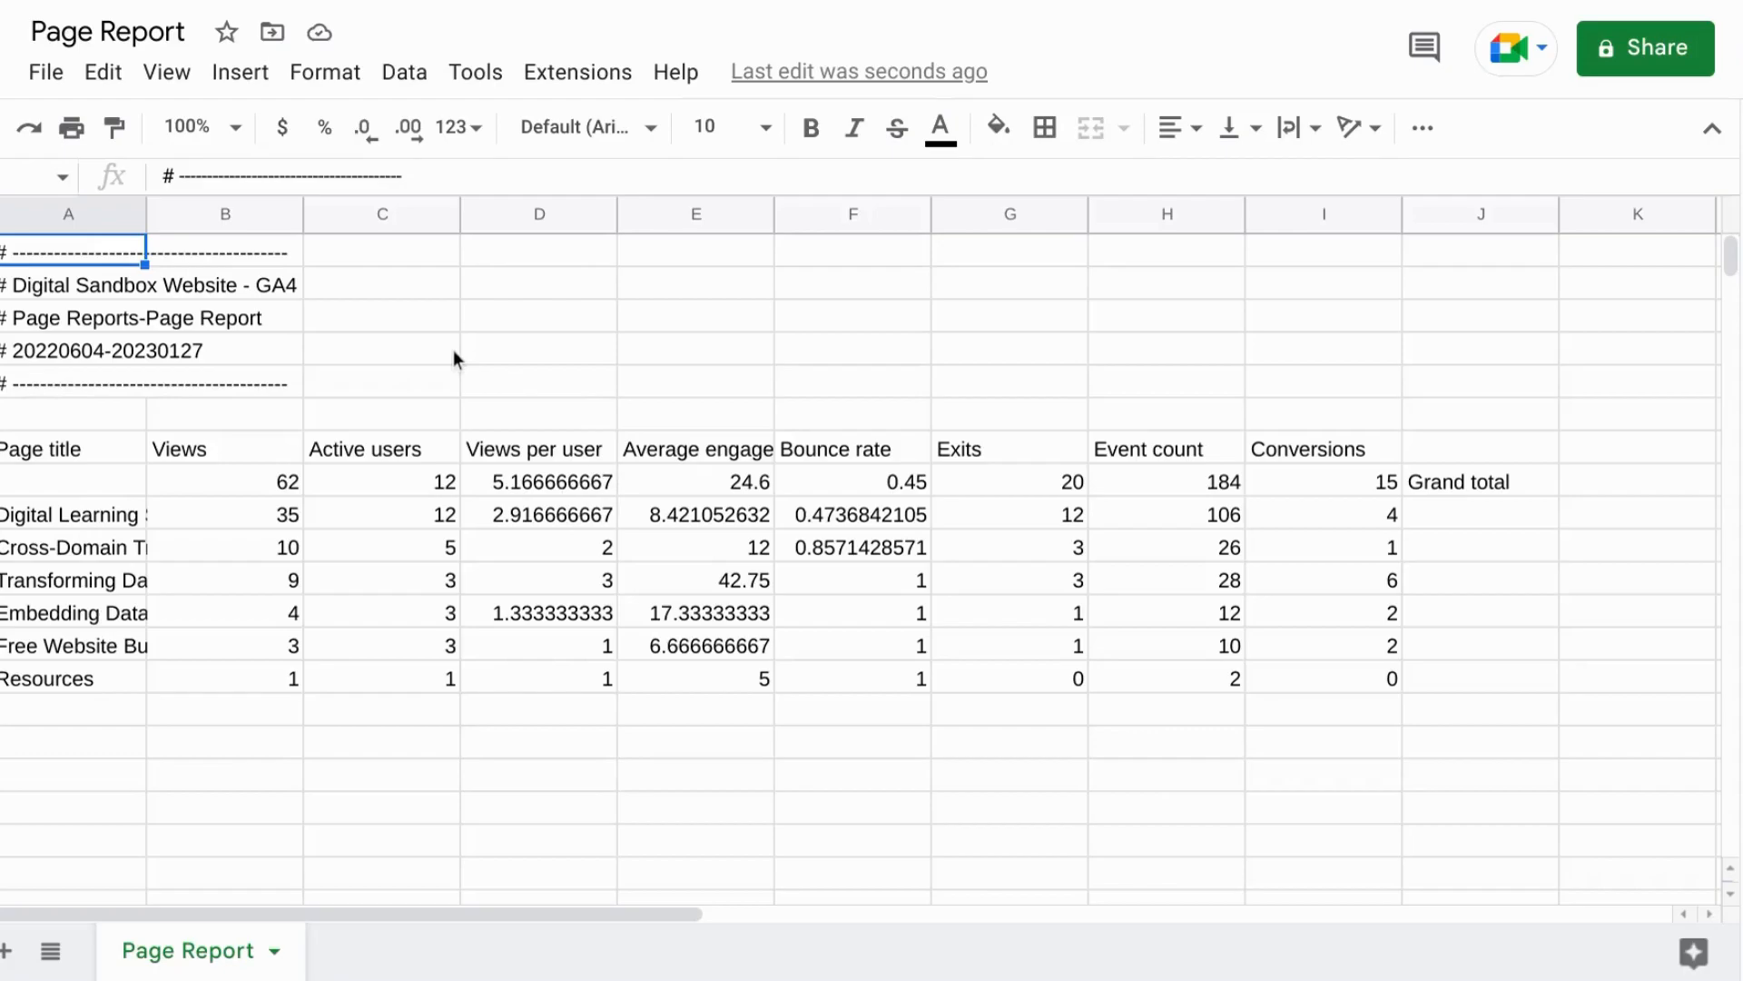
pyautogui.moveTo(993, 409)
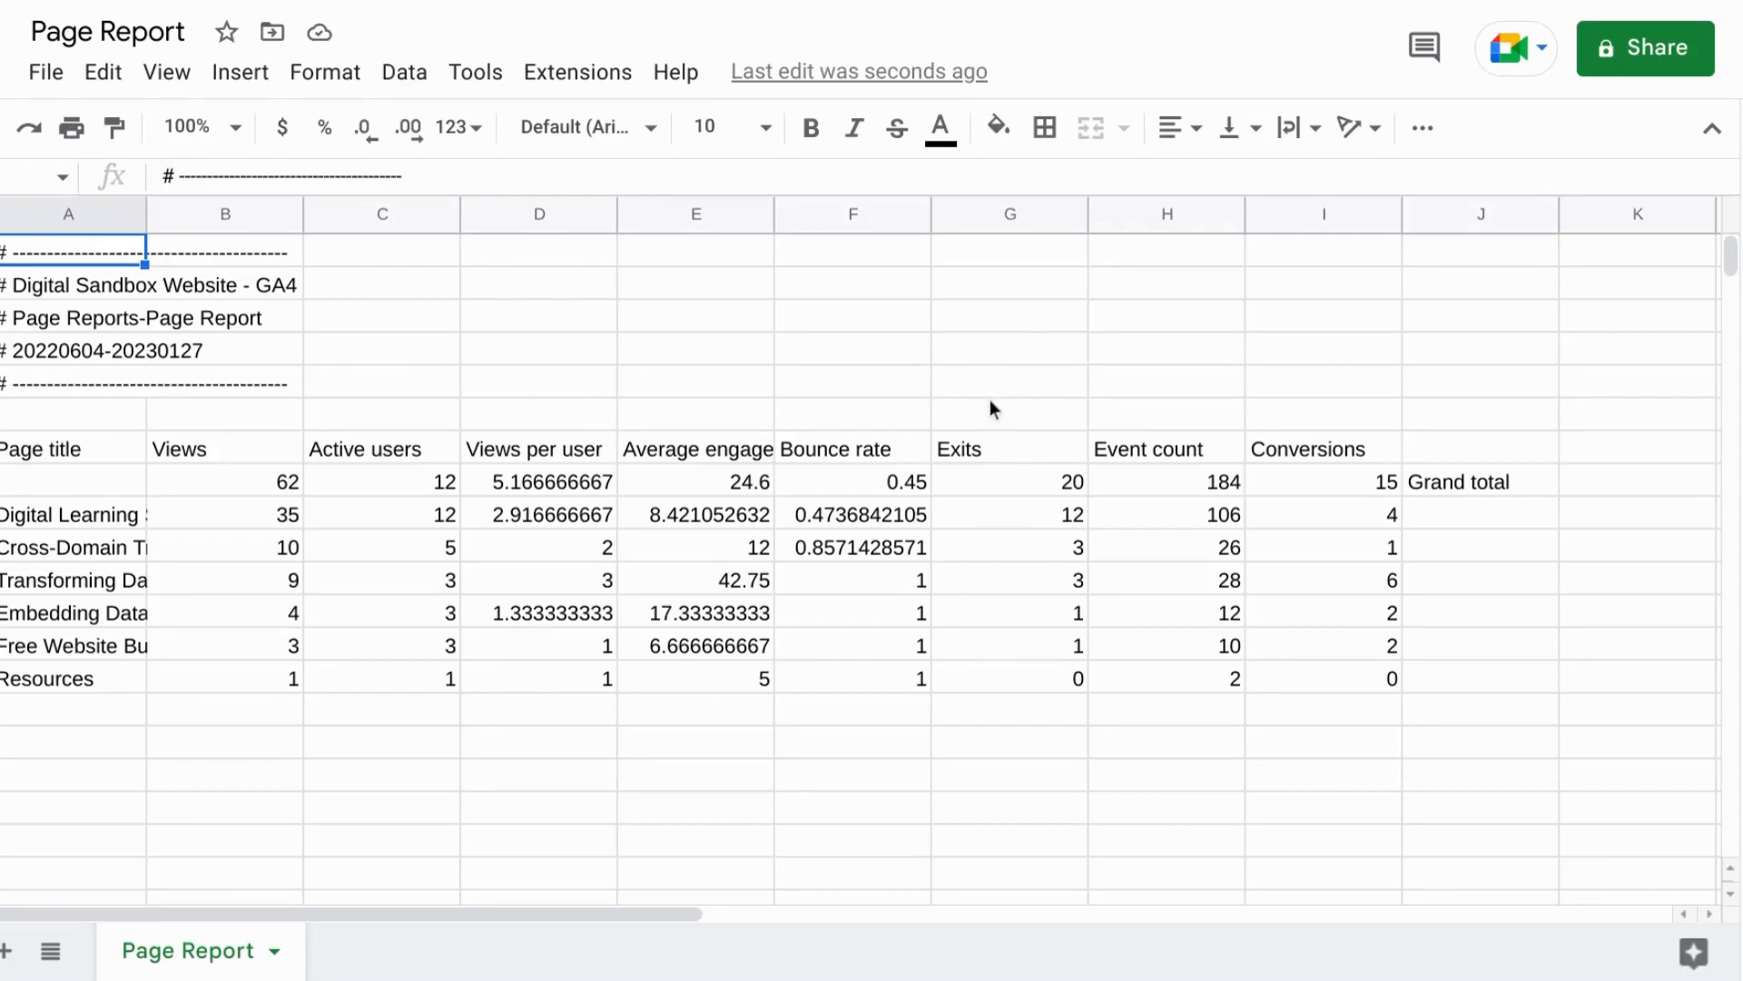
pyautogui.moveTo(1030, 221)
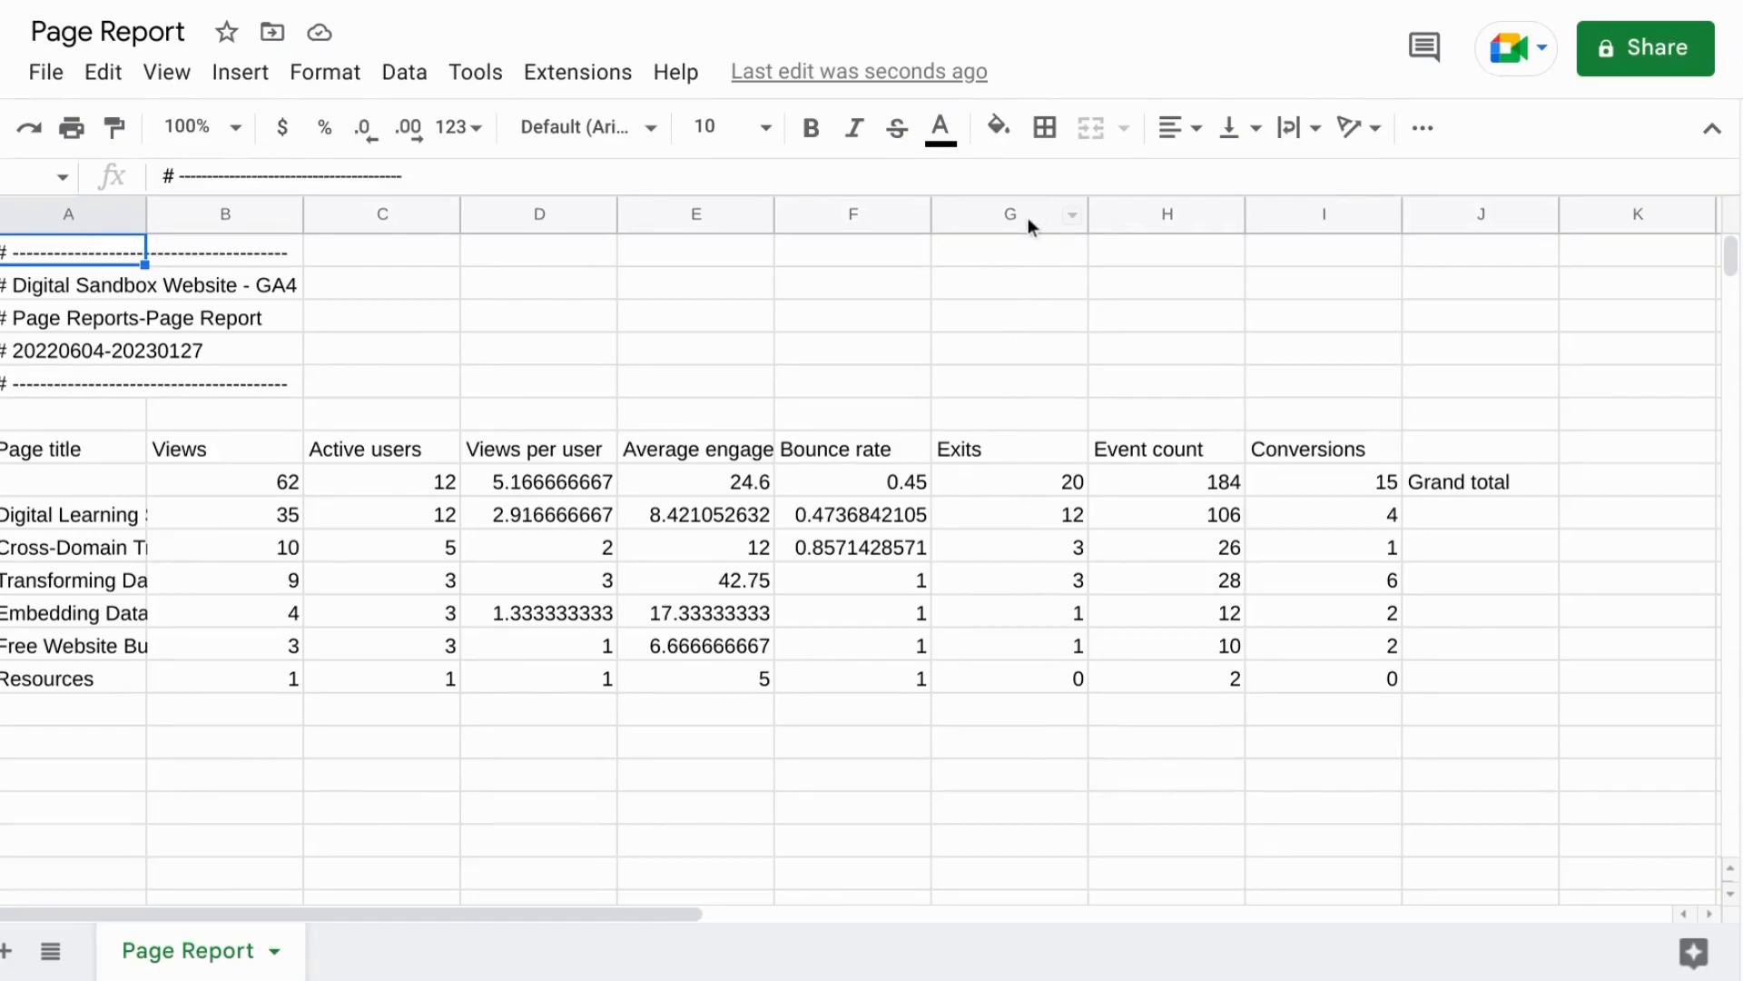
pyautogui.moveTo(990, 463)
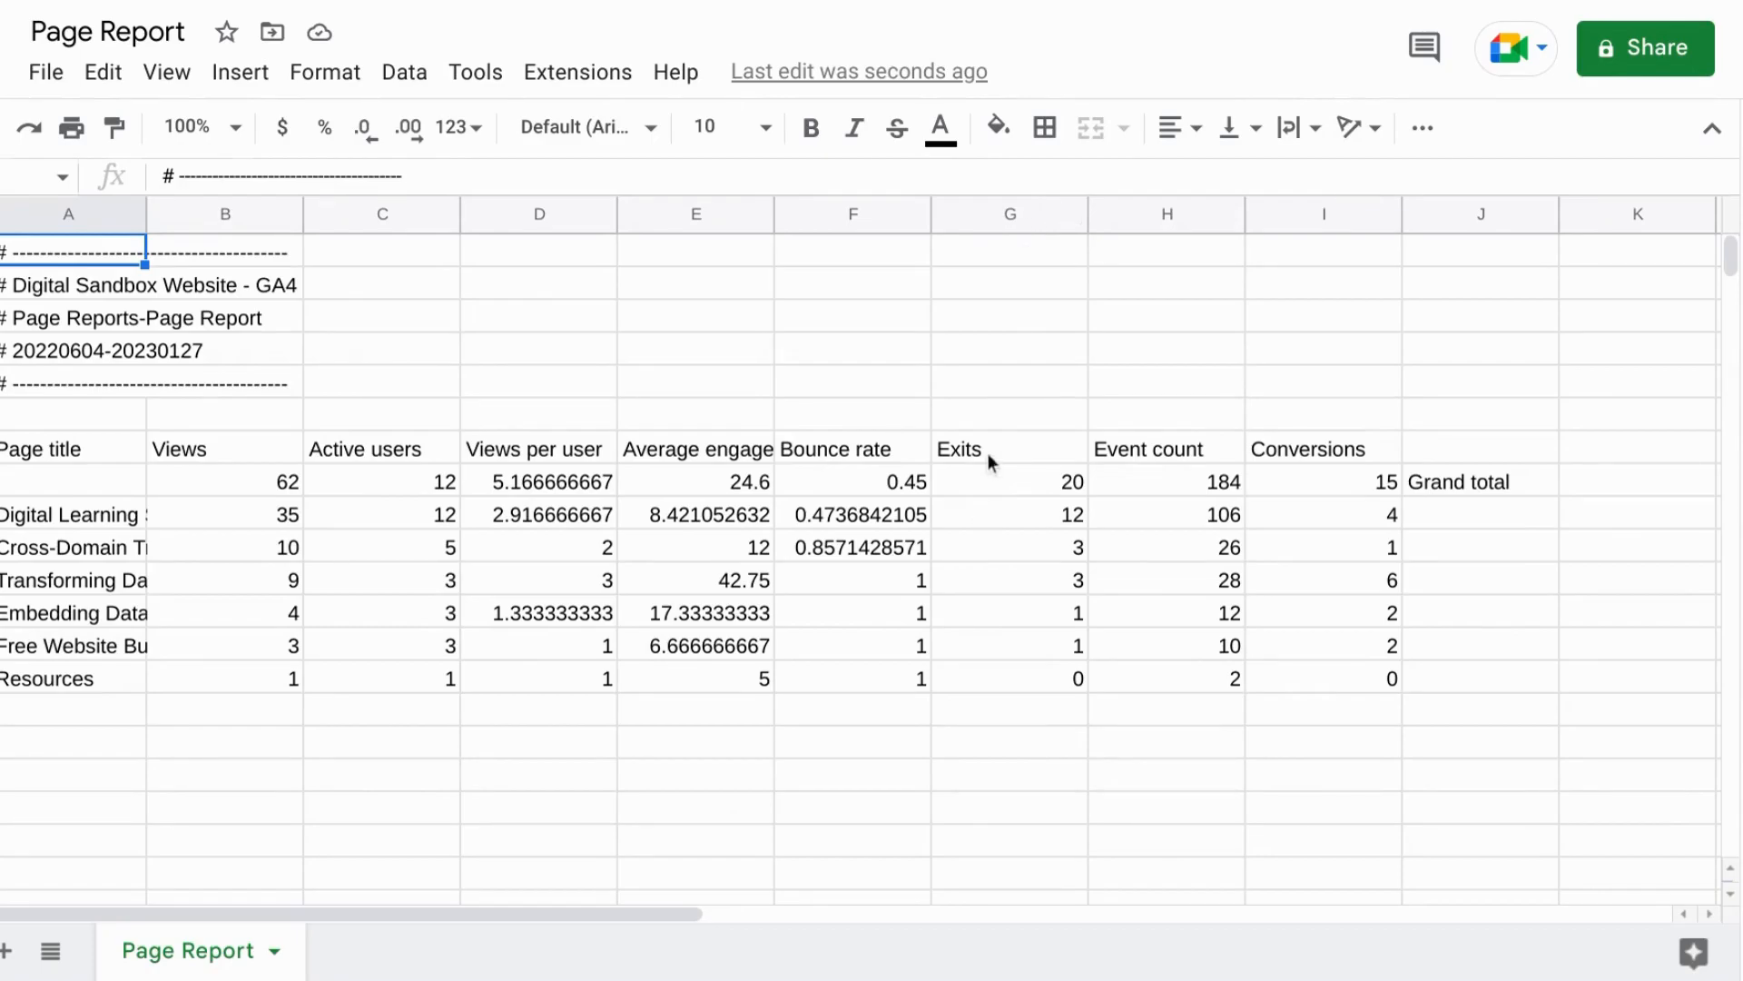
pyautogui.moveTo(1018, 218)
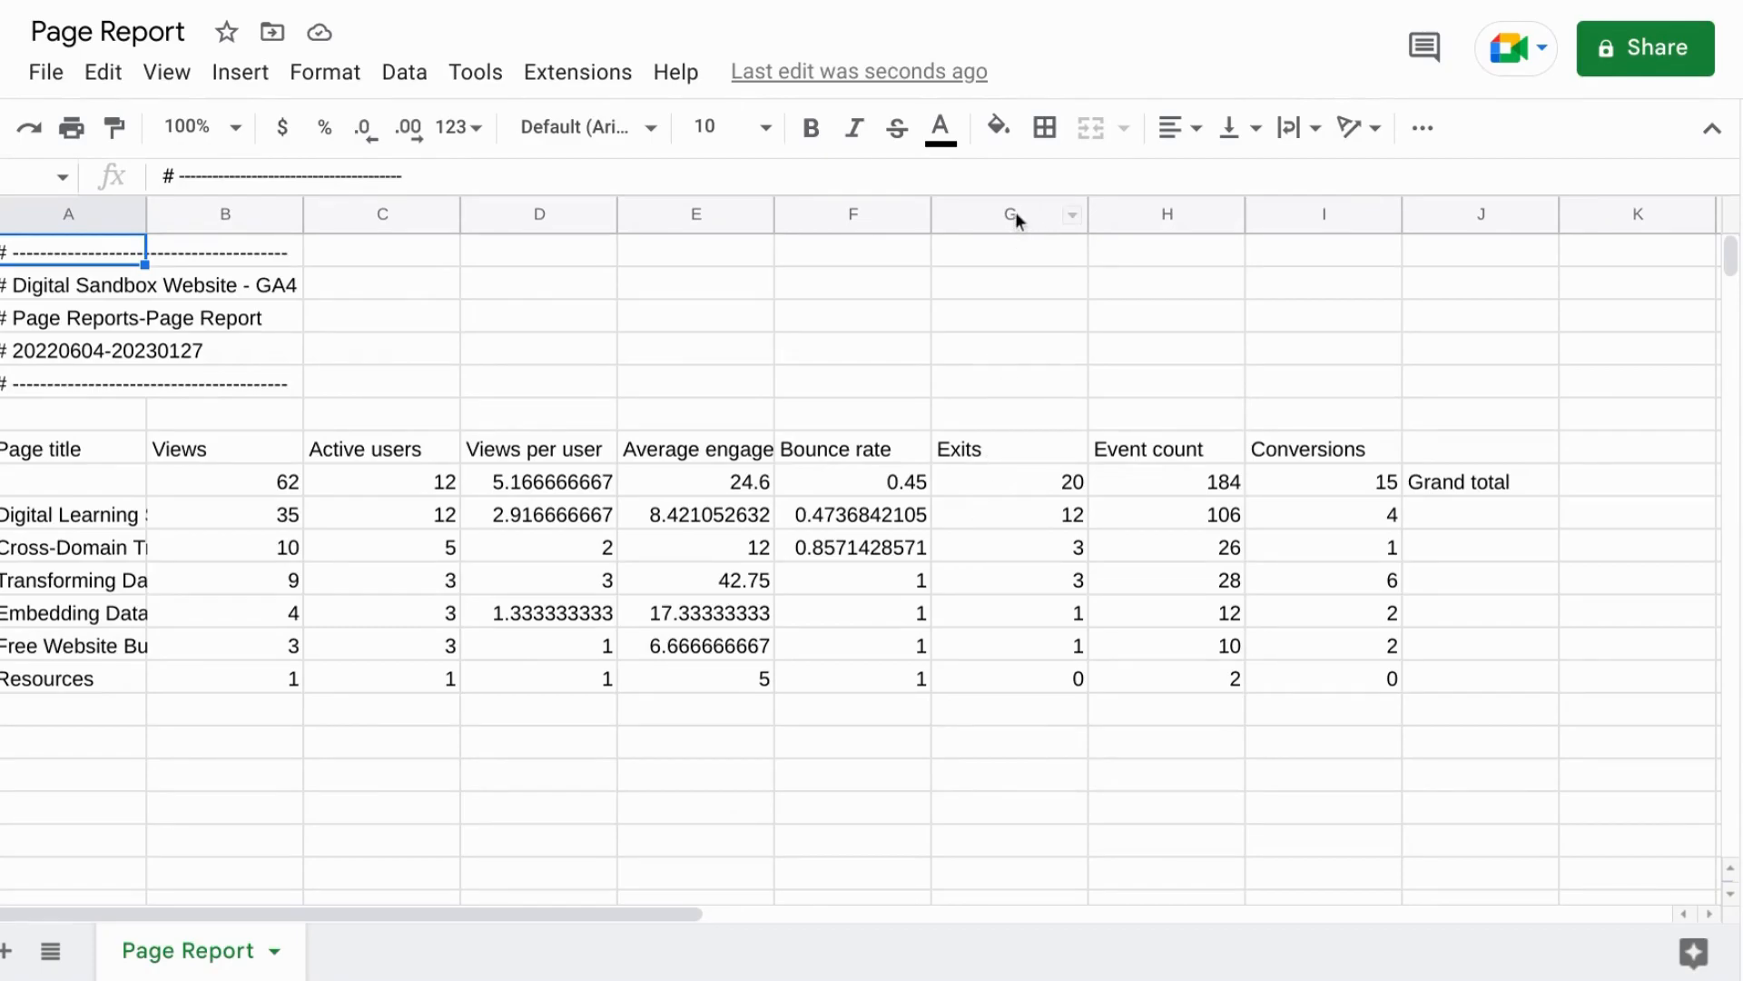
# Insert a column left of Exits at column G, headed '% Exit' in G7
pyautogui.rightClick(1008, 214)
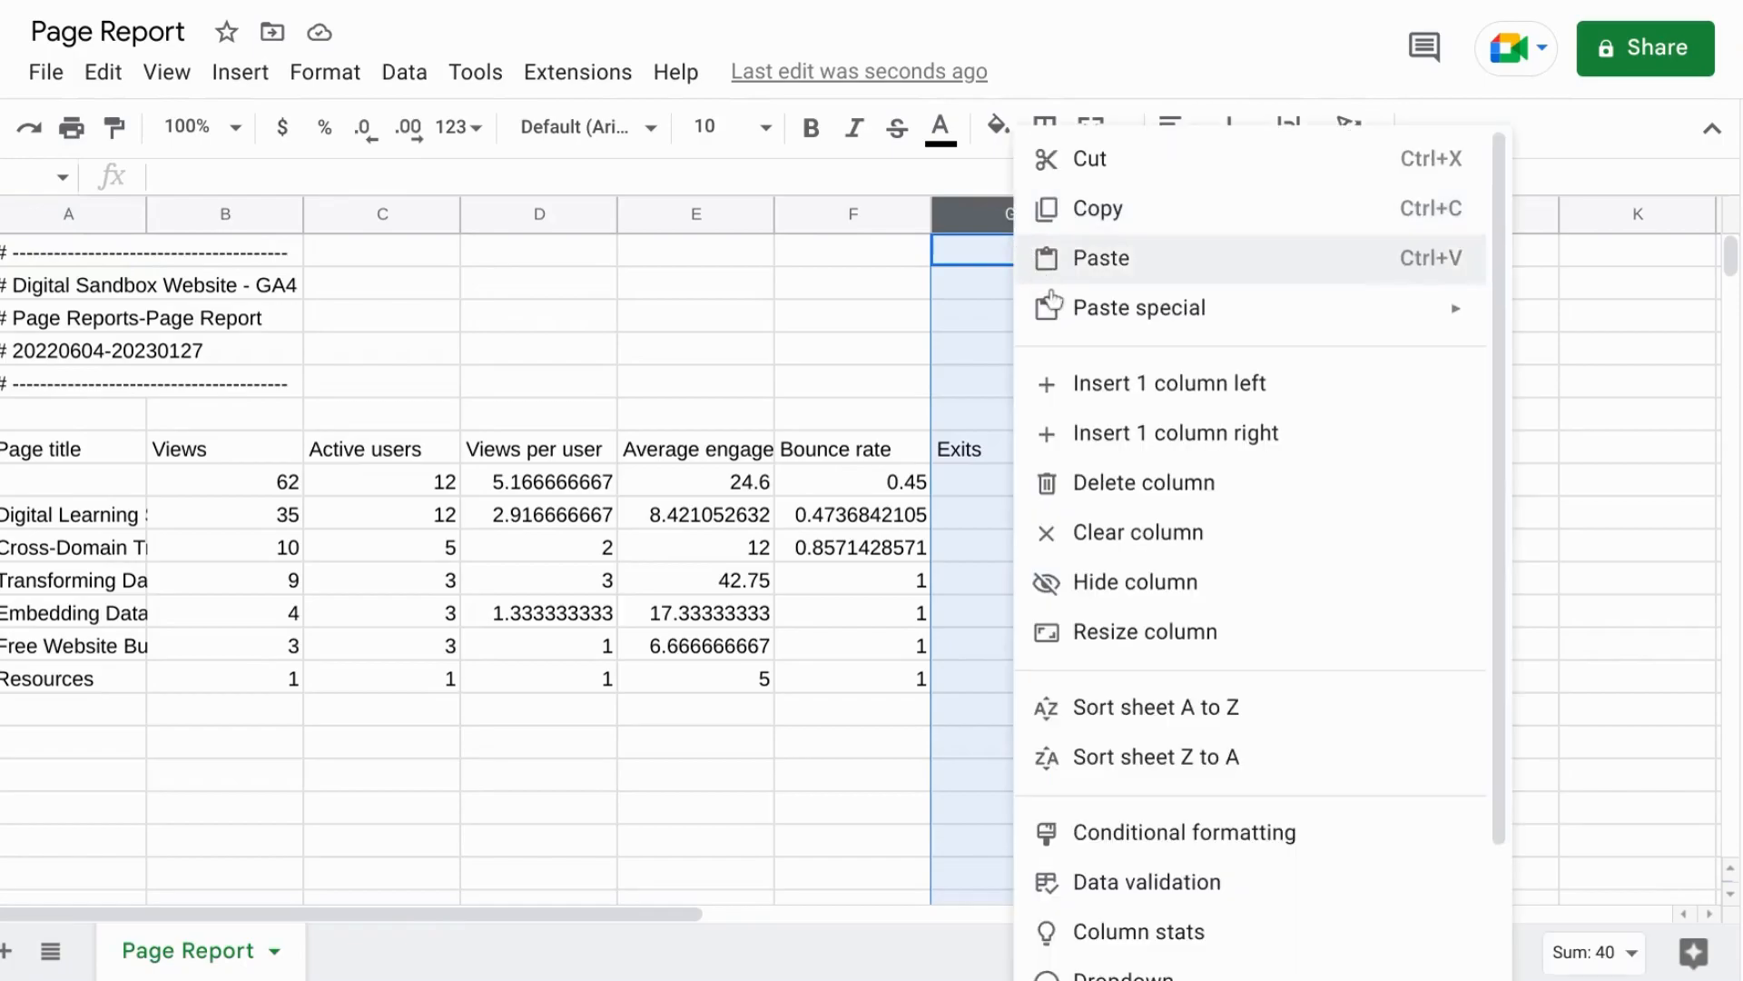
pyautogui.moveTo(1084, 394)
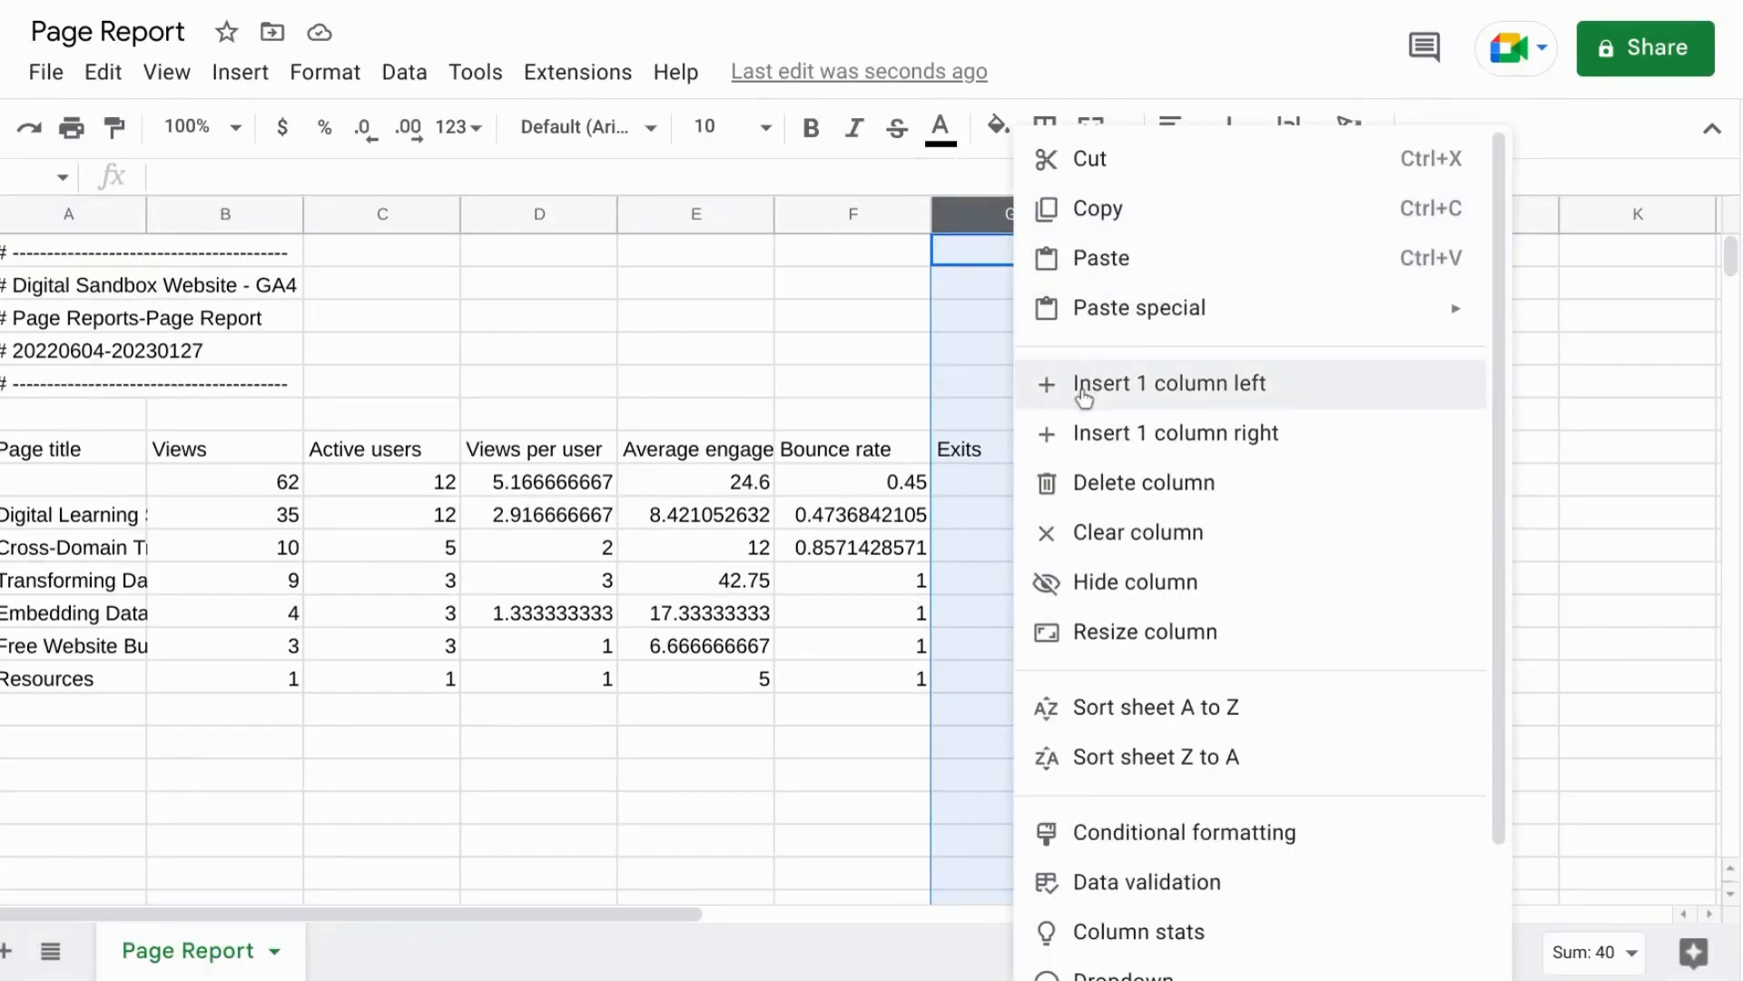
pyautogui.click(1170, 383)
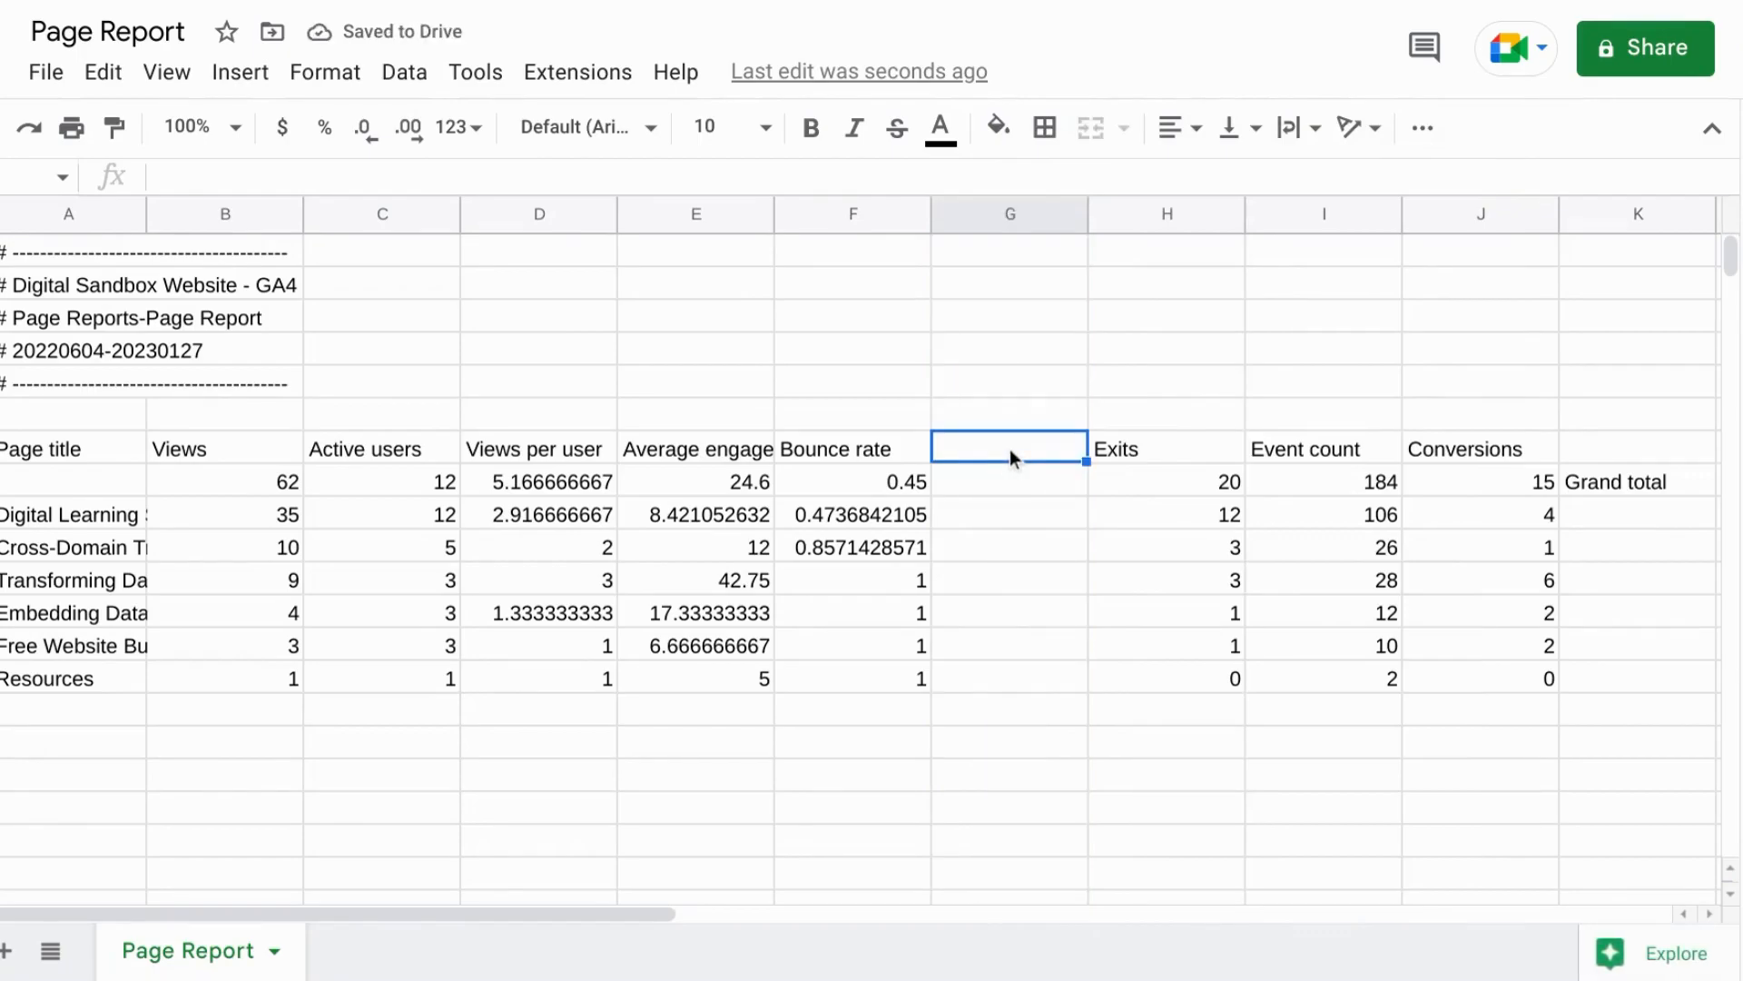
pyautogui.write('% Exit')
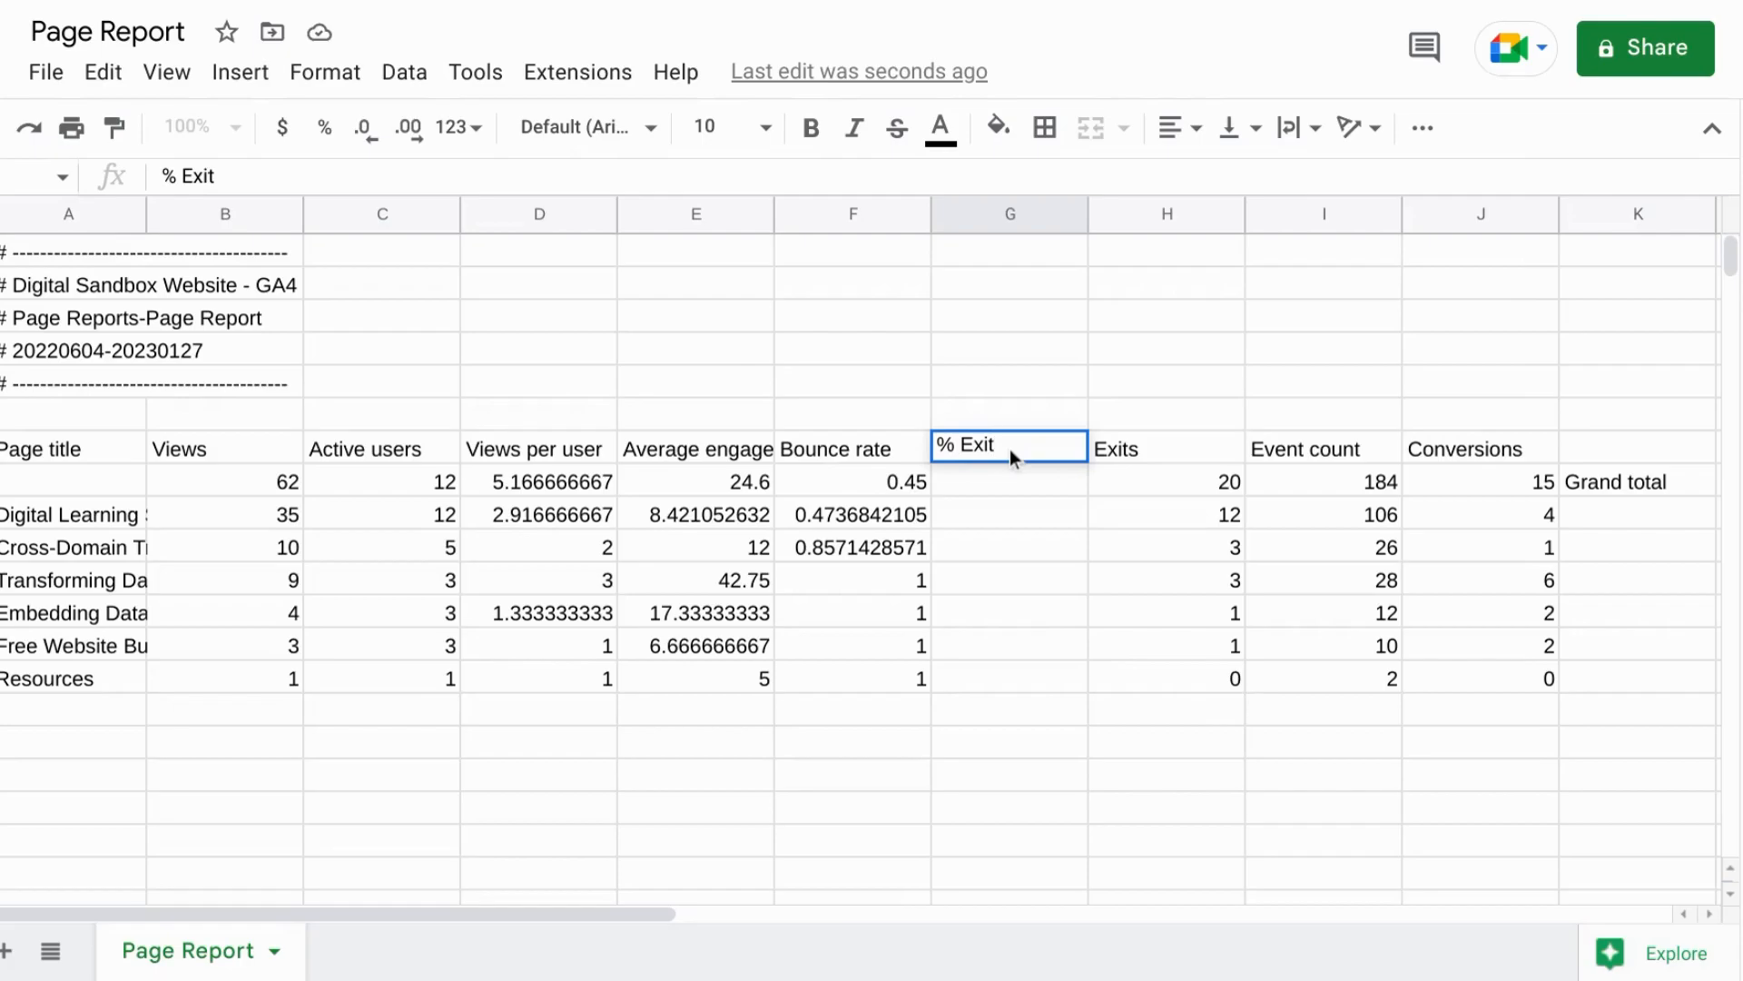
pyautogui.click(1010, 482)
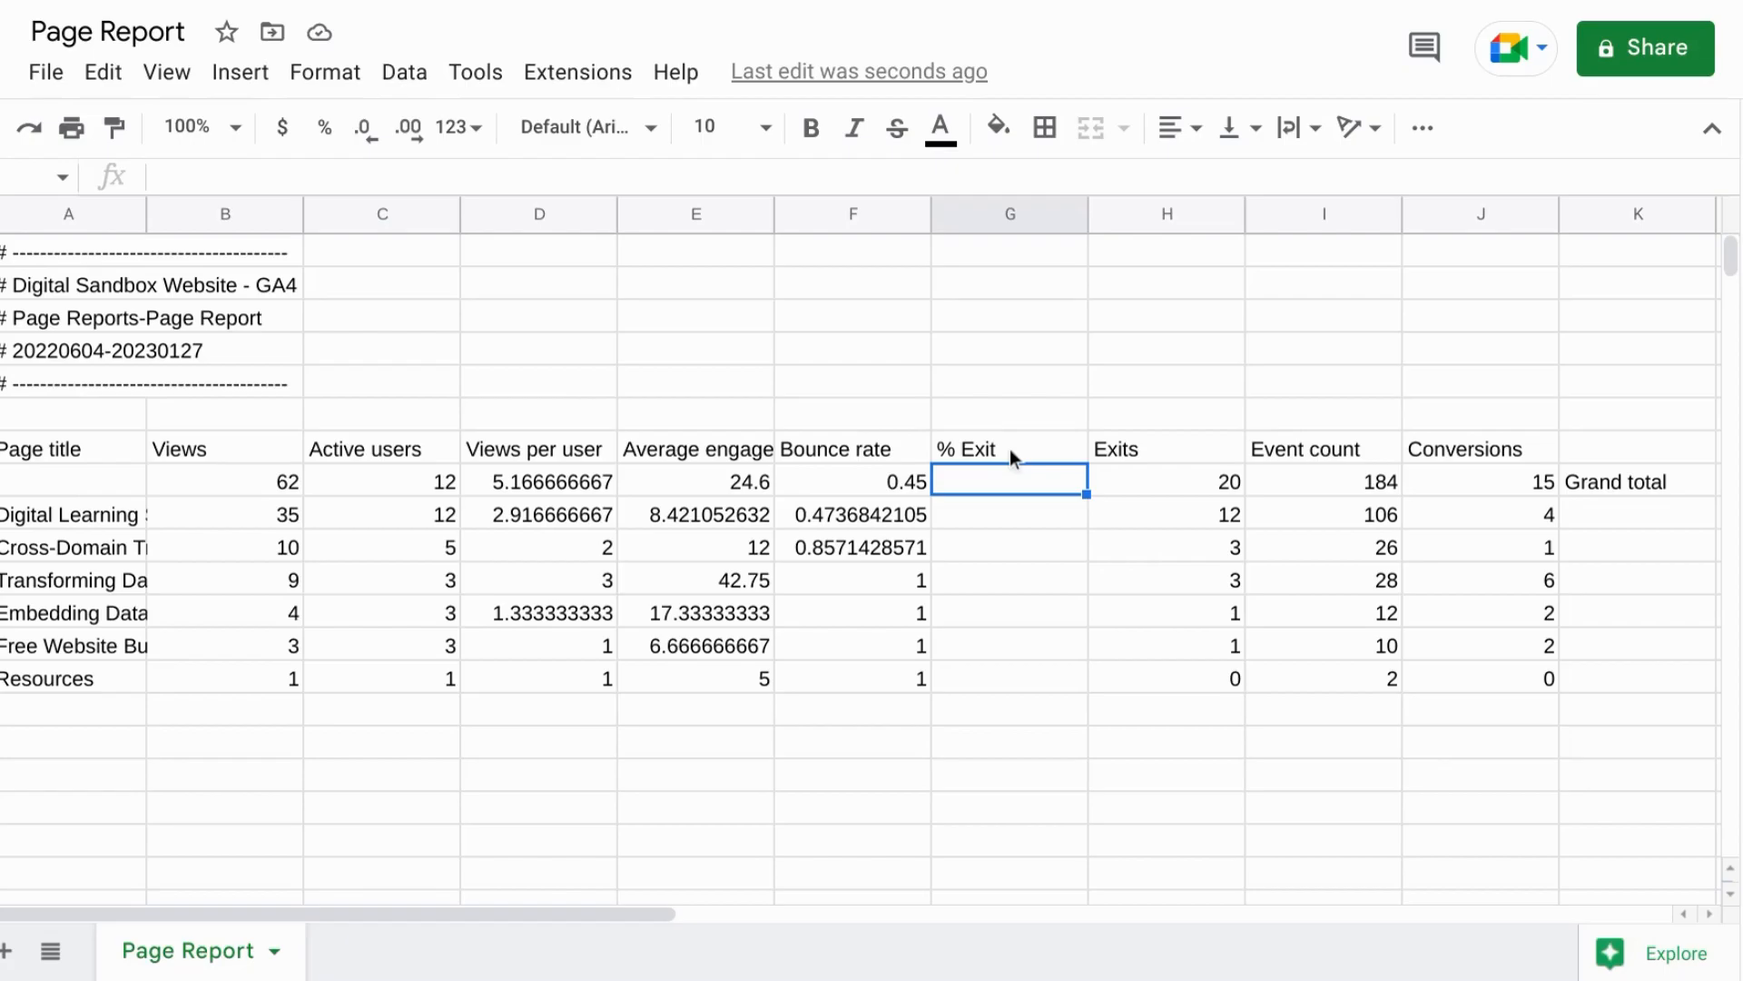
# Enter the formula =H8/B8 in G8 to divide exits by views
pyautogui.write('=H8')
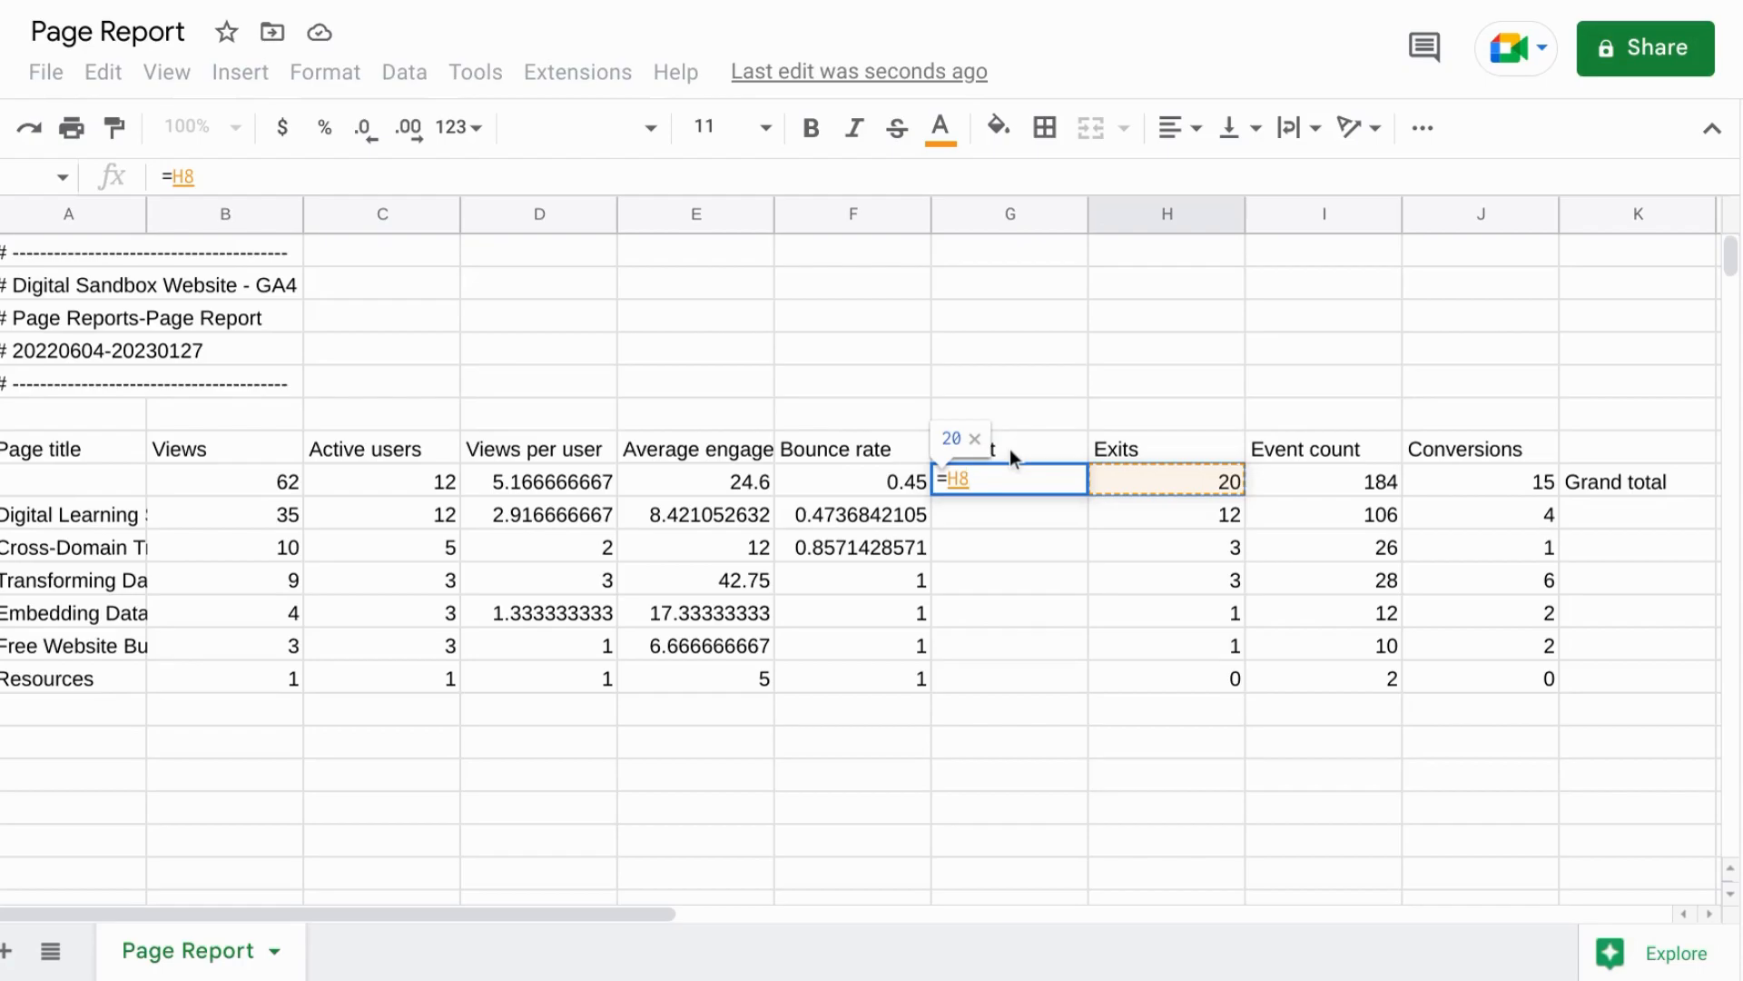
pyautogui.write('/')
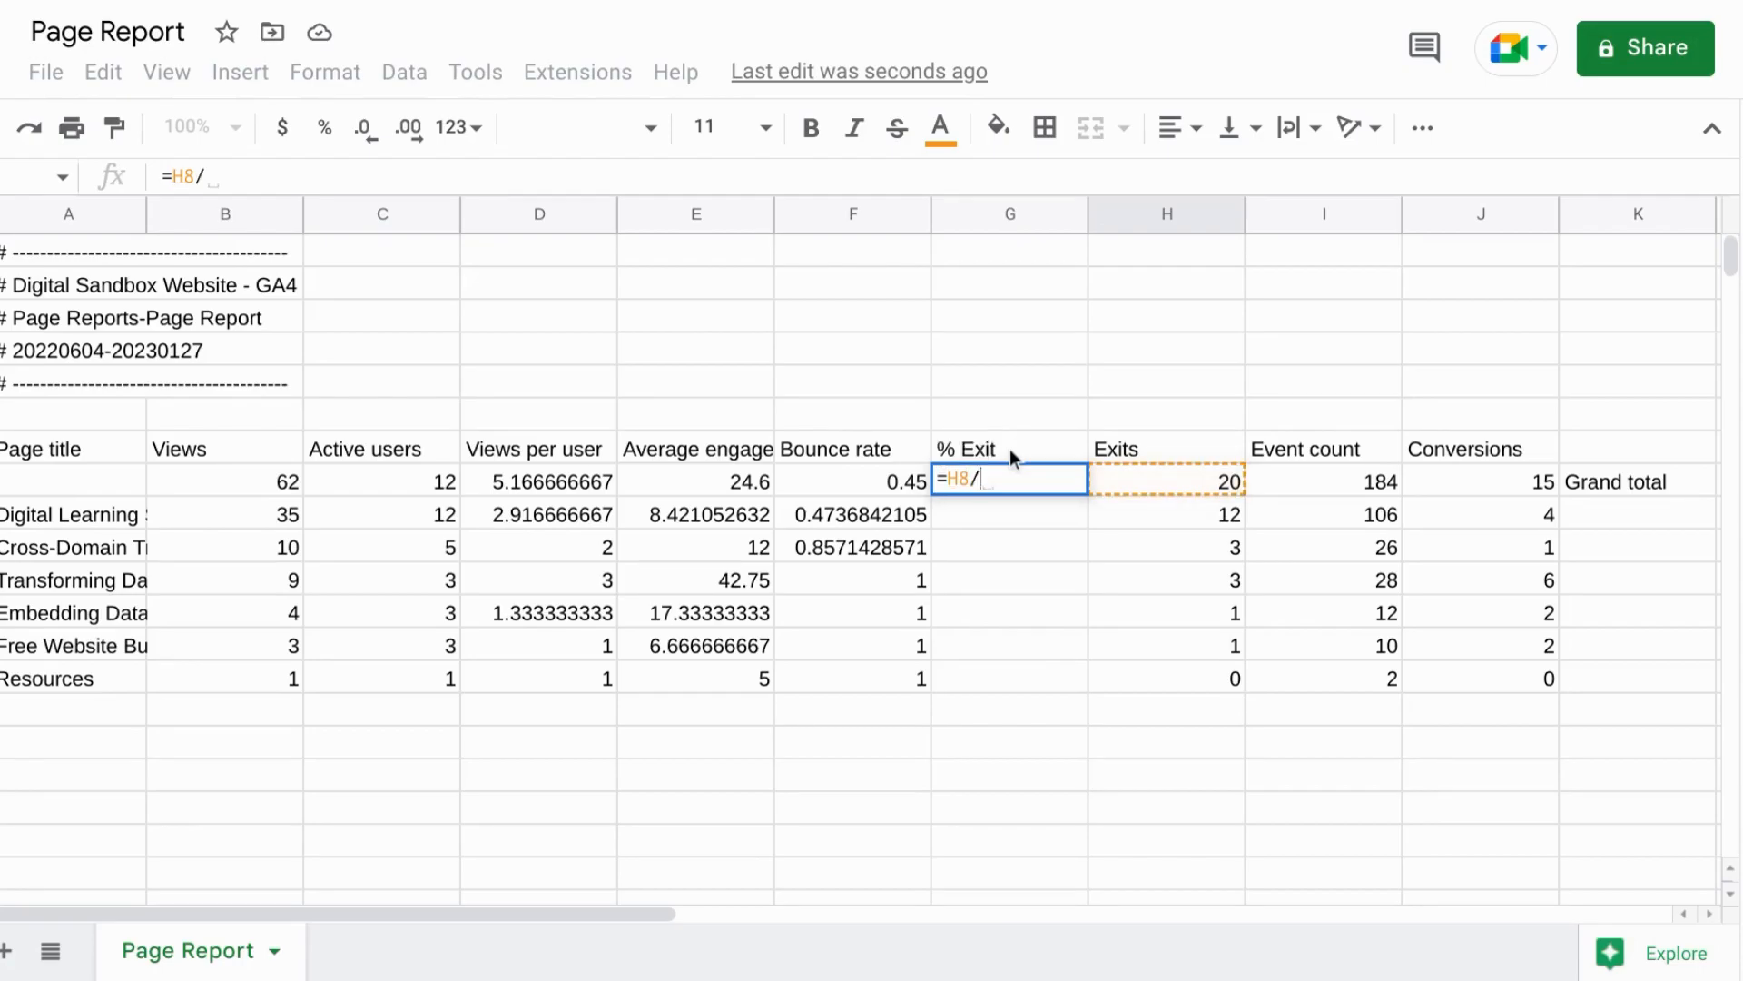
pyautogui.moveTo(266, 482)
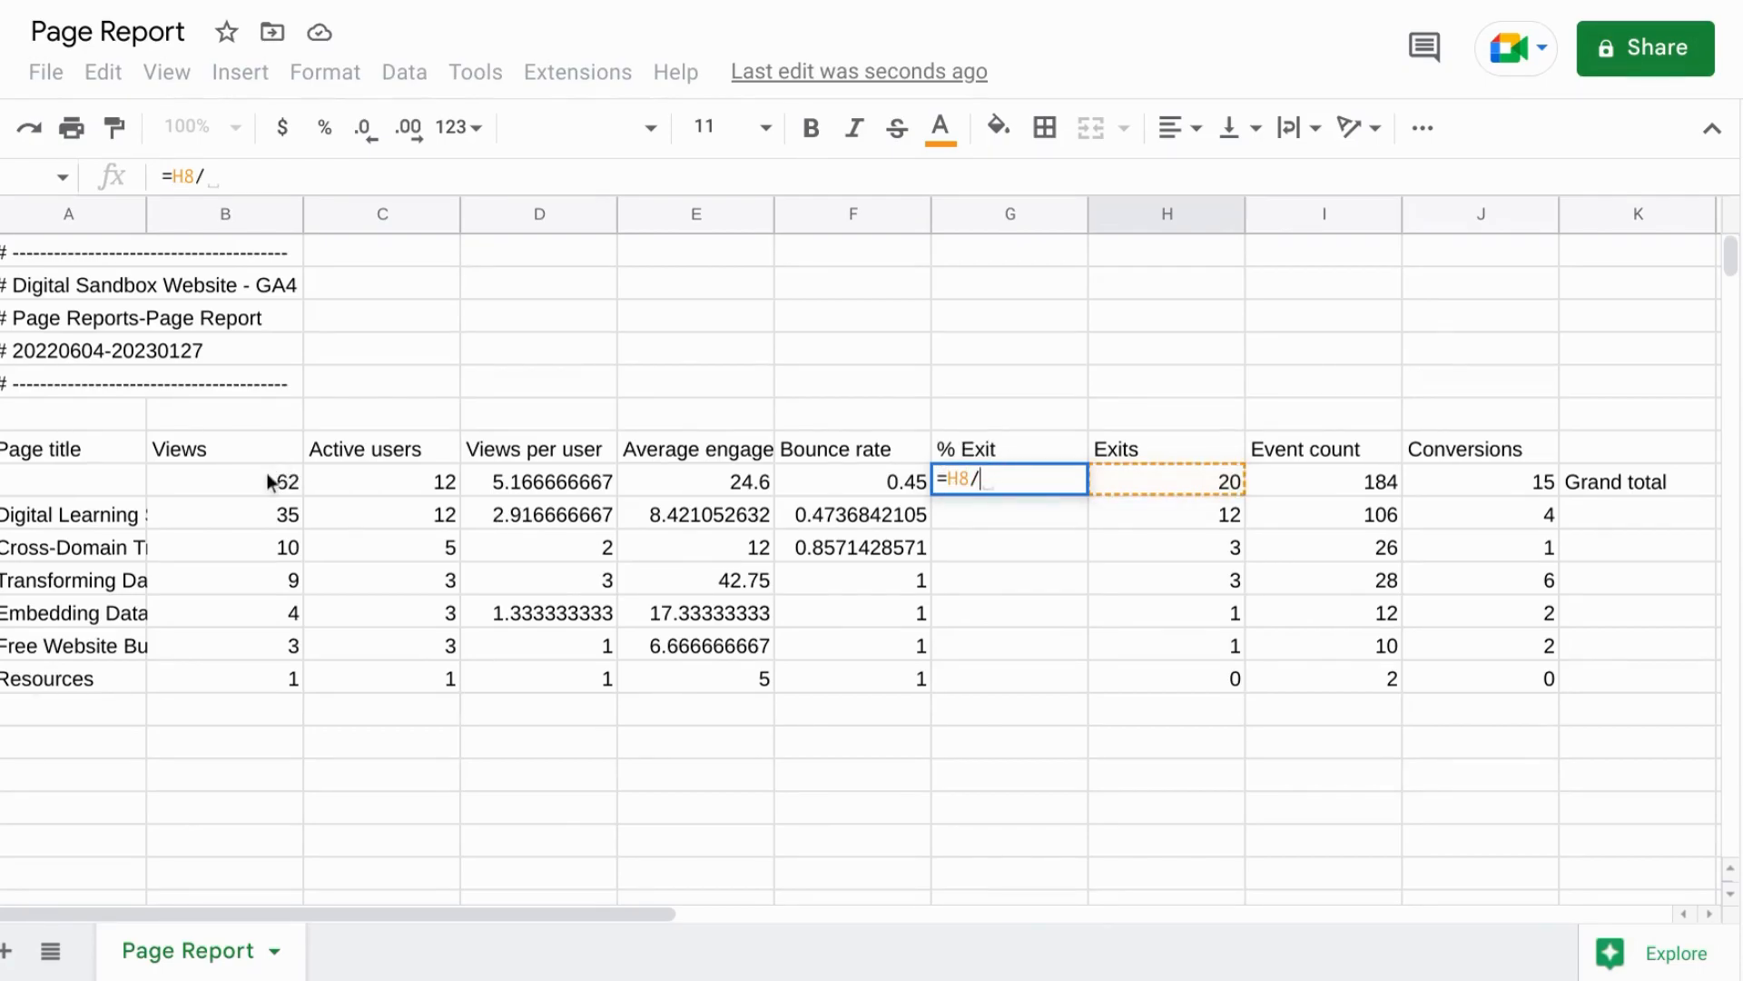
pyautogui.click(225, 481)
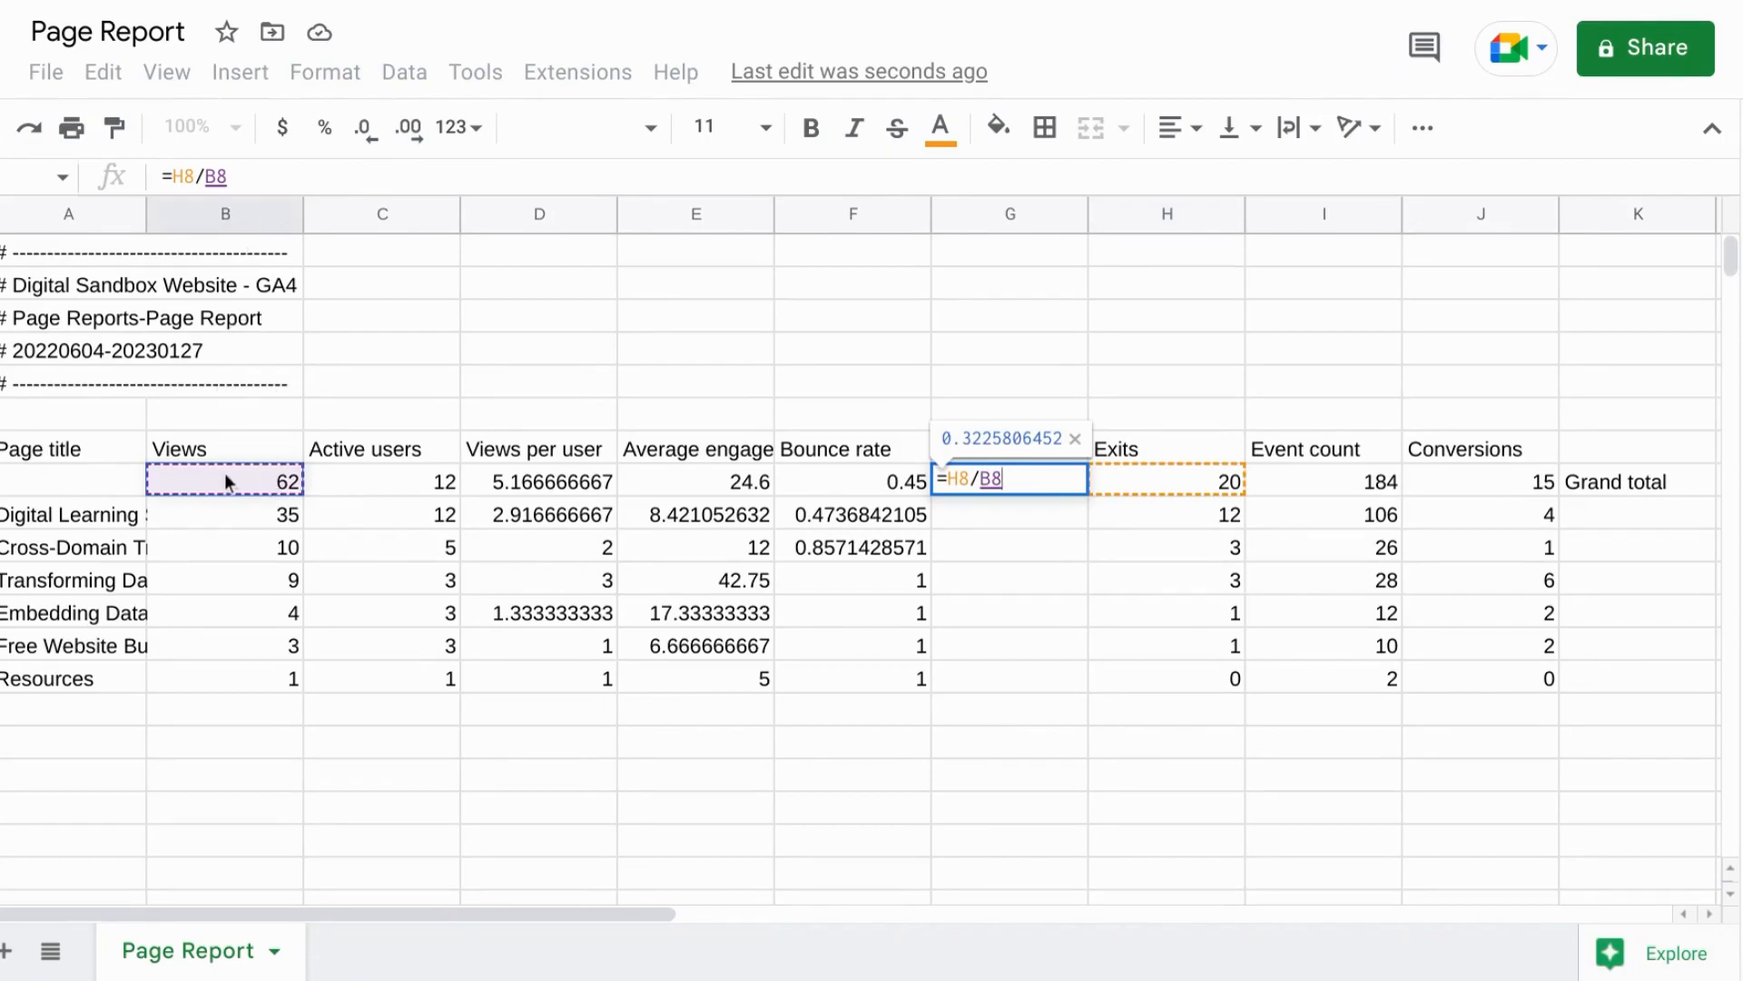
pyautogui.press('Enter')
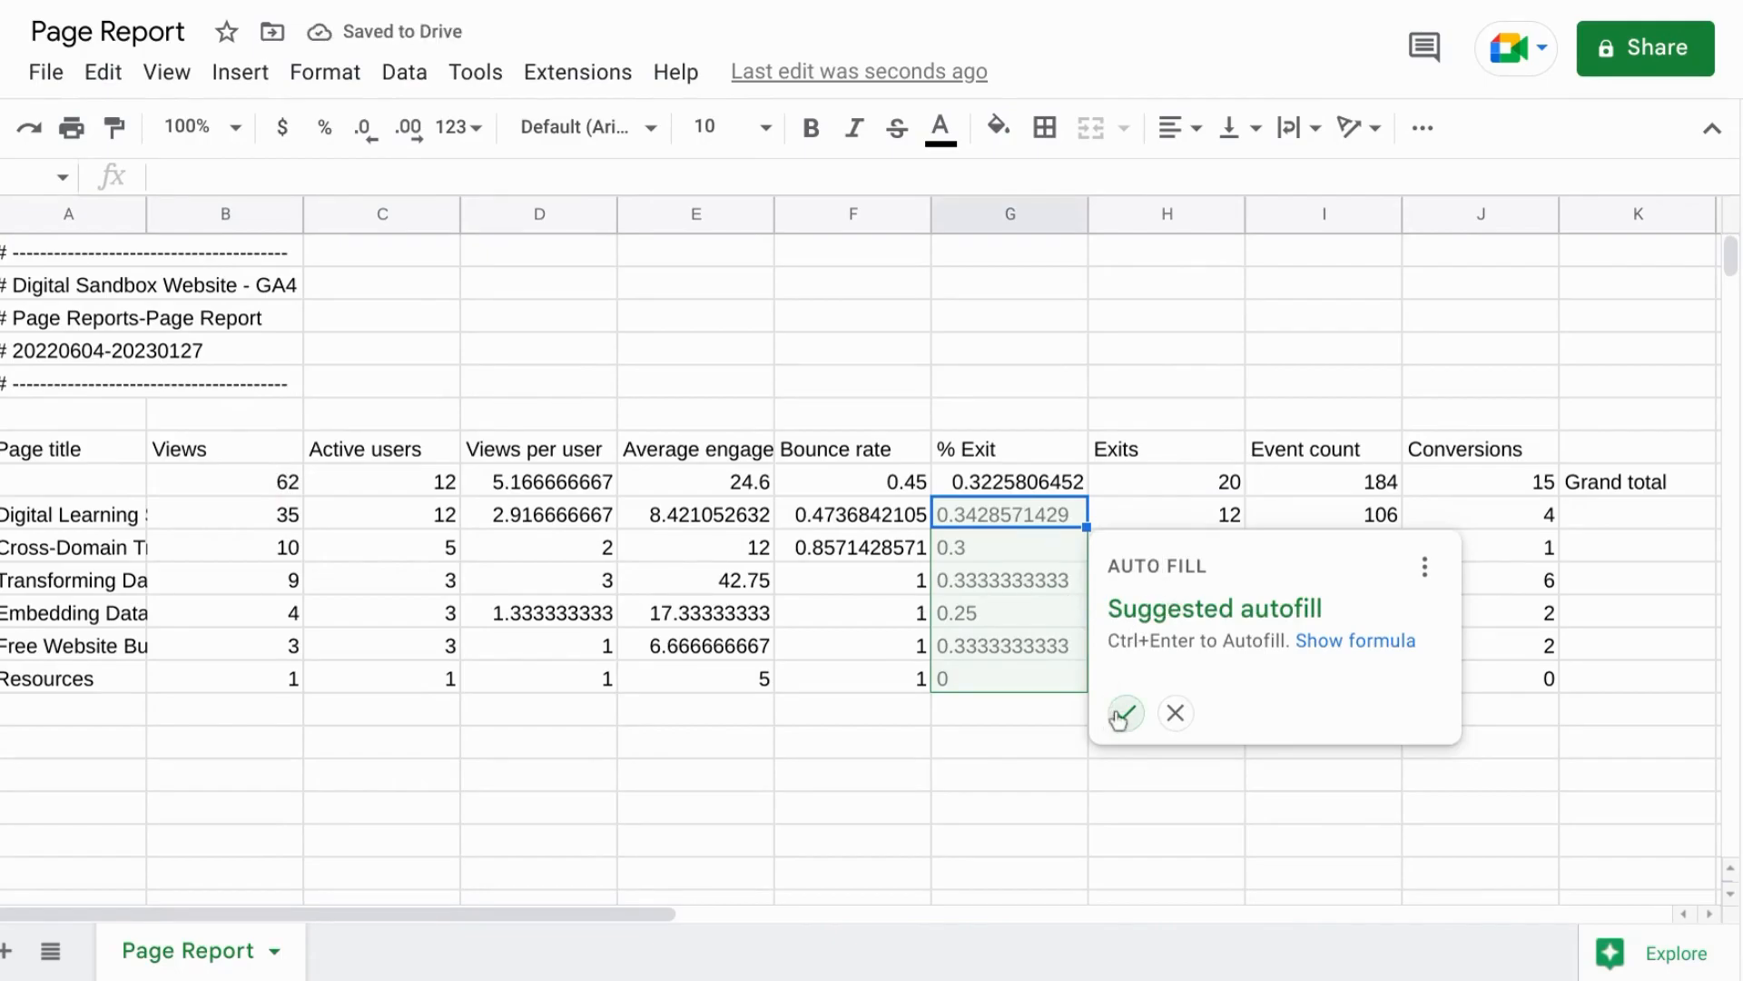
# Autofill the formula down the rows and format G8:G14 as percentages
pyautogui.click(1175, 713)
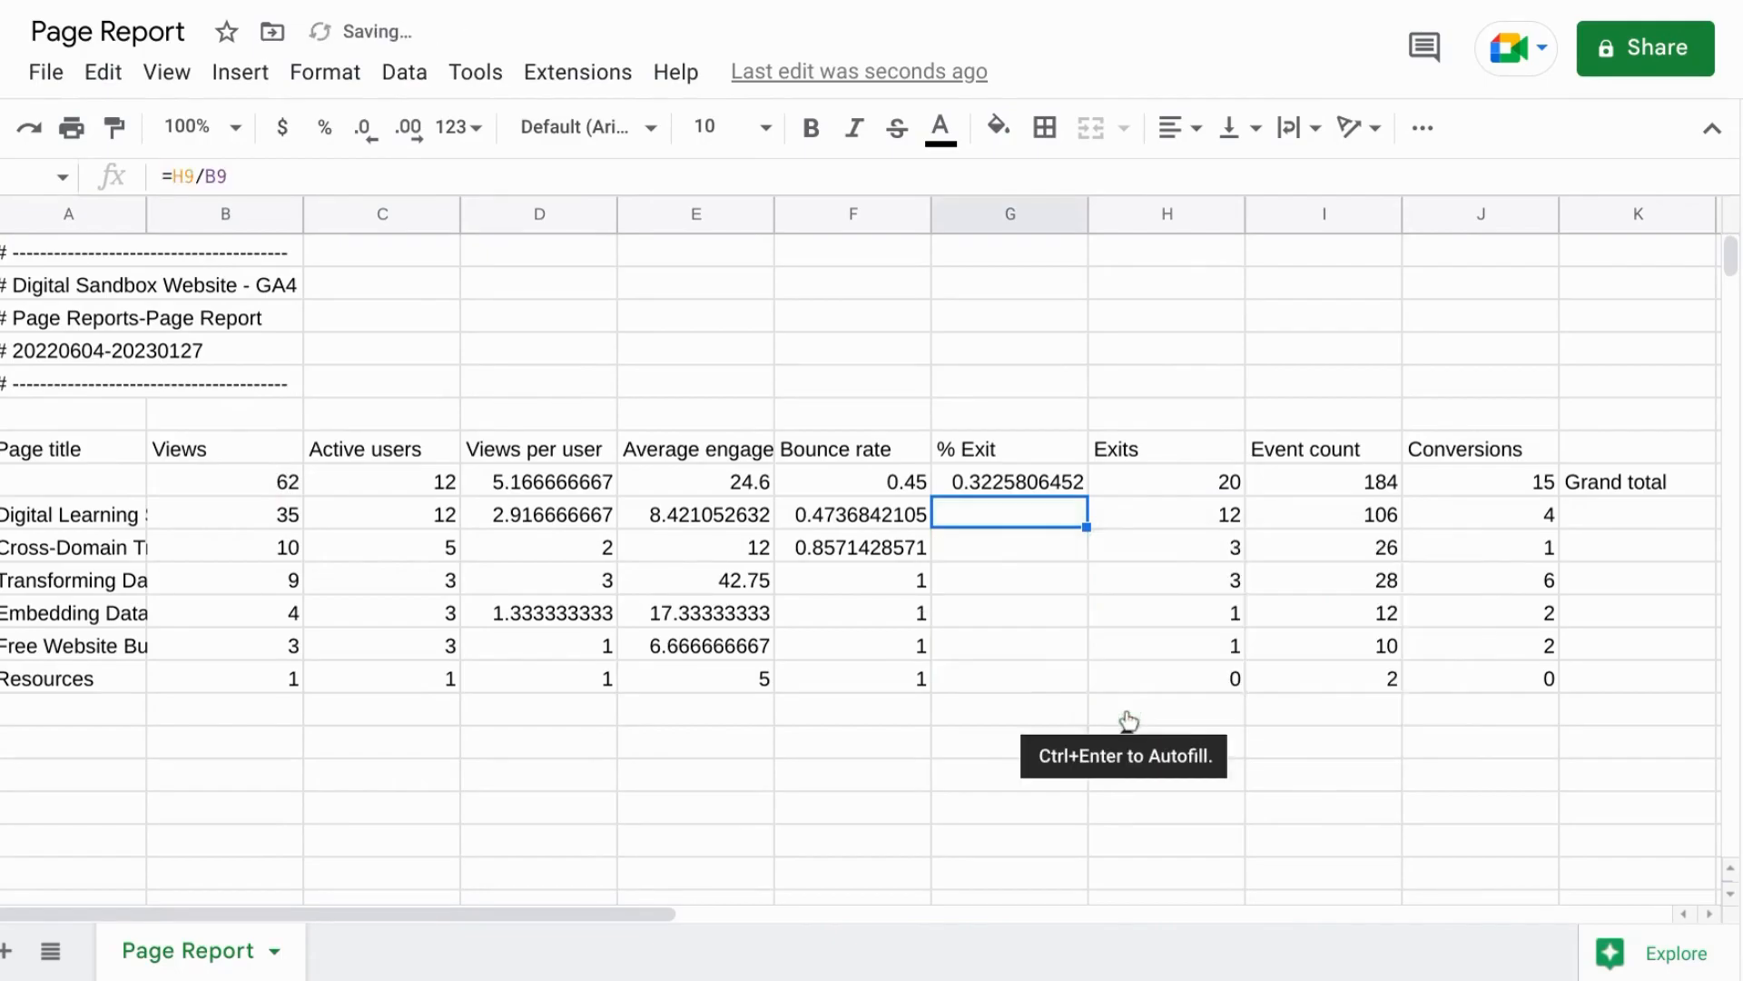
pyautogui.press('Ctrl+Enter')
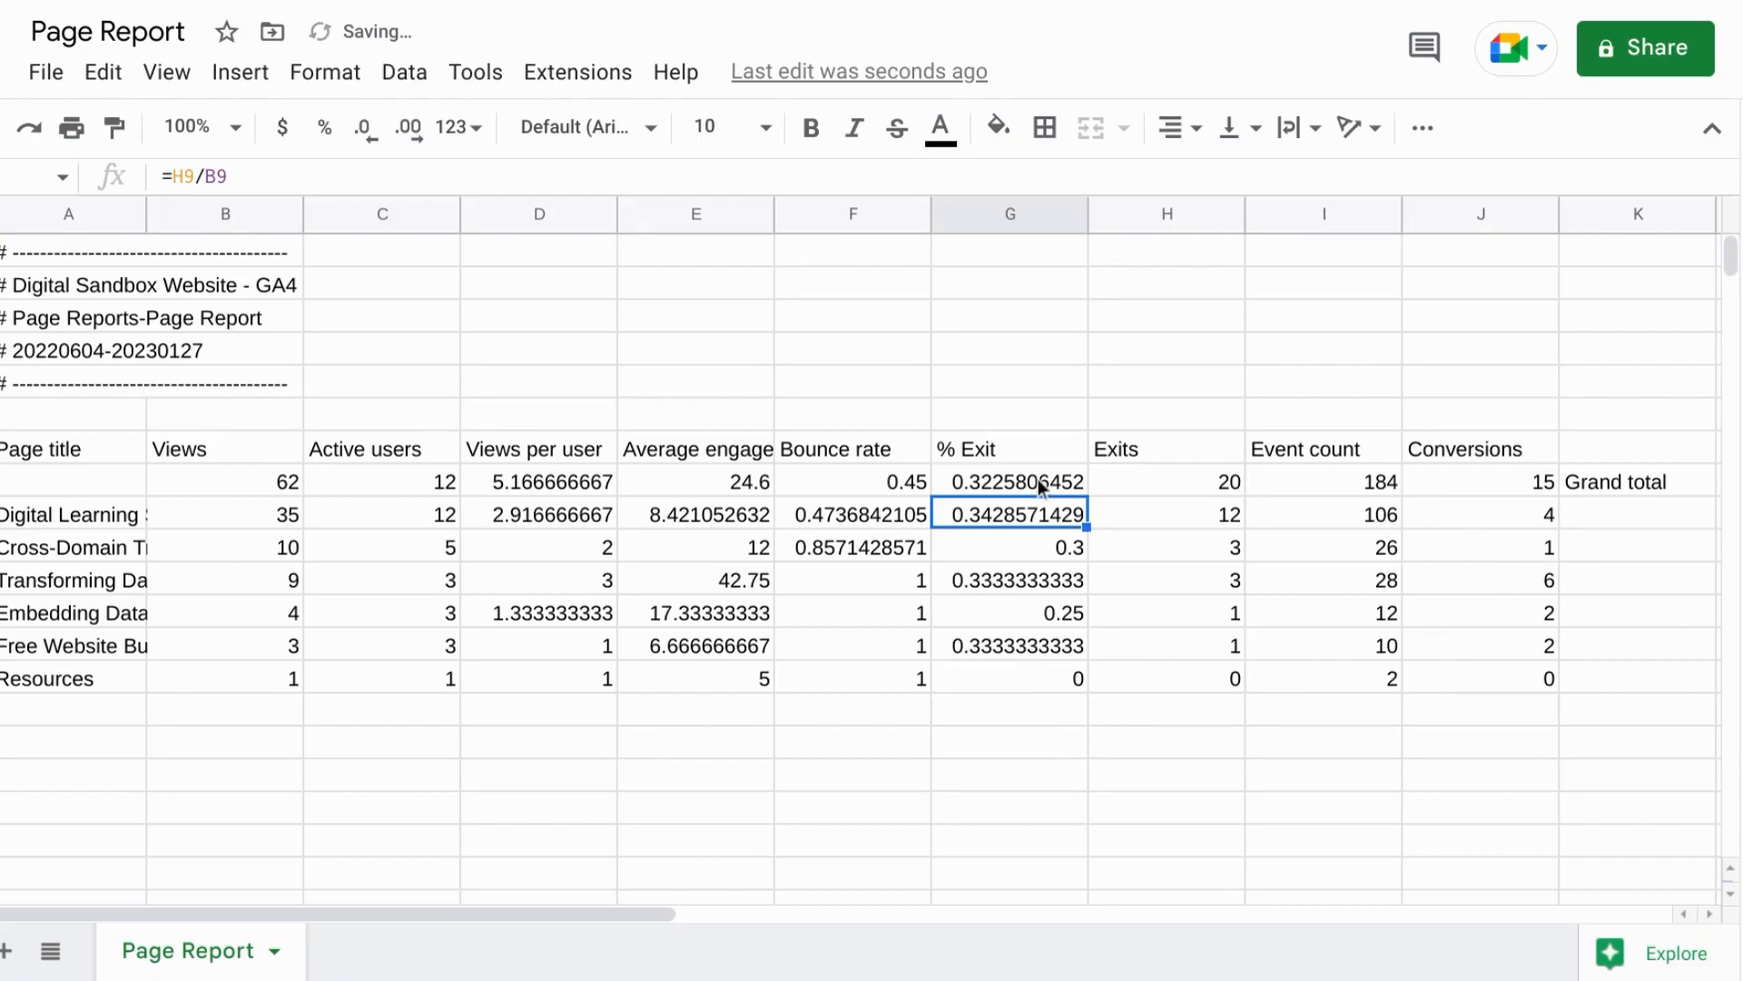
pyautogui.moveTo(1010, 480); pyautogui.dragTo(1009, 645)
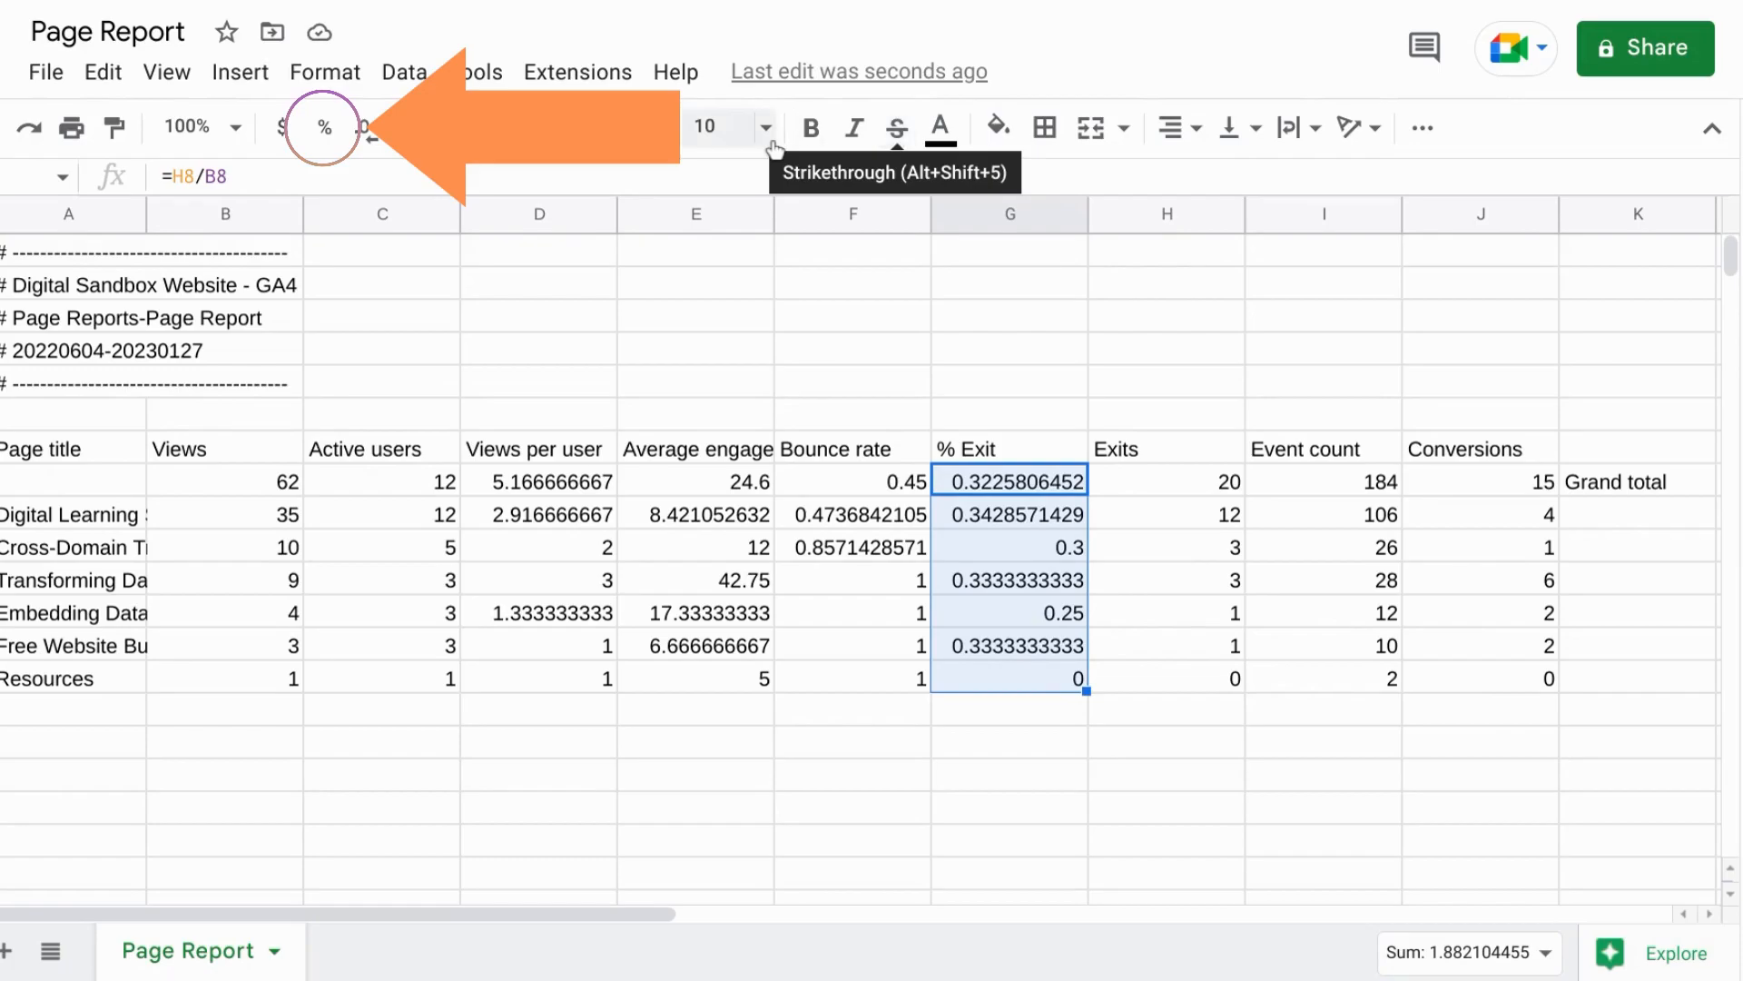
pyautogui.click(326, 127)
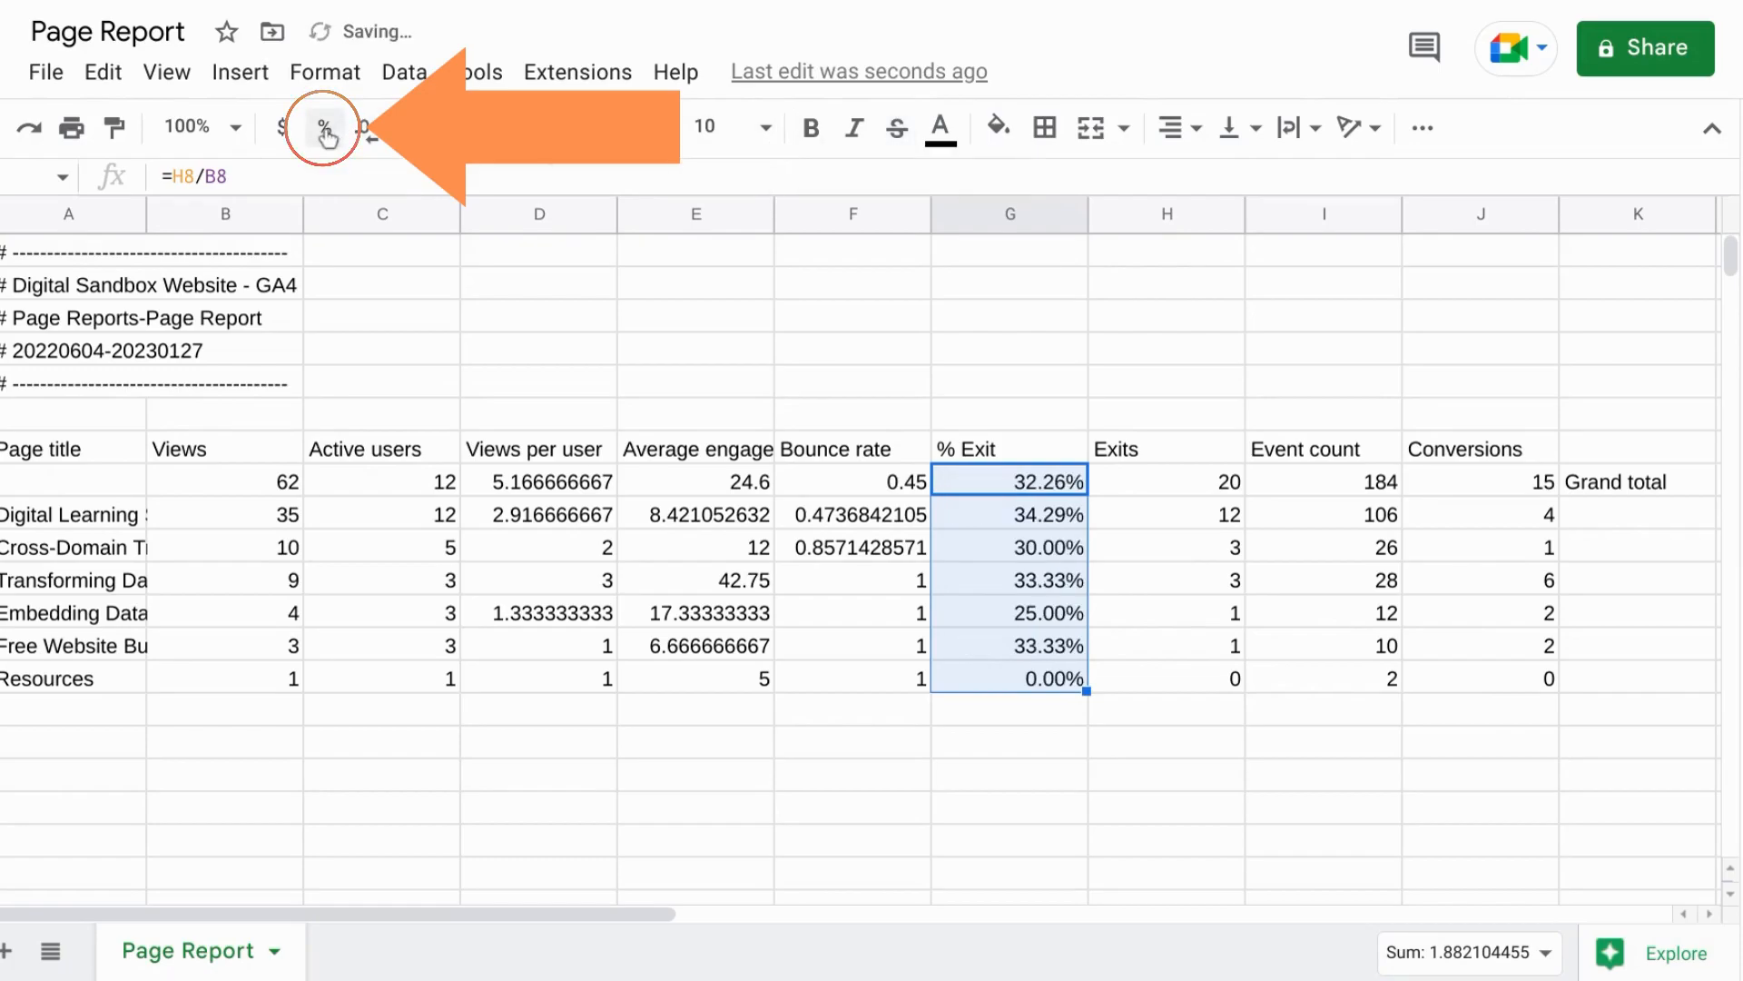